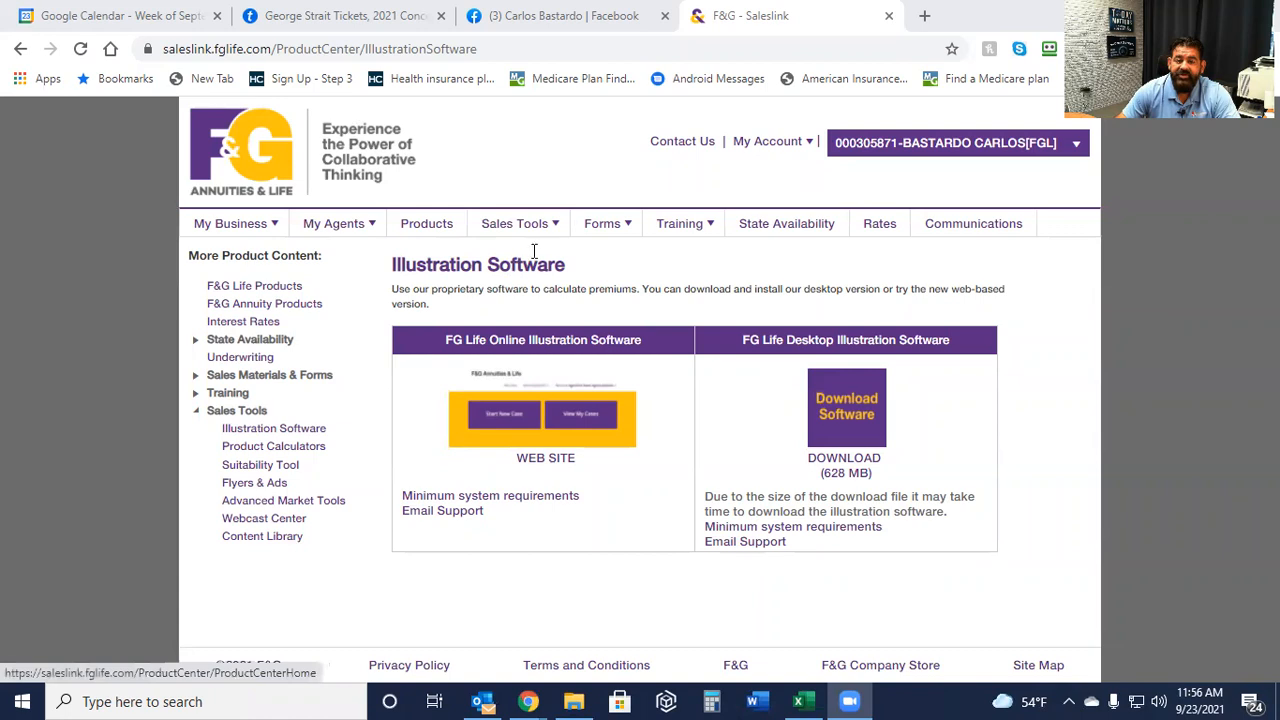
Launch the F&G Life Online Illustration Software website from the Saleslink page.
click(514, 223)
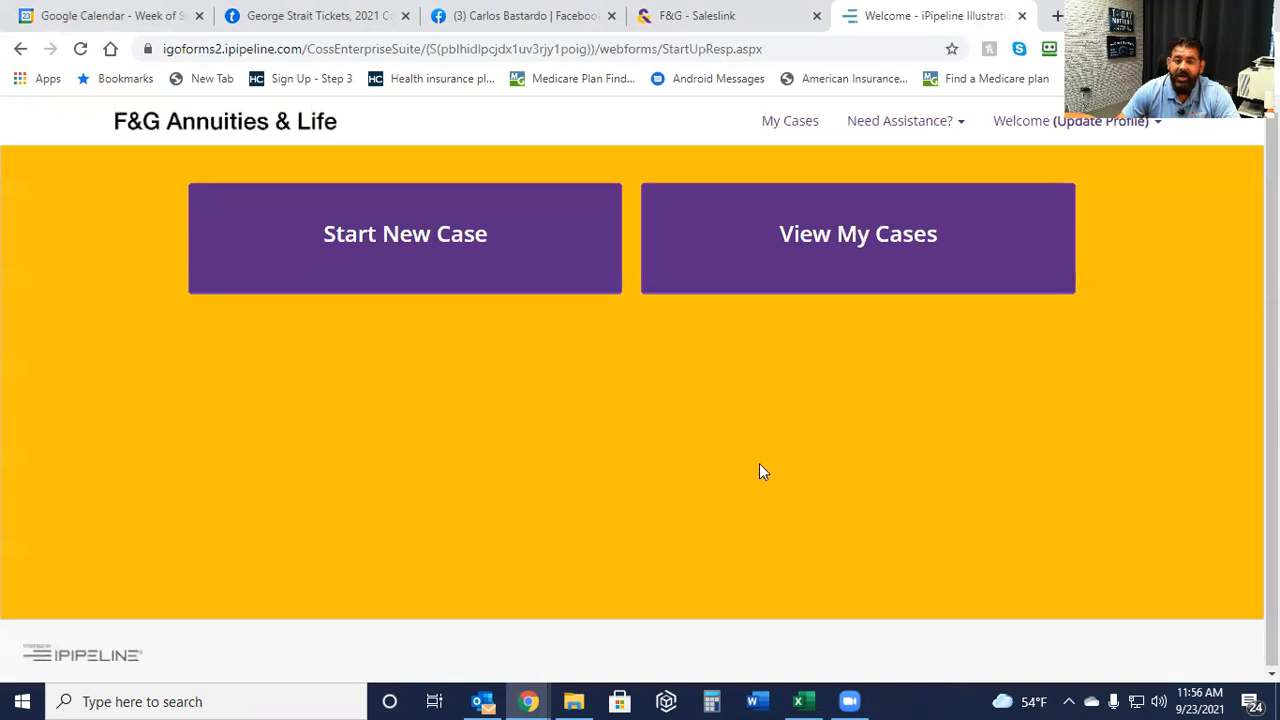
mouse_move(405, 233)
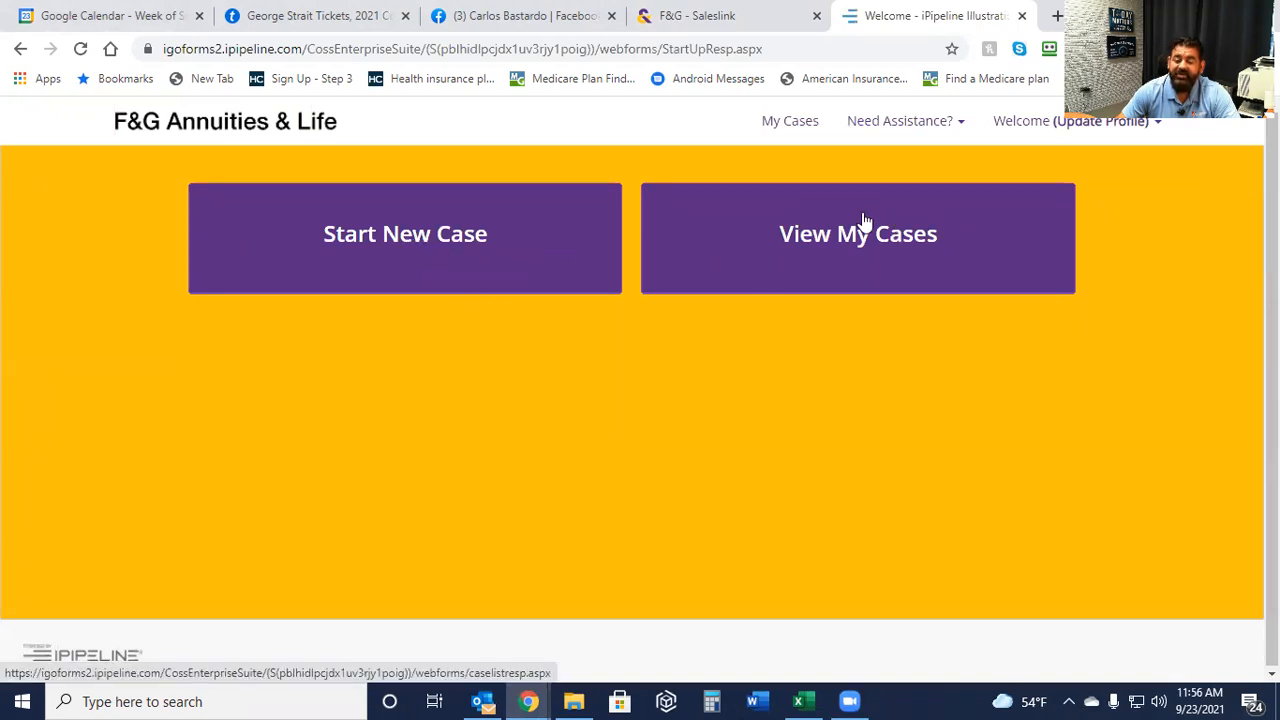
mouse_move(865, 255)
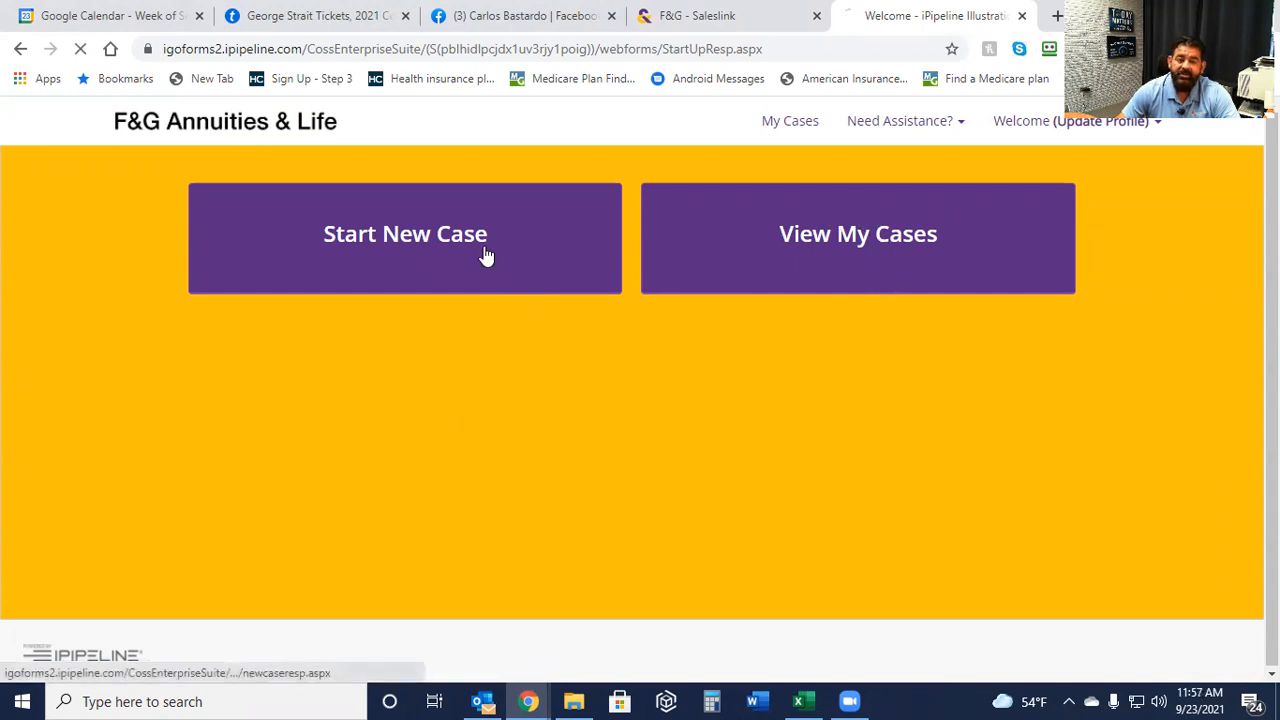
Start a new case for James Bond, male, born 01/01/1980, age 41.
click(404, 233)
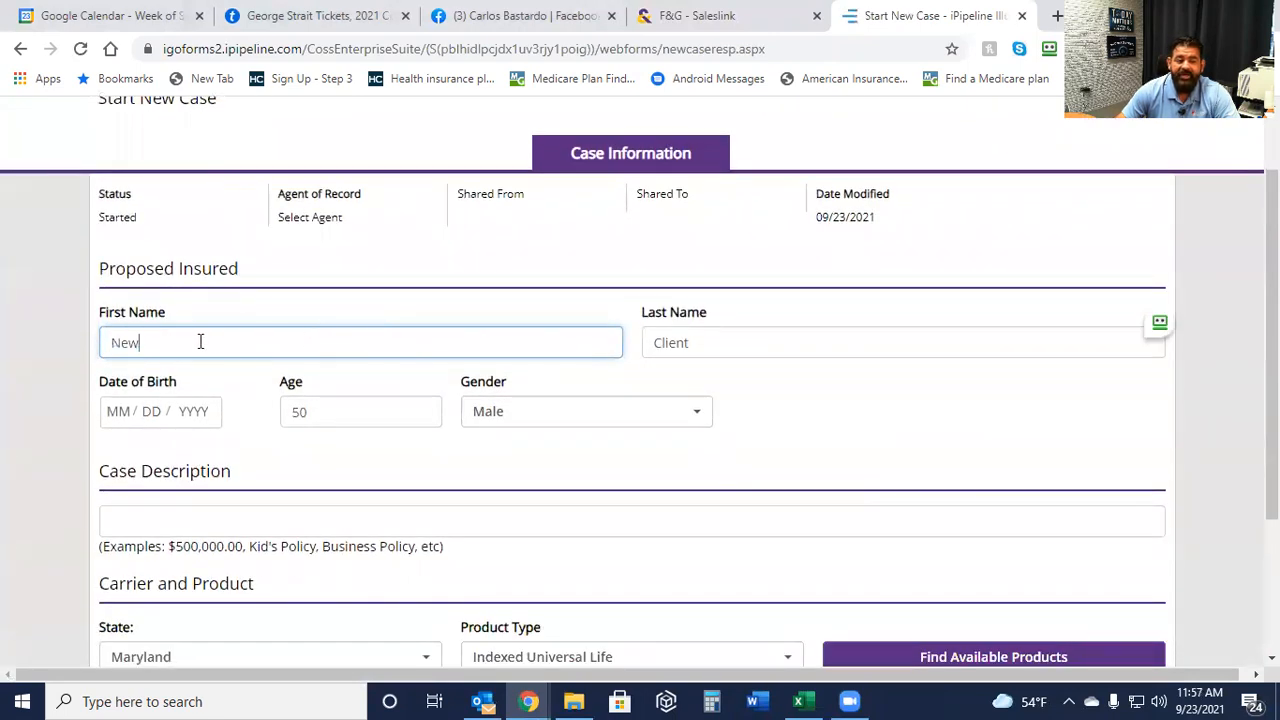
double_click(124, 342)
text(Bond)
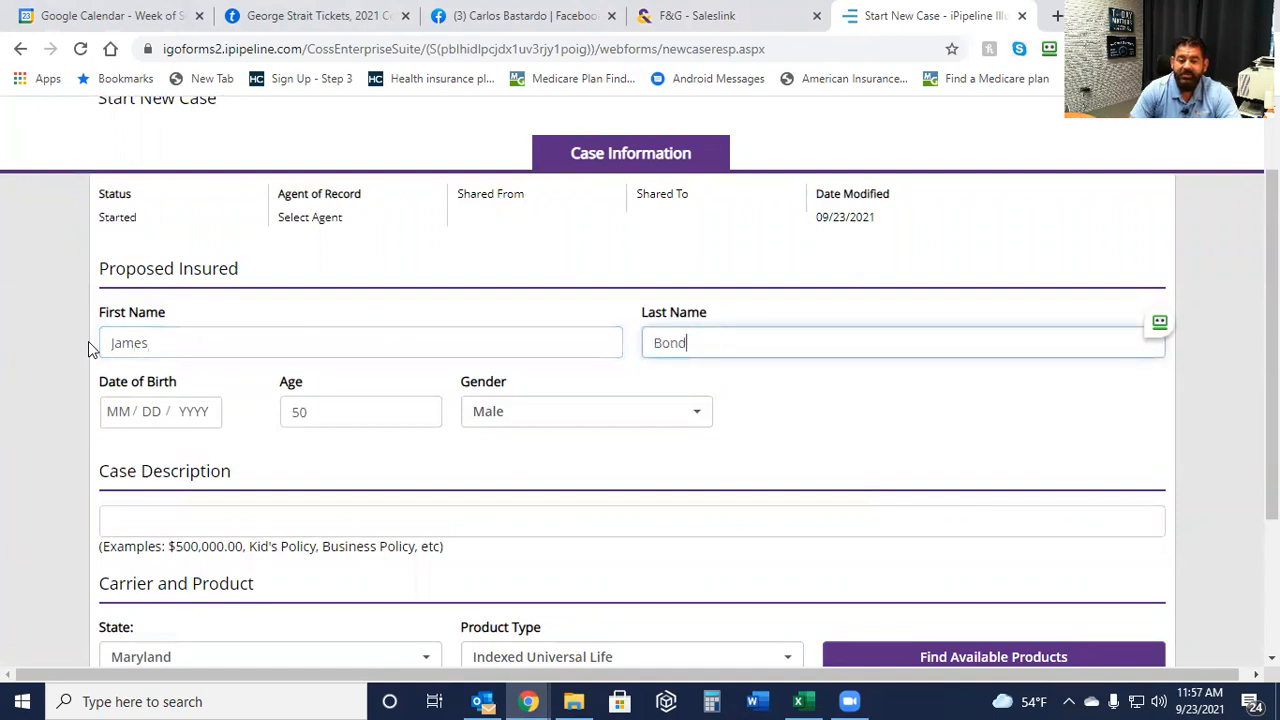
scroll(down, 3)
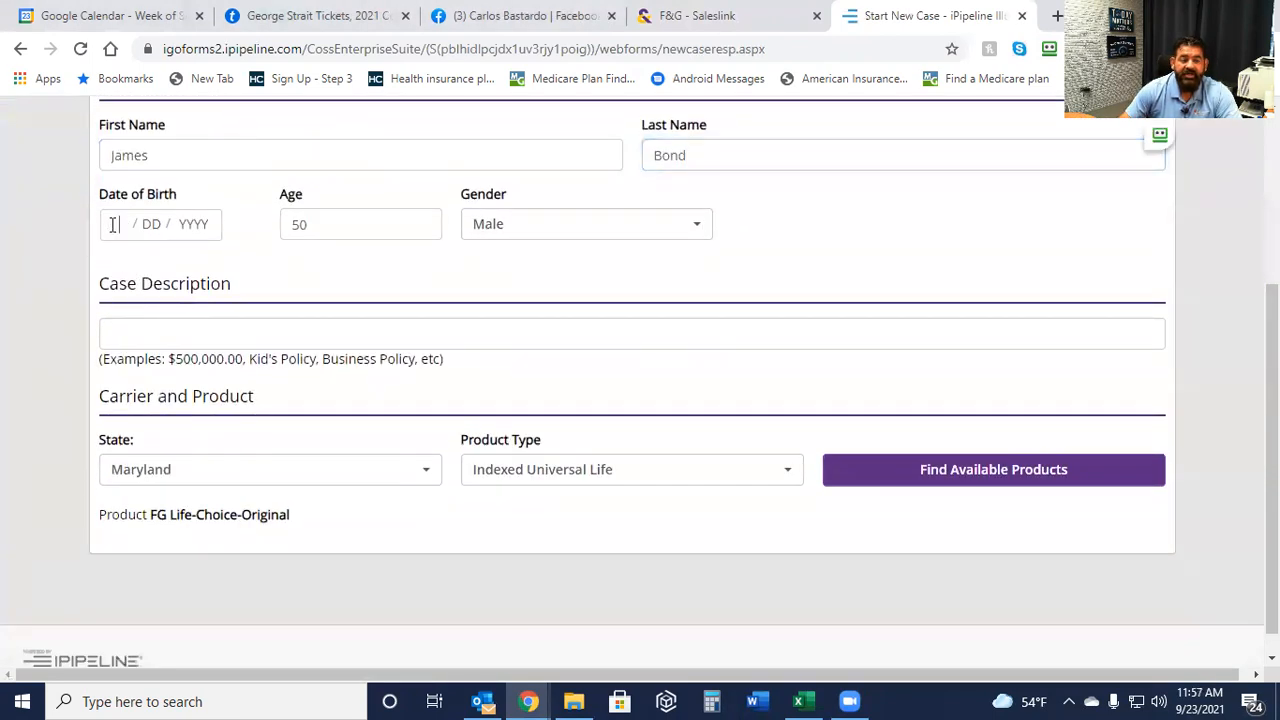
text(01 / /)
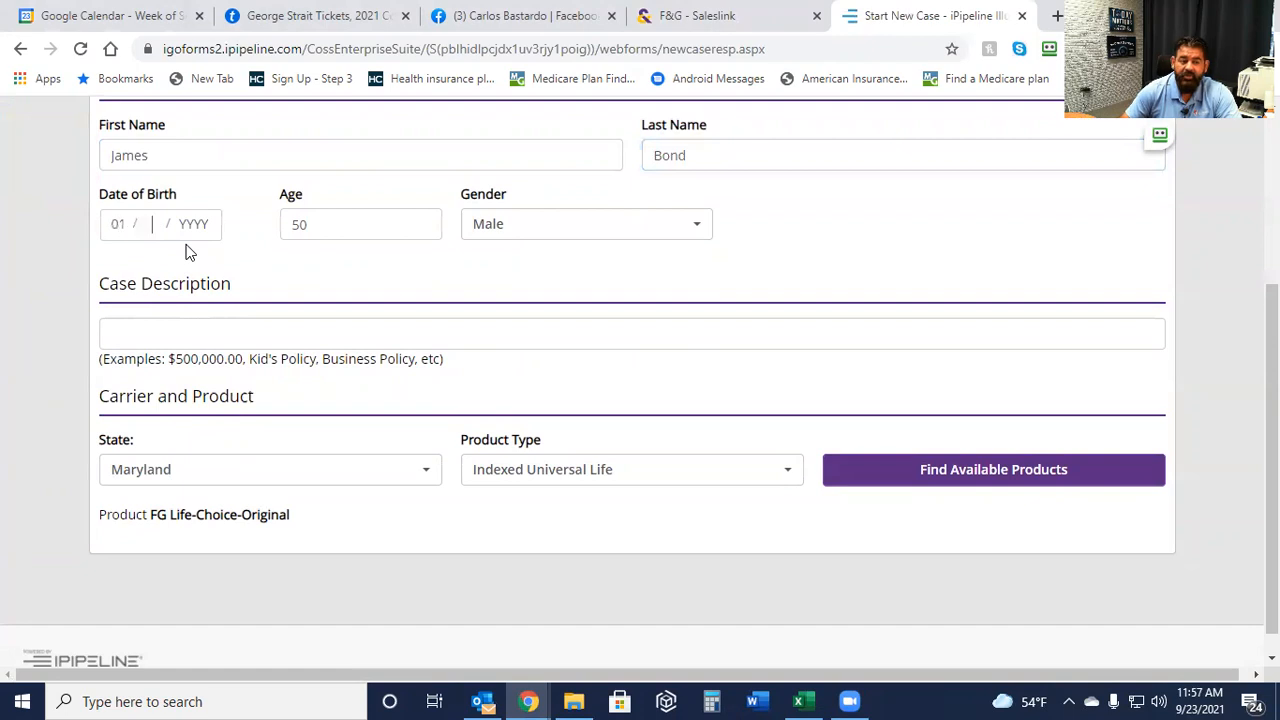
text(011)
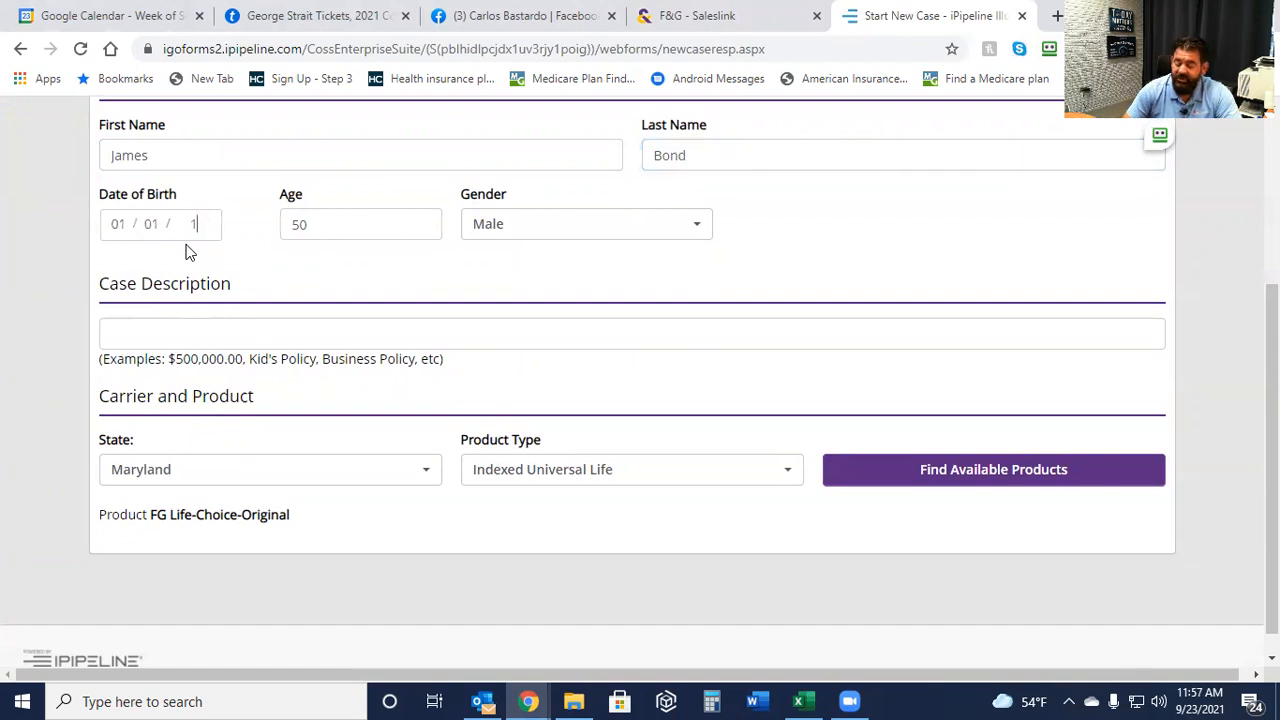
text(976)
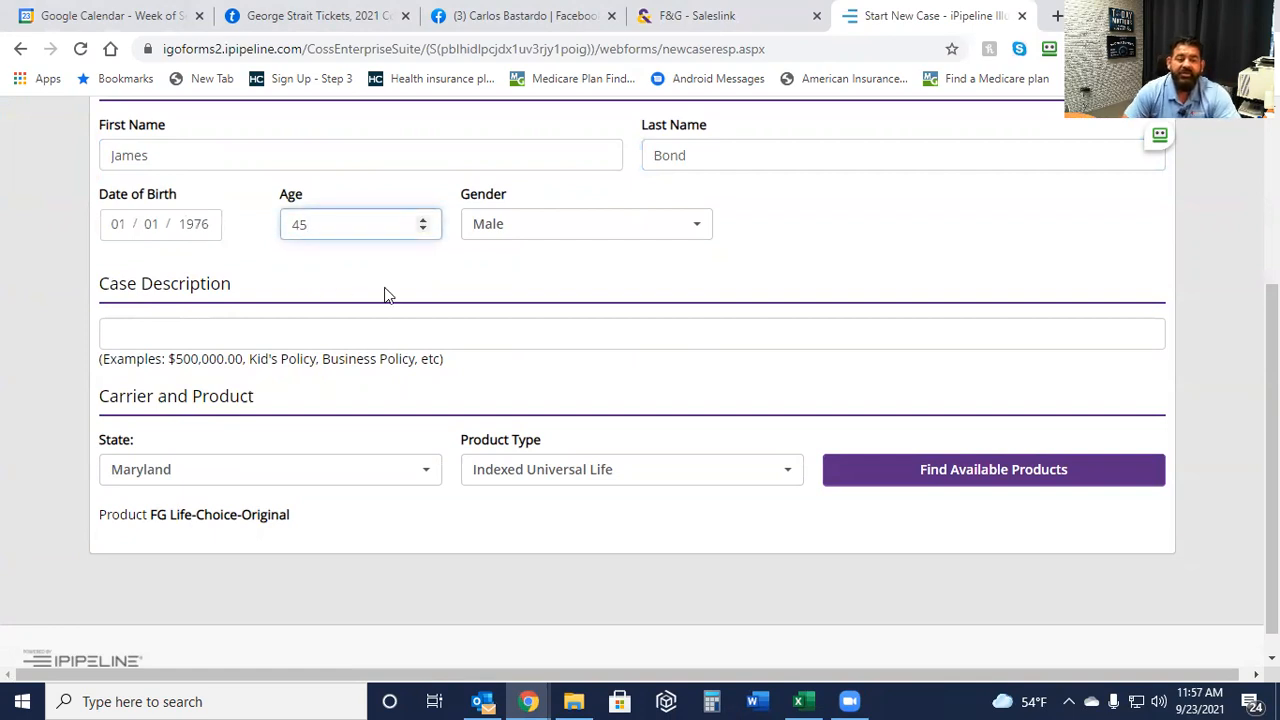
double_click(193, 224)
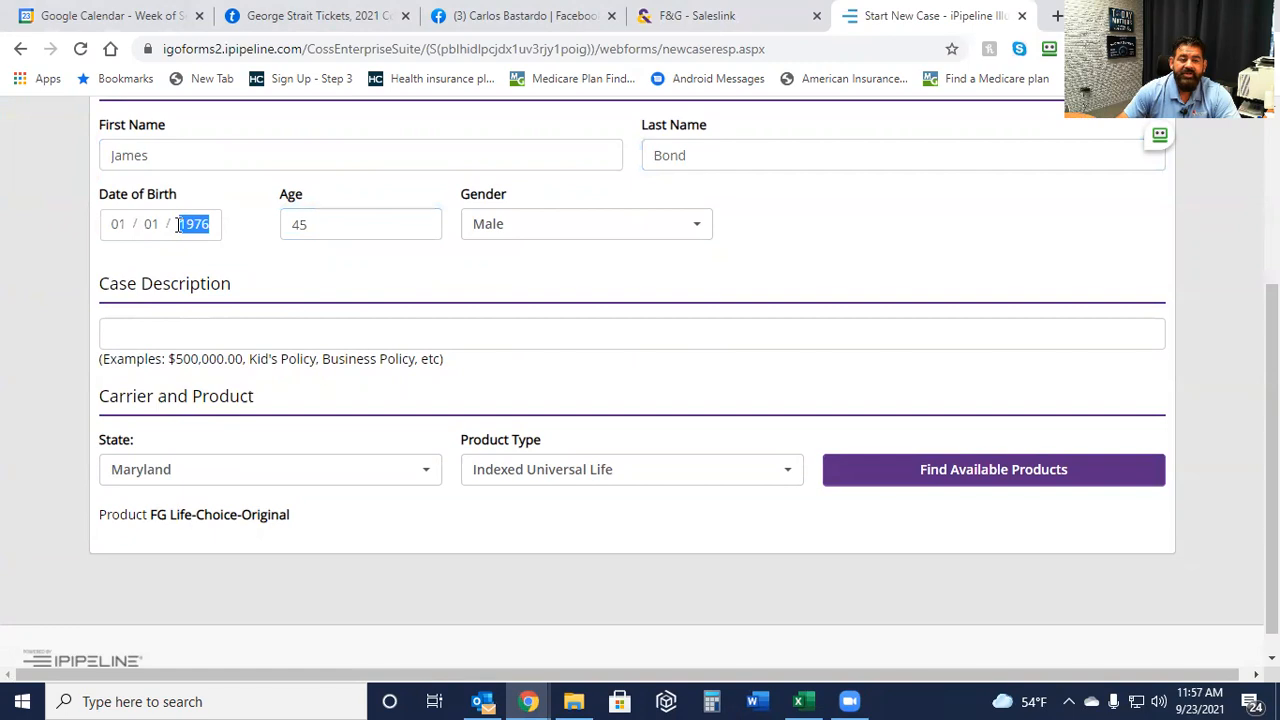
text(1980)
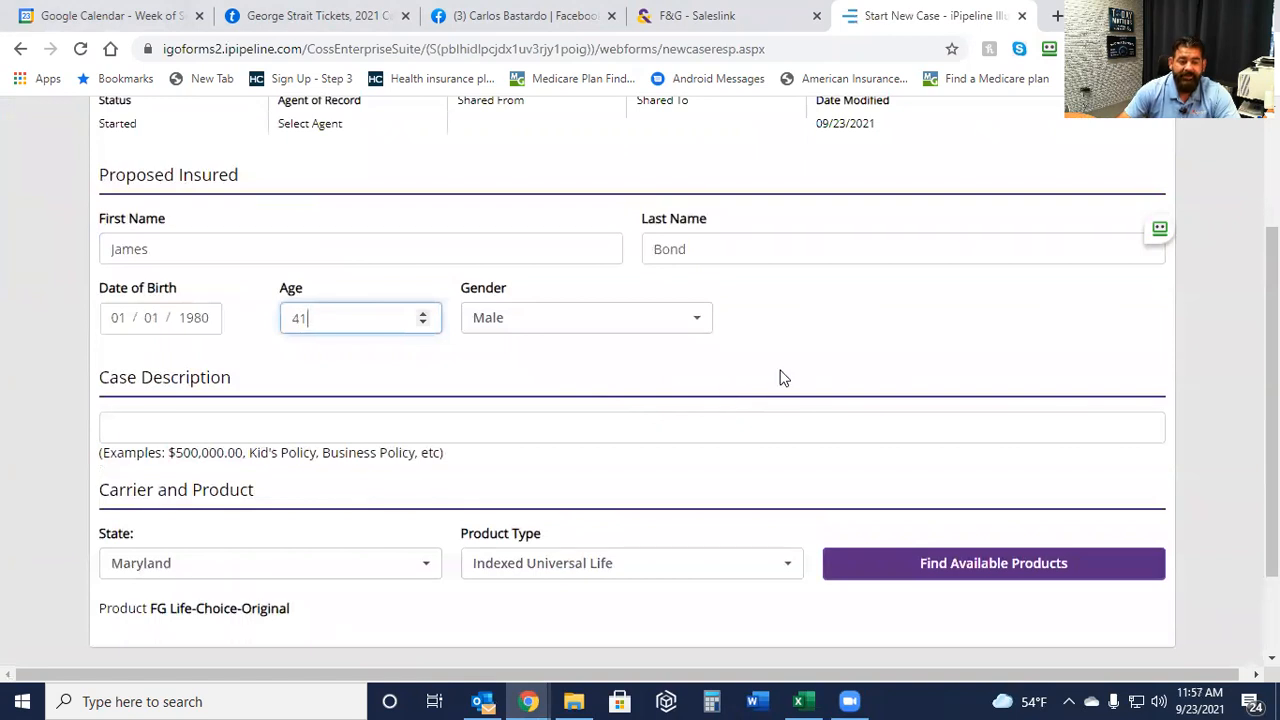
scroll(down, 3)
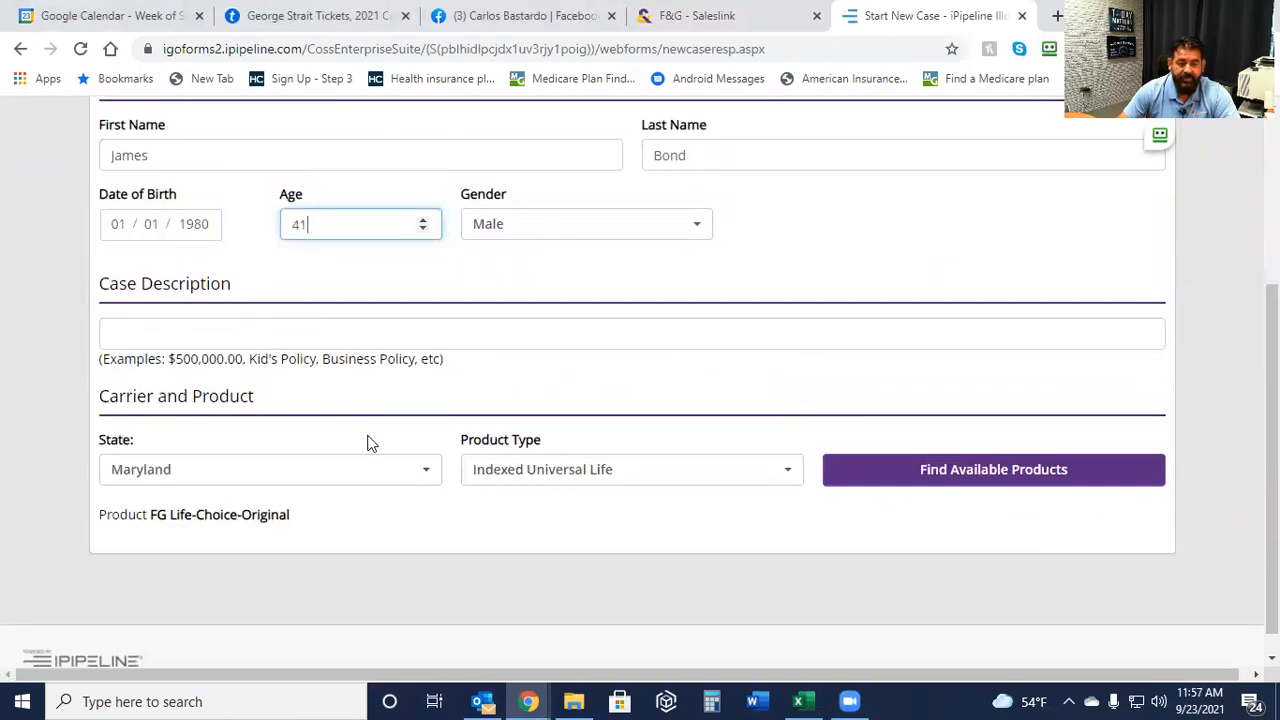
Set state Indiana and product type Indexed Universal Life, then find available products.
click(270, 469)
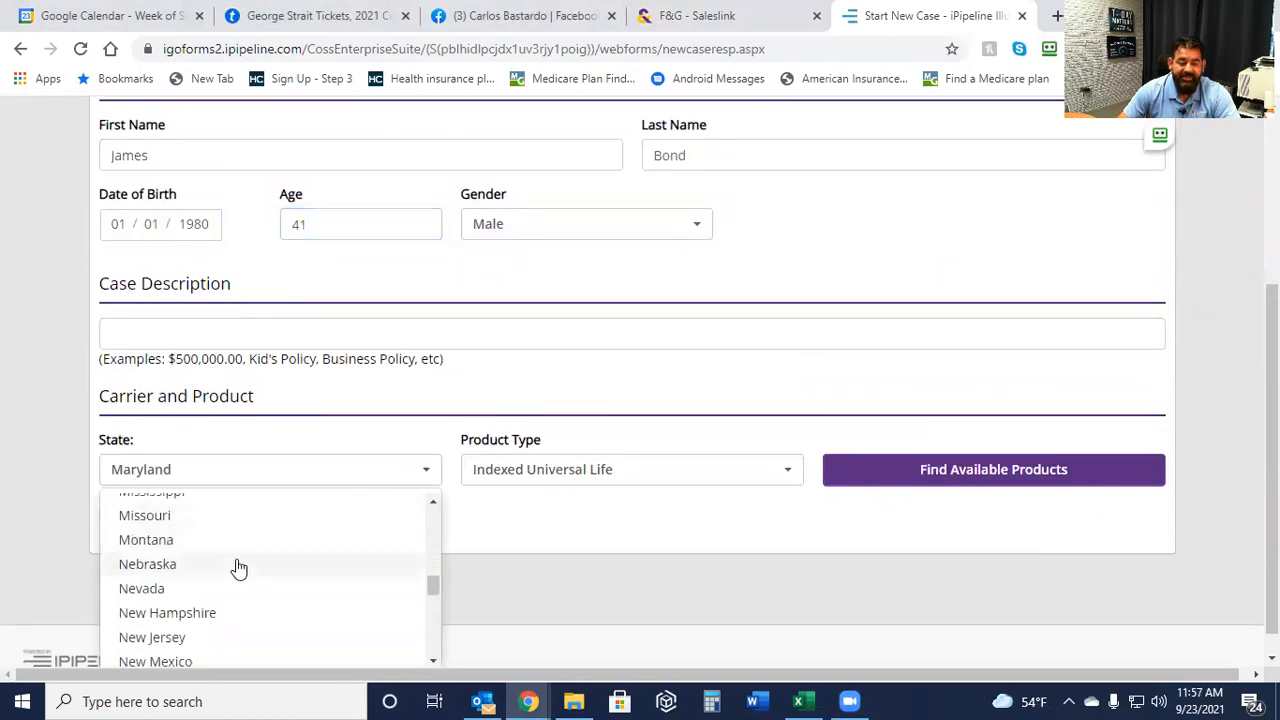
scroll(down, 3)
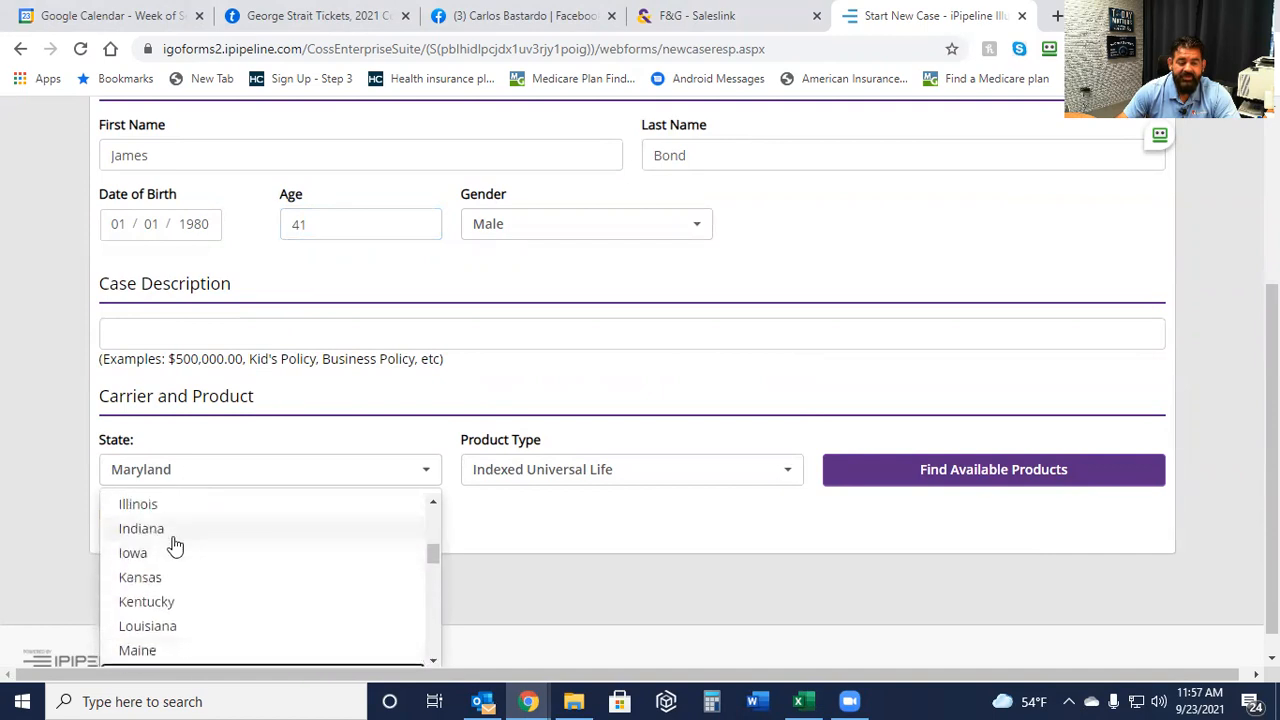
click(141, 528)
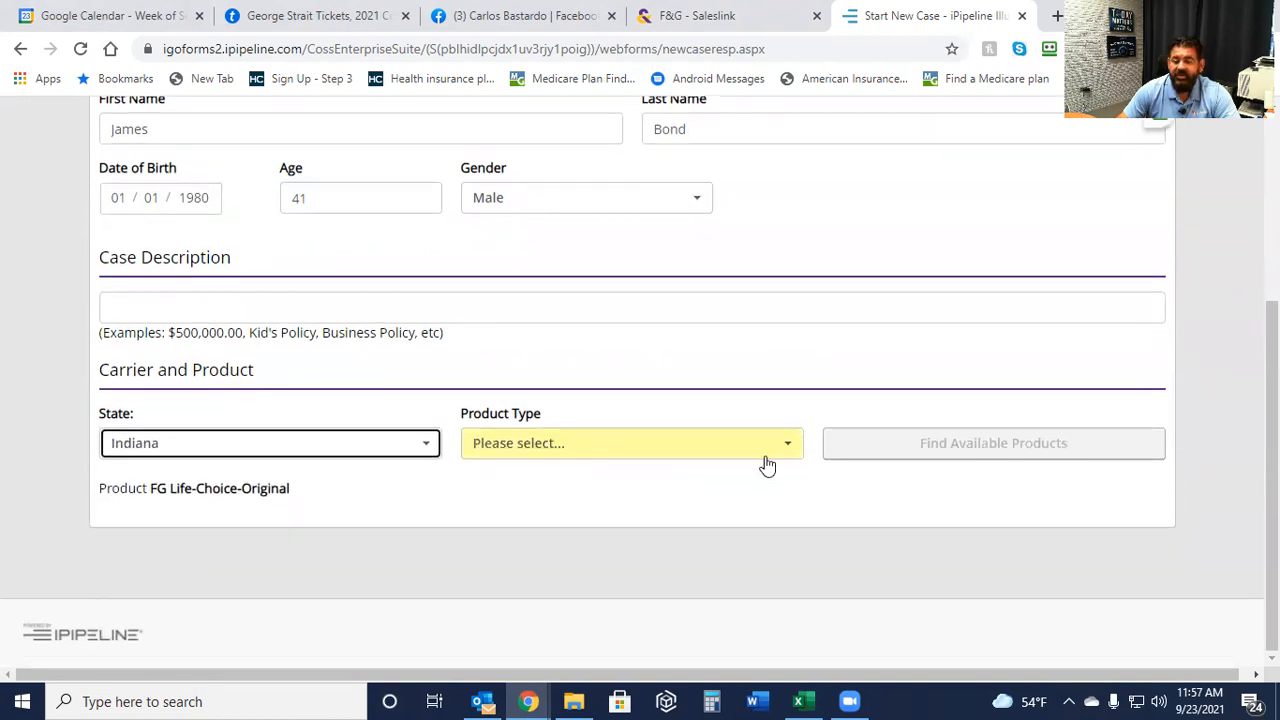
click(631, 443)
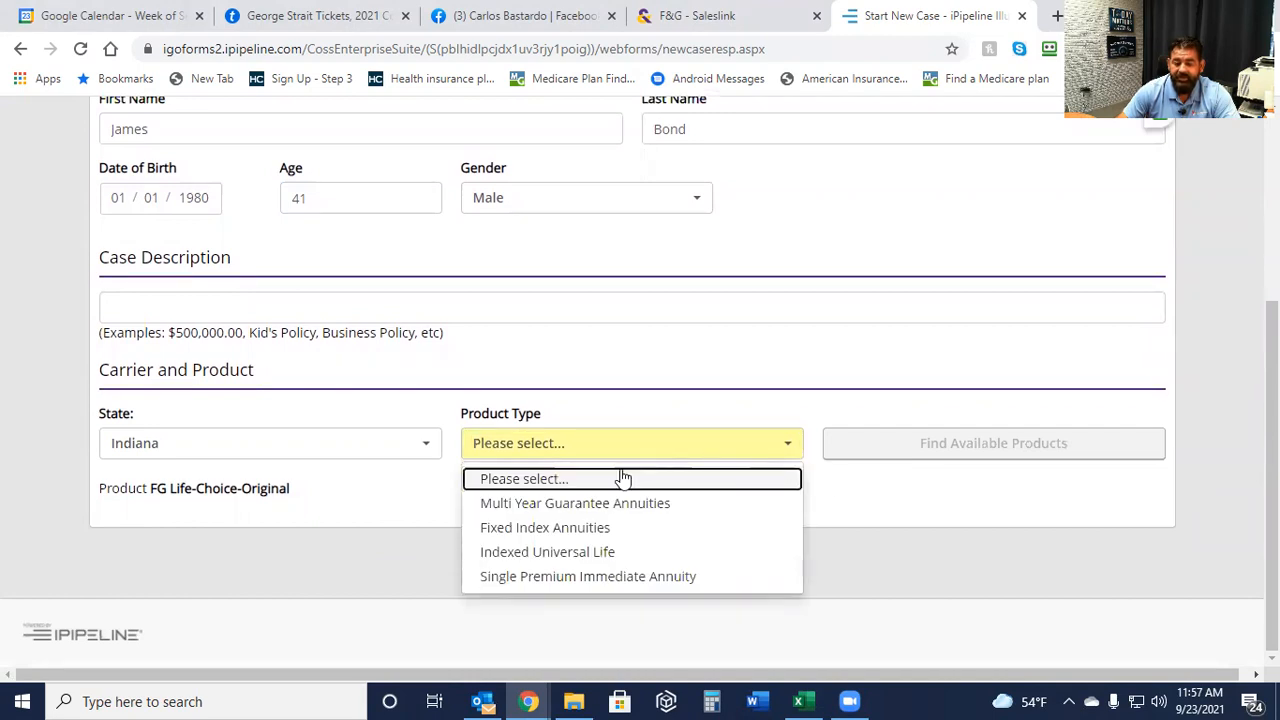
mouse_move(547, 551)
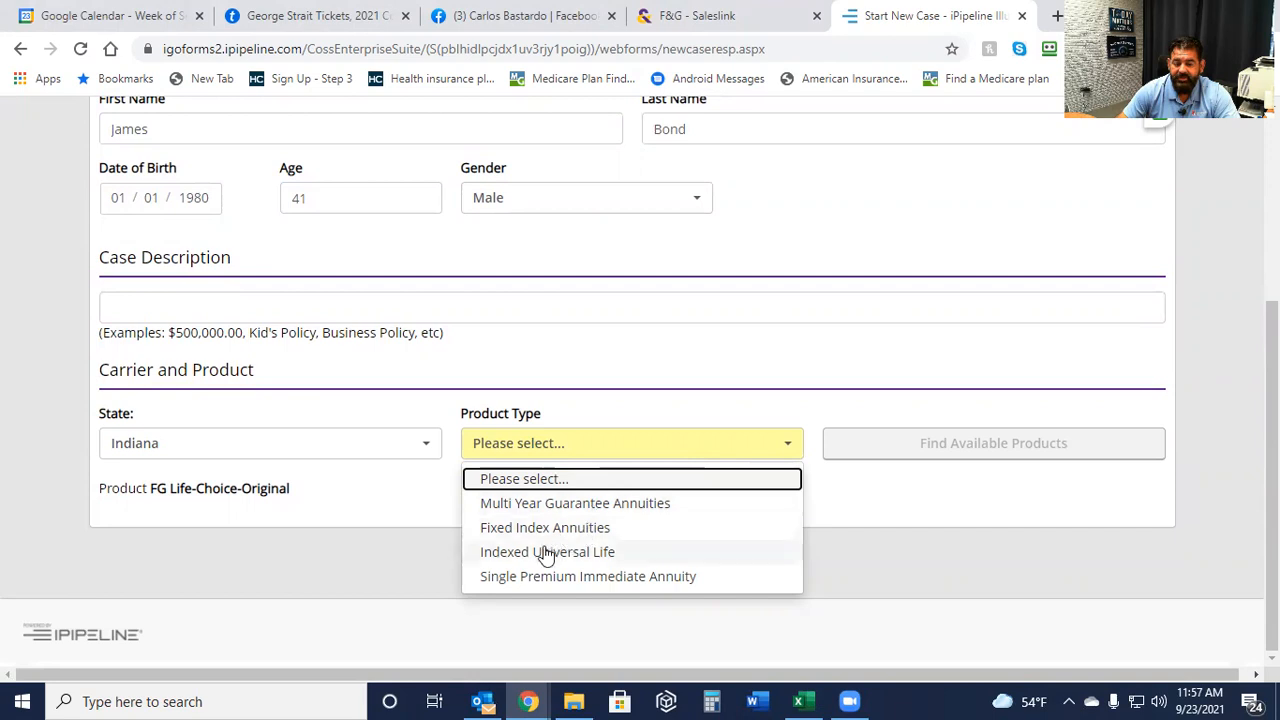
click(547, 551)
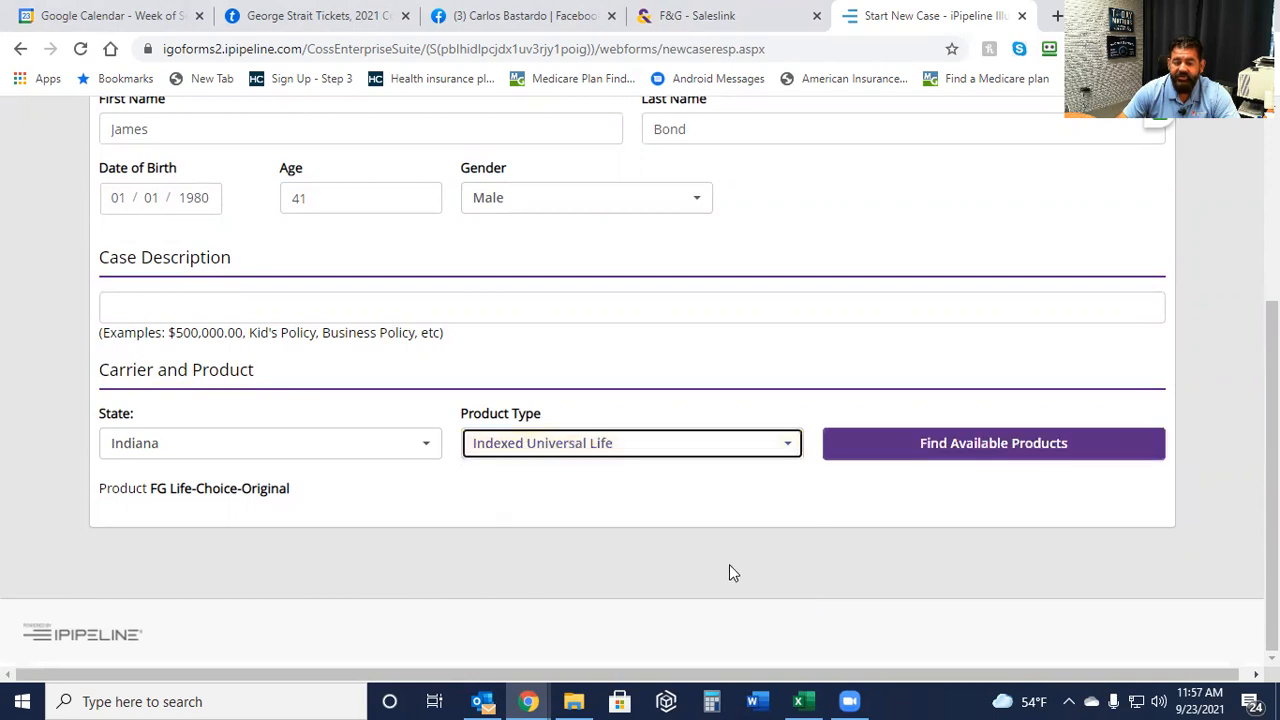
click(992, 443)
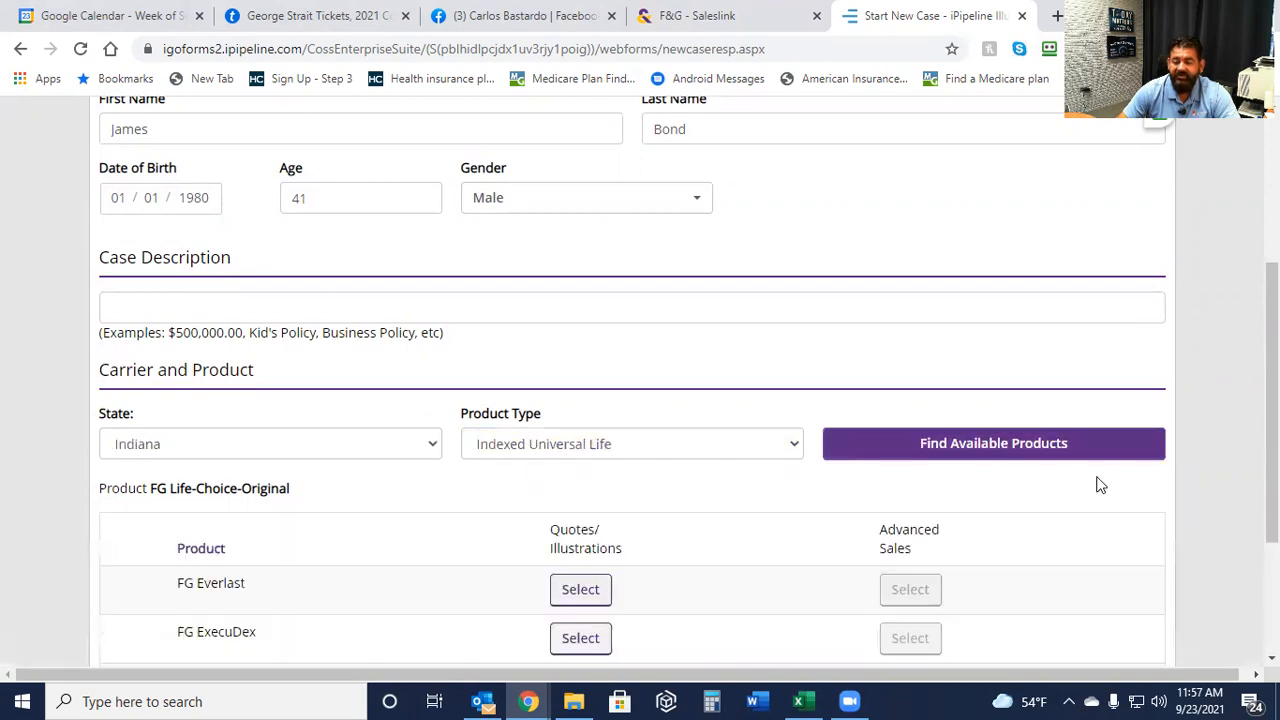
scroll(down, 3)
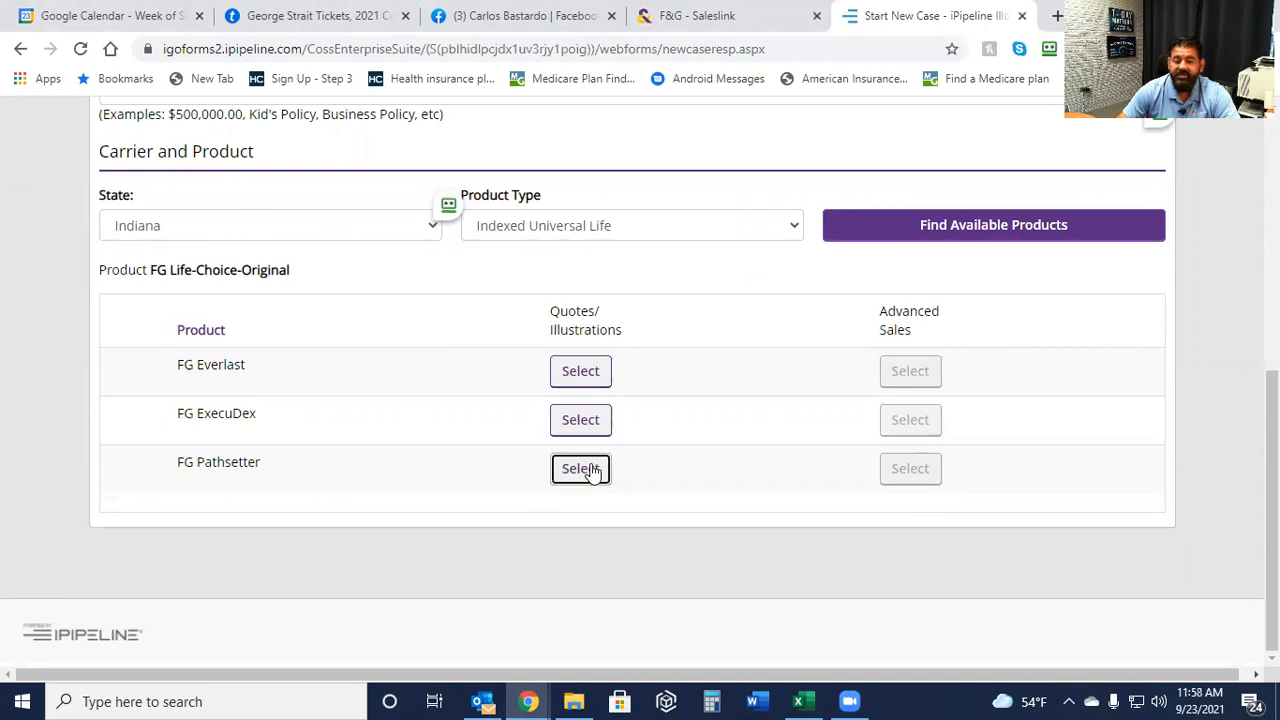
Choose FG Pathsetter and scroll the proposal form down to the Solves section.
click(580, 468)
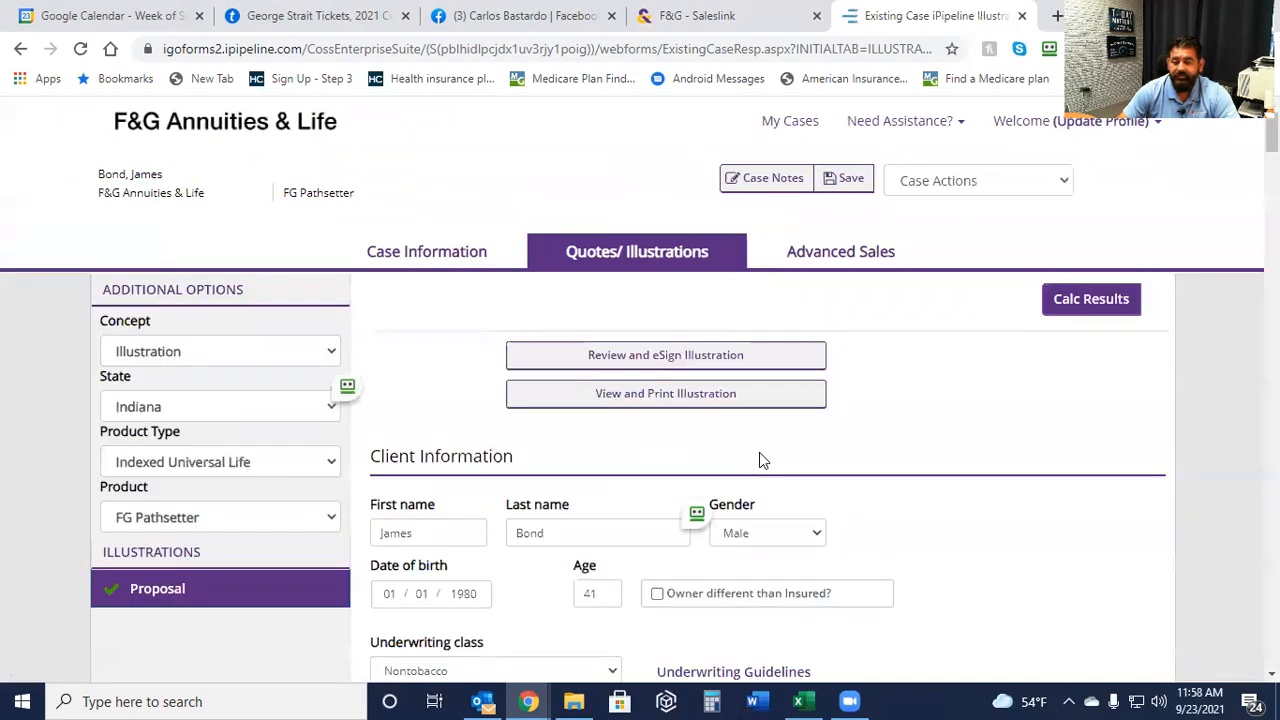
scroll(down, 3)
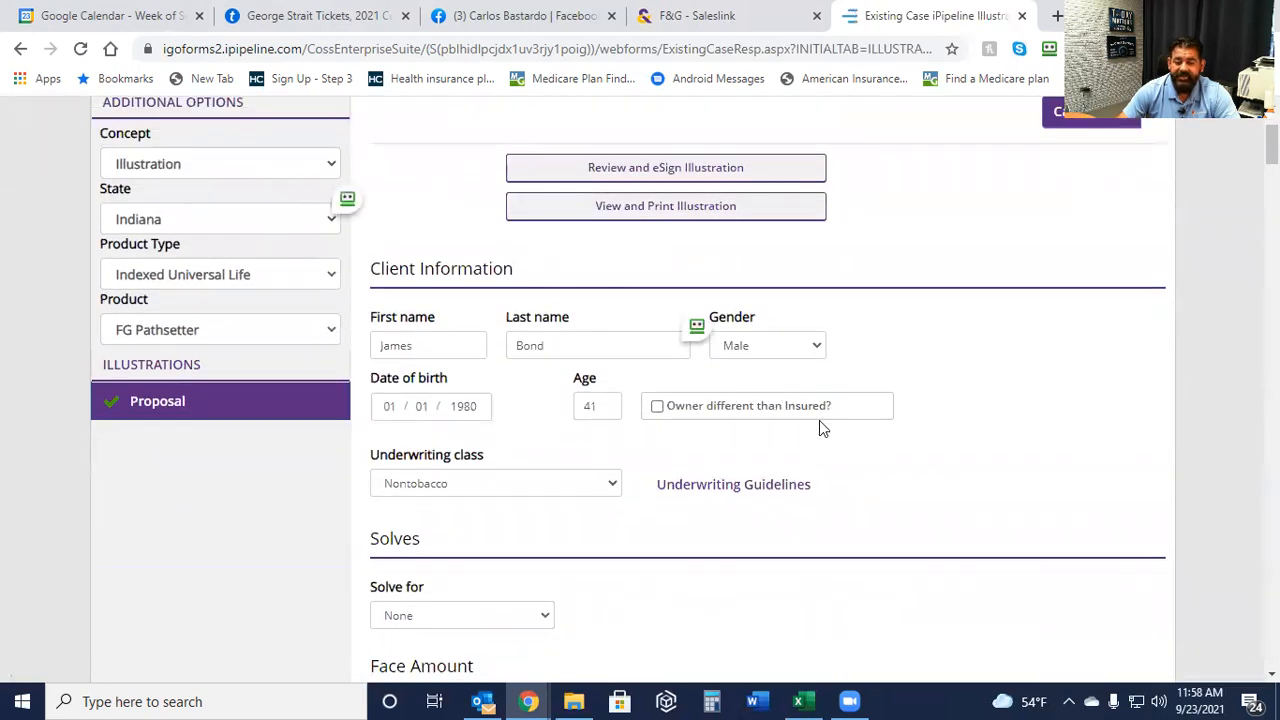
scroll(down, 3)
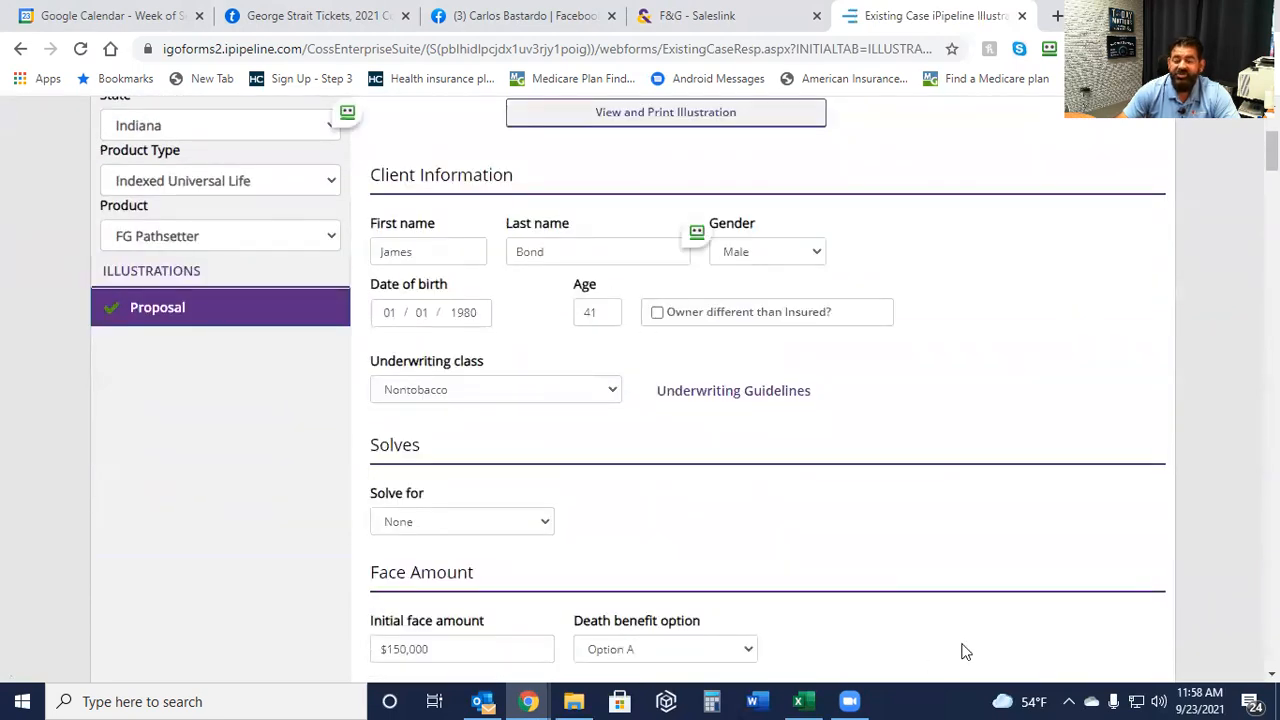
mouse_move(1024, 584)
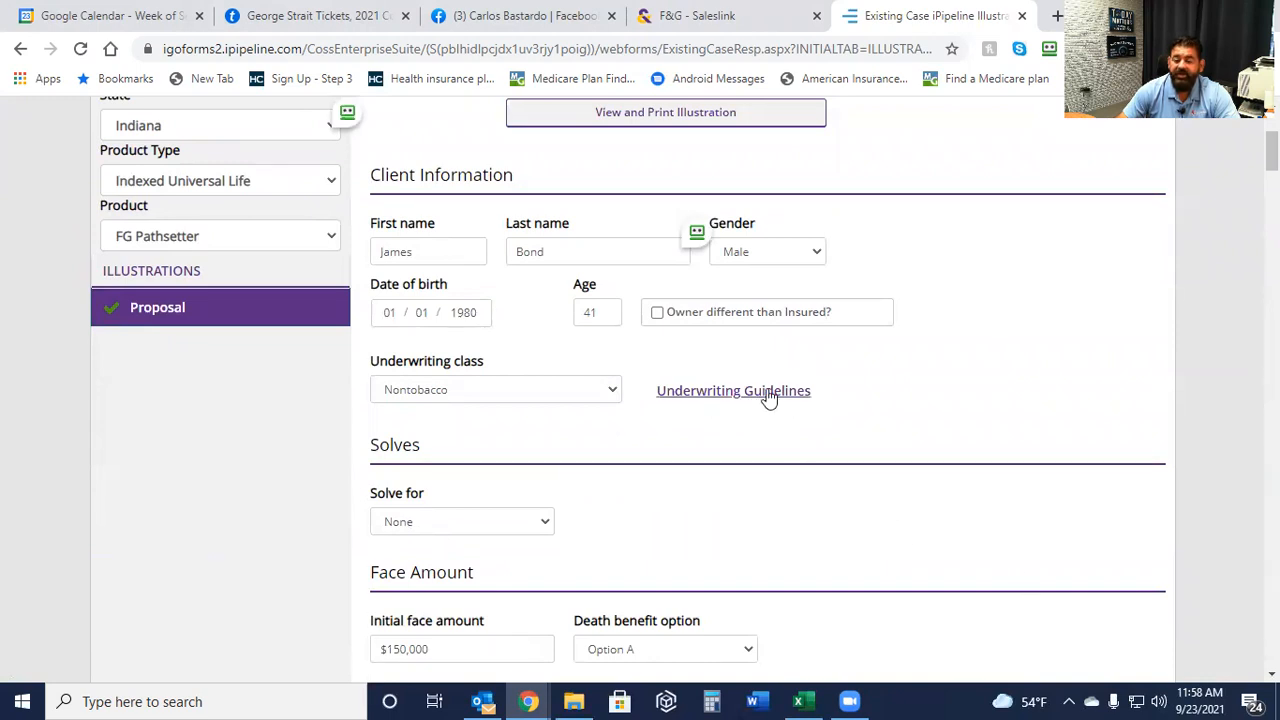
scroll(down, 3)
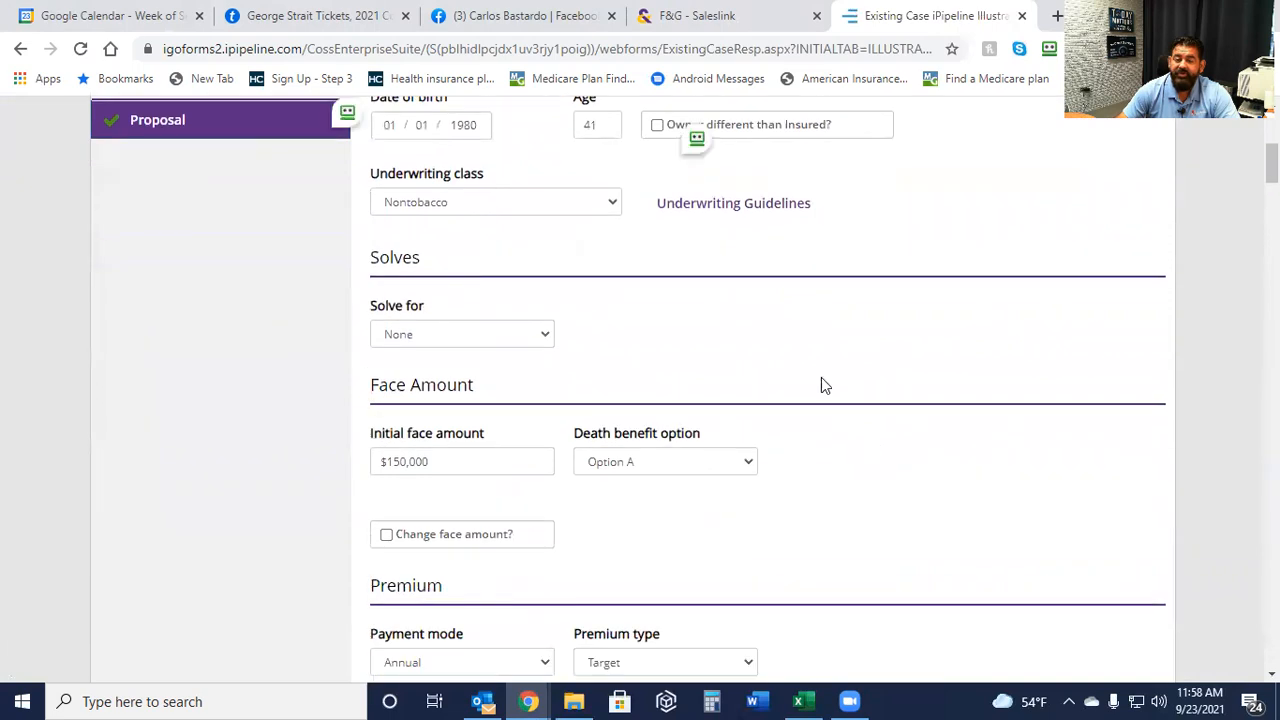
mouse_move(728, 210)
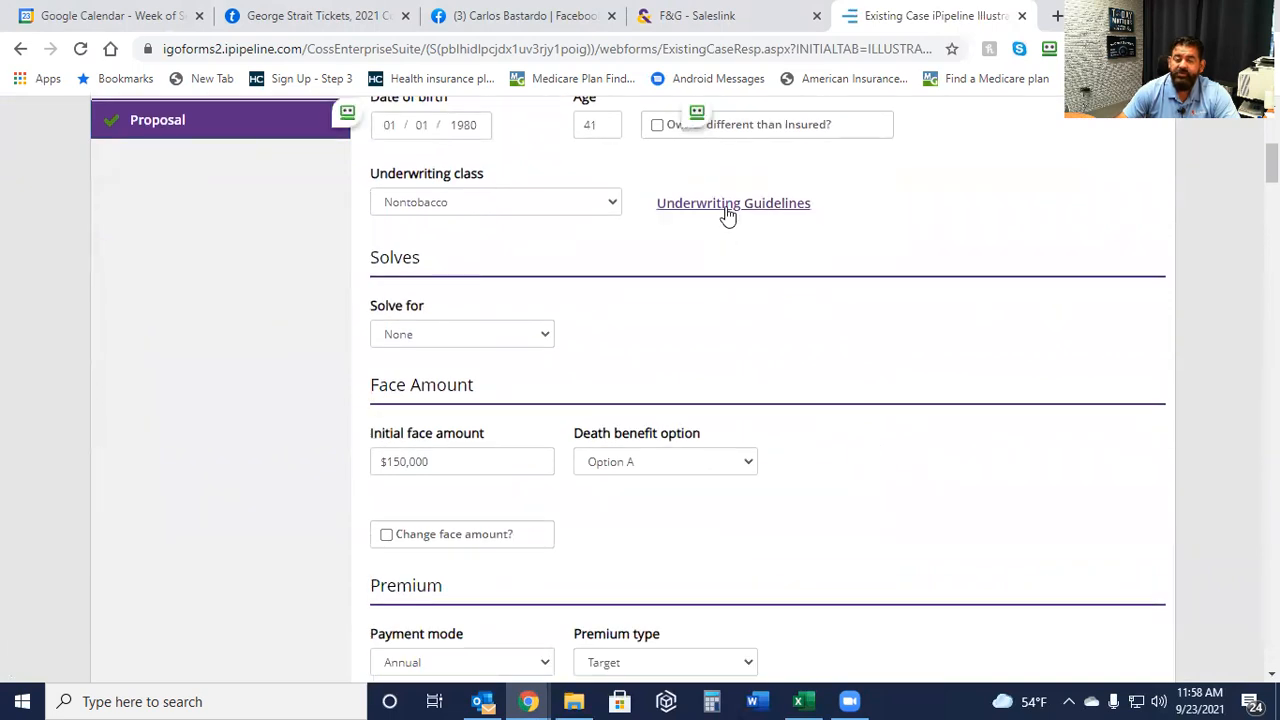
scroll(down, 3)
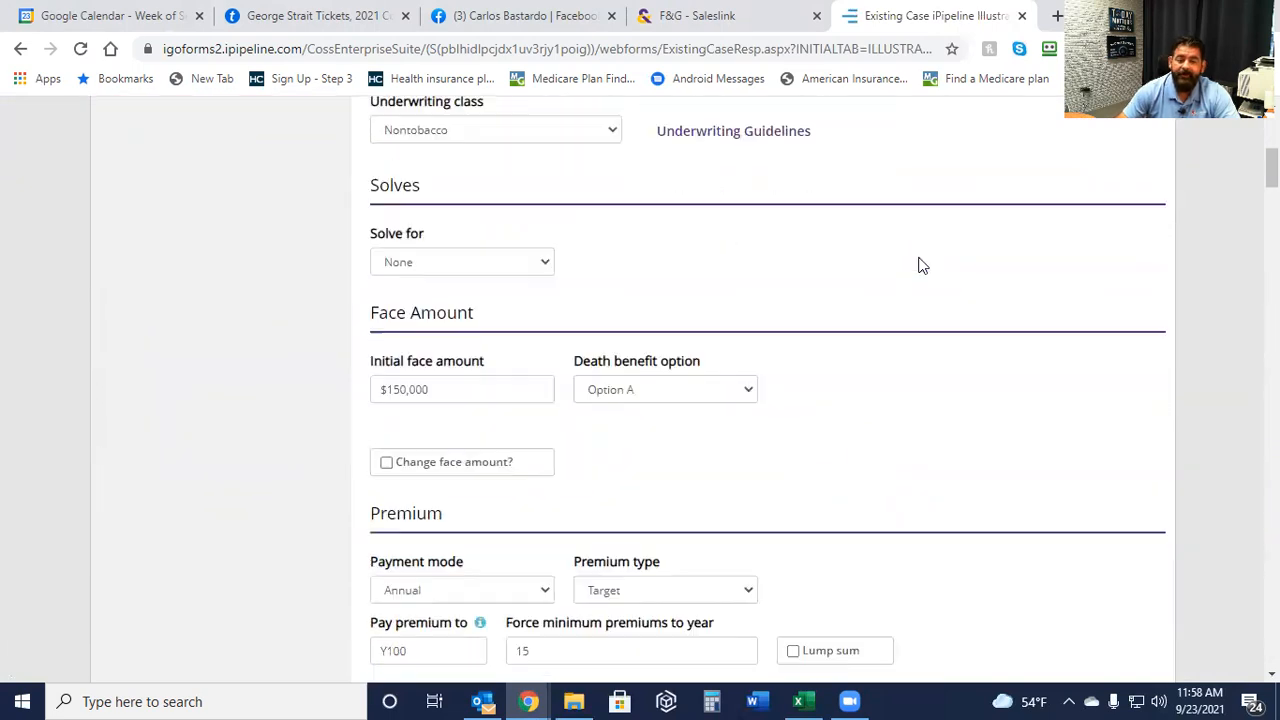
scroll(down, 3)
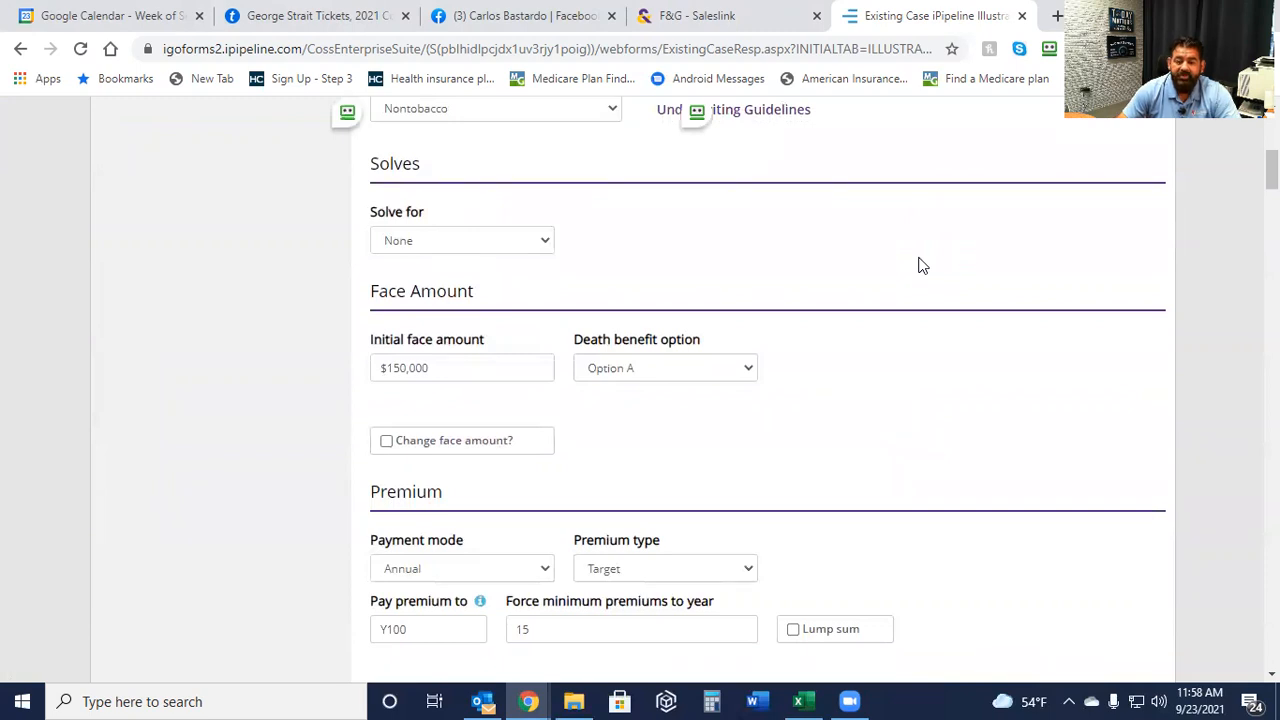
mouse_move(542, 247)
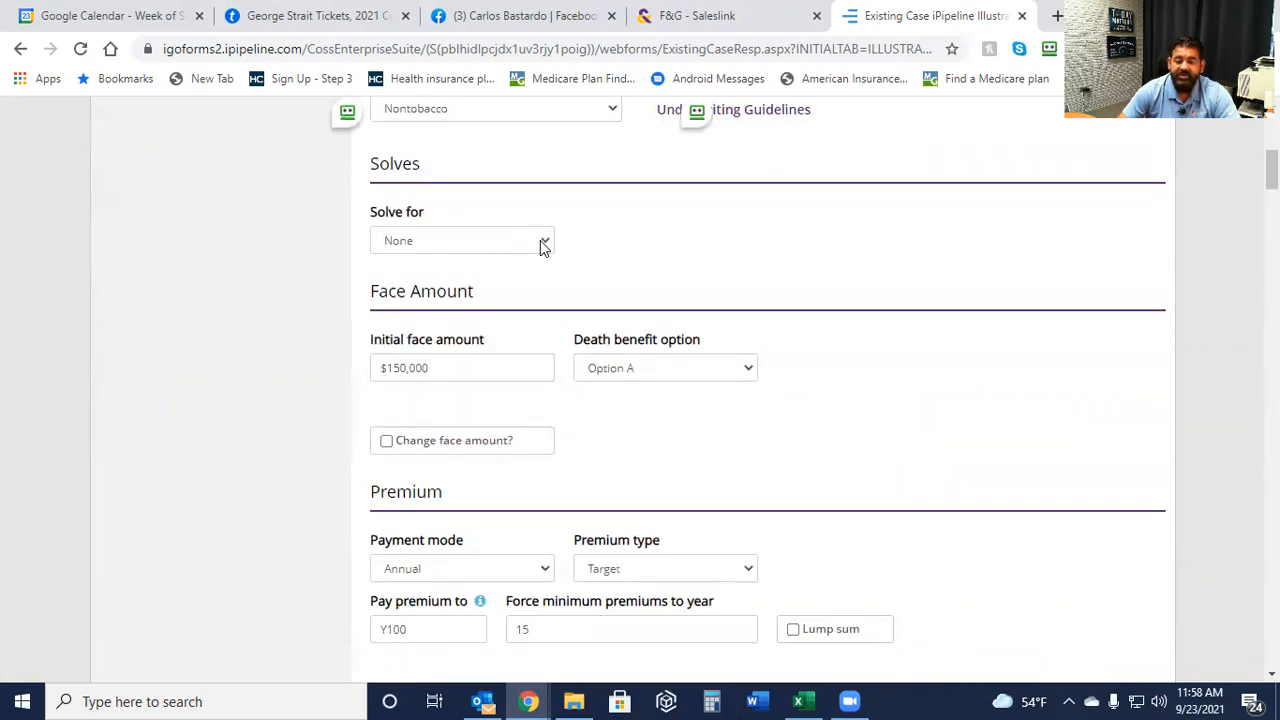
Open the Solve for dropdown to list the available solve options.
click(462, 240)
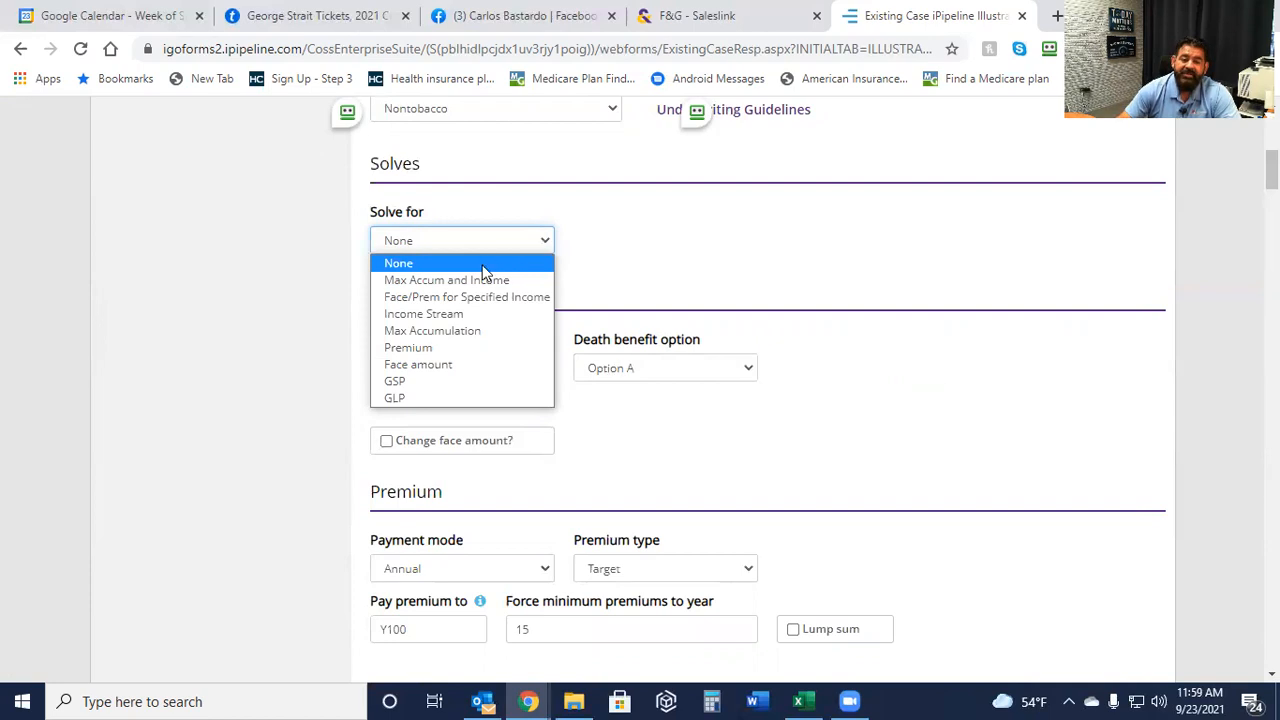
mouse_move(483, 280)
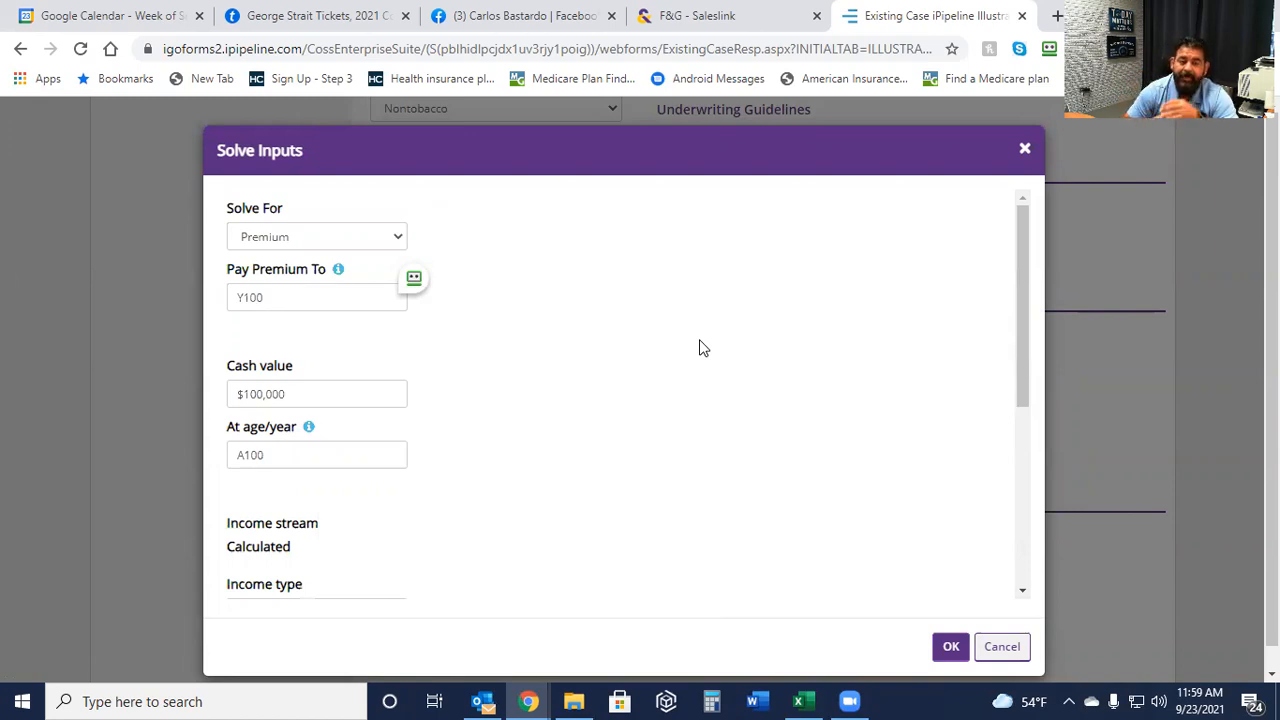
Solve for Face with a $1,000 monthly specified premium applied to all years.
click(316, 237)
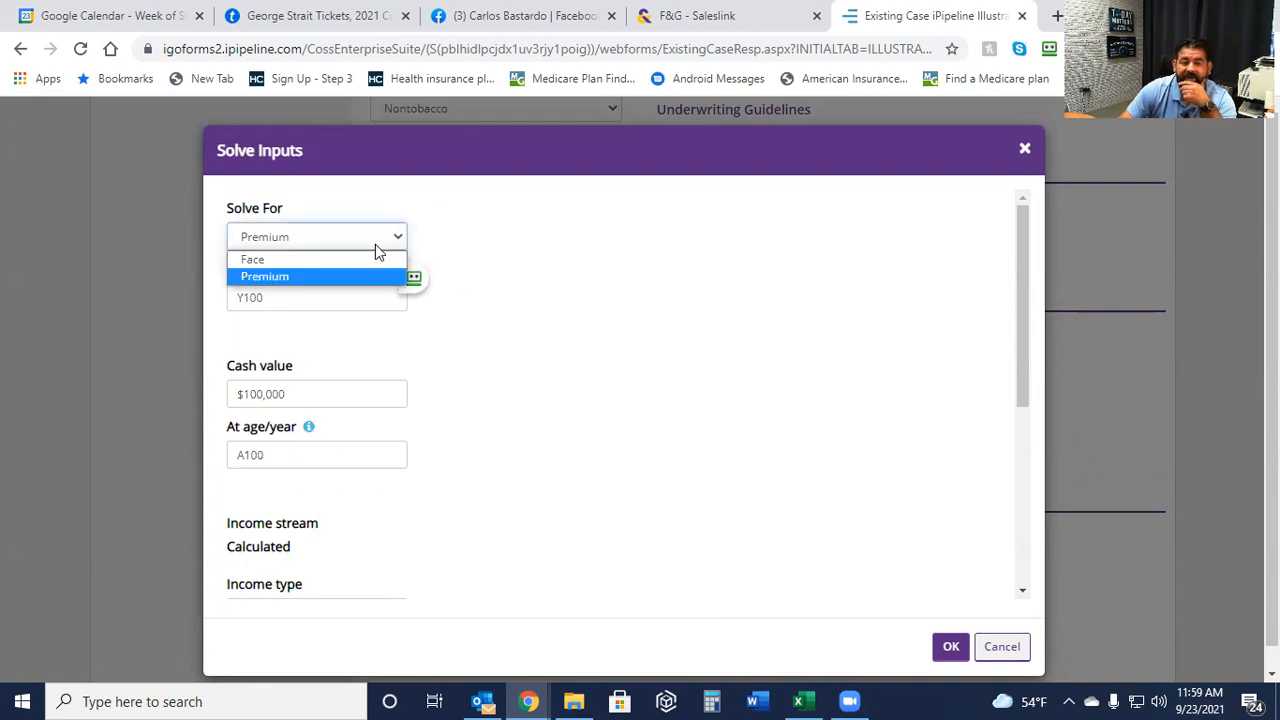
click(253, 259)
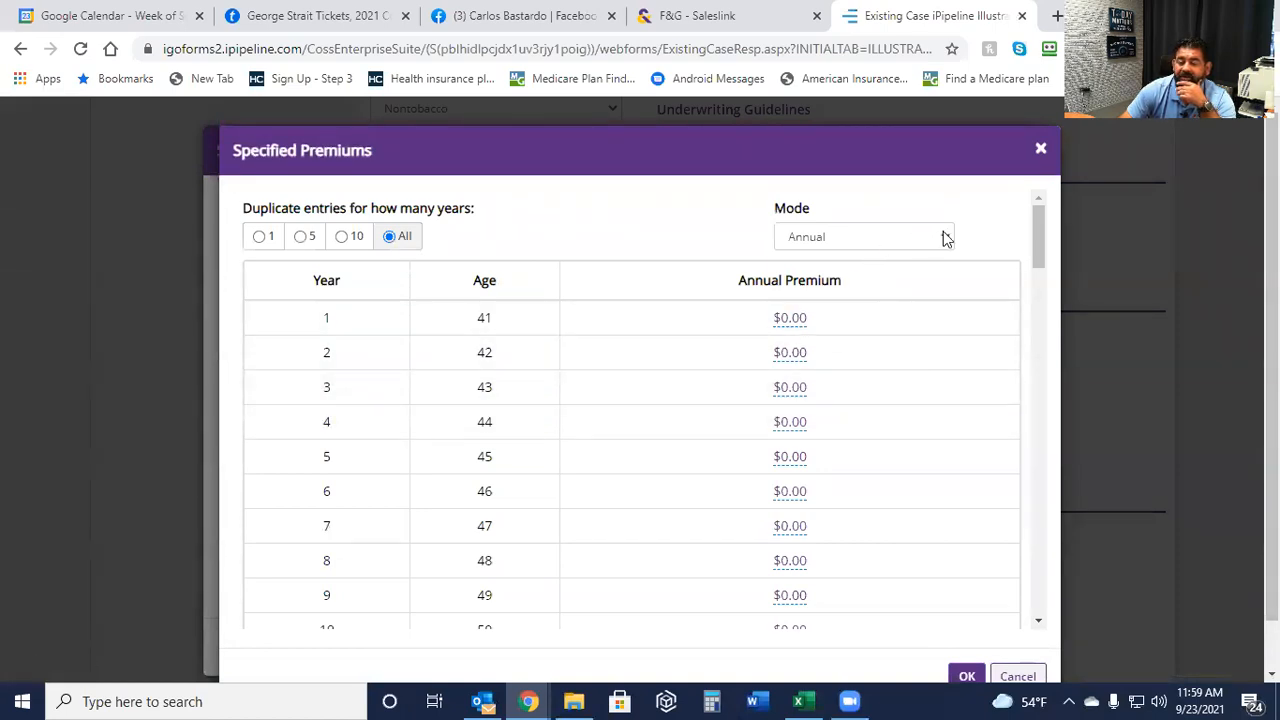
click(863, 236)
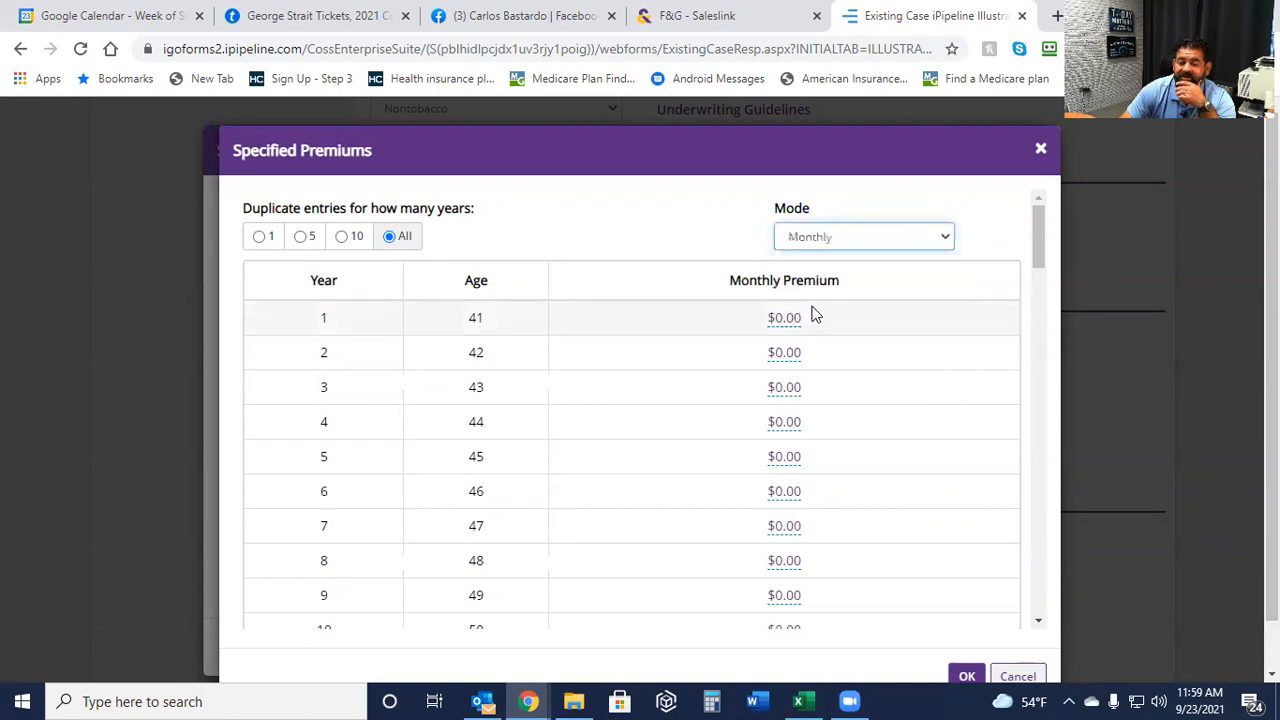
click(784, 317)
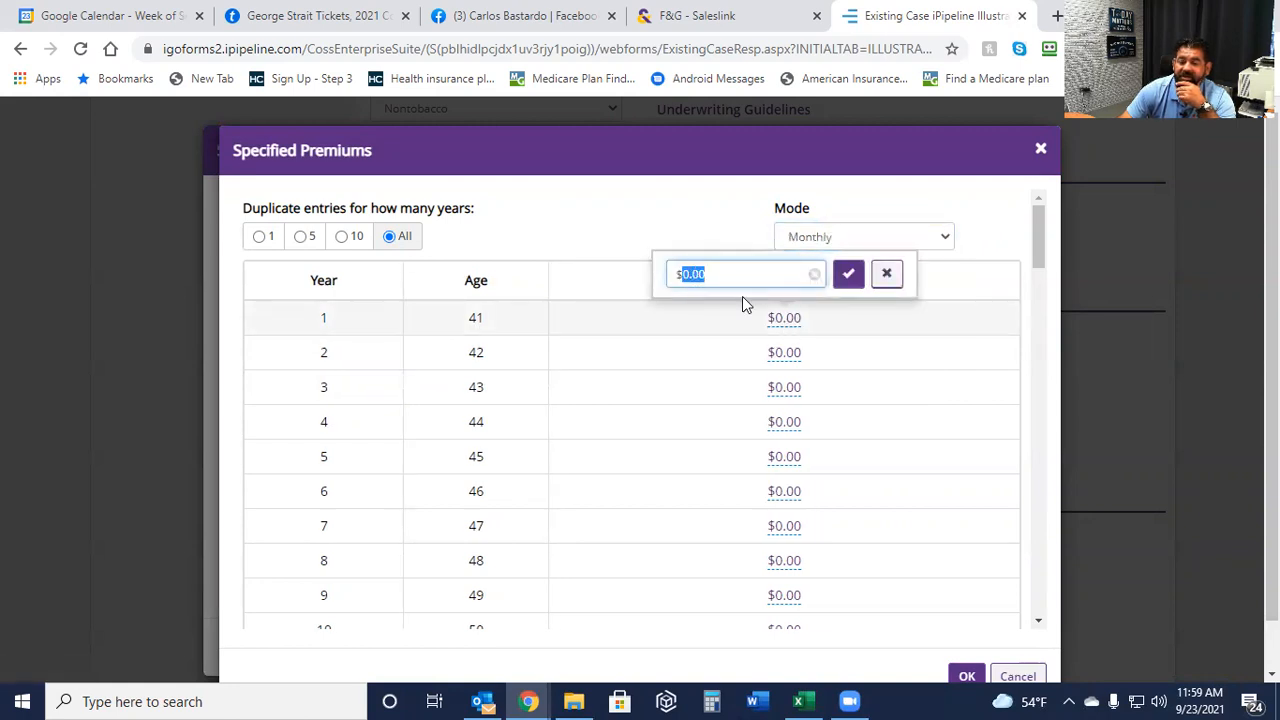
text(1000)
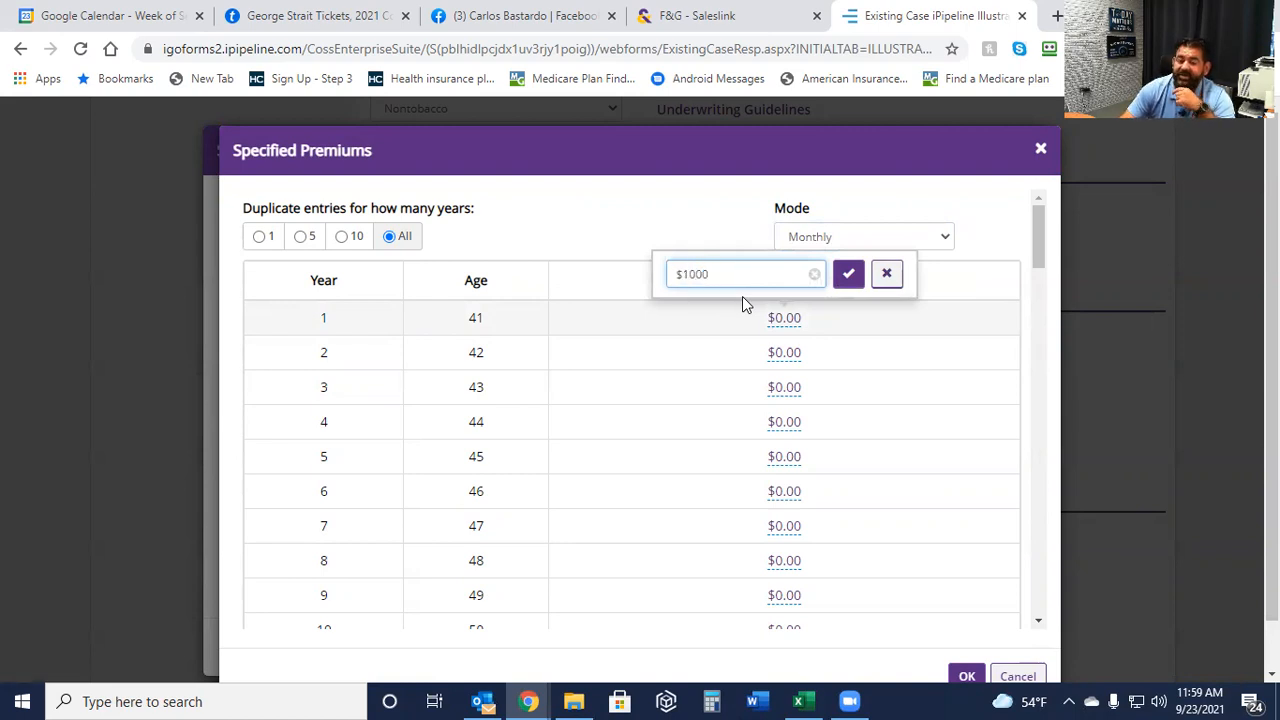
click(848, 273)
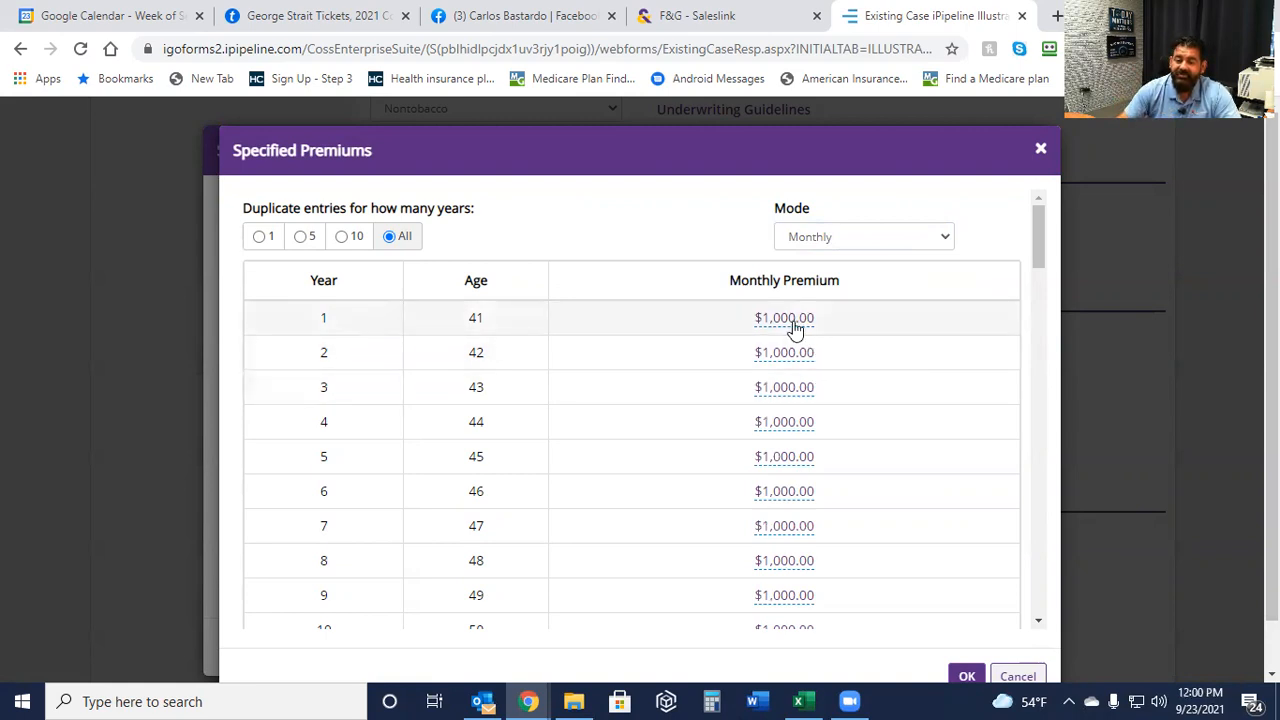
mouse_move(772, 518)
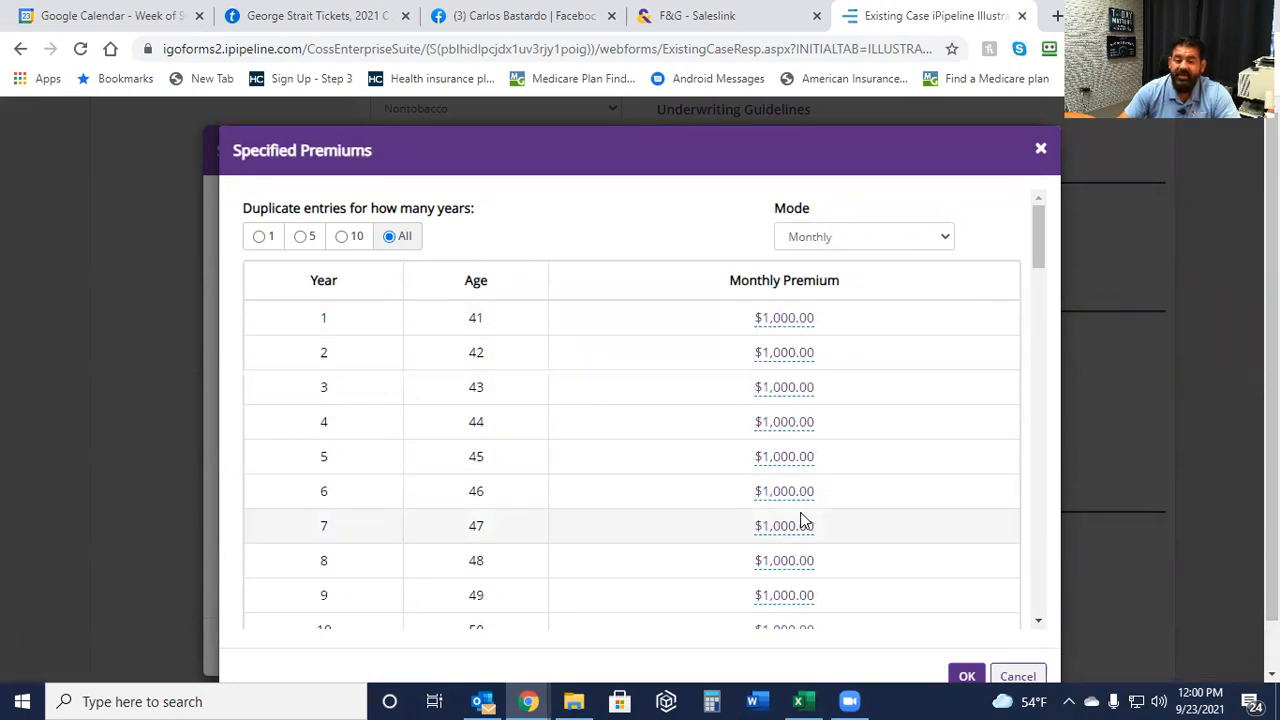
scroll(down, 3)
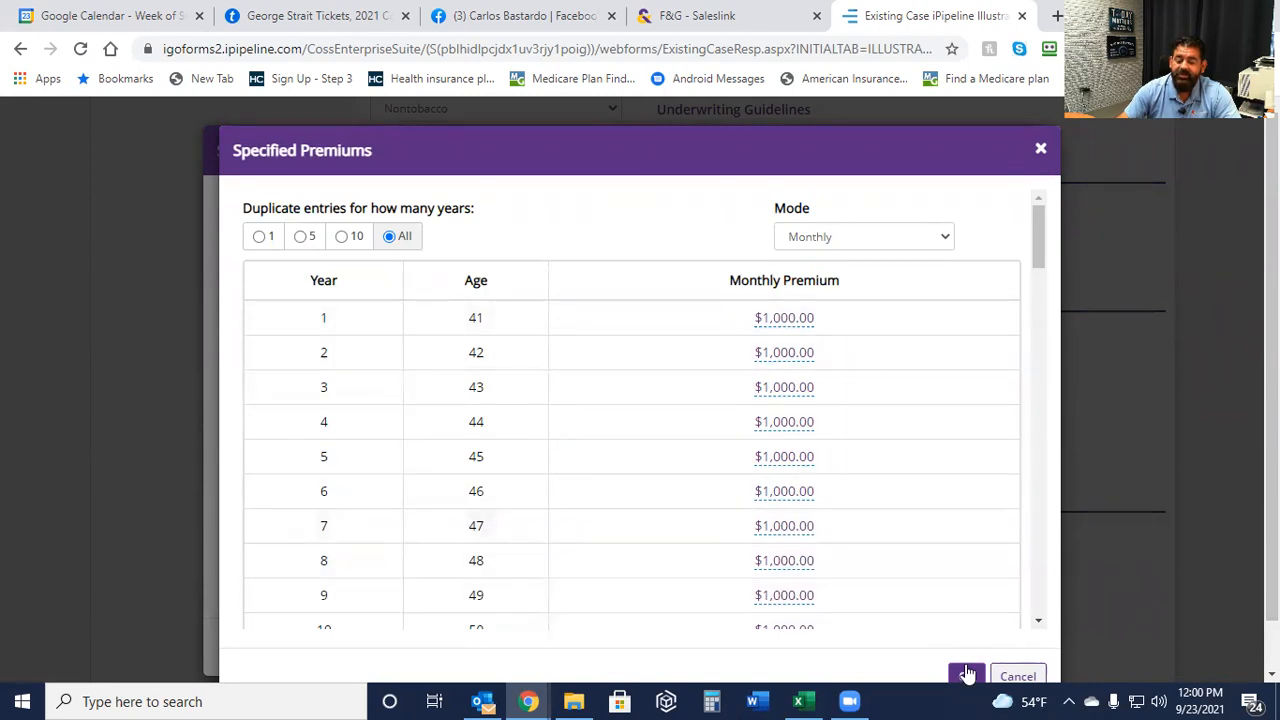
Save the monthly specified premiums and set Pay Premium To A66.
click(966, 670)
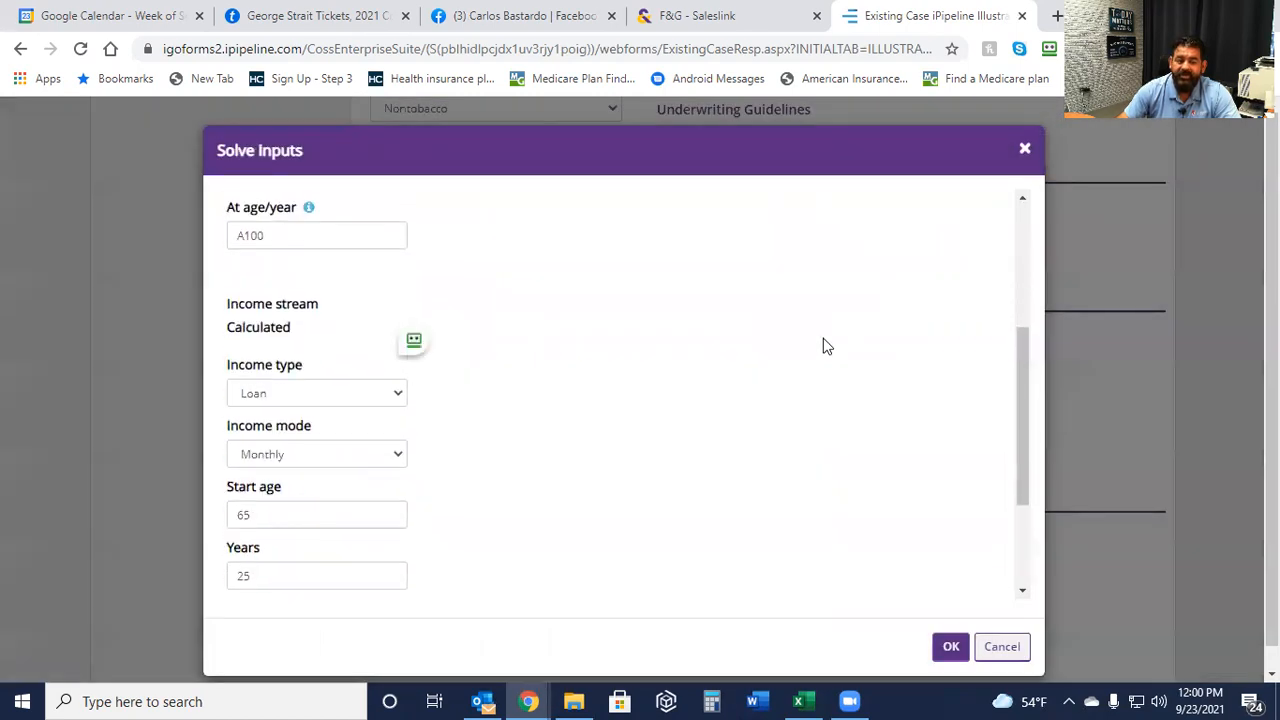
scroll(down, 3)
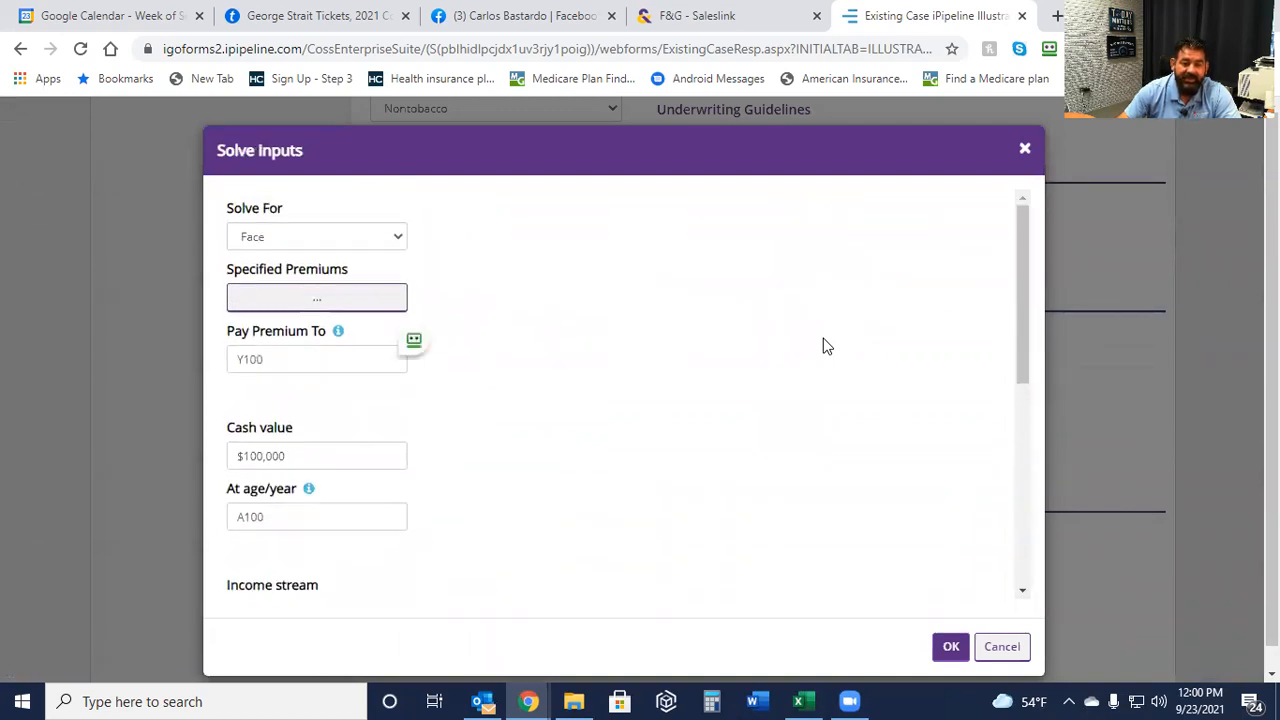
click(316, 359)
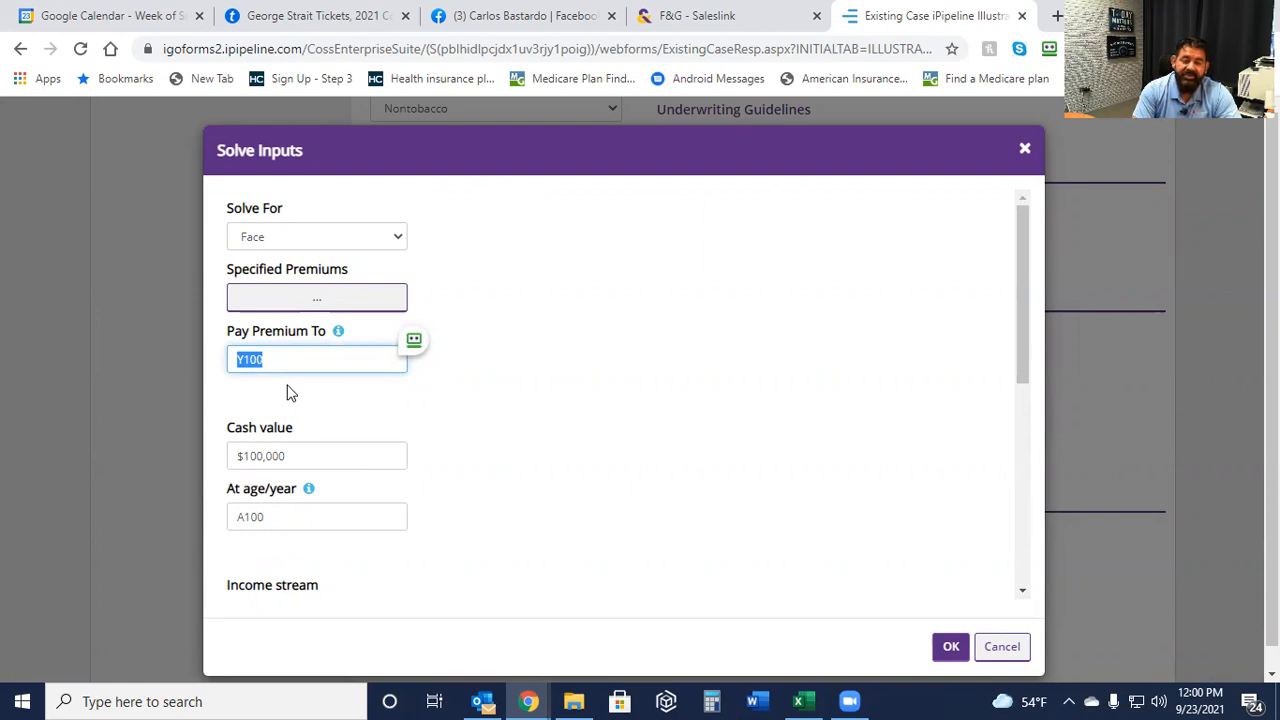
text(A)
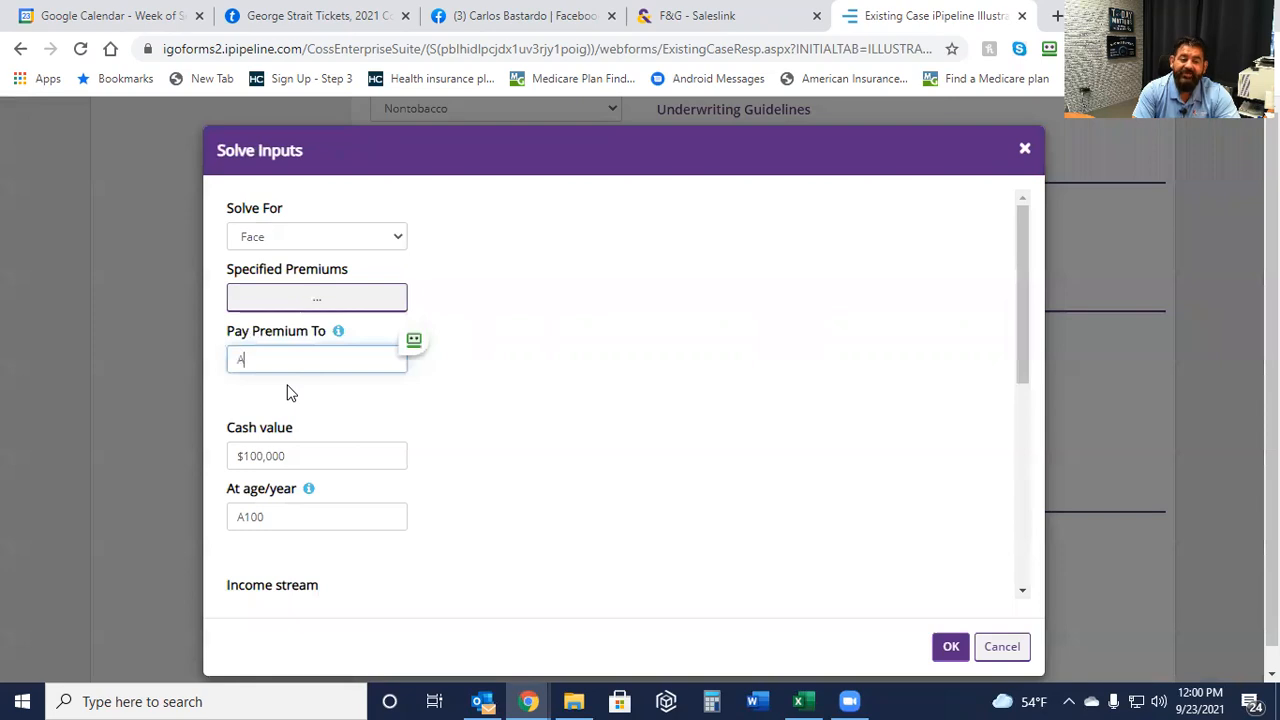
text(66)
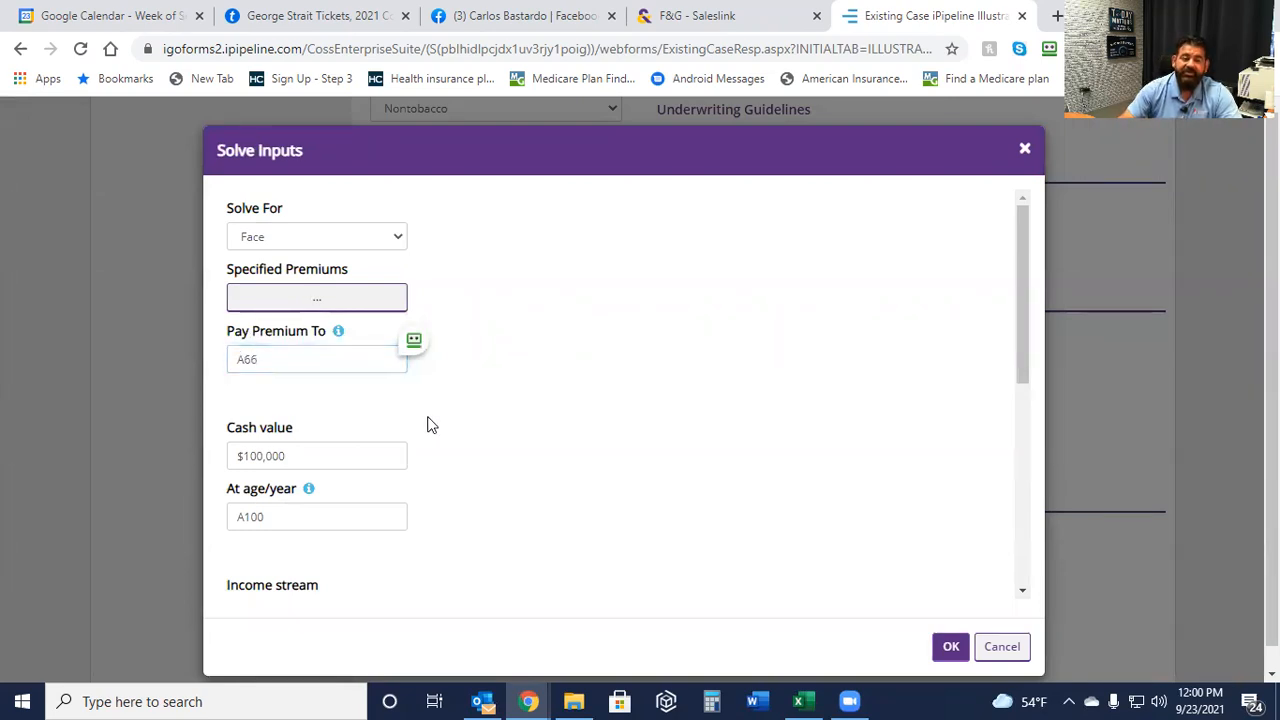
Set the income start age to 67.
scroll(down, 3)
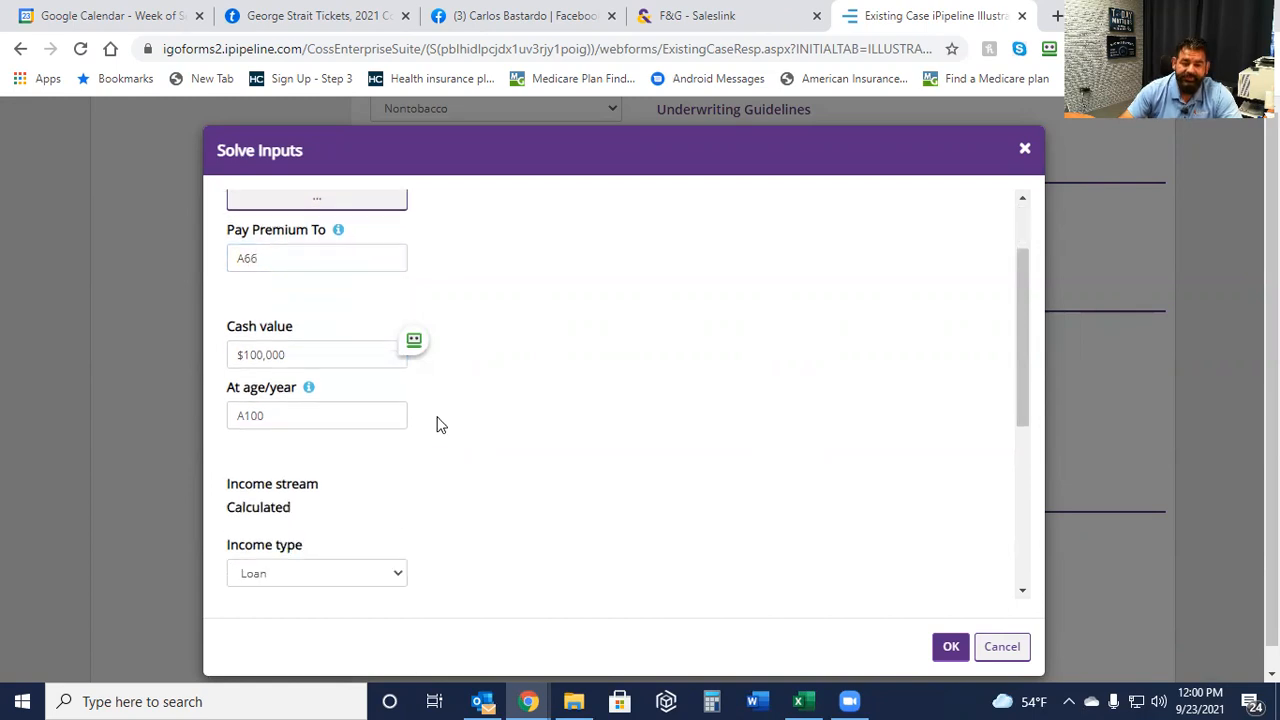
scroll(down, 3)
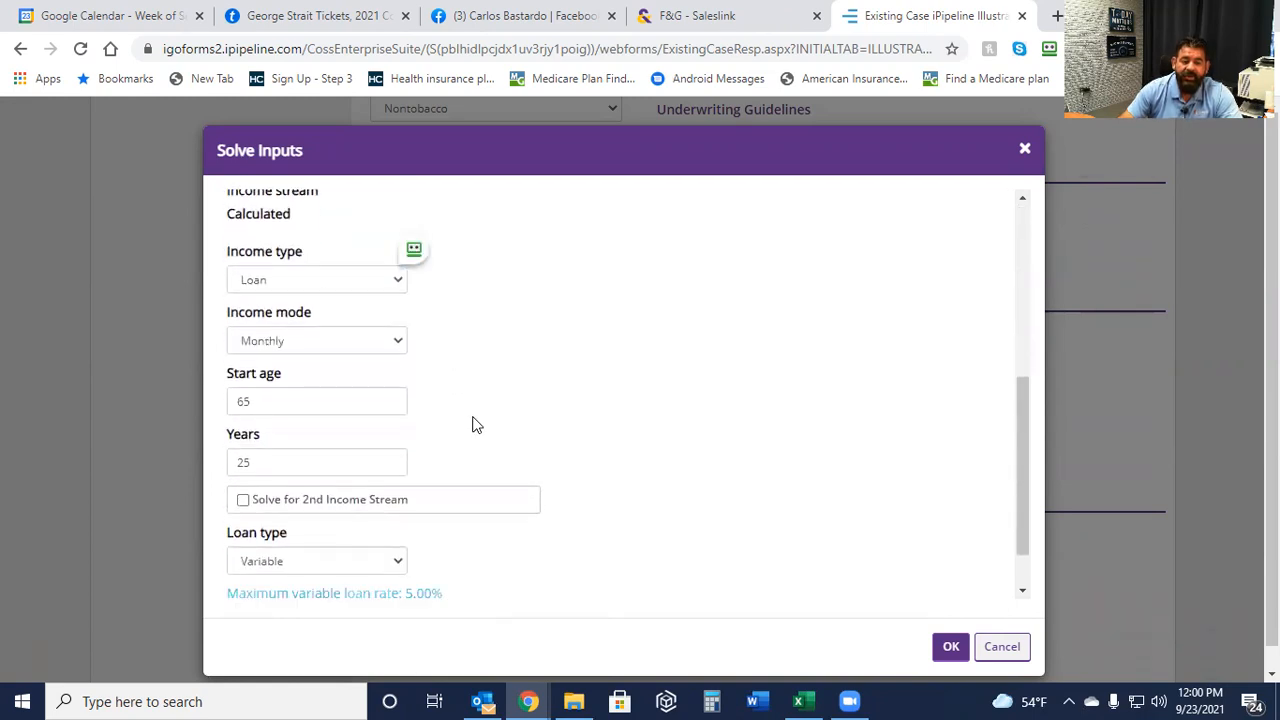
scroll(down, 3)
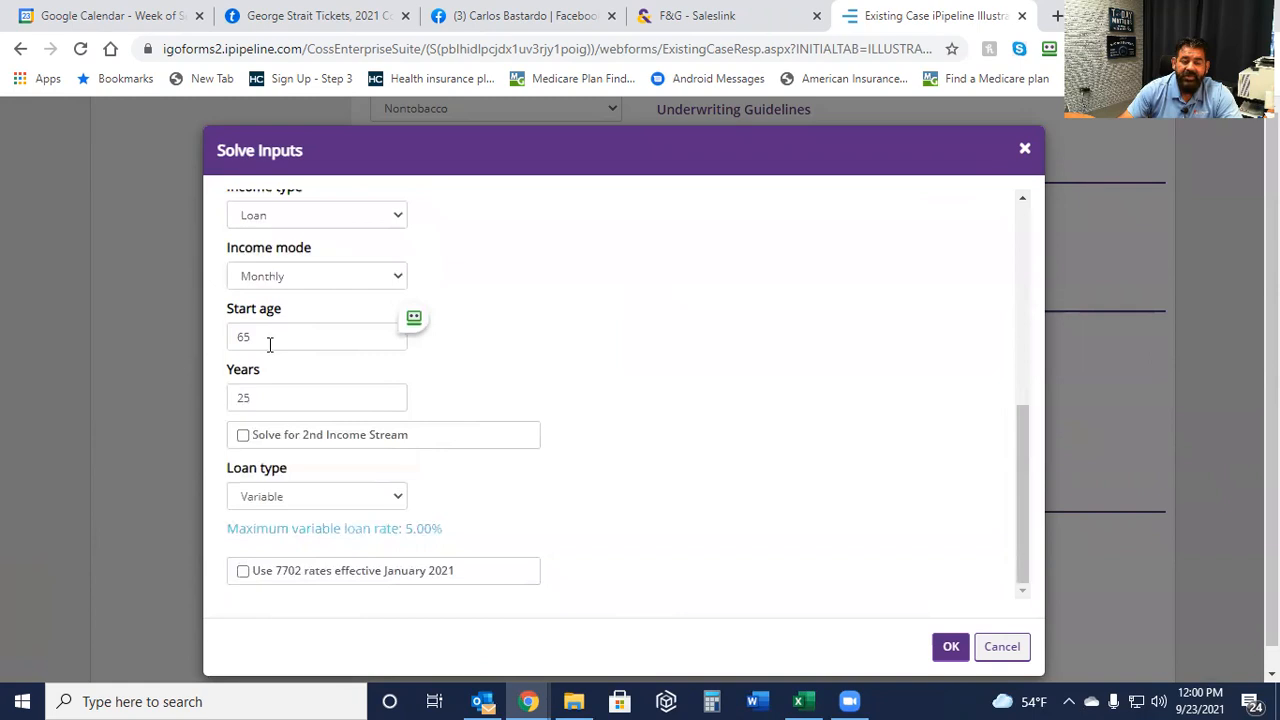
text(67)
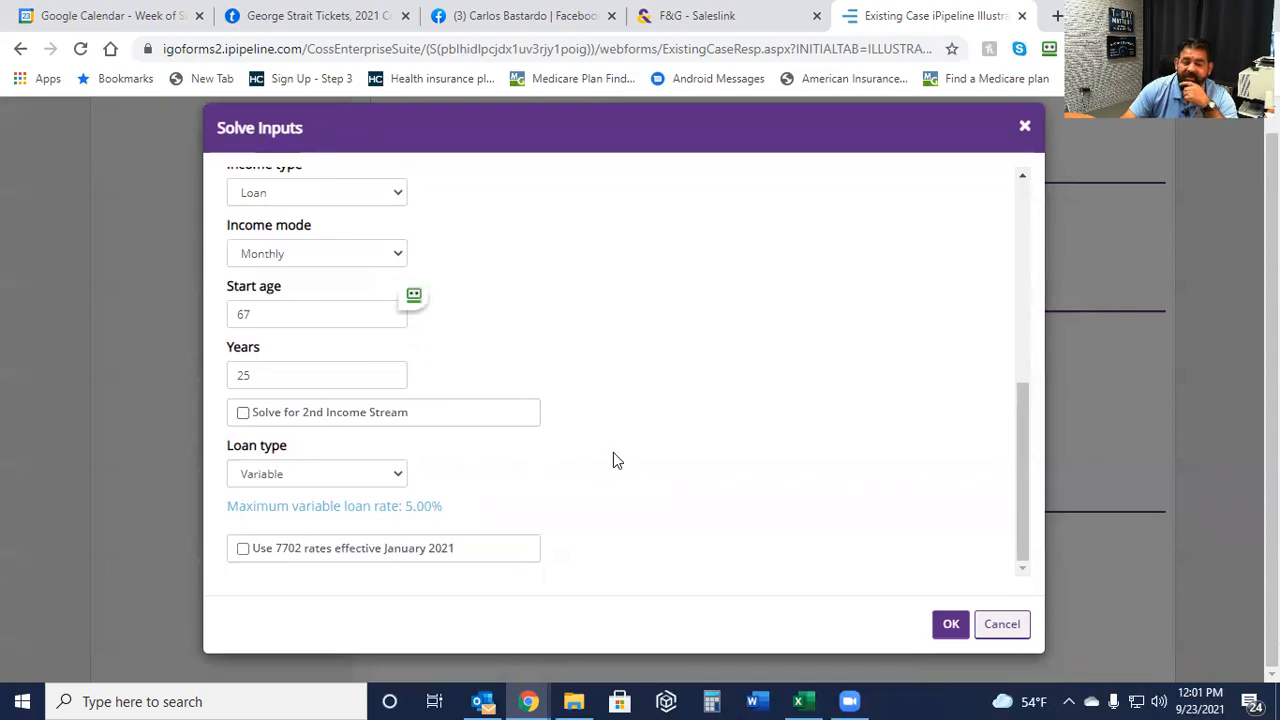
mouse_move(562, 501)
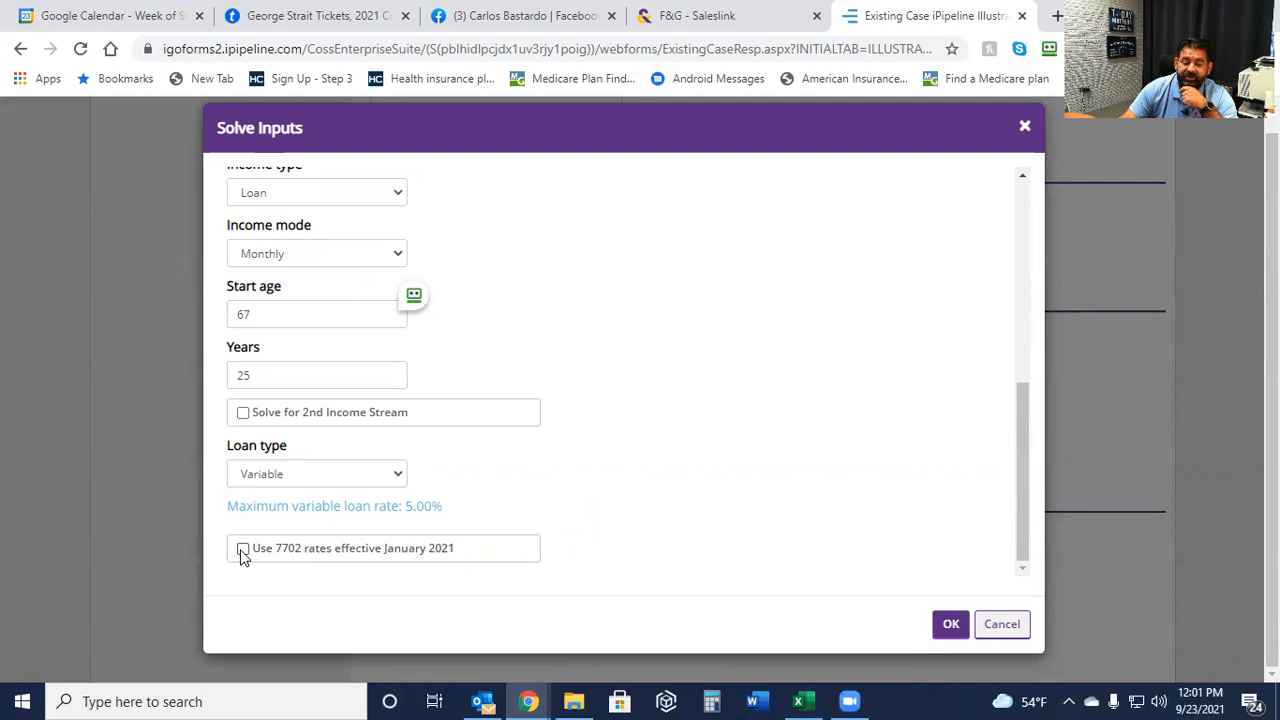
Use 7702 rates effective January 2021 and confirm the monthly loan income solve from age 67.
click(242, 548)
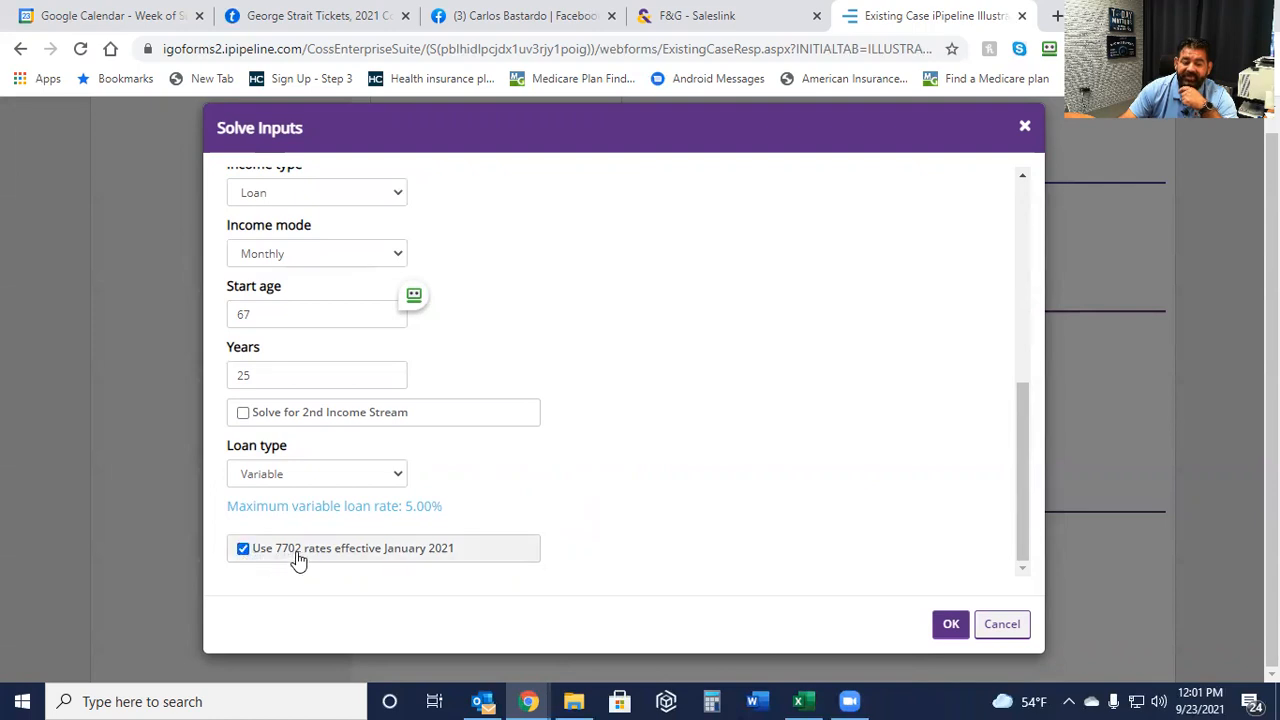
mouse_move(484, 555)
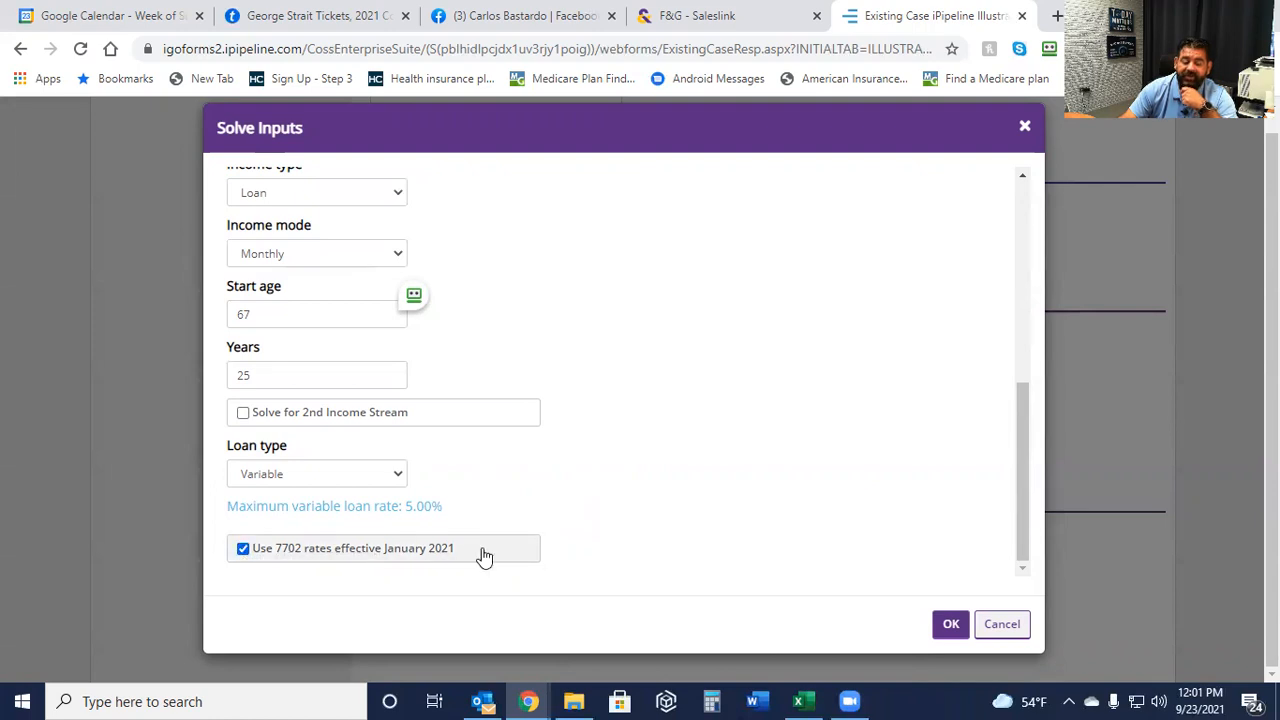
mouse_move(648, 561)
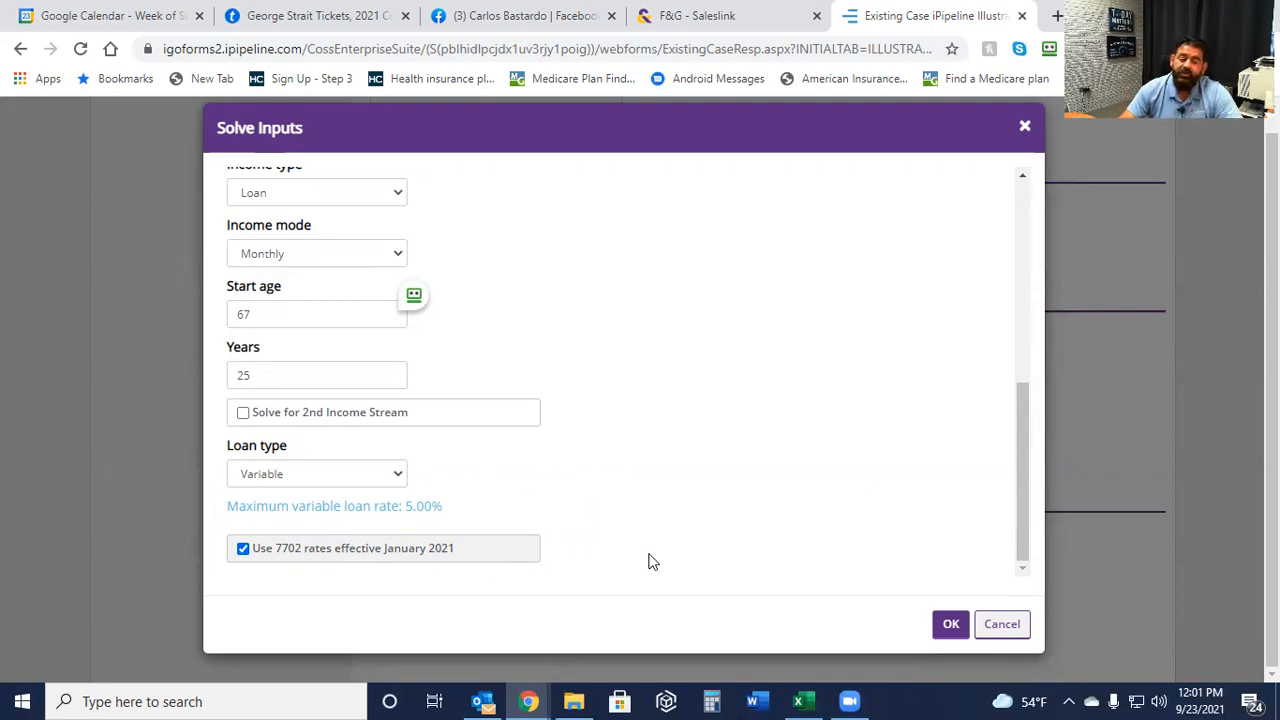
mouse_move(730, 504)
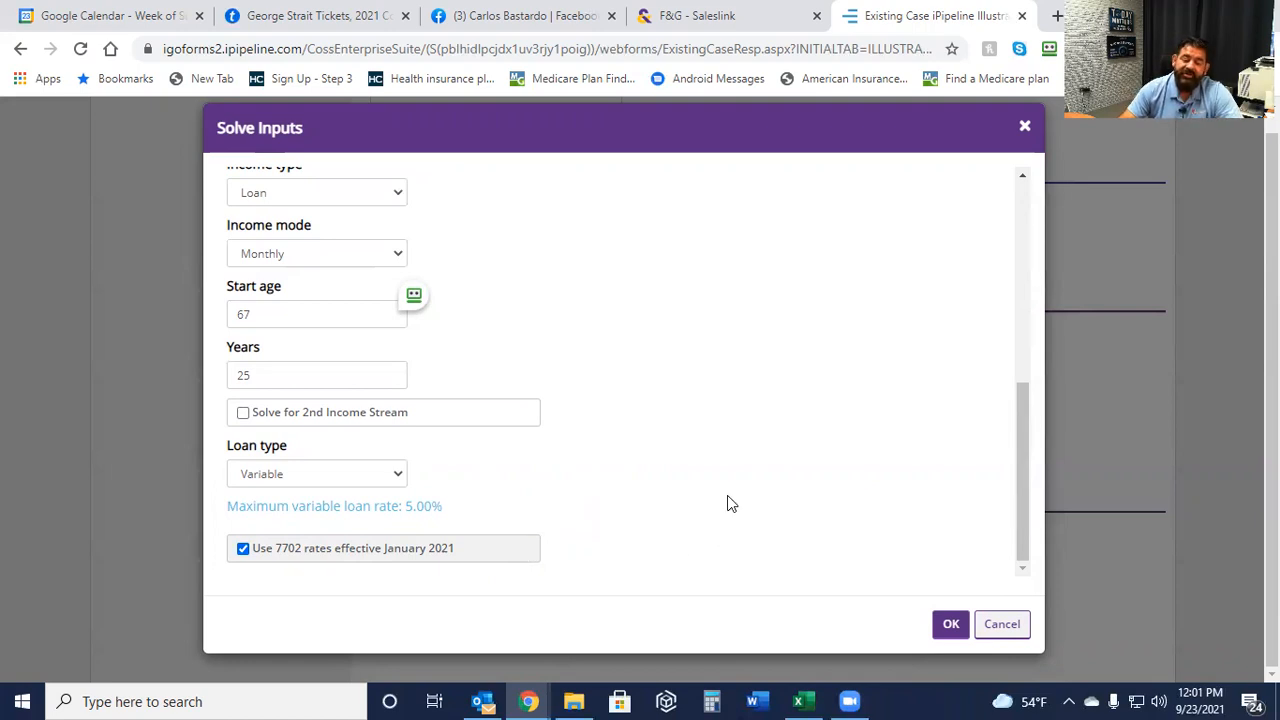
mouse_move(784, 461)
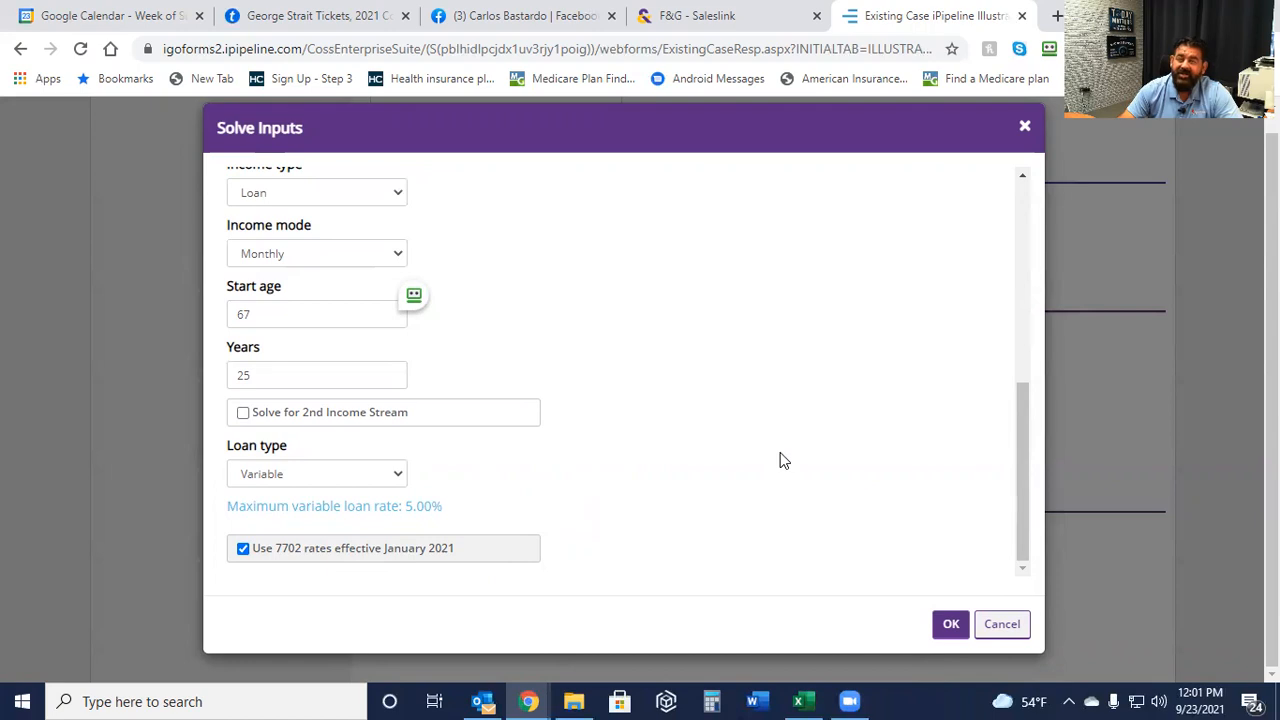
mouse_move(739, 414)
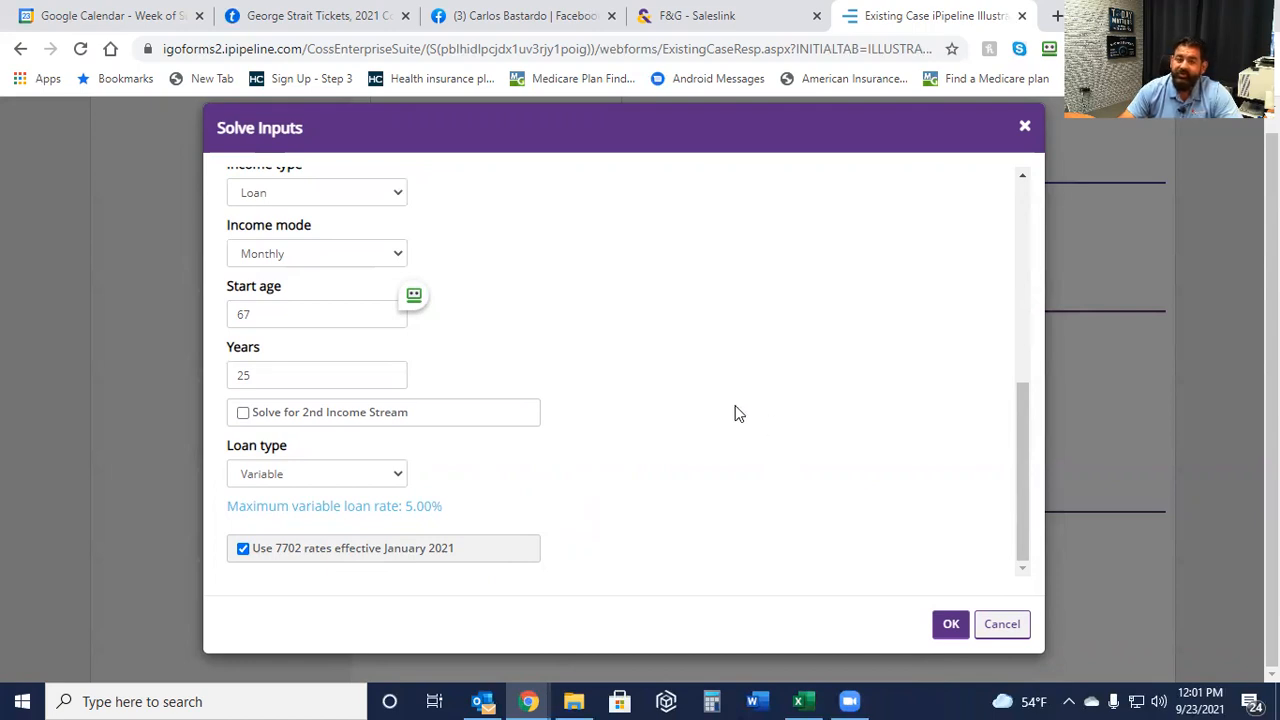
mouse_move(721, 481)
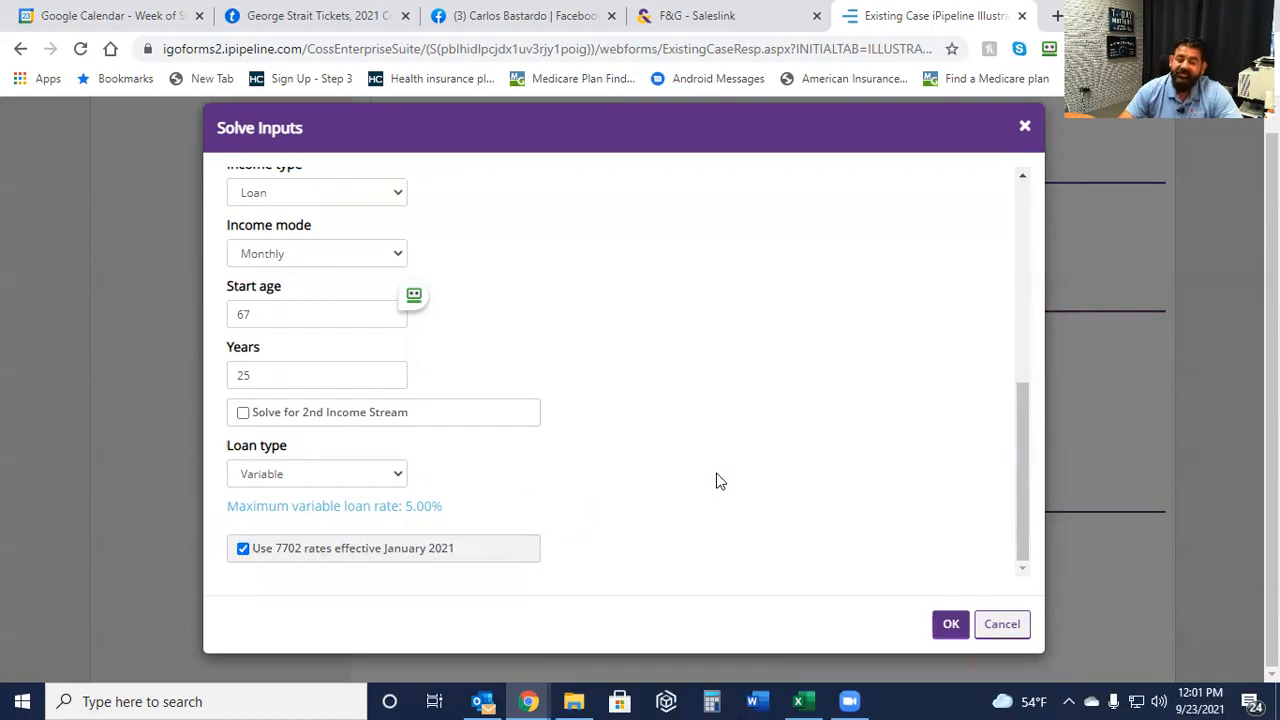
mouse_move(755, 528)
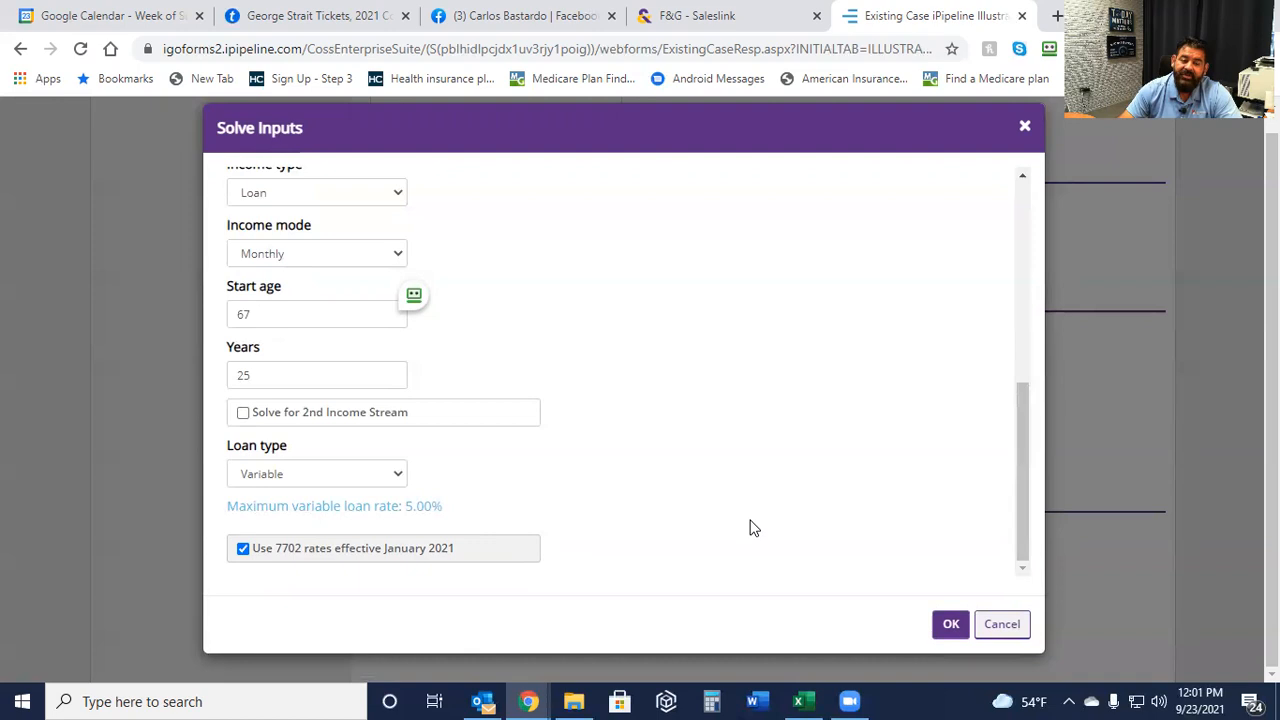
mouse_move(943, 569)
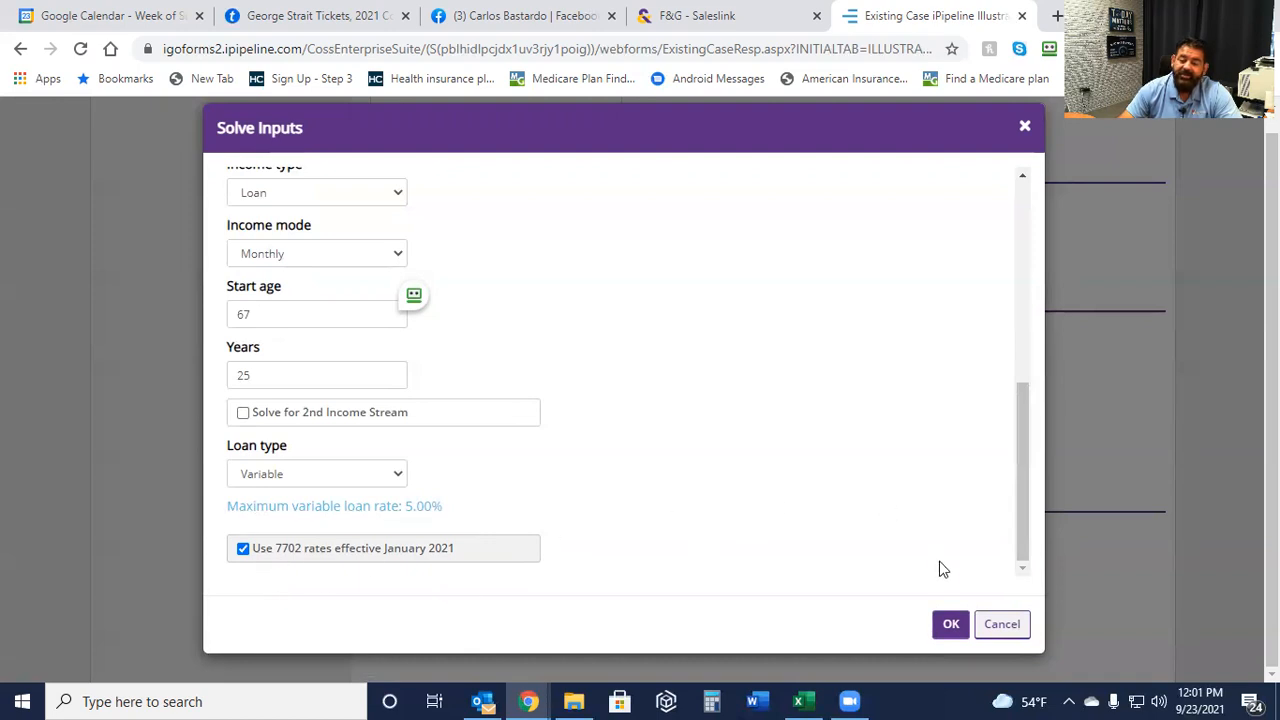
click(950, 624)
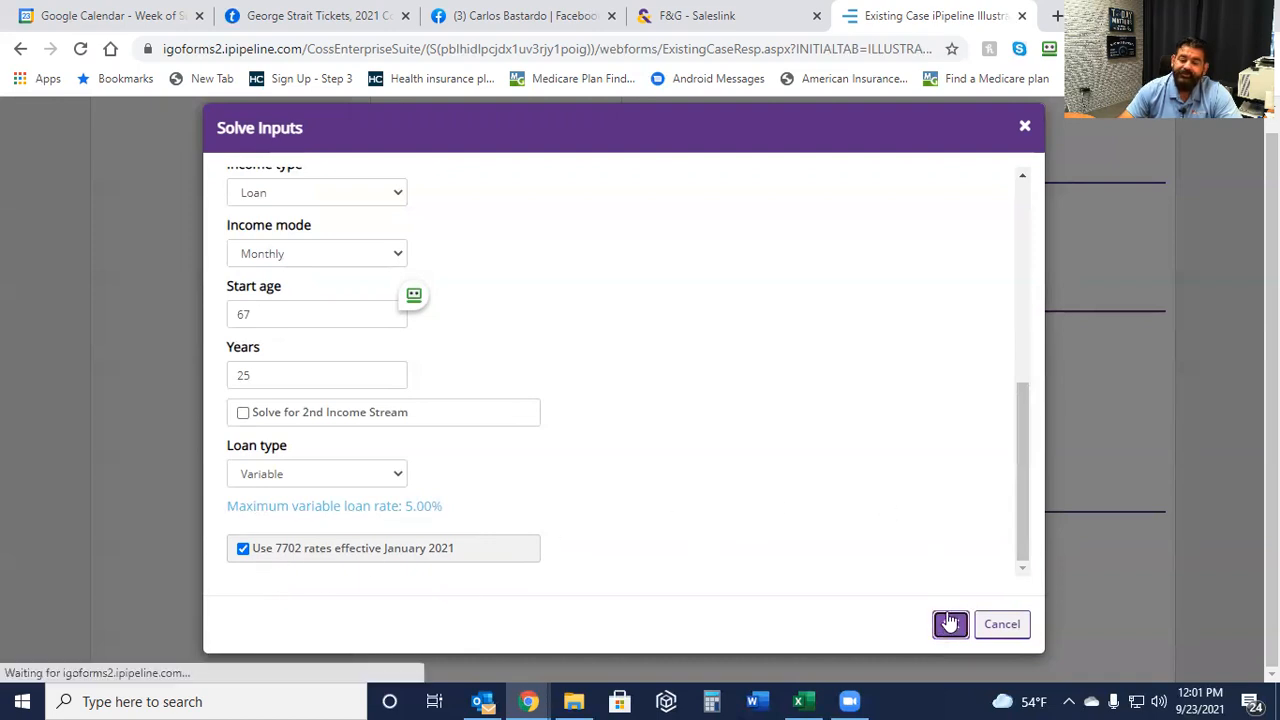
click(949, 624)
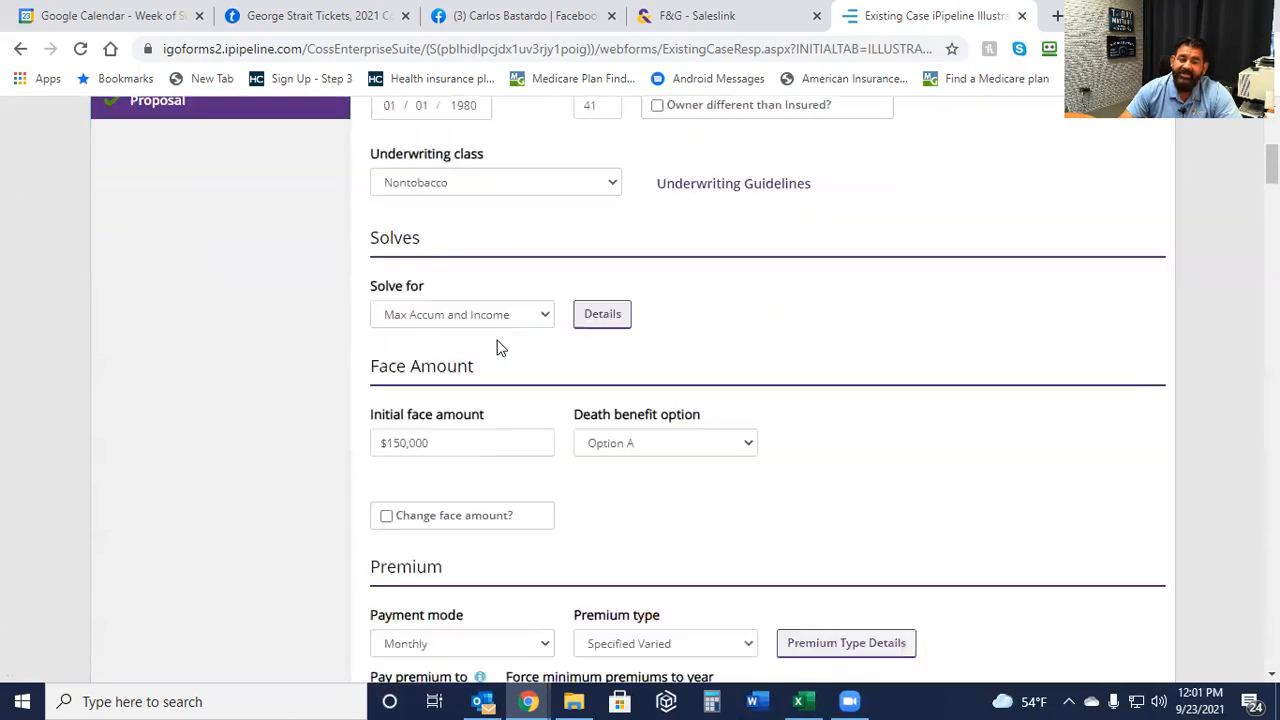
Set the death benefit option to Varies - Option B to A, changing at age 66.
scroll(down, 3)
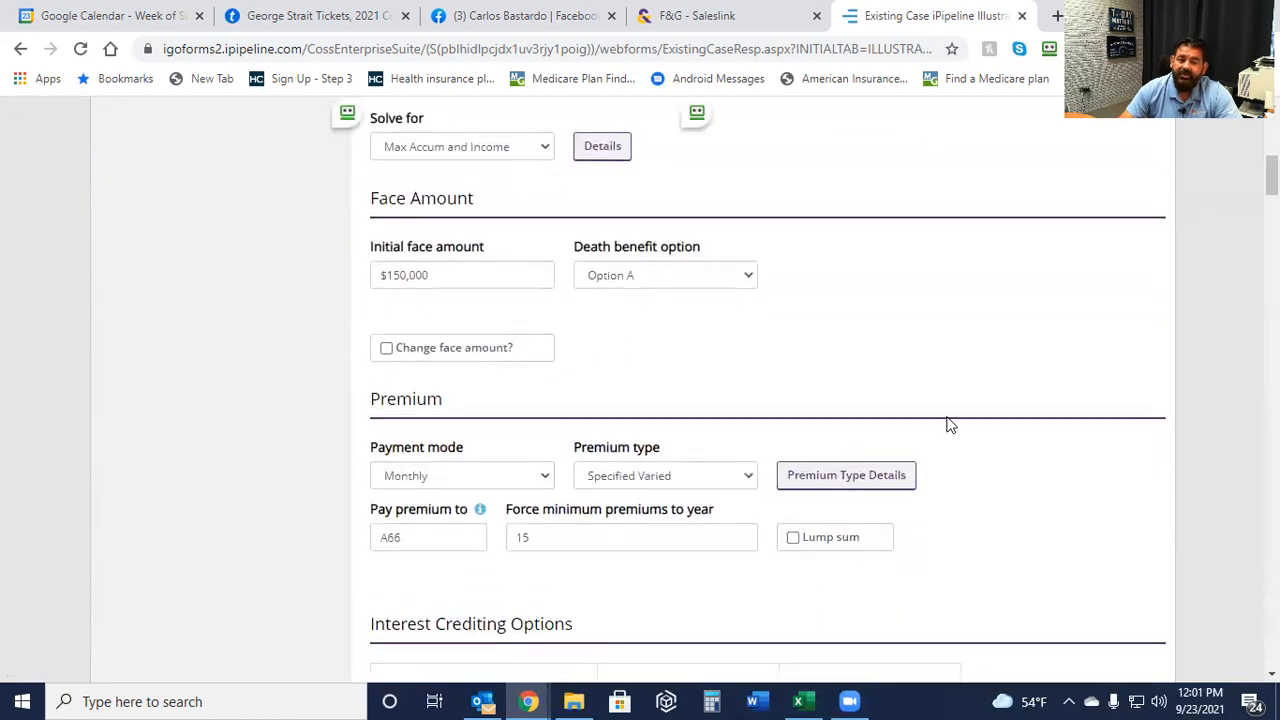
scroll(down, 3)
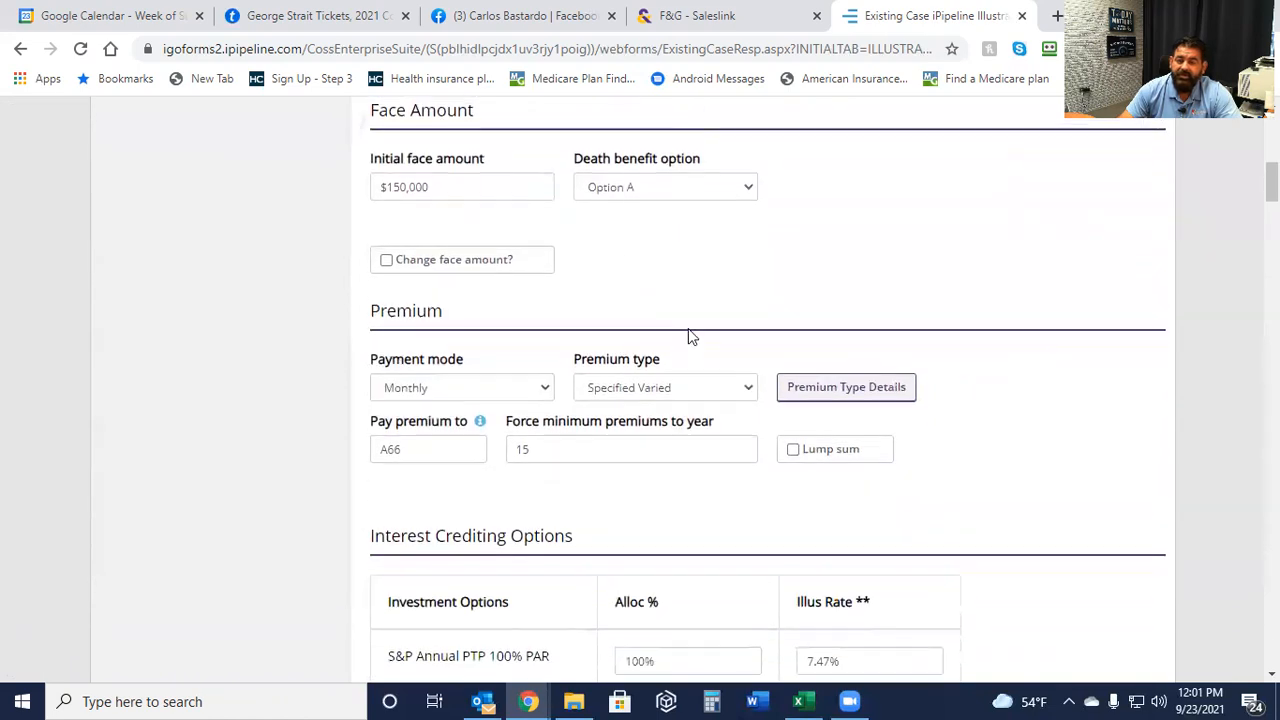
scroll(up, 3)
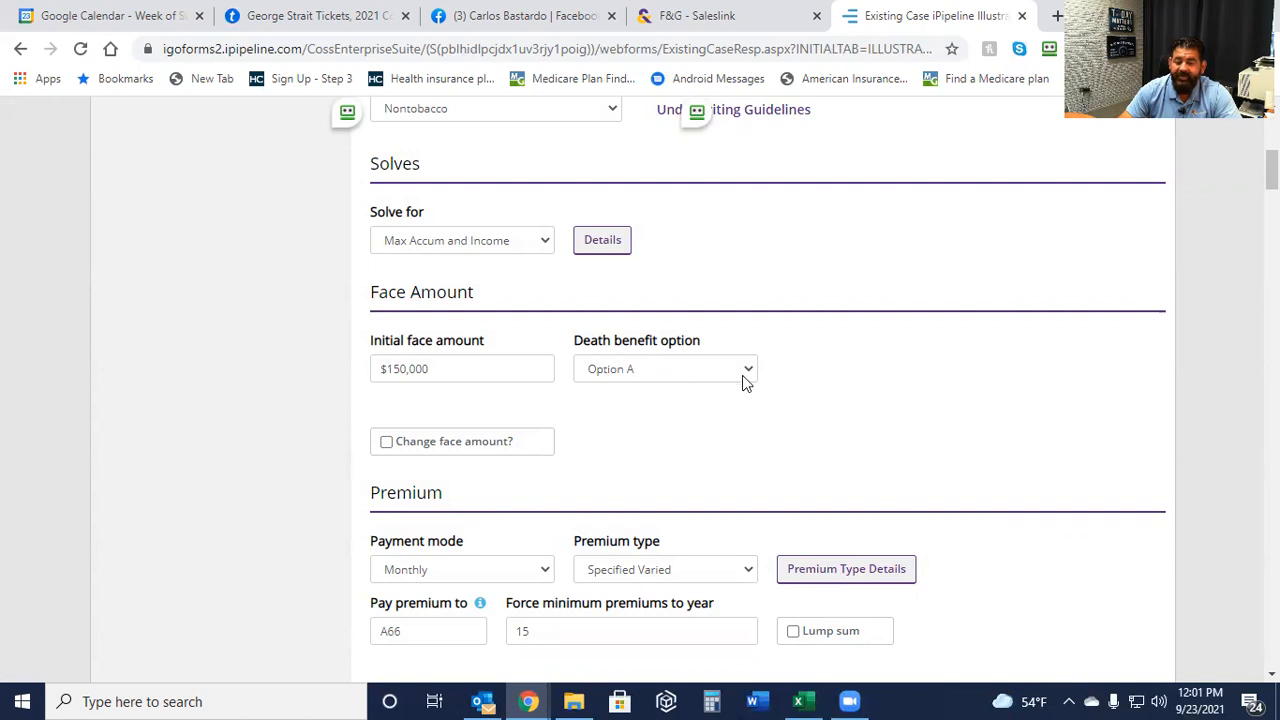
click(665, 368)
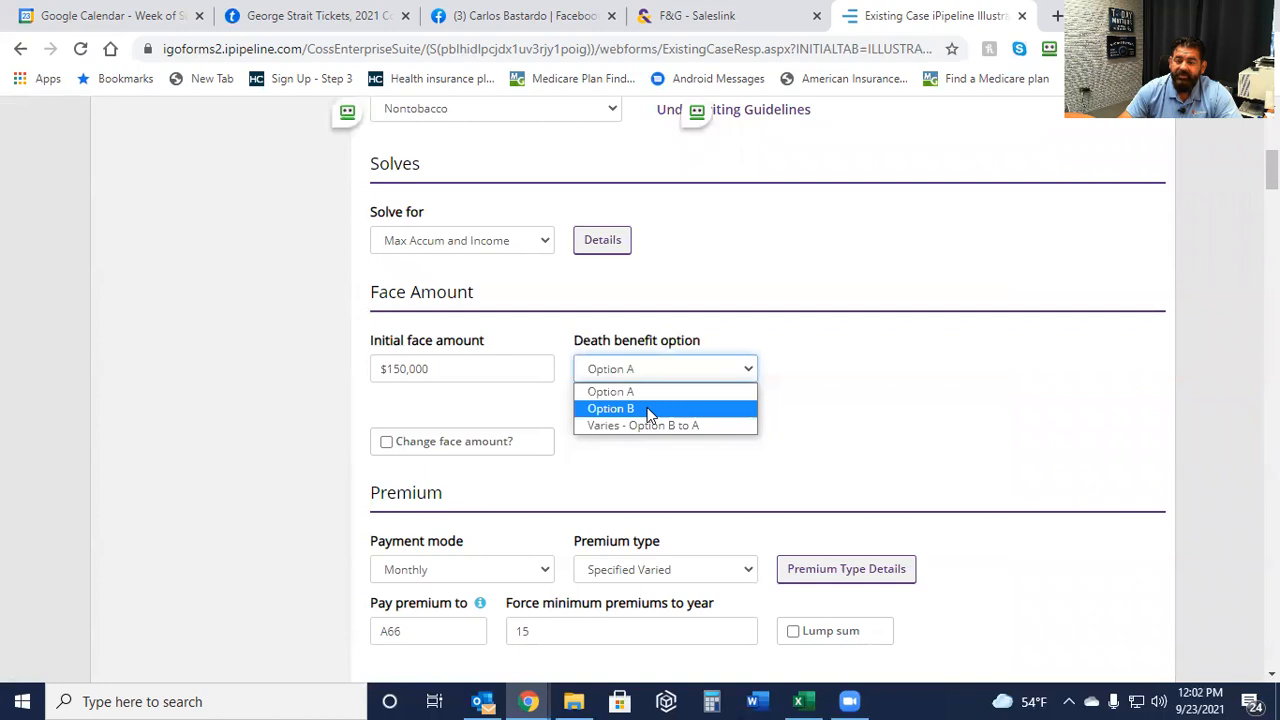
mouse_move(660, 413)
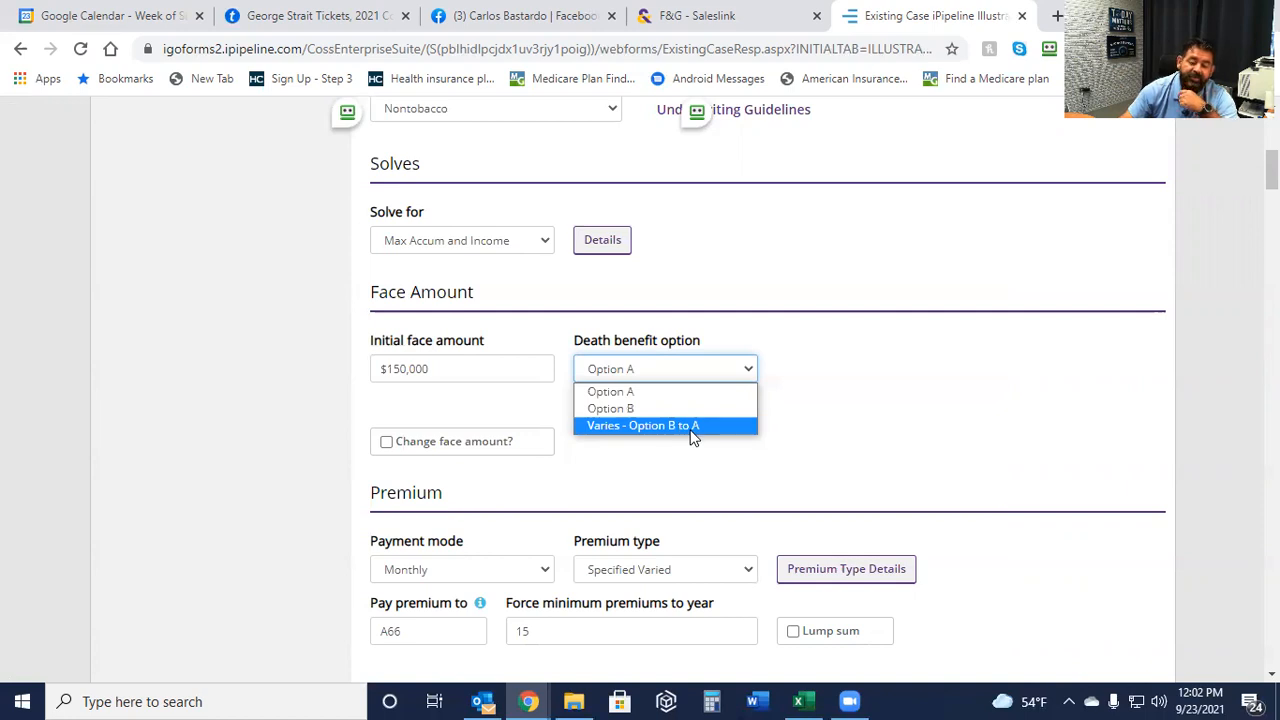
click(643, 425)
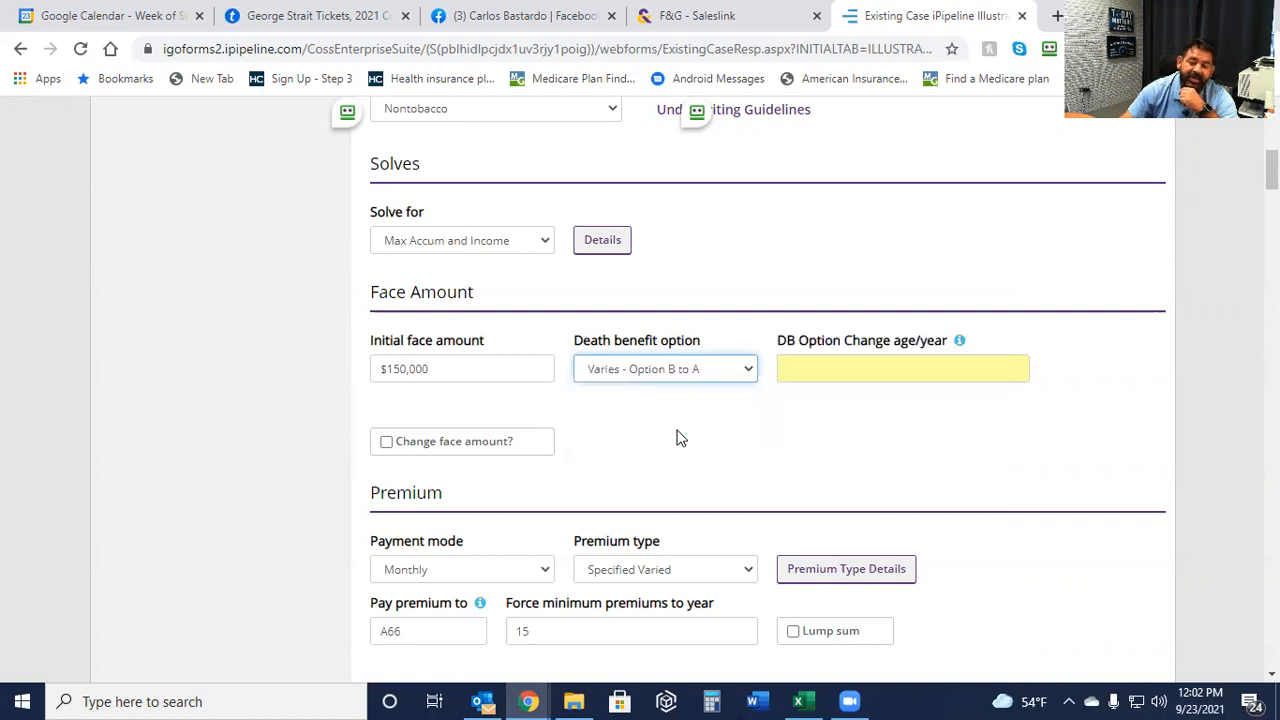
click(903, 368)
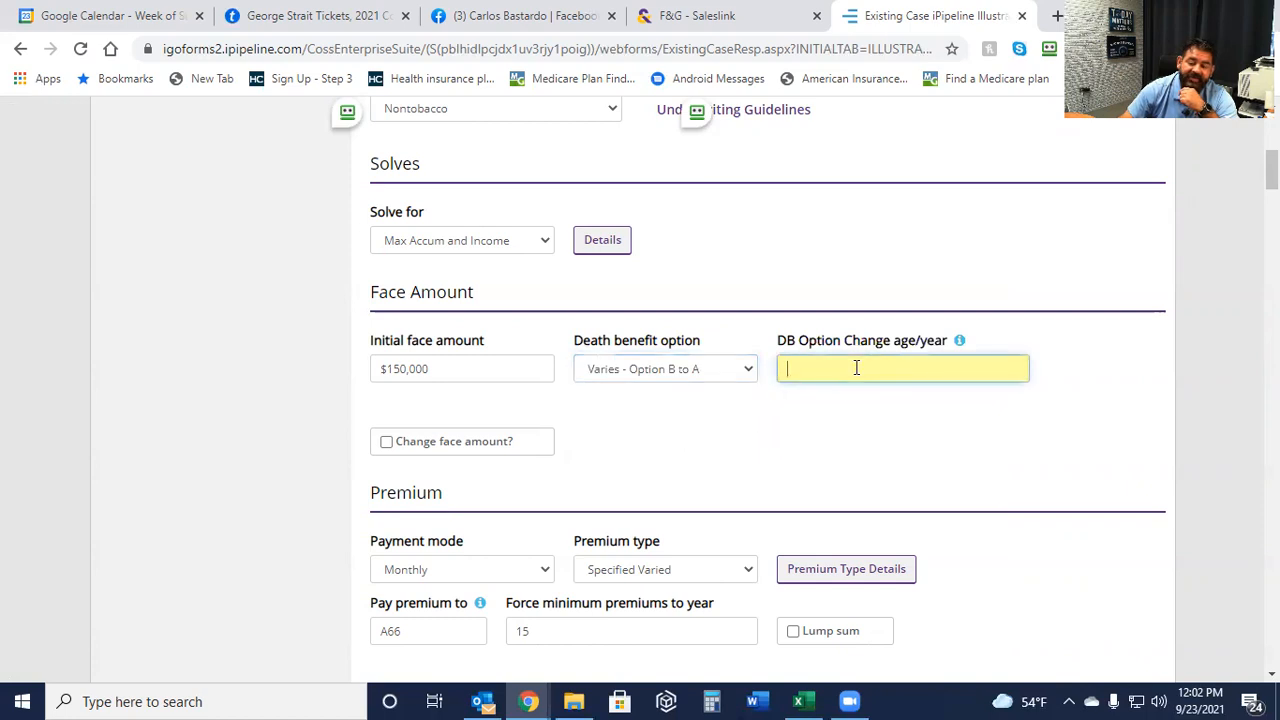
text(66)
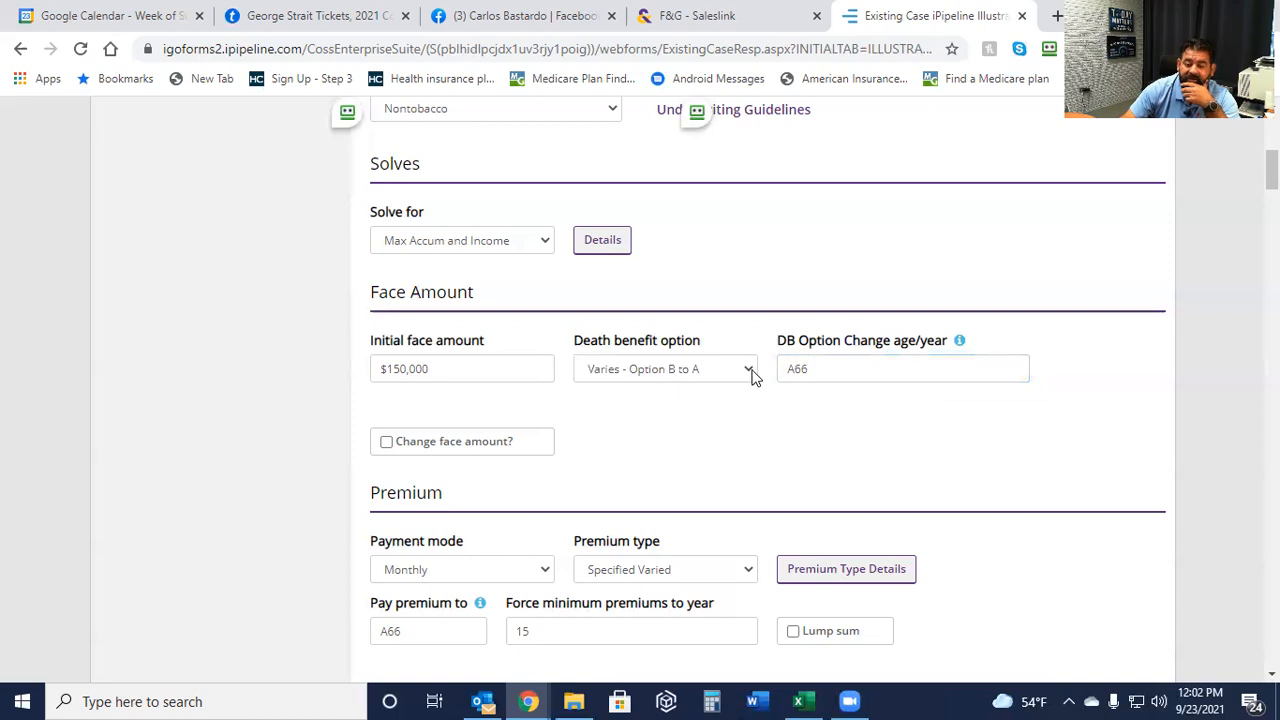
Reset the death benefit to Option A and scroll to the Interest Crediting Options table.
click(665, 368)
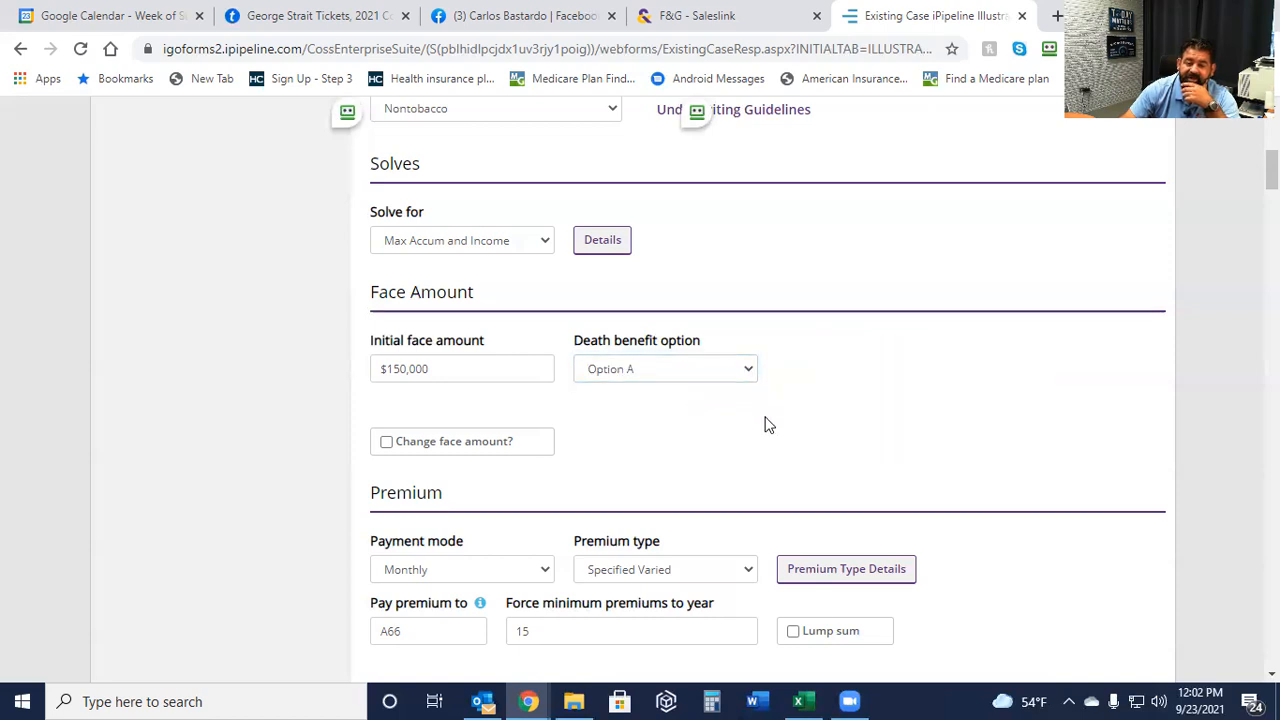
mouse_move(751, 490)
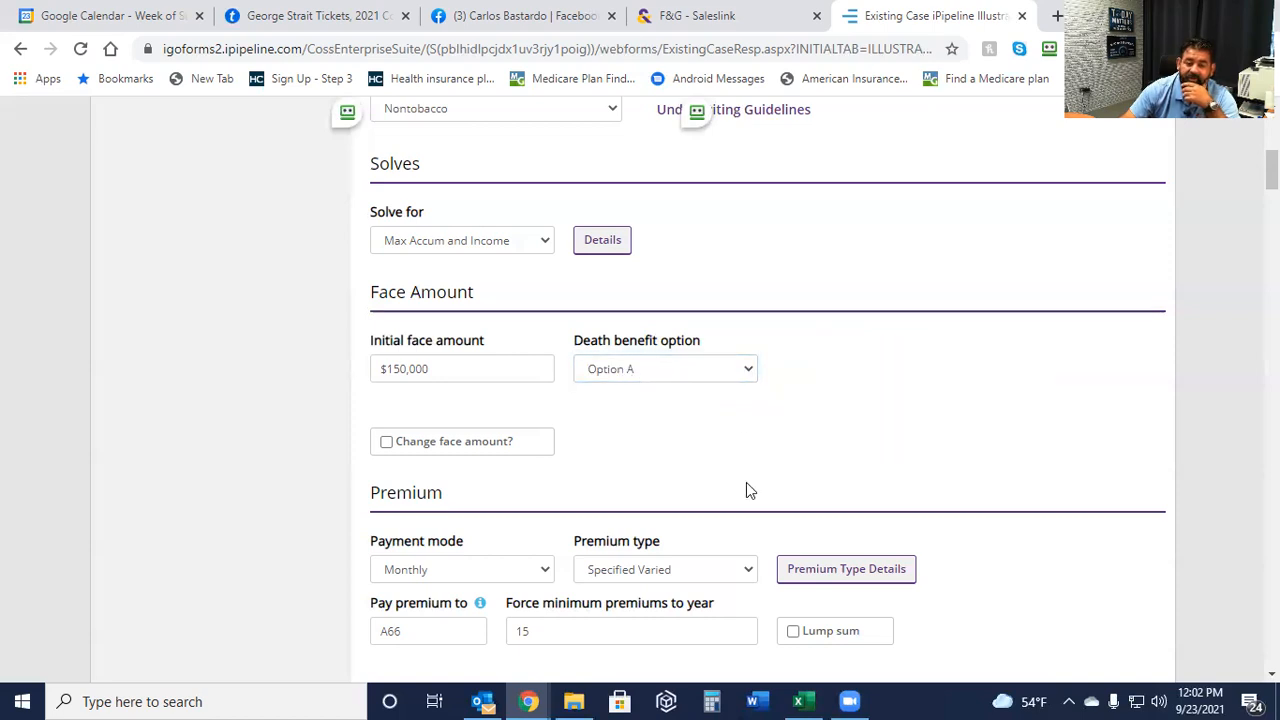
scroll(down, 3)
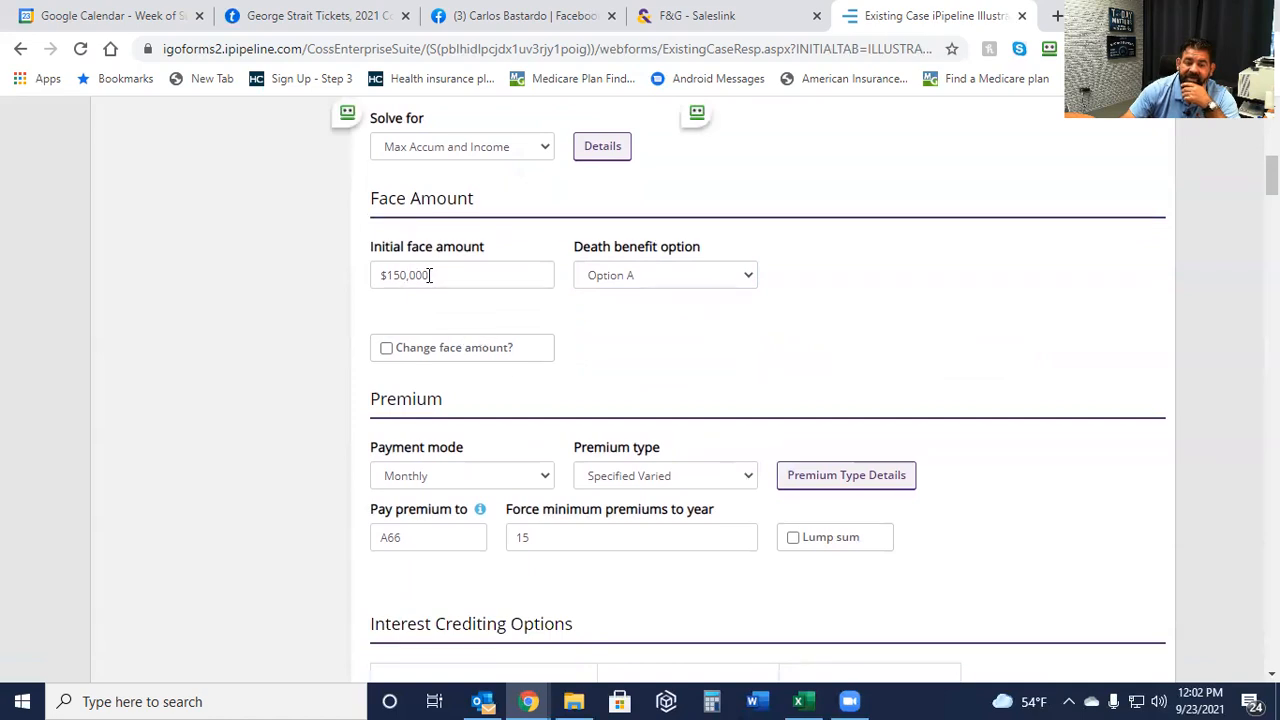
scroll(down, 3)
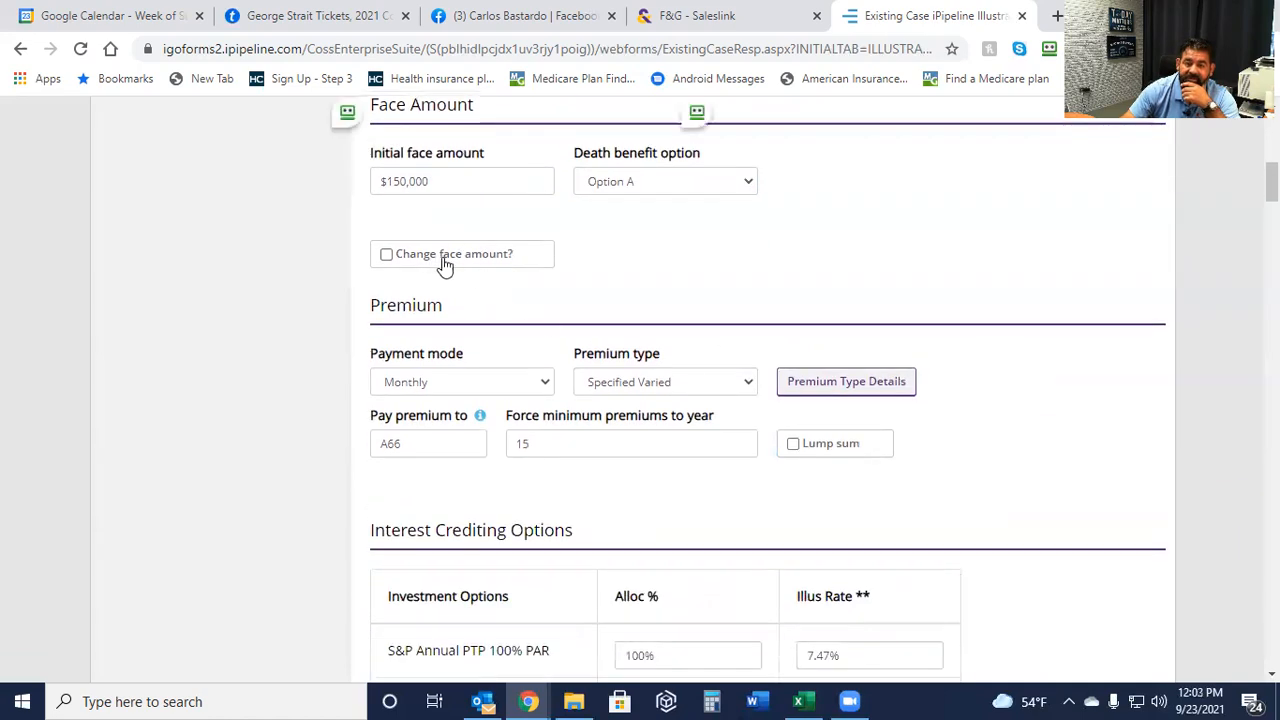
scroll(down, 3)
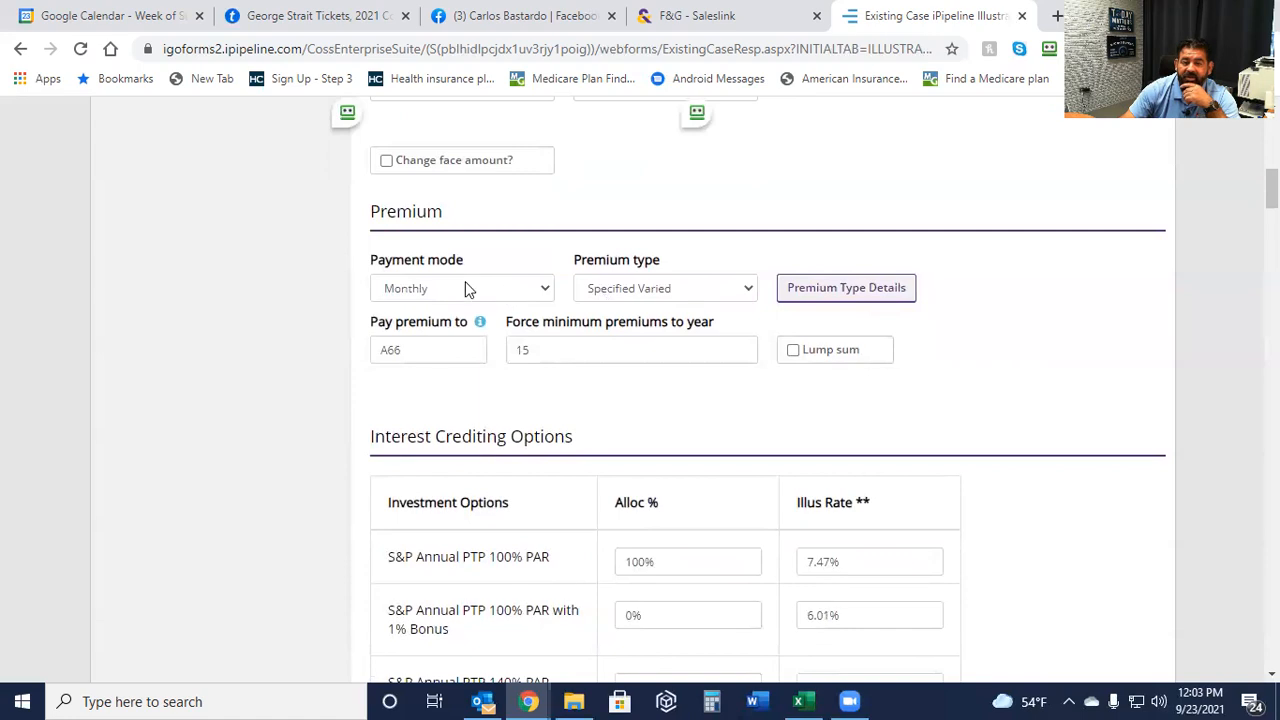
mouse_move(660, 283)
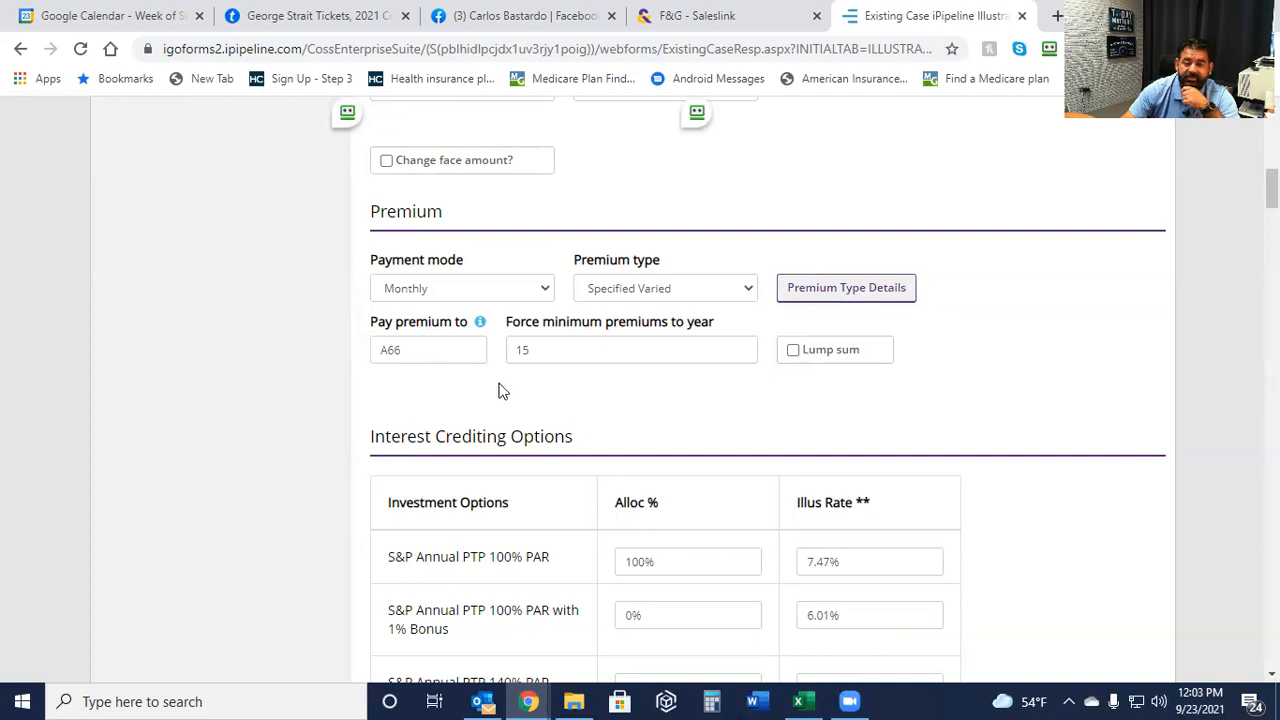
scroll(down, 3)
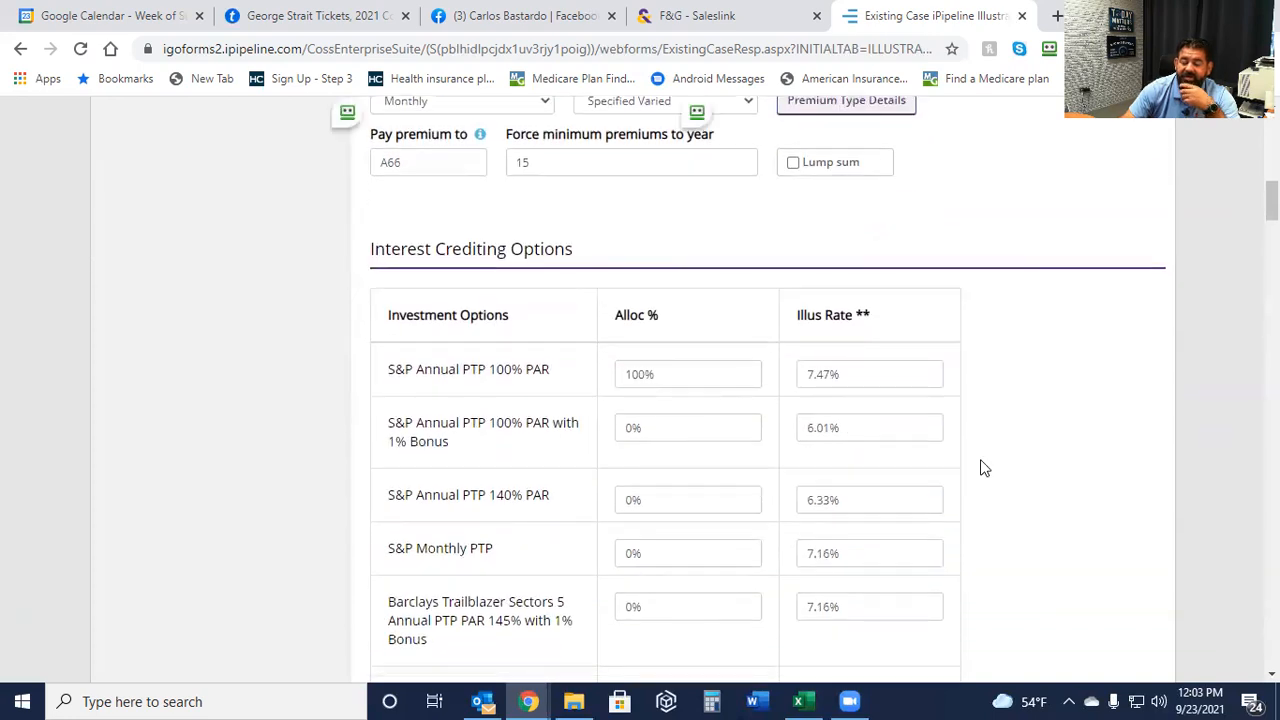
scroll(down, 3)
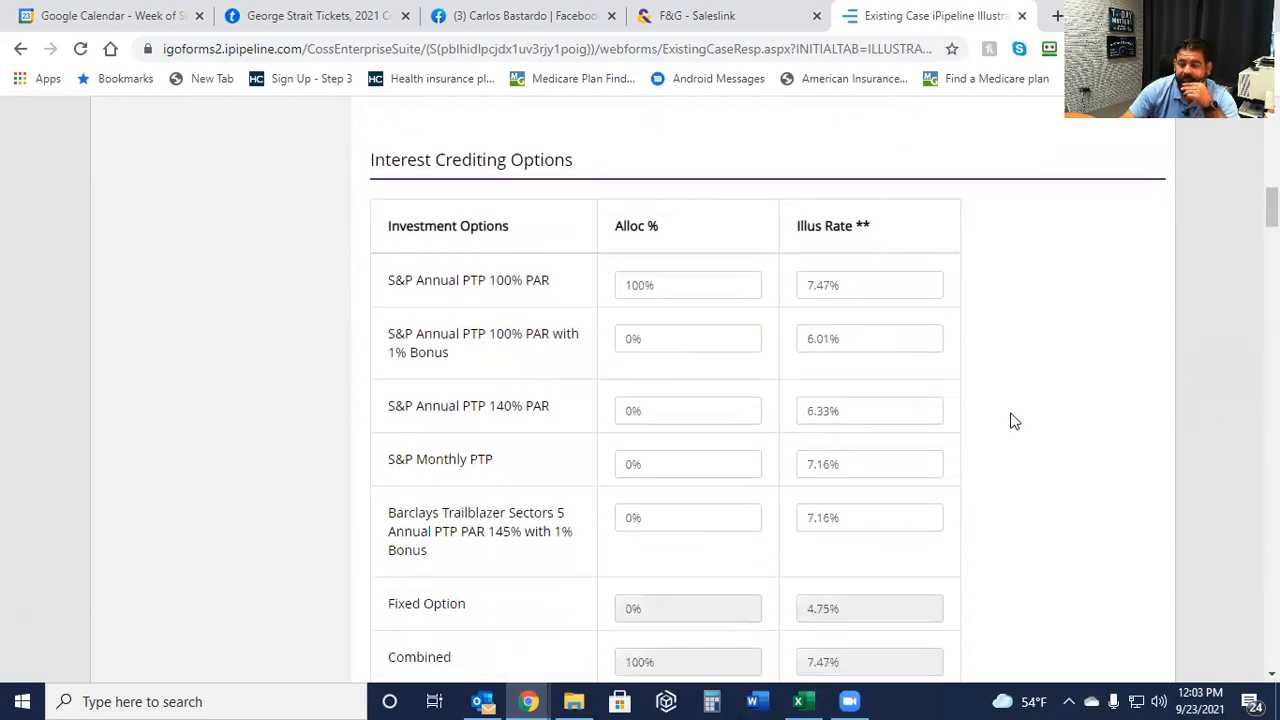
scroll(down, 3)
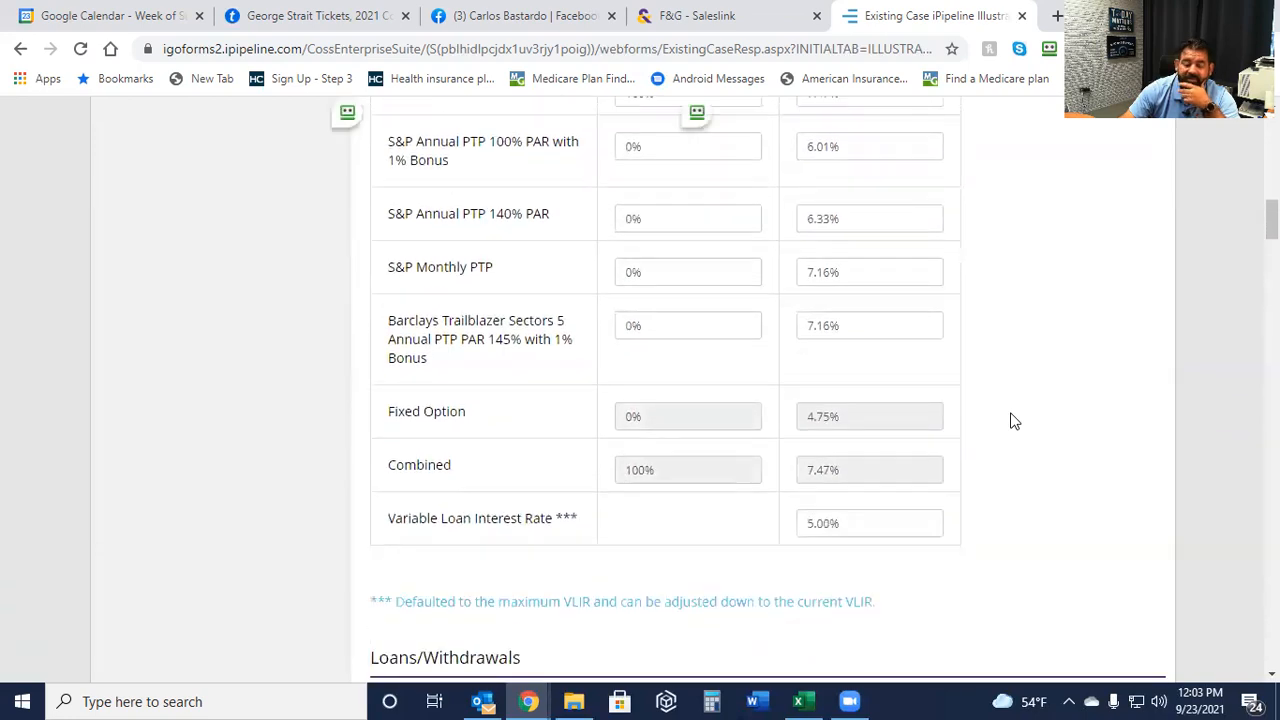
scroll(up, 3)
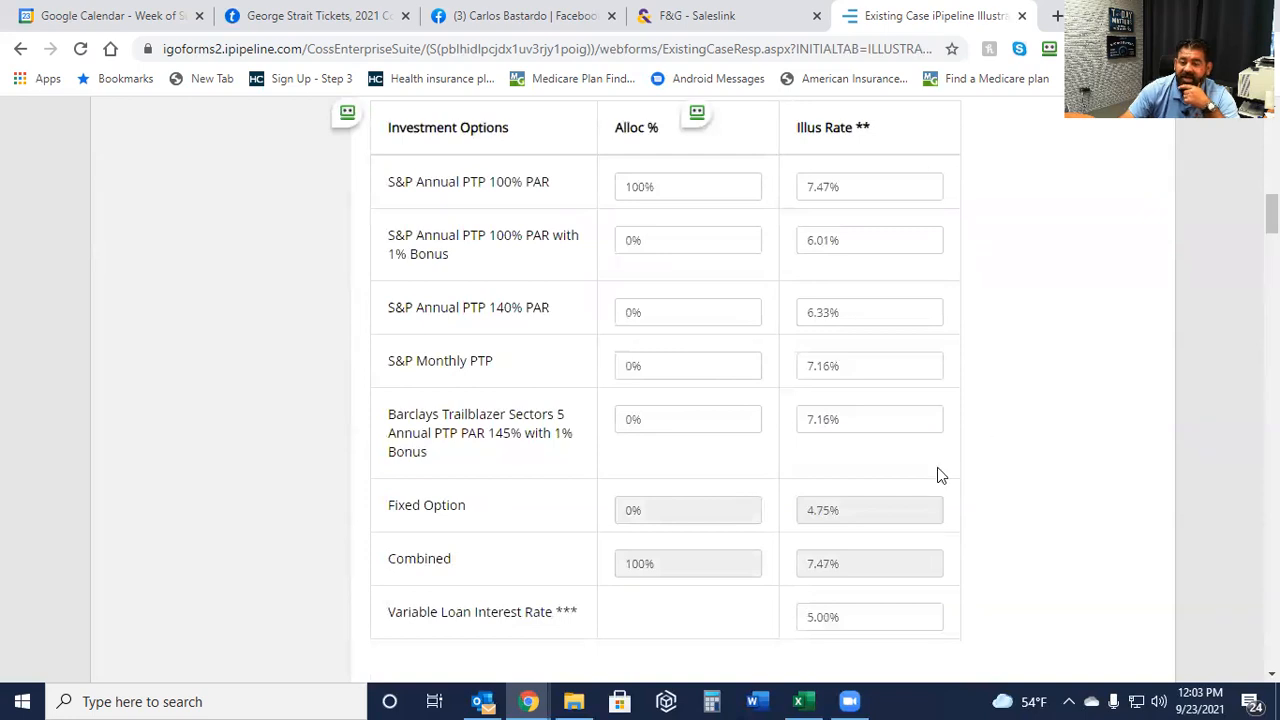
Enter allocation percentages, ending with 50% S&P Annual PTP 100% PAR and 50% Barclays Trailblazer.
click(688, 186)
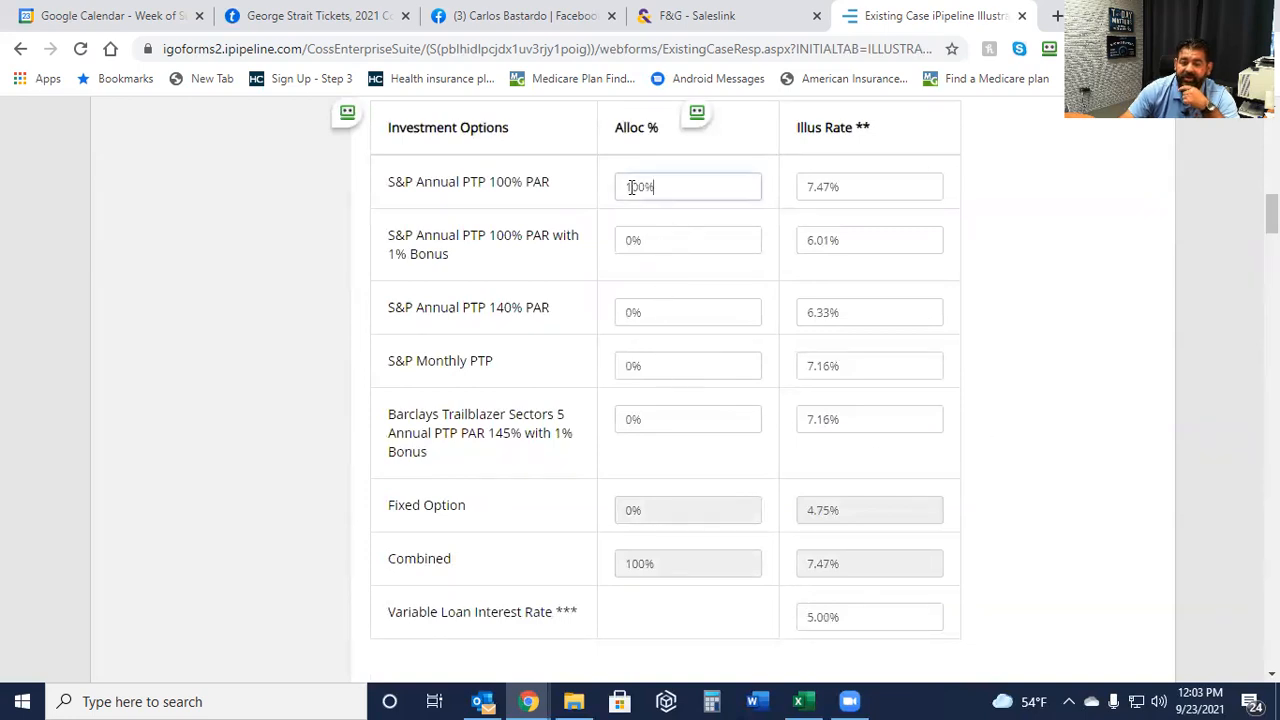
text(34%)
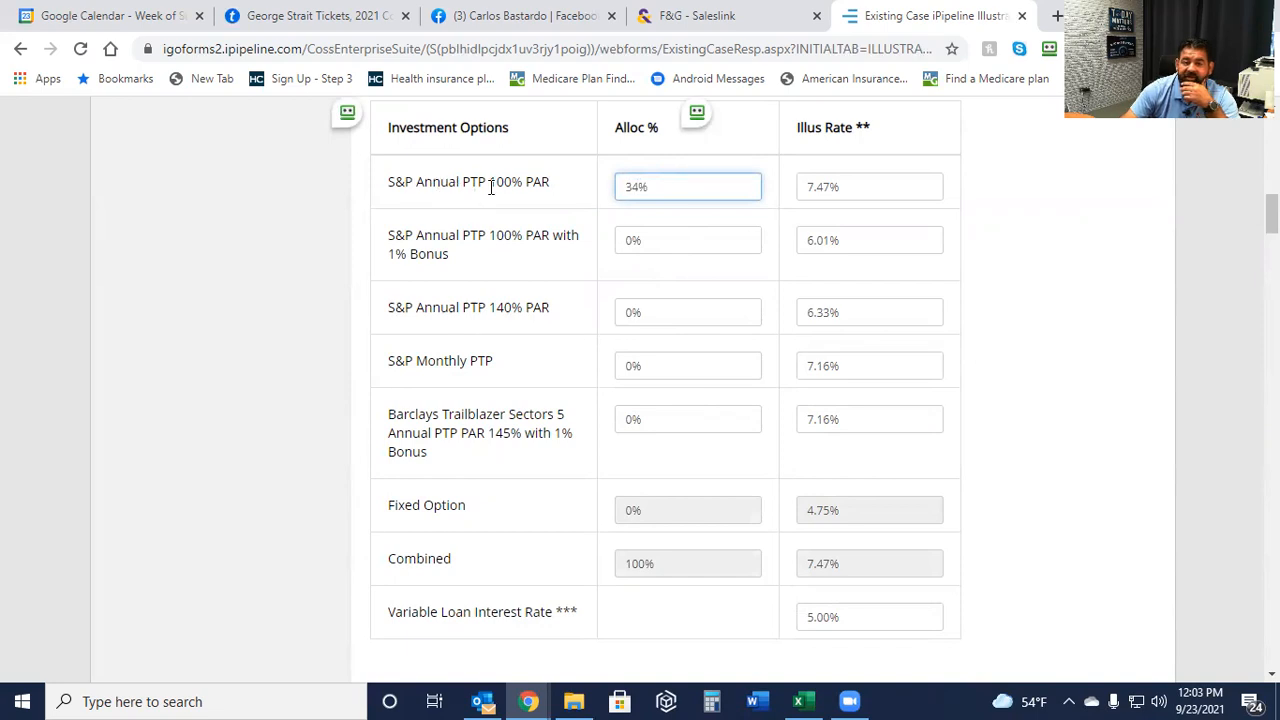
mouse_move(755, 227)
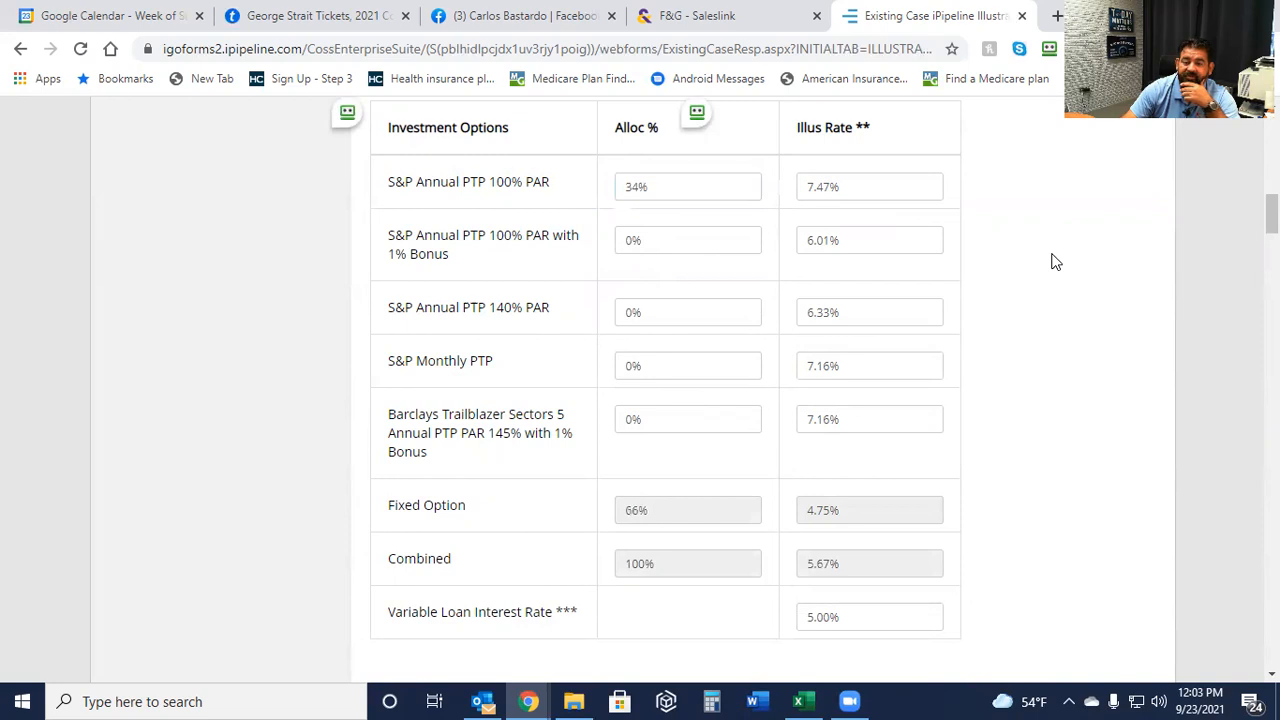
mouse_move(390, 362)
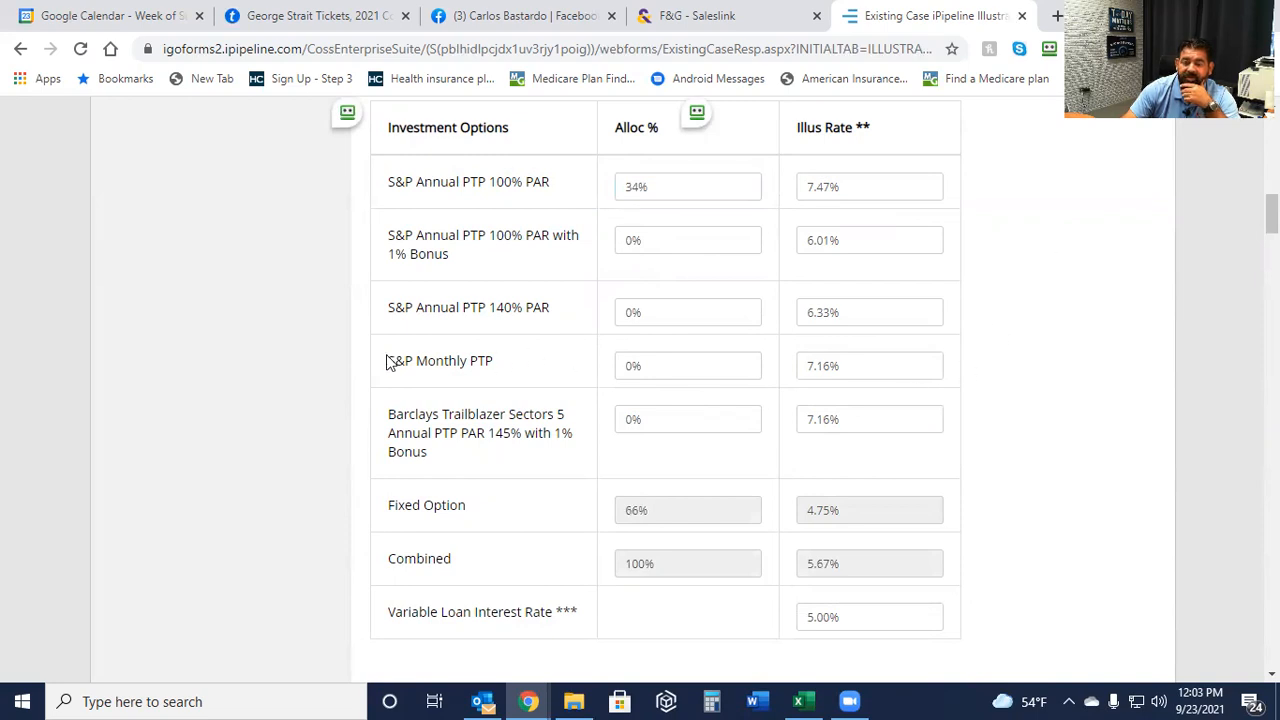
click(688, 365)
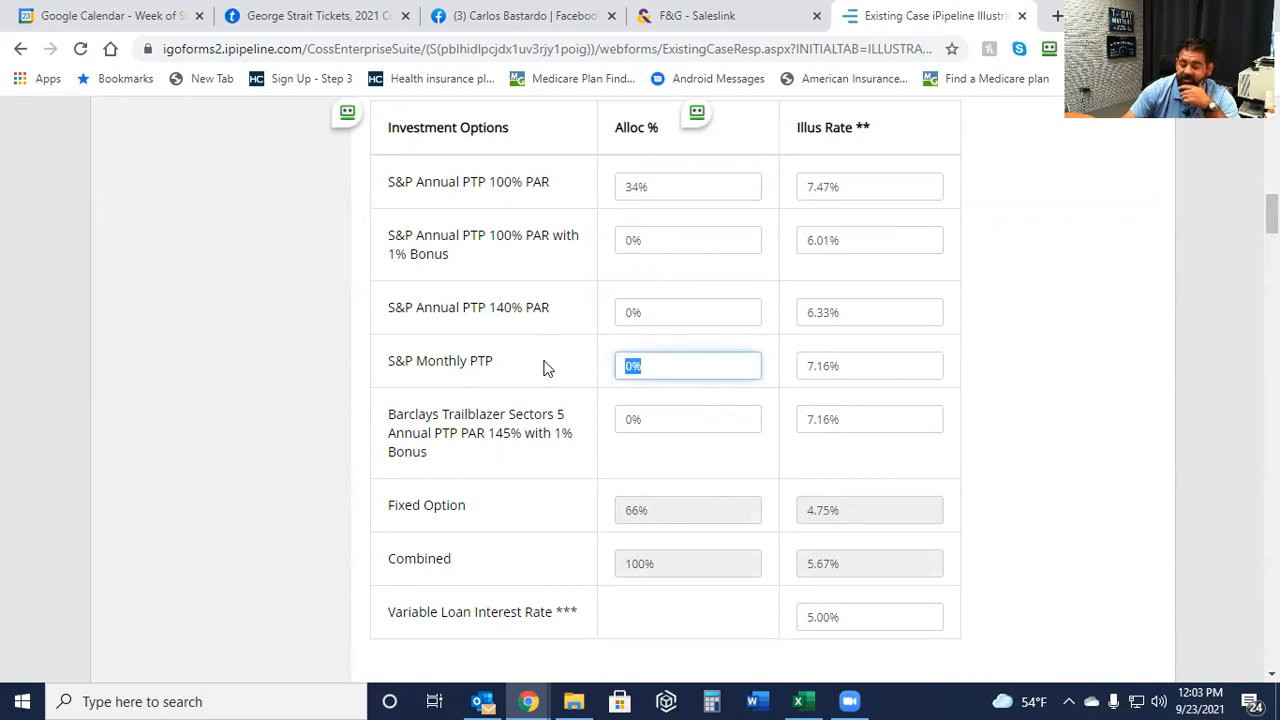
text(33)
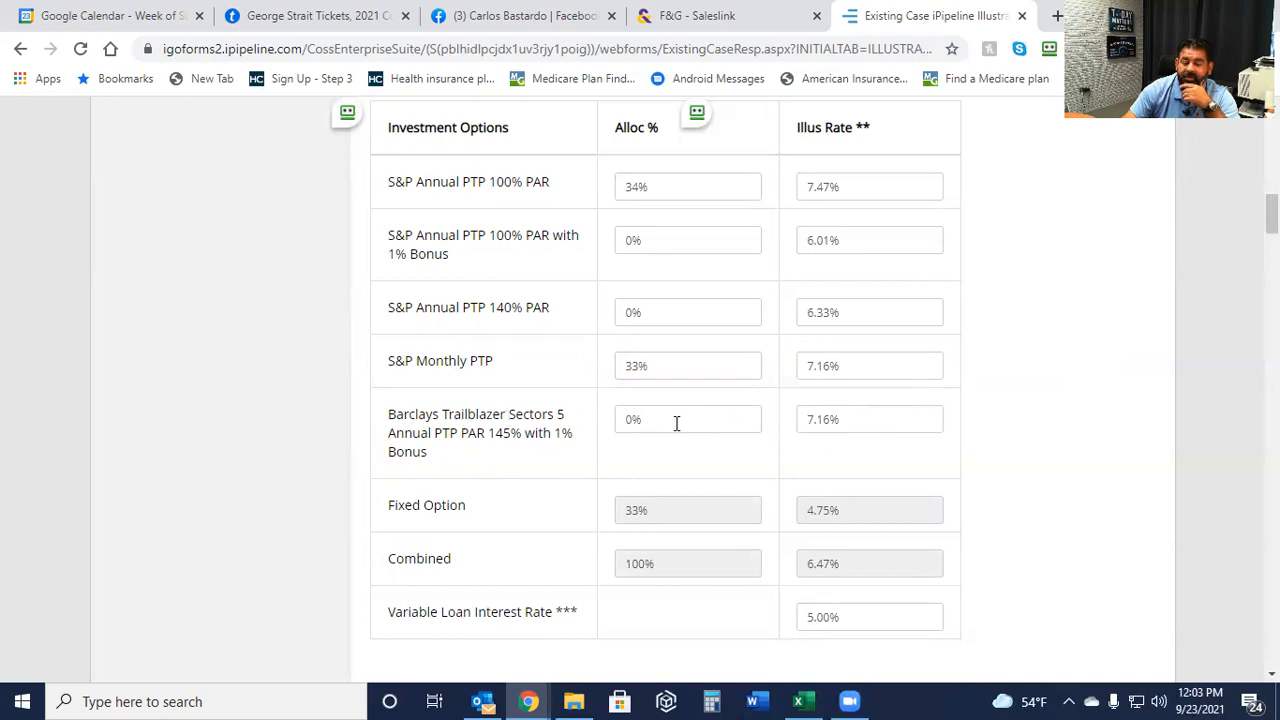
text(33)
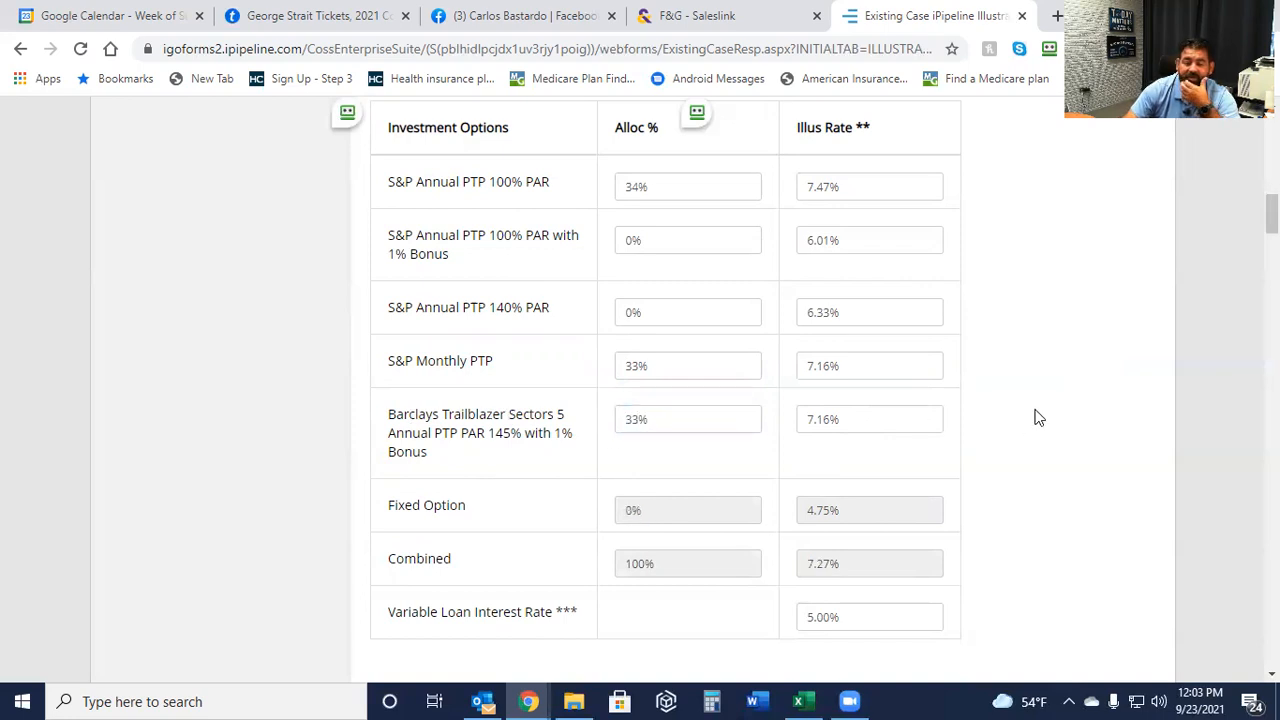
mouse_move(693, 447)
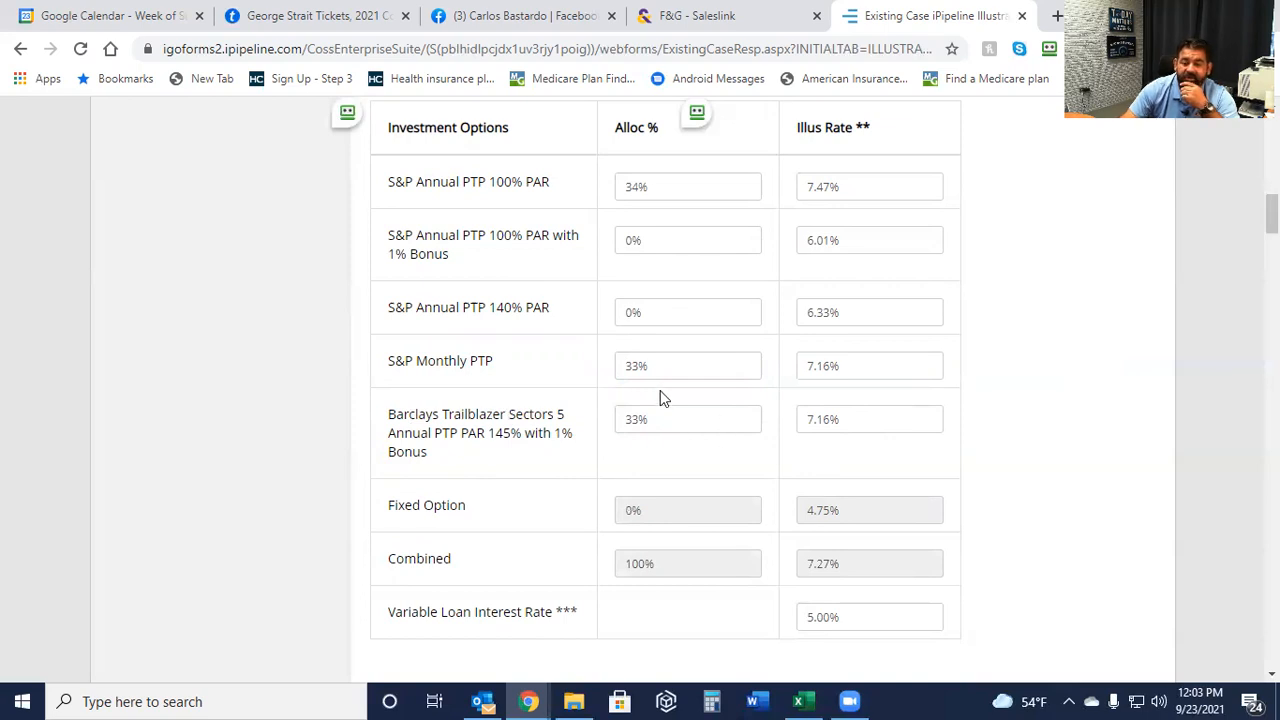
mouse_move(472, 327)
text(0)
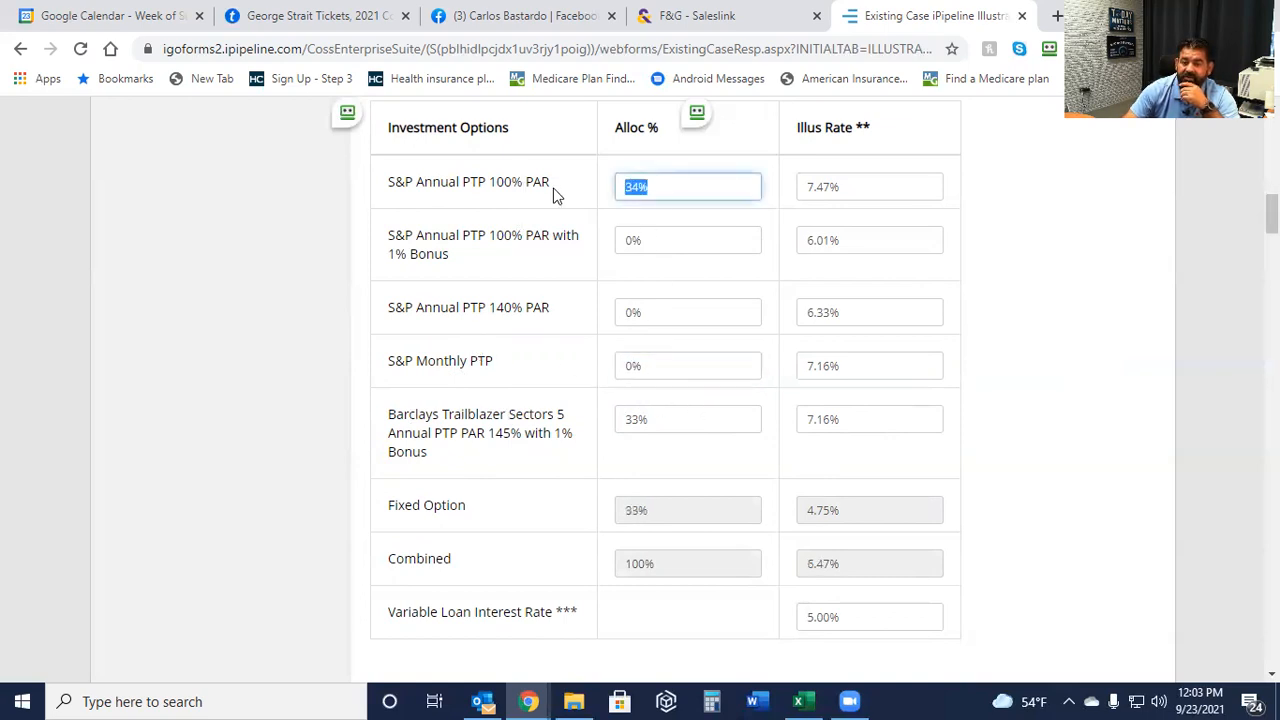
text(50%)
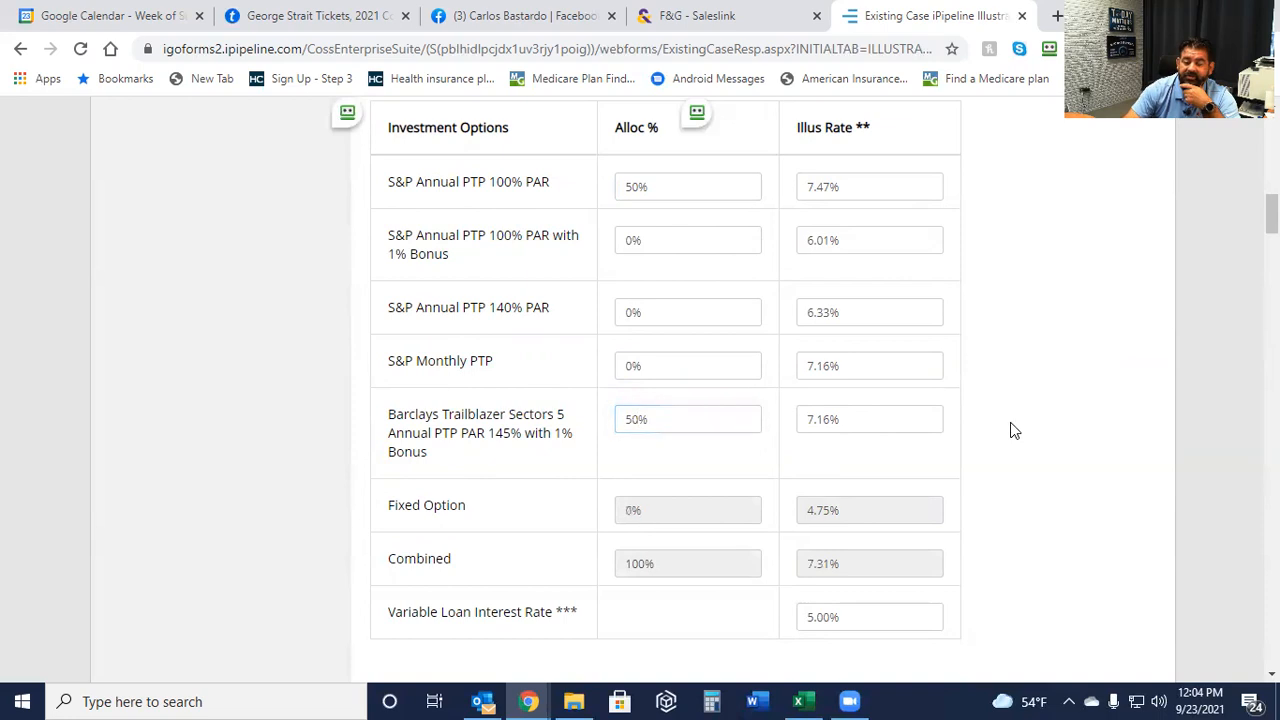
scroll(down, 3)
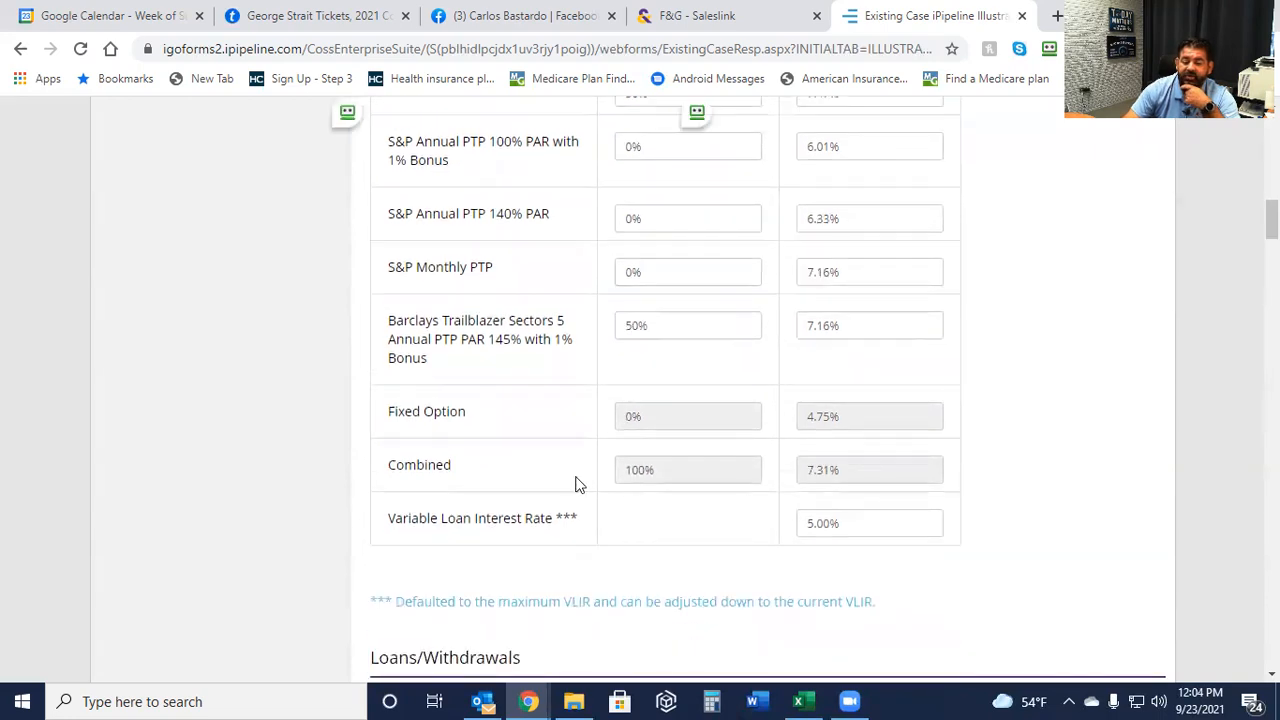
mouse_move(1093, 528)
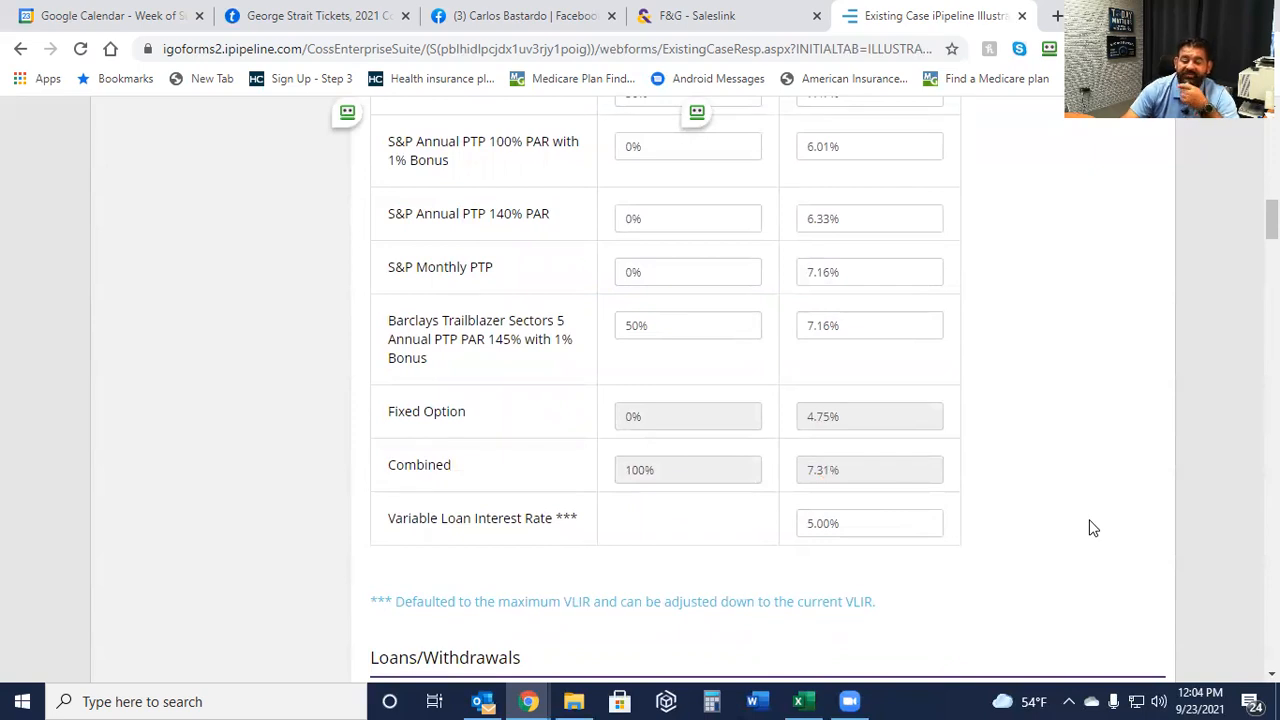
scroll(down, 3)
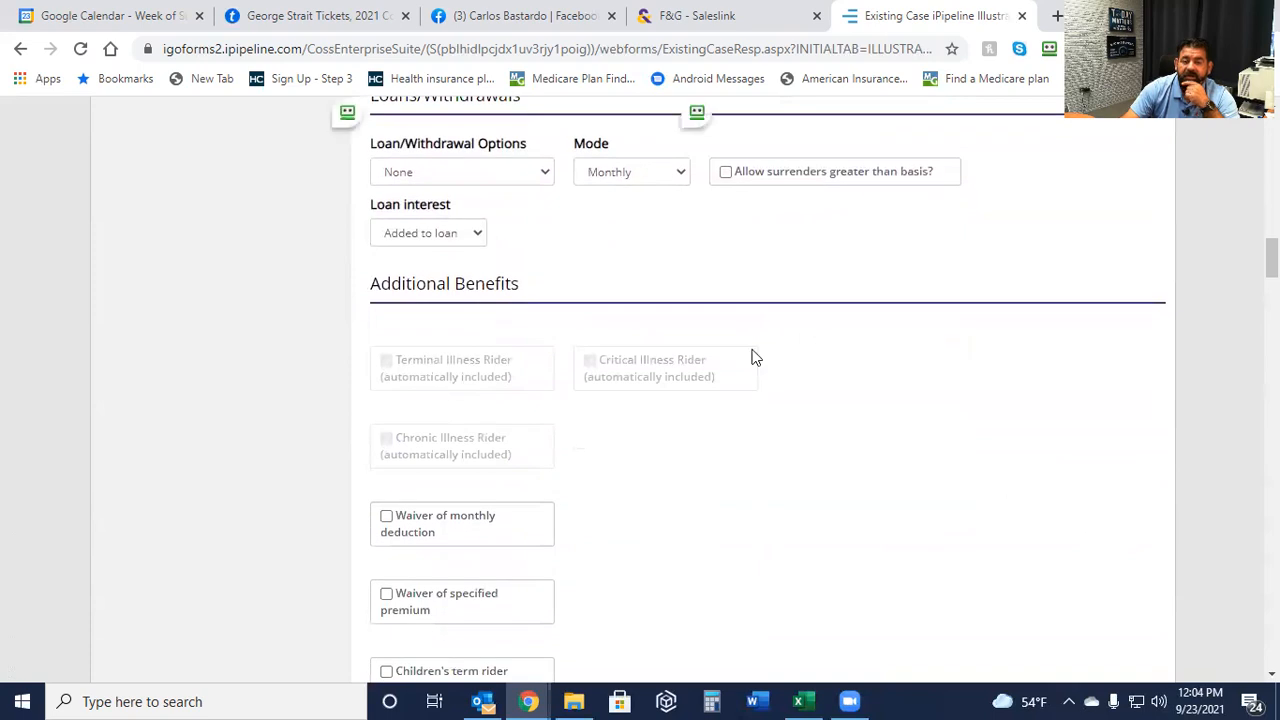
scroll(down, 3)
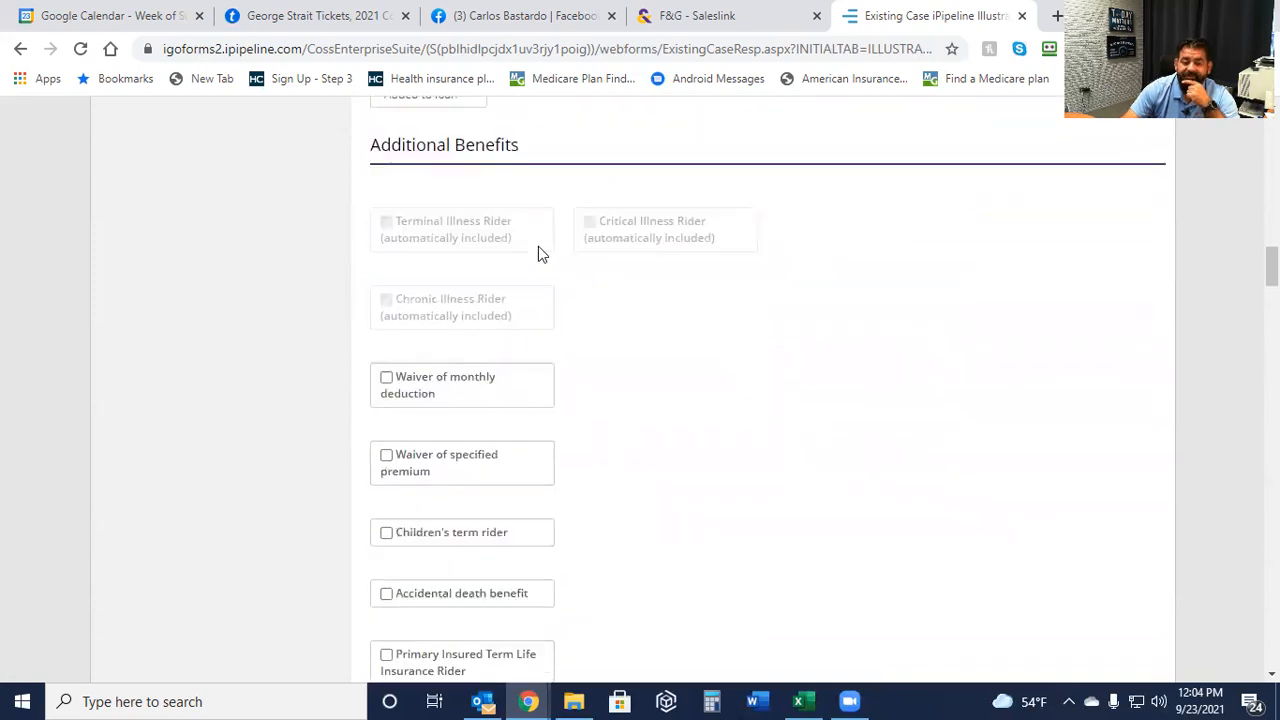
scroll(down, 3)
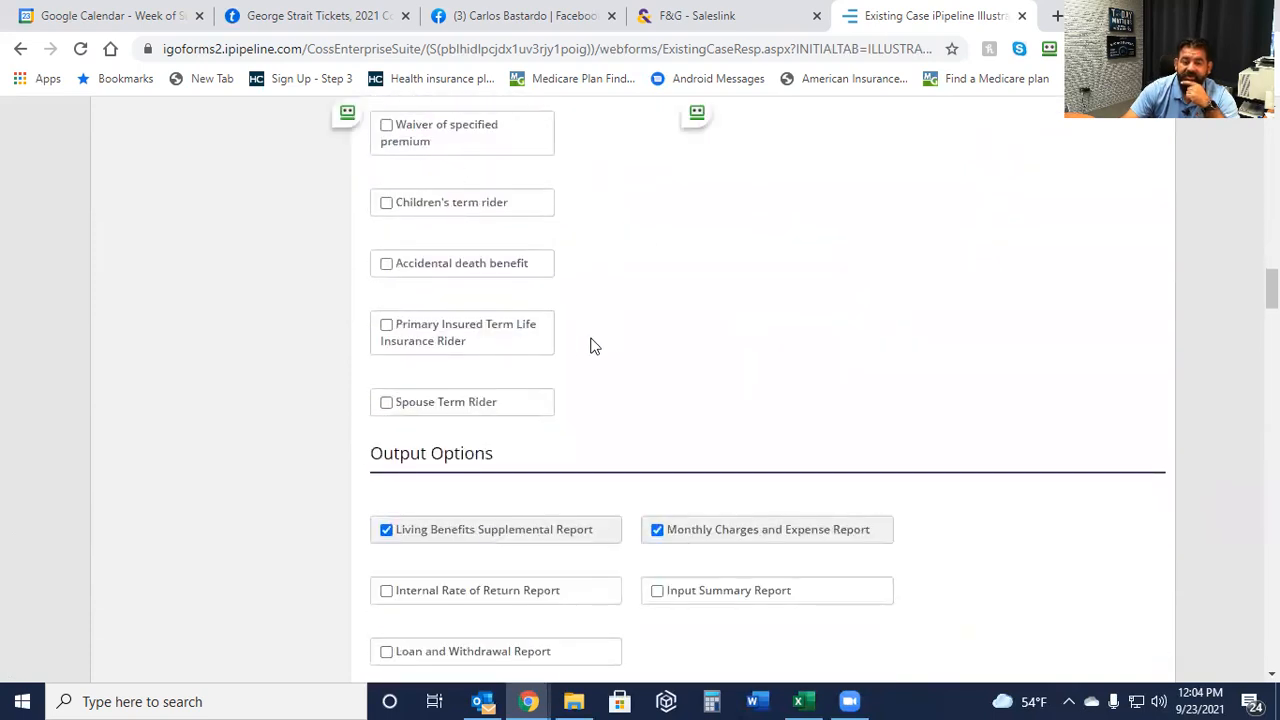
scroll(down, 3)
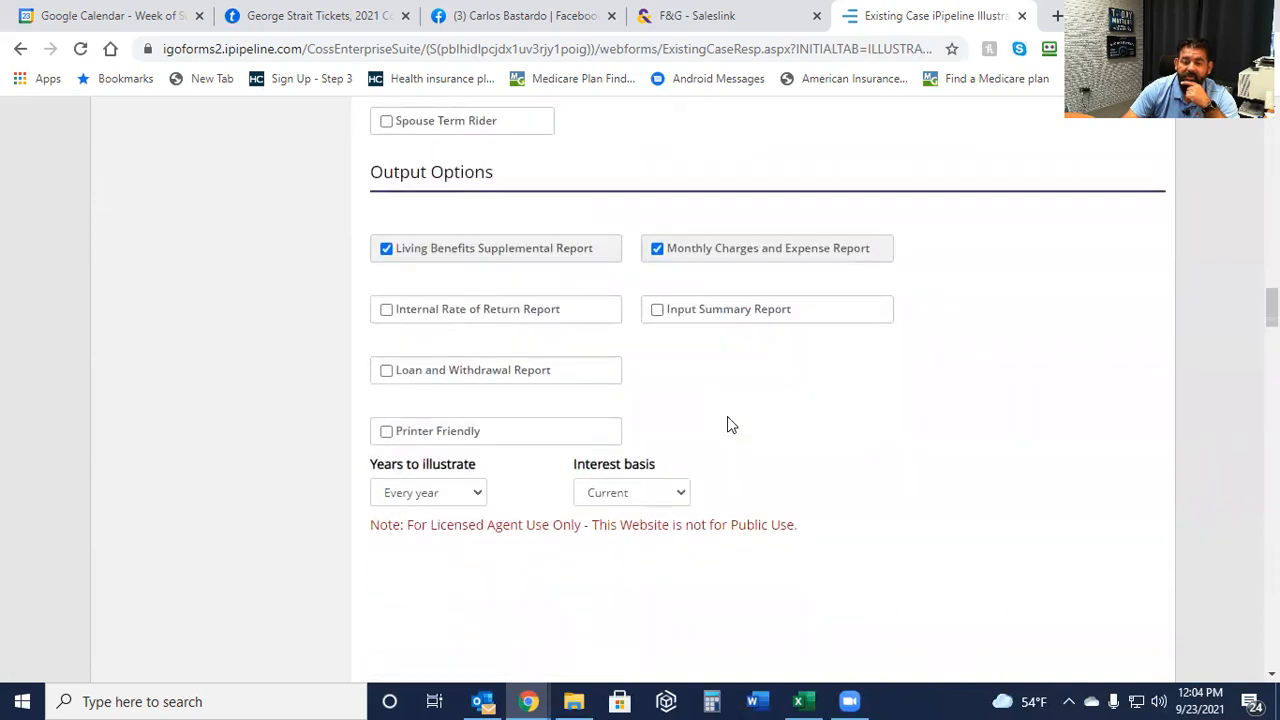
scroll(up, 3)
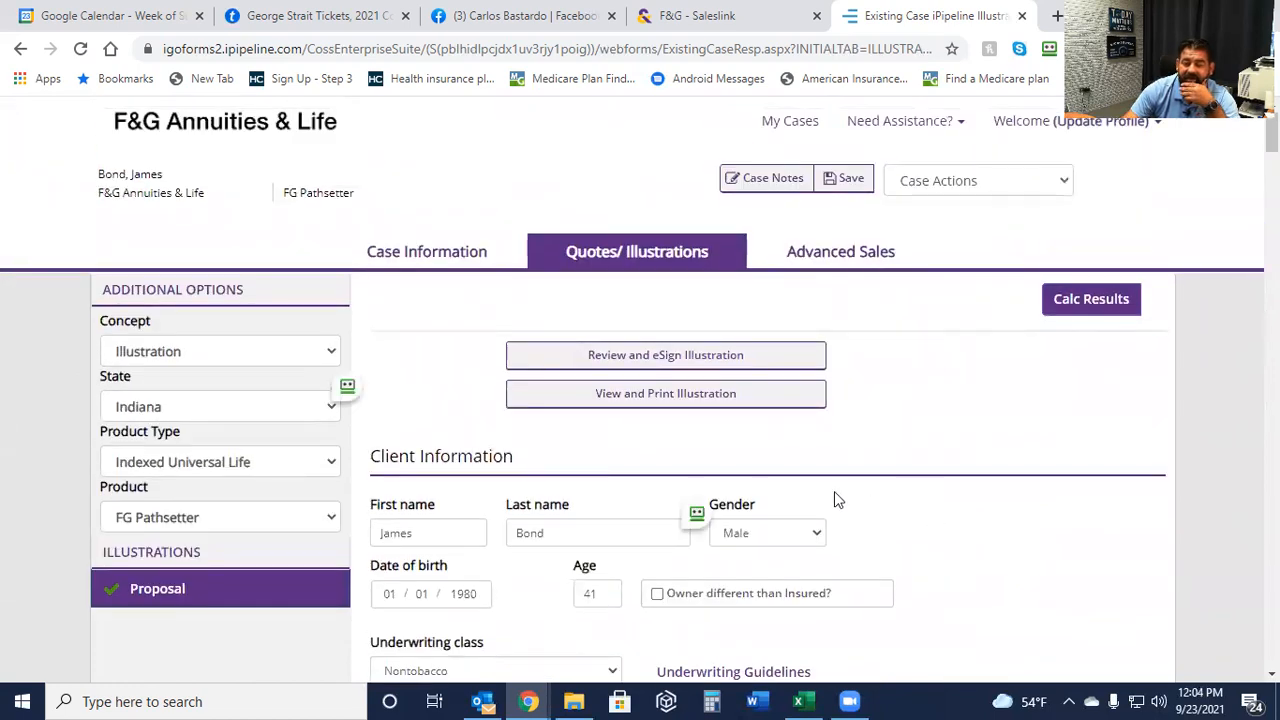
mouse_move(665, 393)
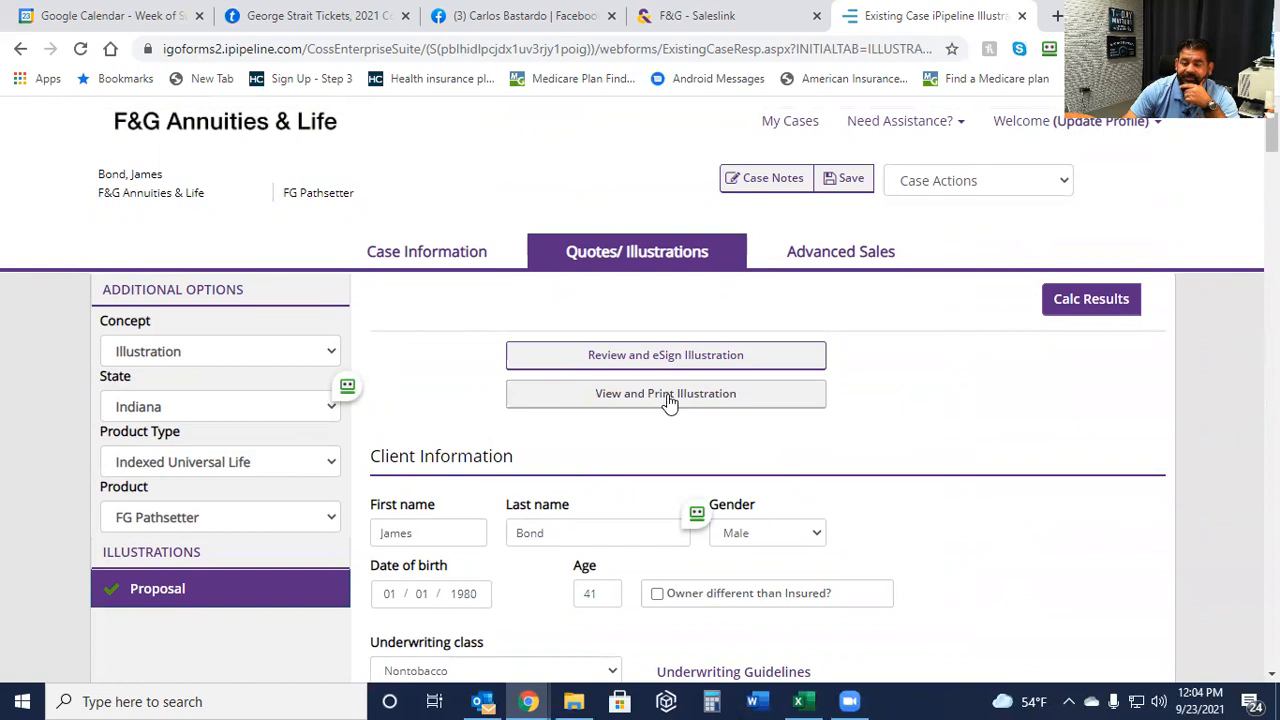
Generate the F&G Pathsetter illustration PDF with View and Print Illustration.
click(665, 393)
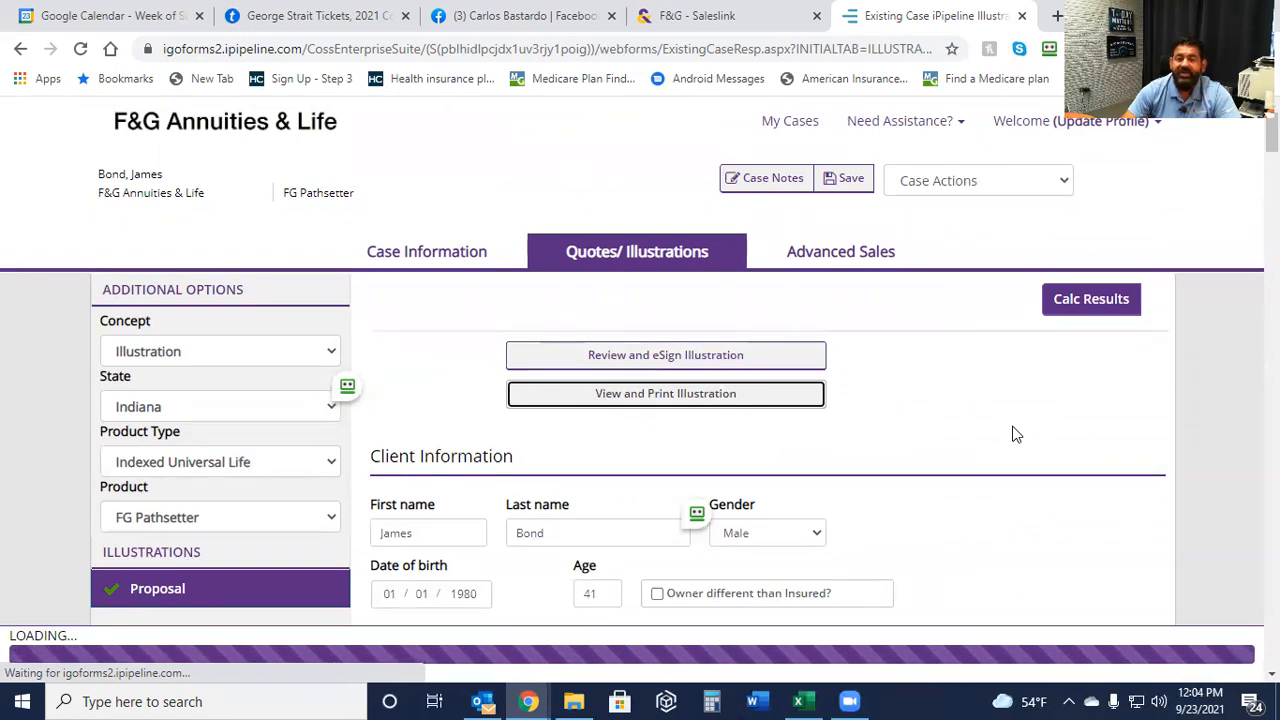
mouse_move(969, 410)
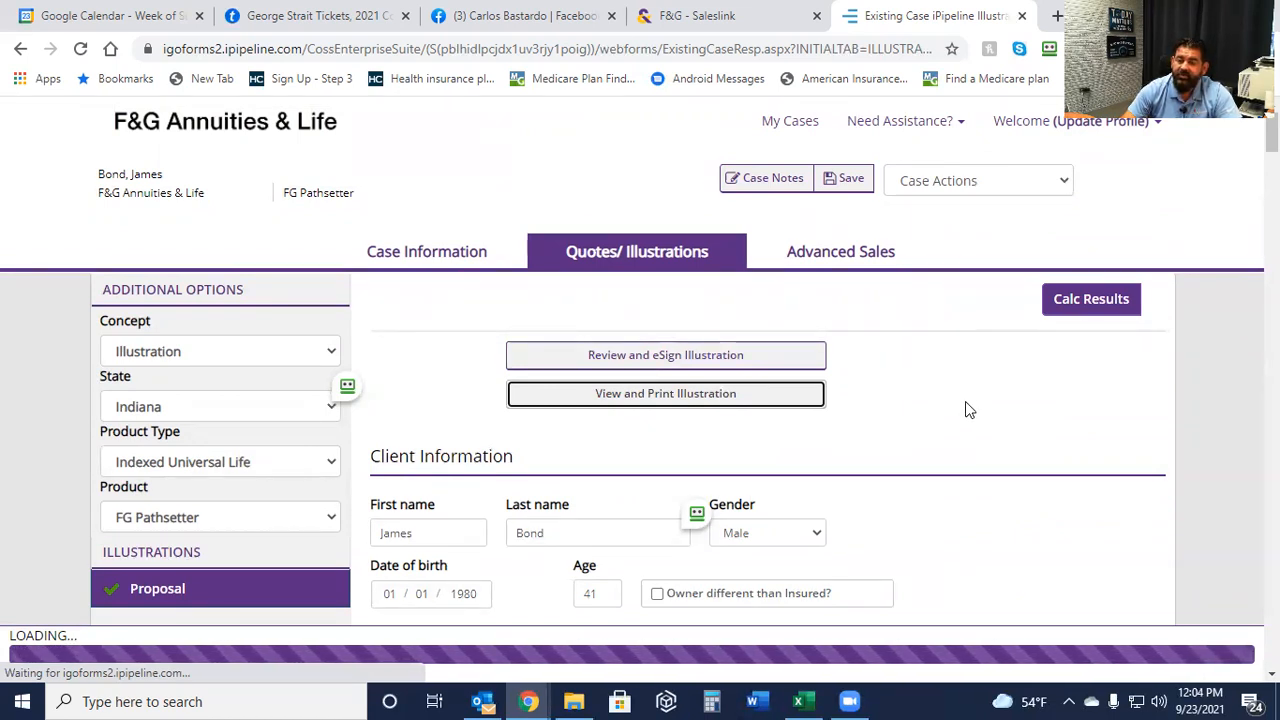
mouse_move(945, 380)
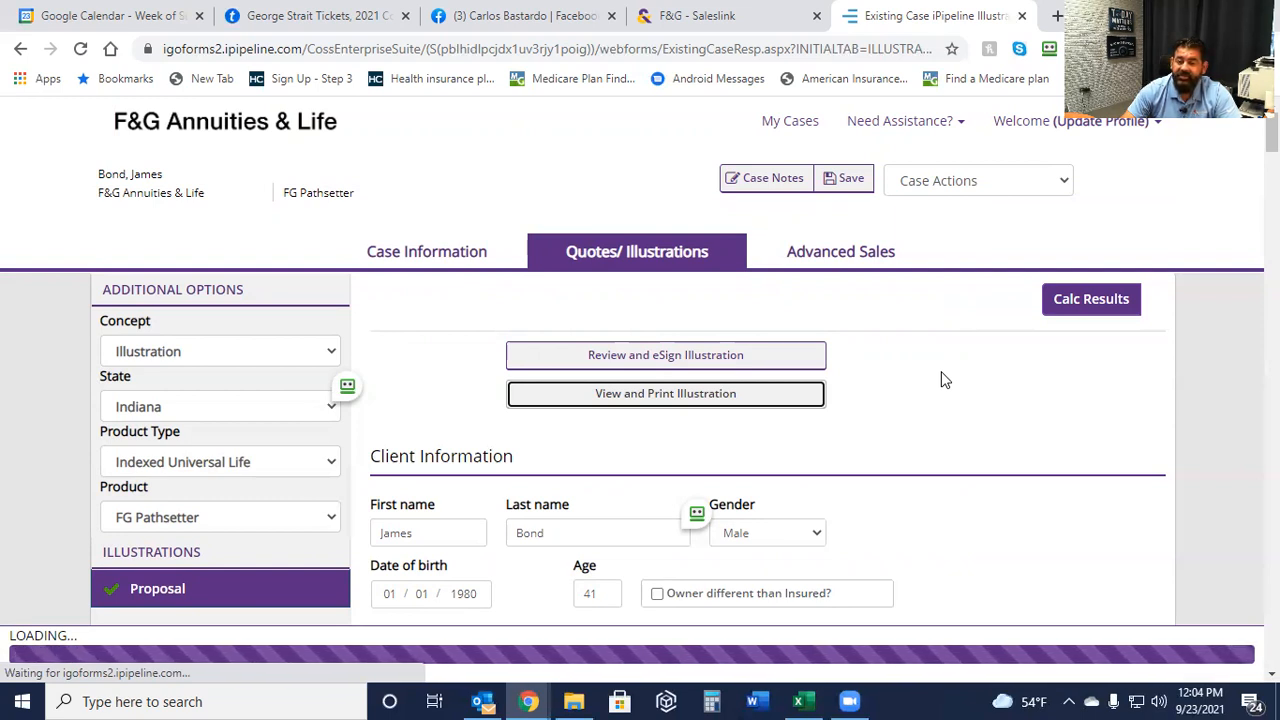
mouse_move(952, 374)
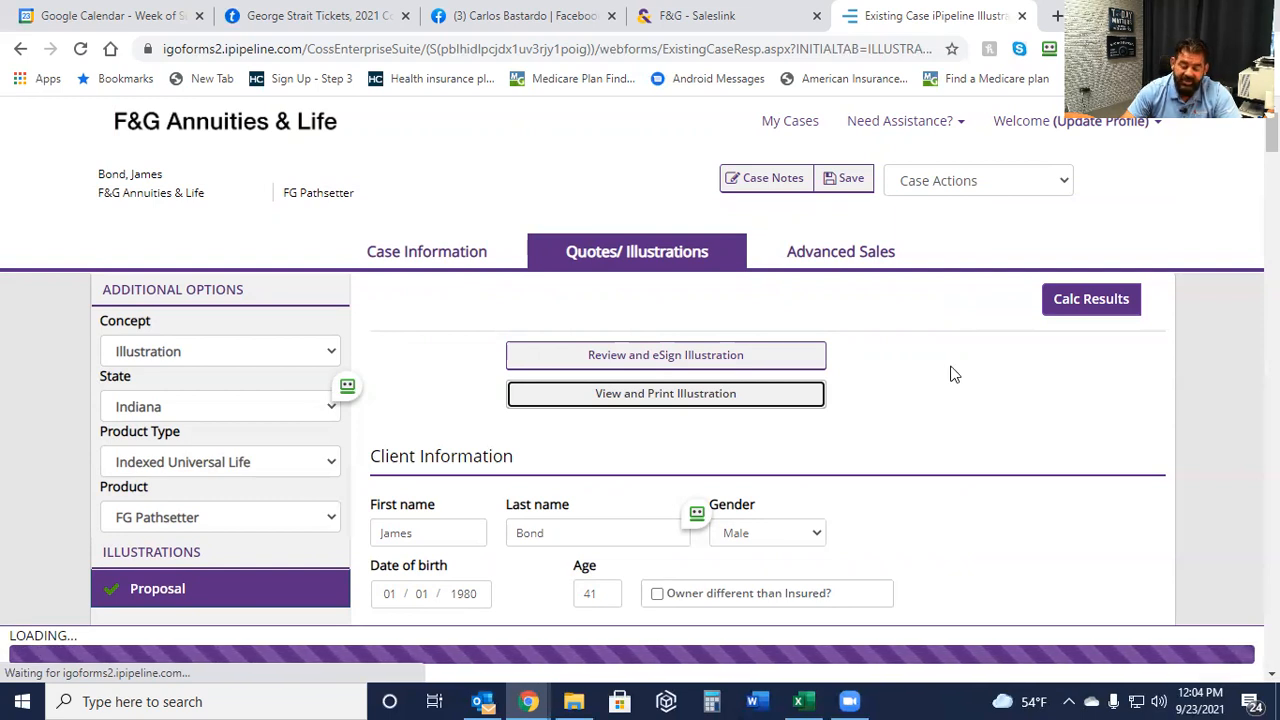
mouse_move(920, 378)
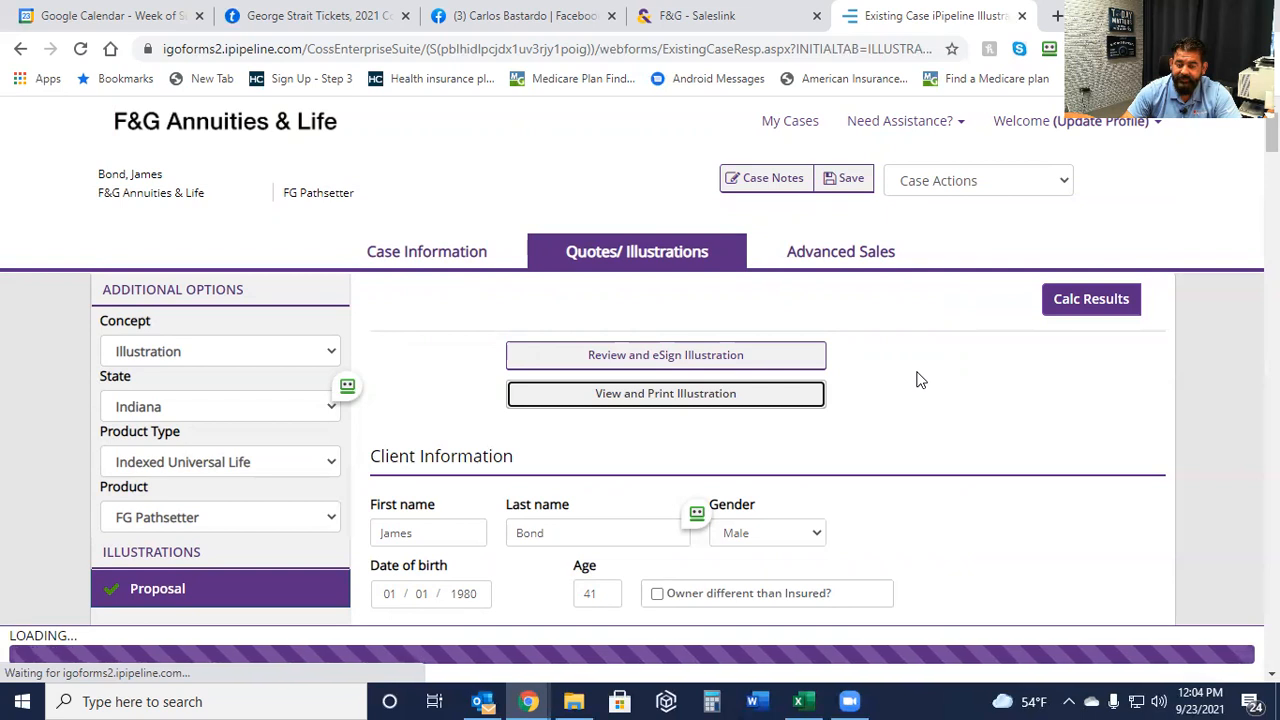
click(665, 393)
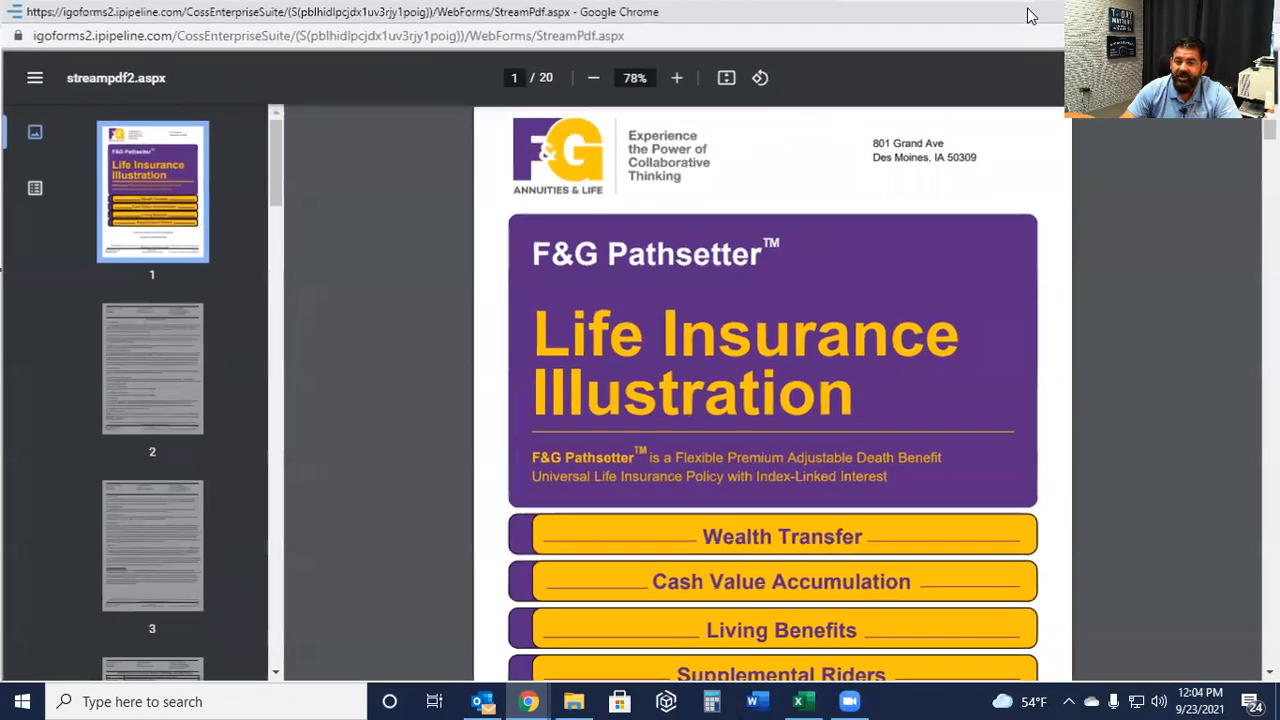
Zoom in twice and scroll to page 2's $12,000.01 and $179,820.98 premiums.
click(676, 77)
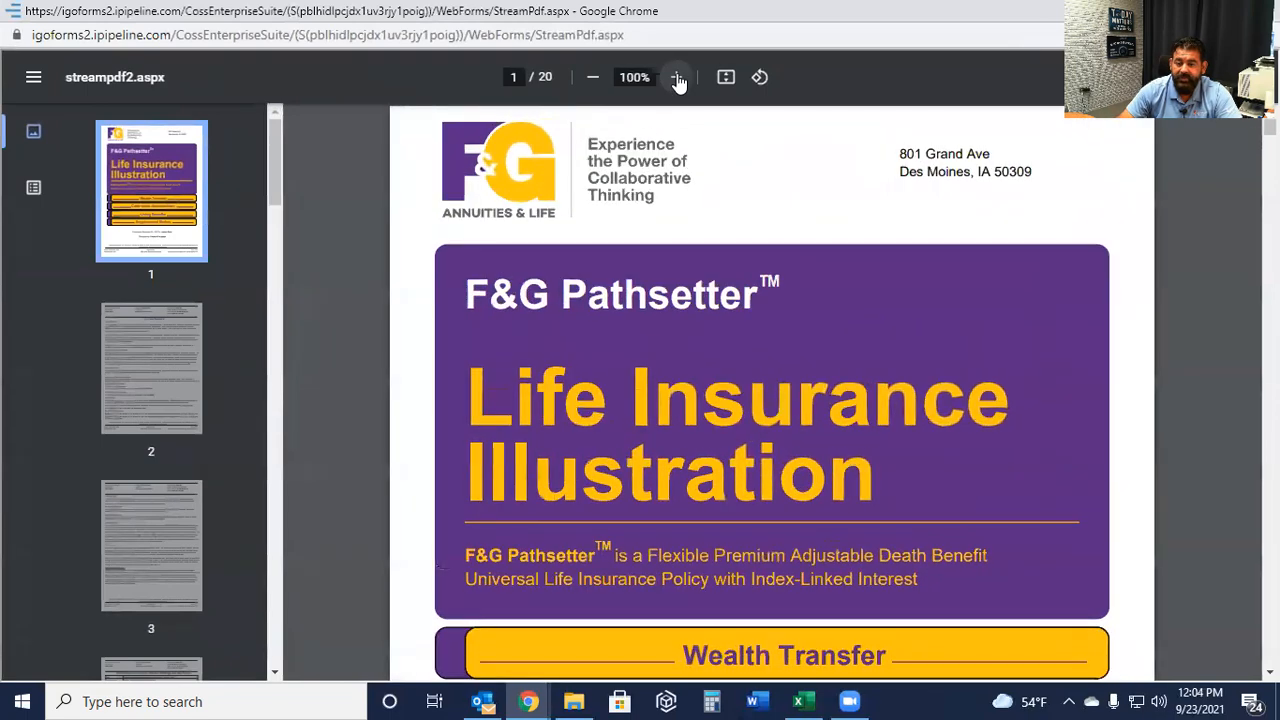
click(676, 77)
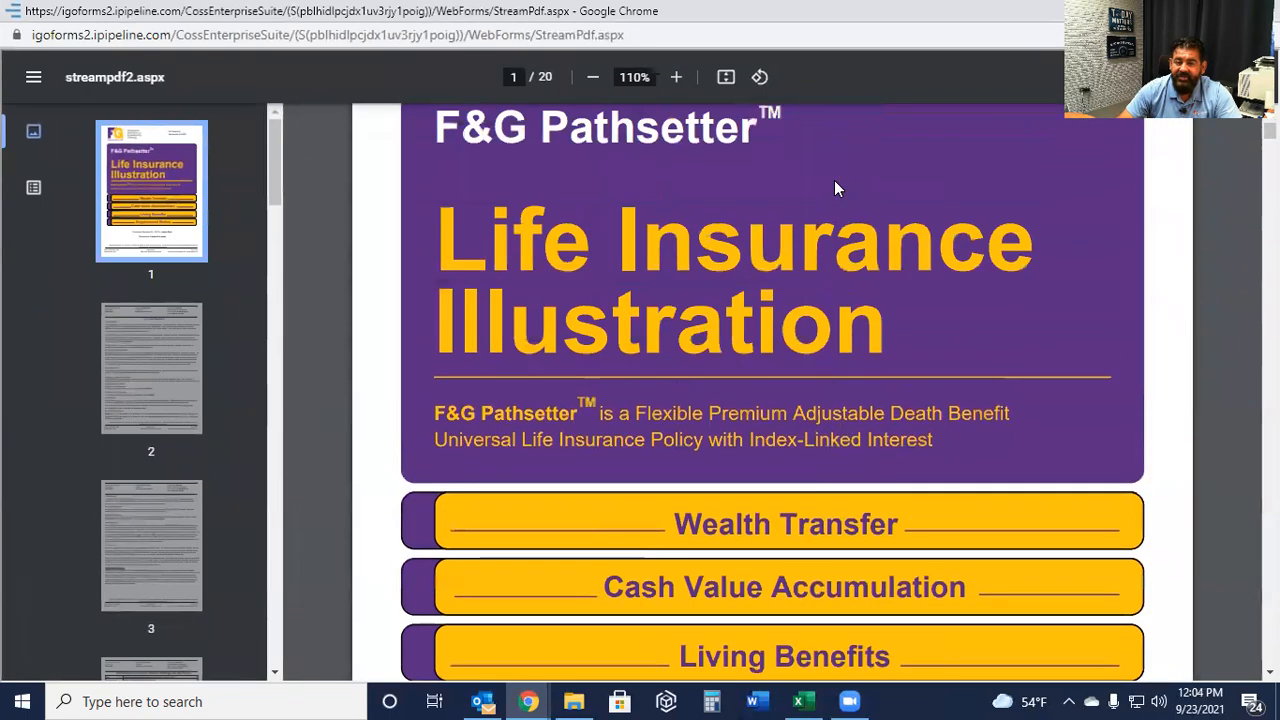
scroll(down, 3)
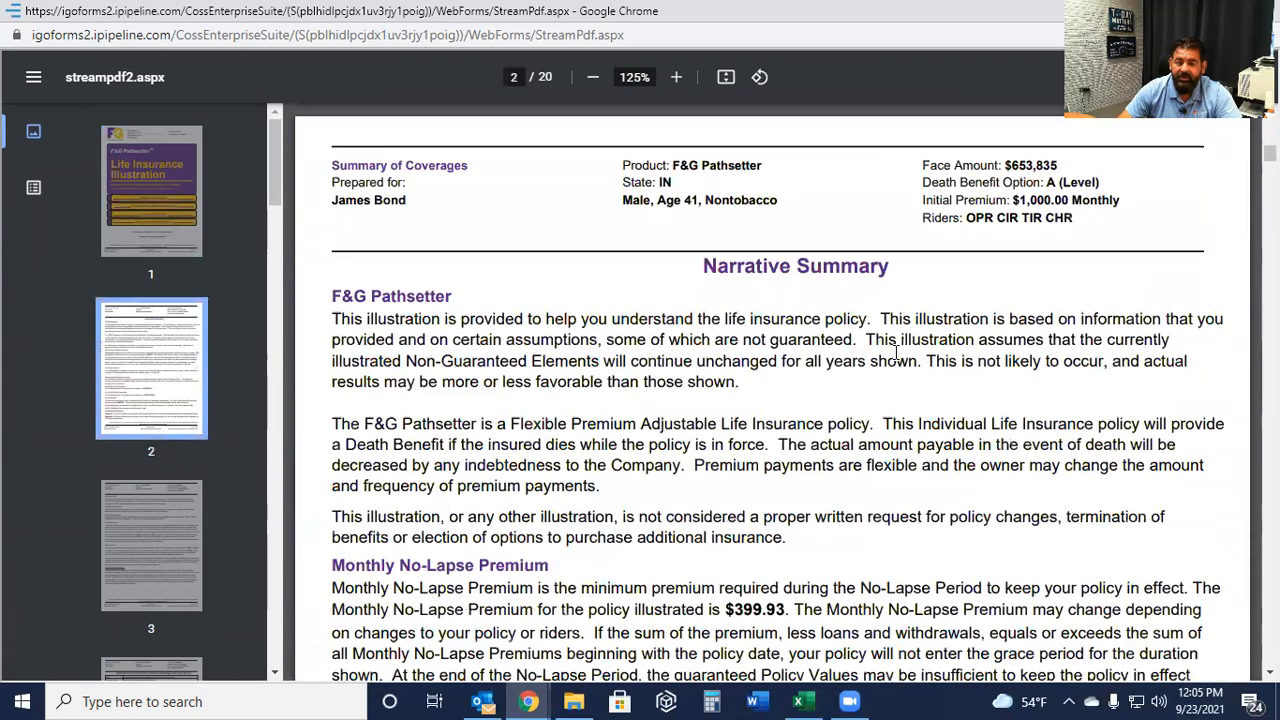
scroll(down, 3)
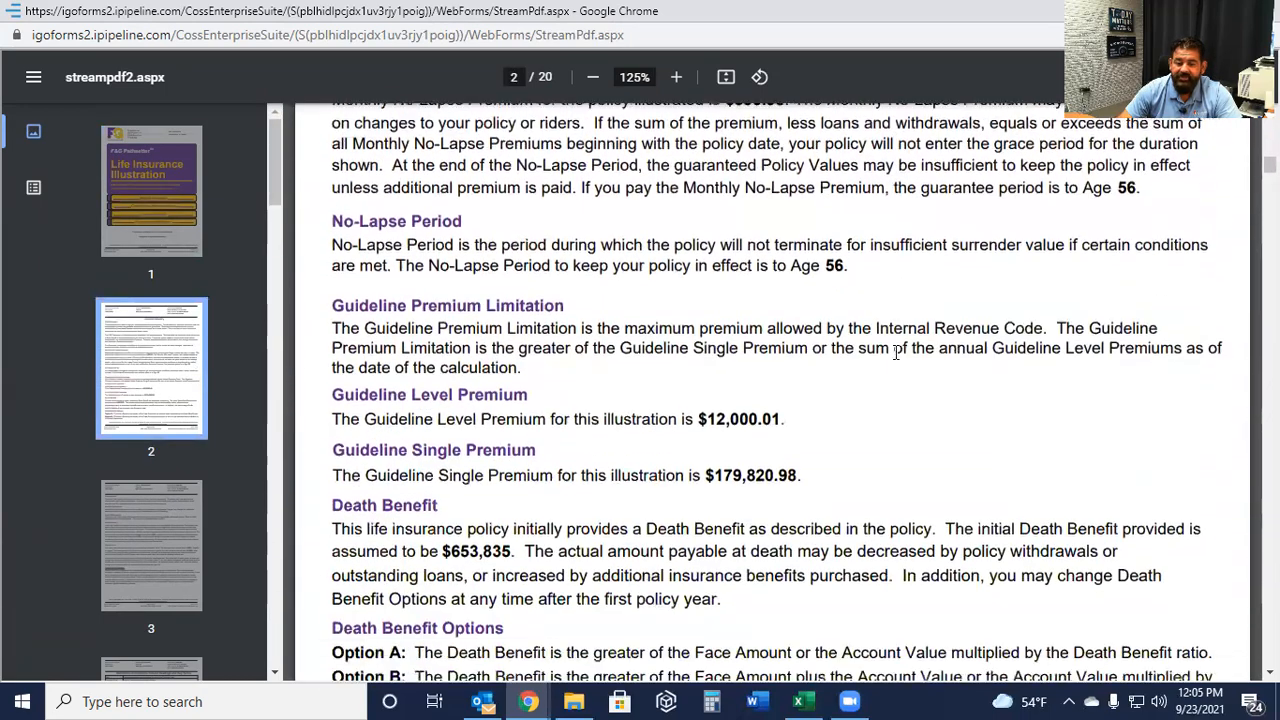
scroll(down, 3)
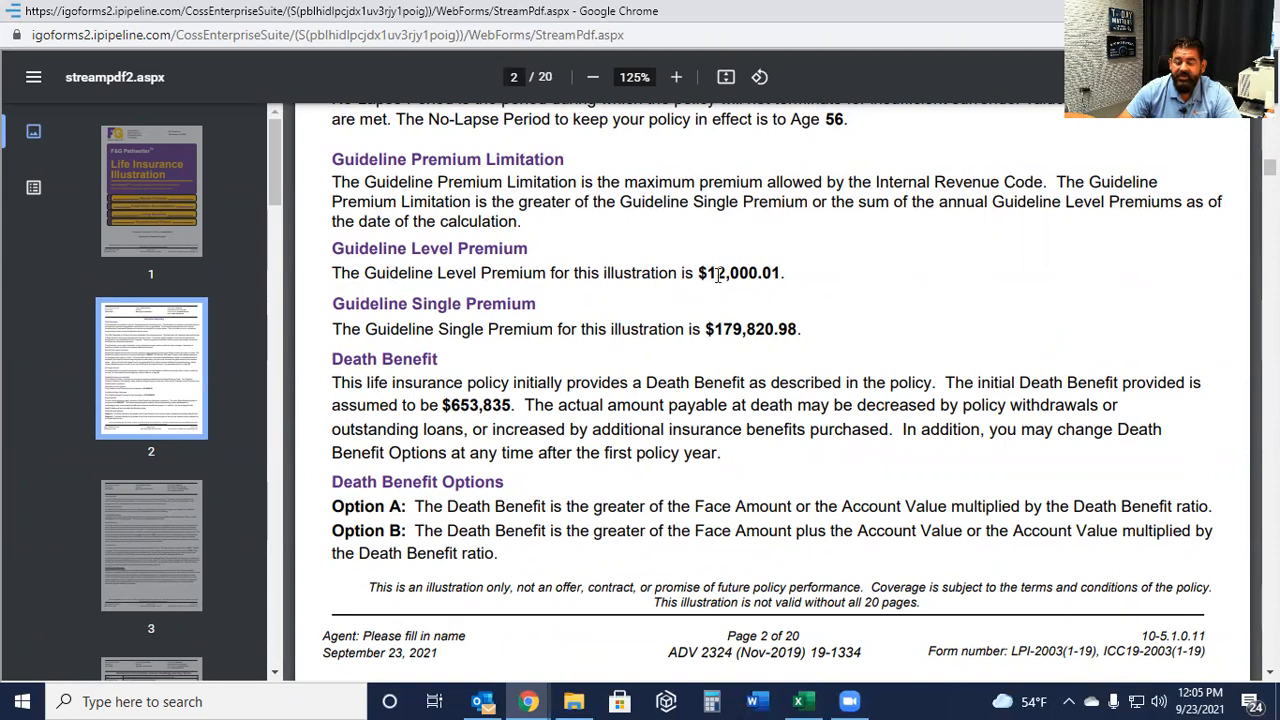
mouse_move(810, 280)
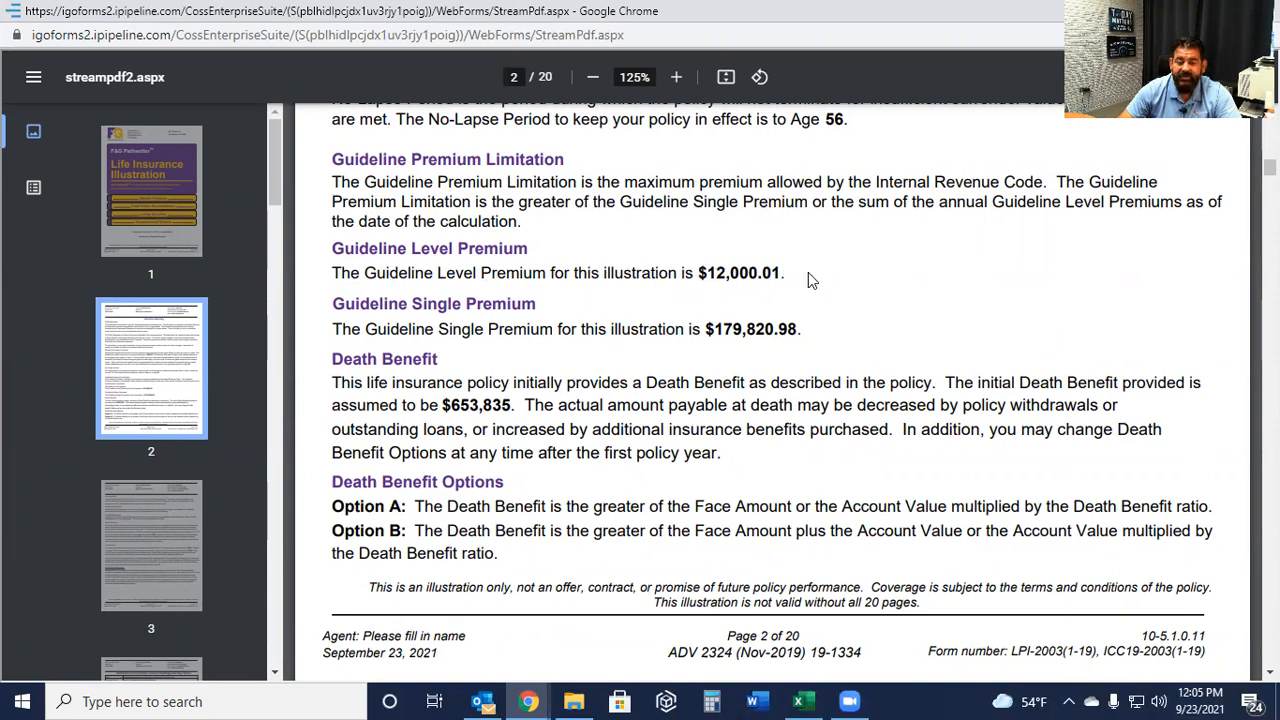
mouse_move(562, 340)
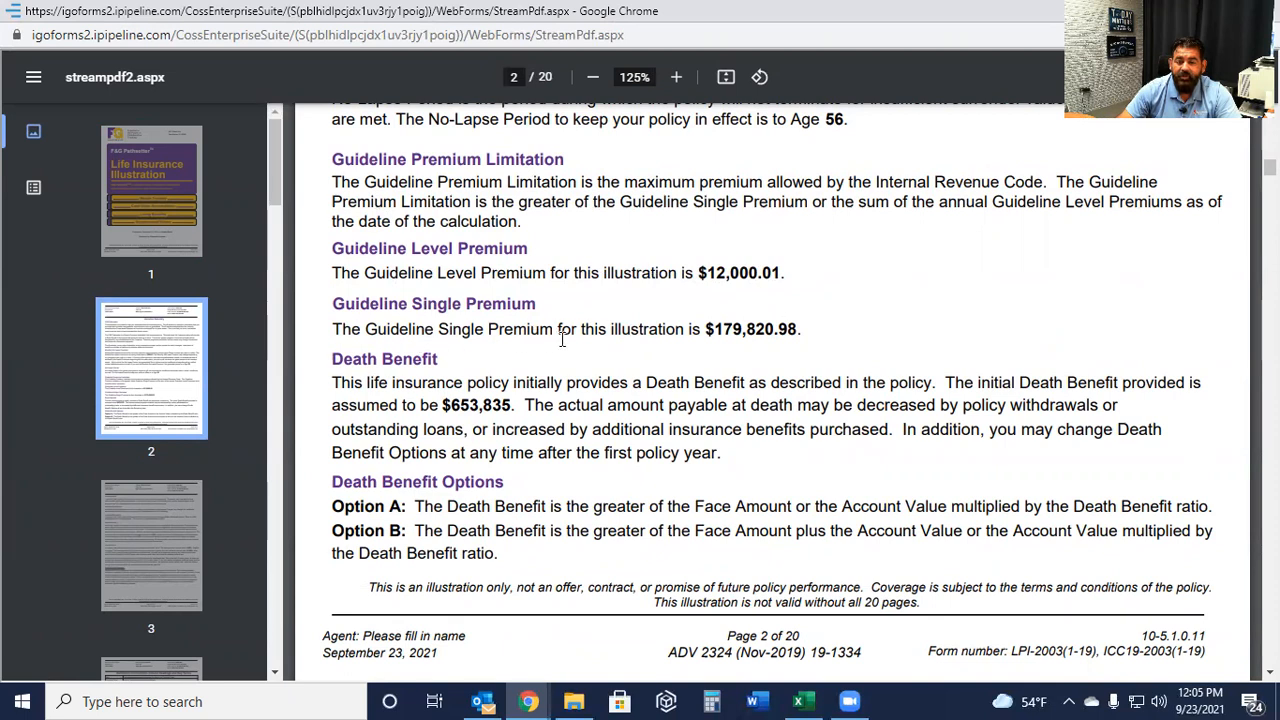
mouse_move(804, 337)
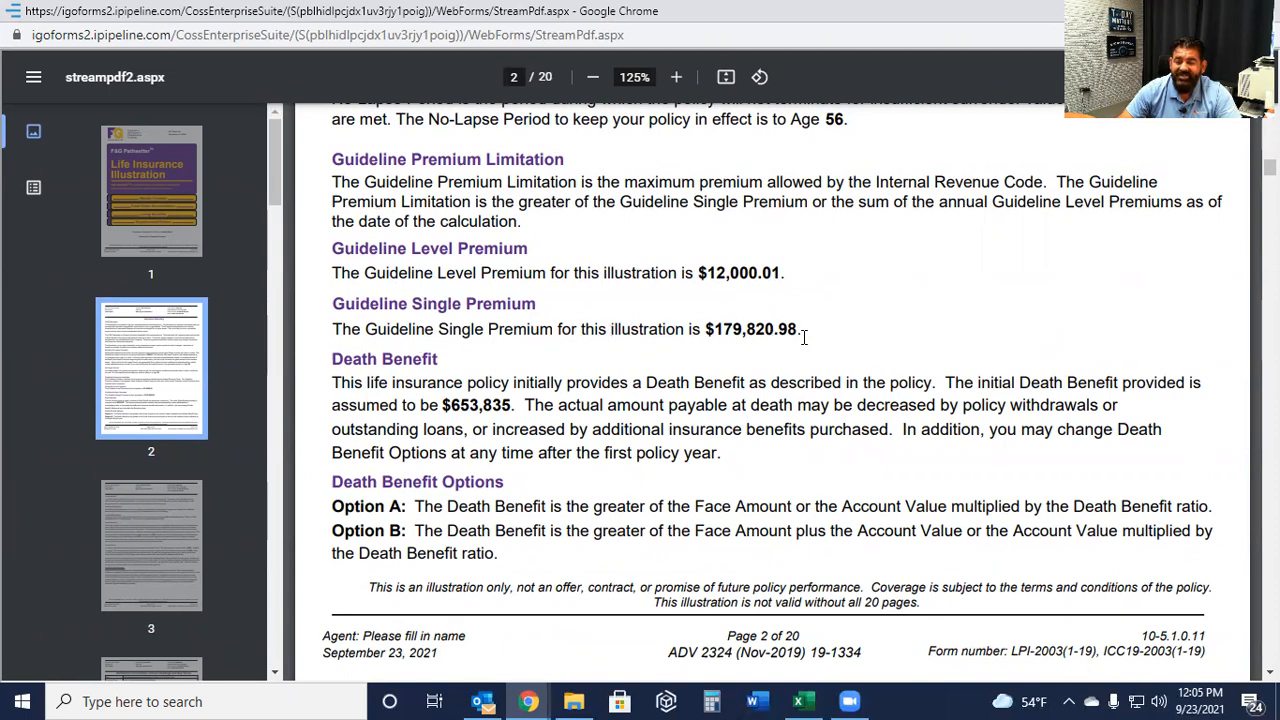
mouse_move(843, 351)
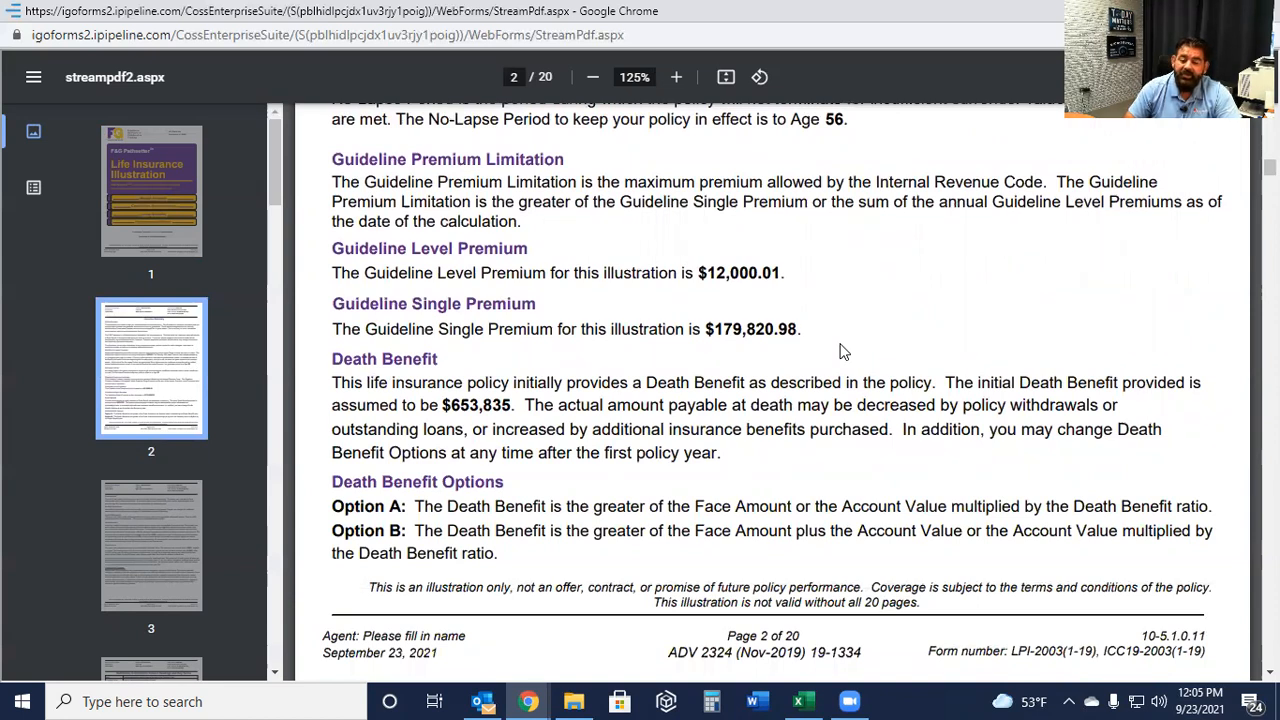
mouse_move(828, 354)
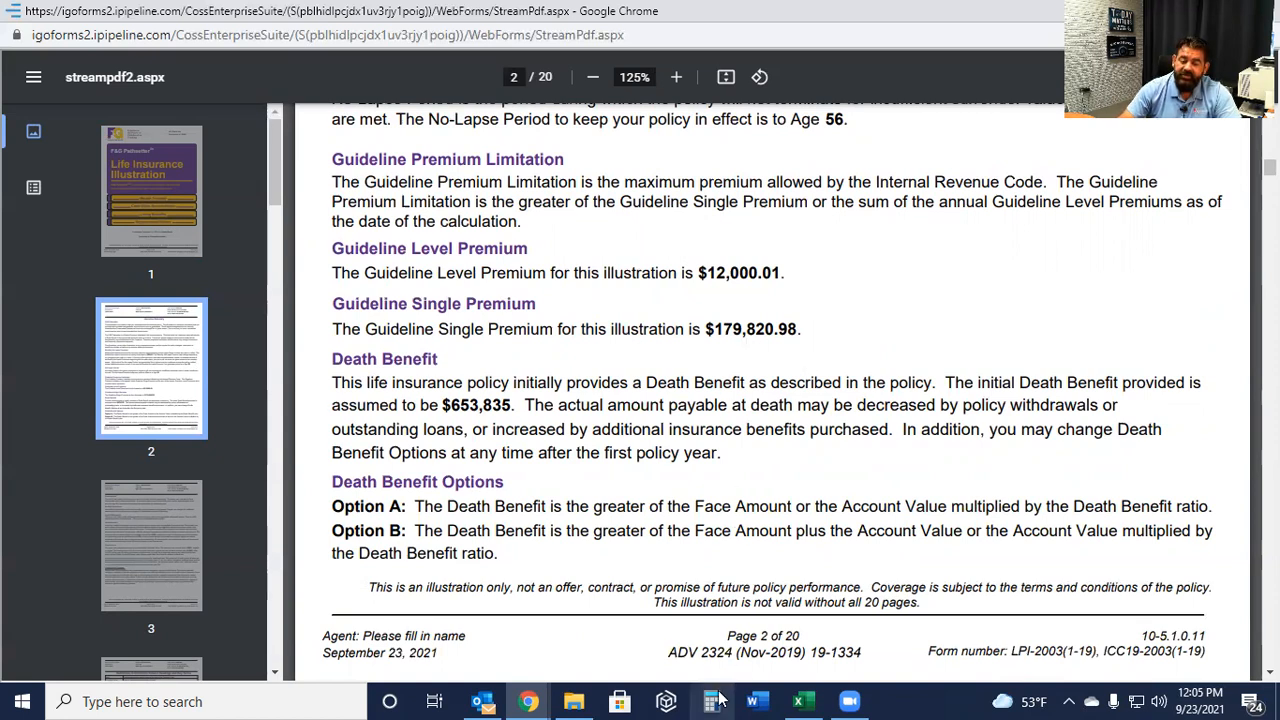
Compute 179,820 ÷ 7 = 25,688.57 in Calculator, then close it.
click(711, 700)
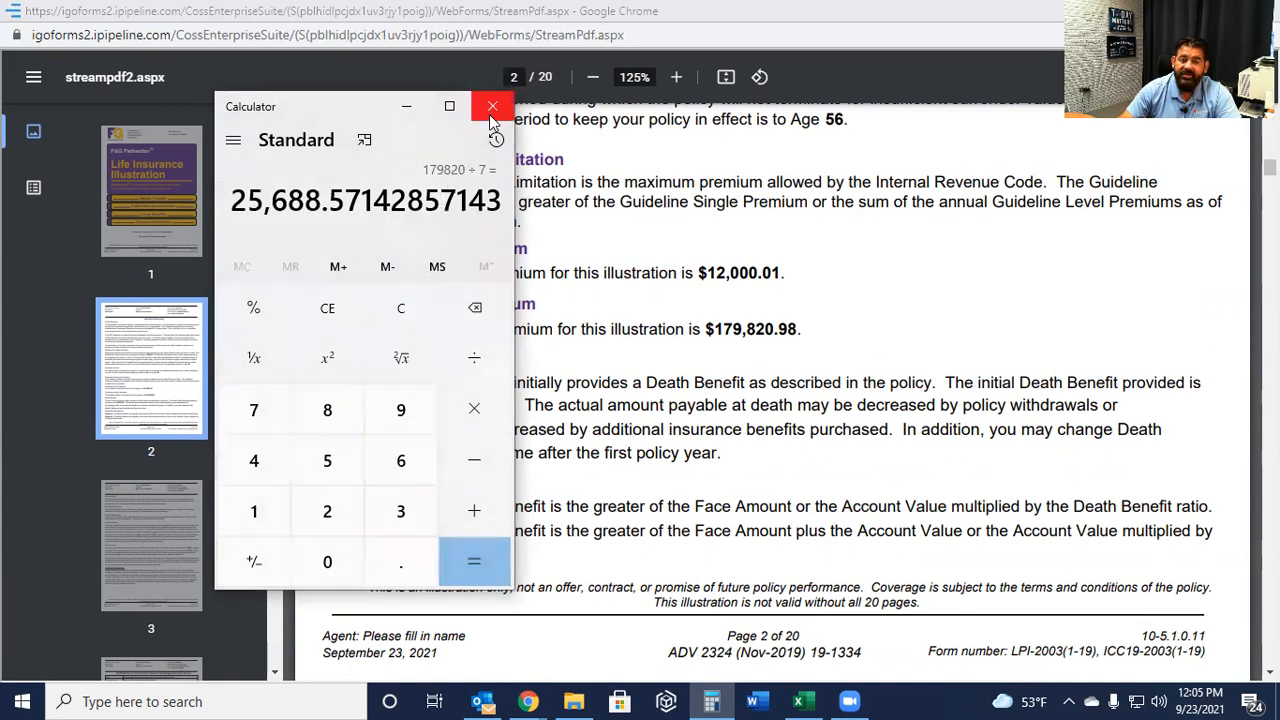
click(491, 106)
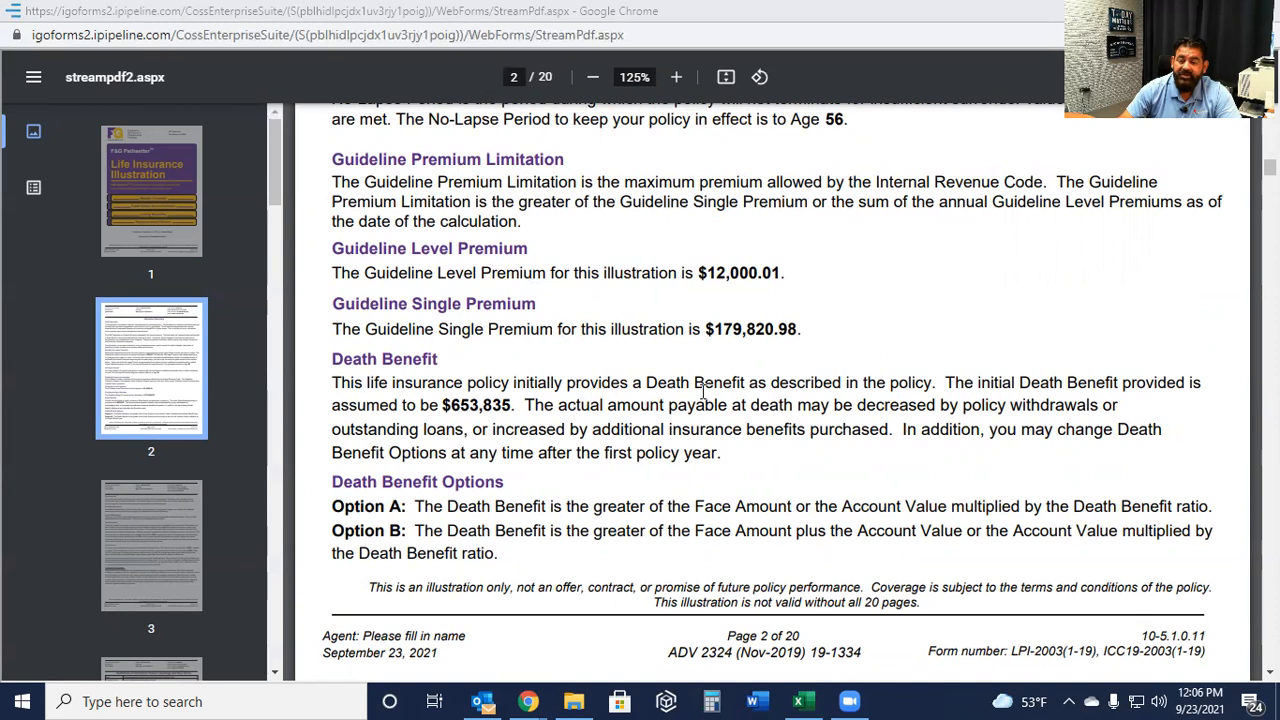
mouse_move(715, 405)
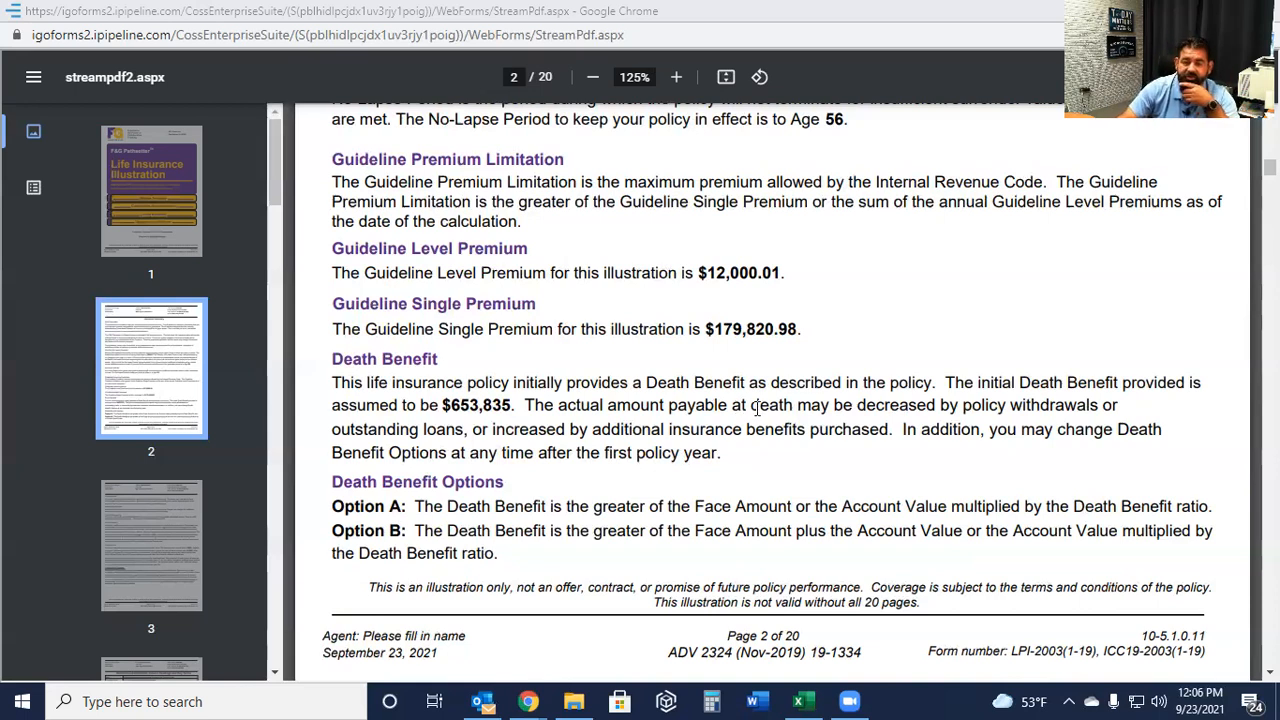
mouse_move(638, 338)
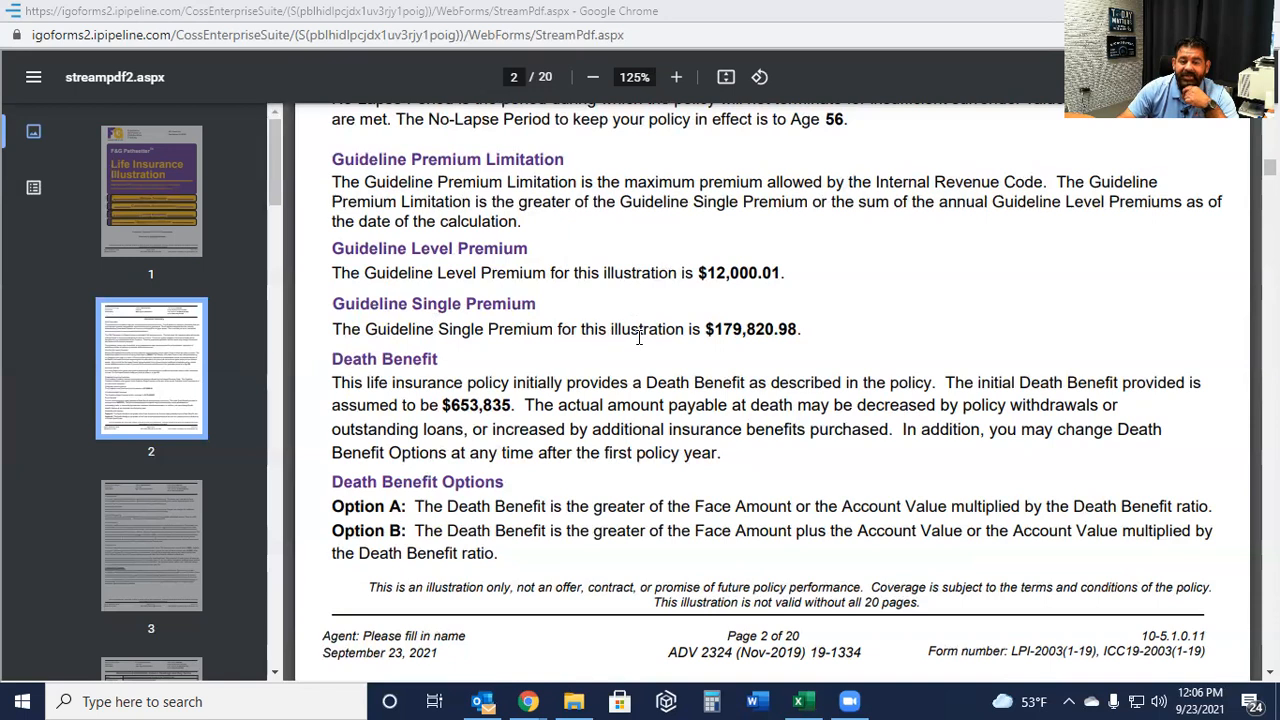
mouse_move(763, 331)
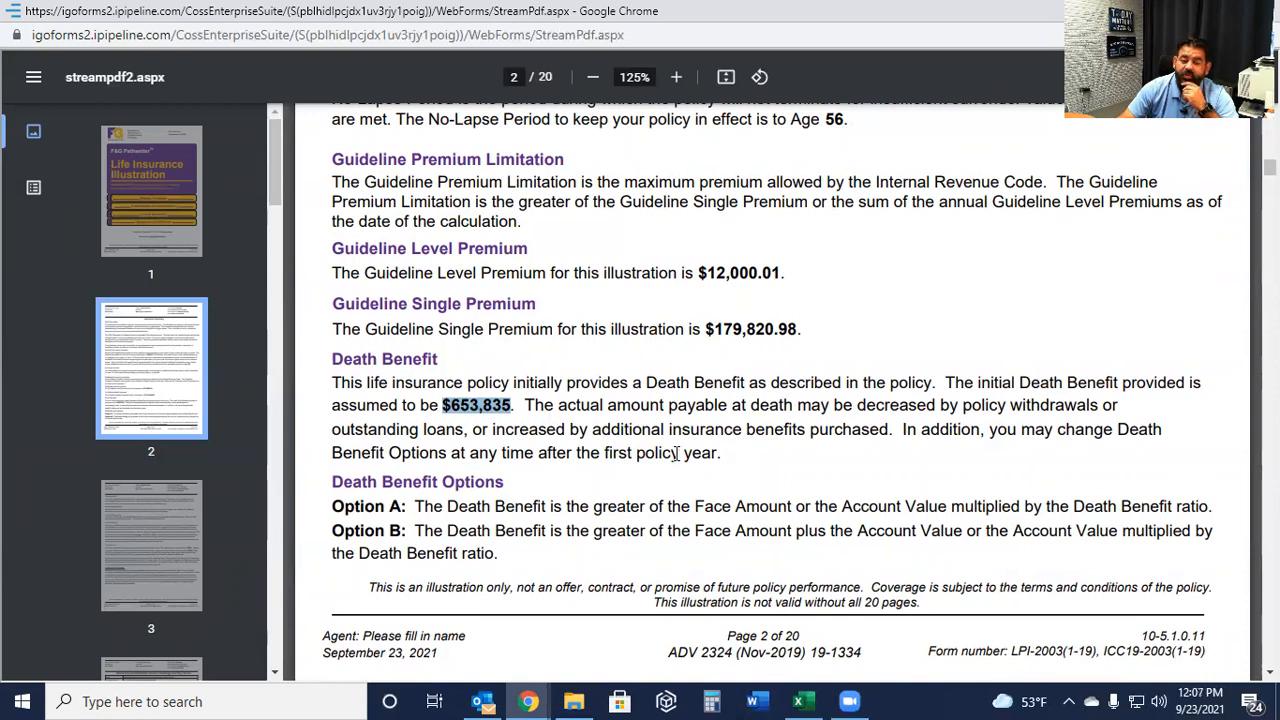
Scroll through pages 3–6 to page 7's Accelerated Benefit for Chronic Illness Rider.
scroll(down, 3)
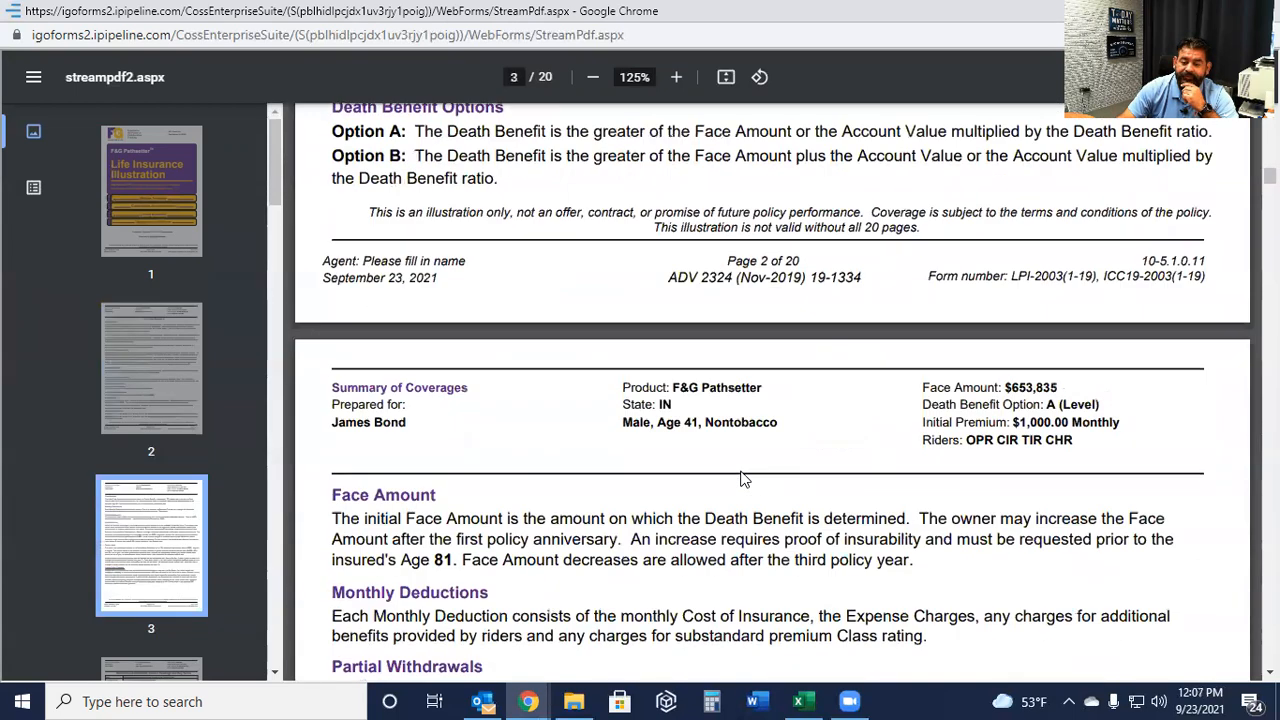
scroll(down, 3)
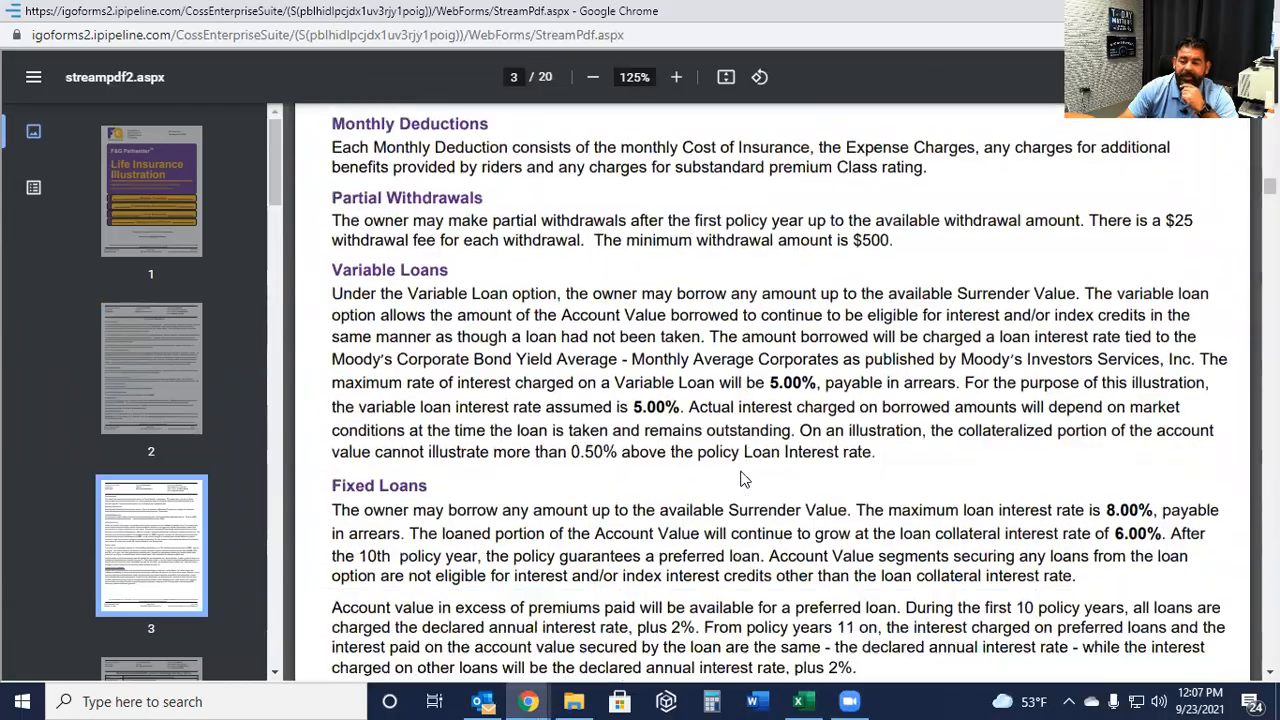
scroll(down, 3)
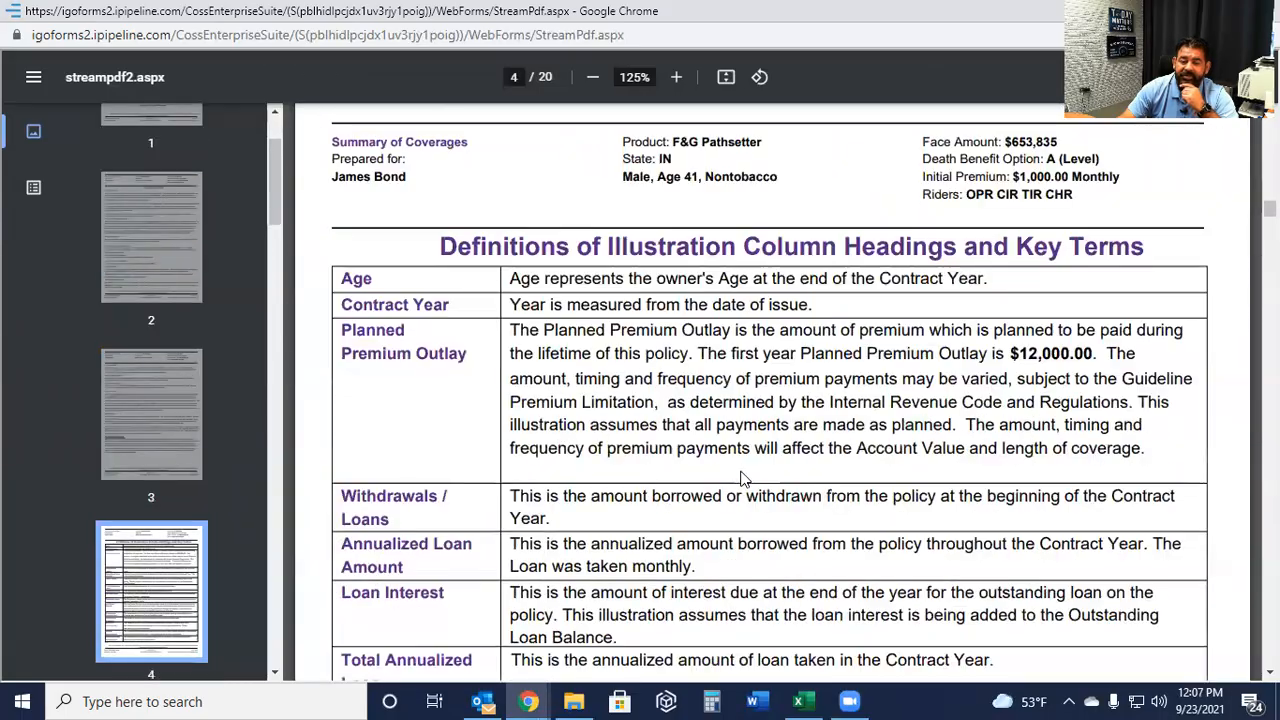
scroll(down, 3)
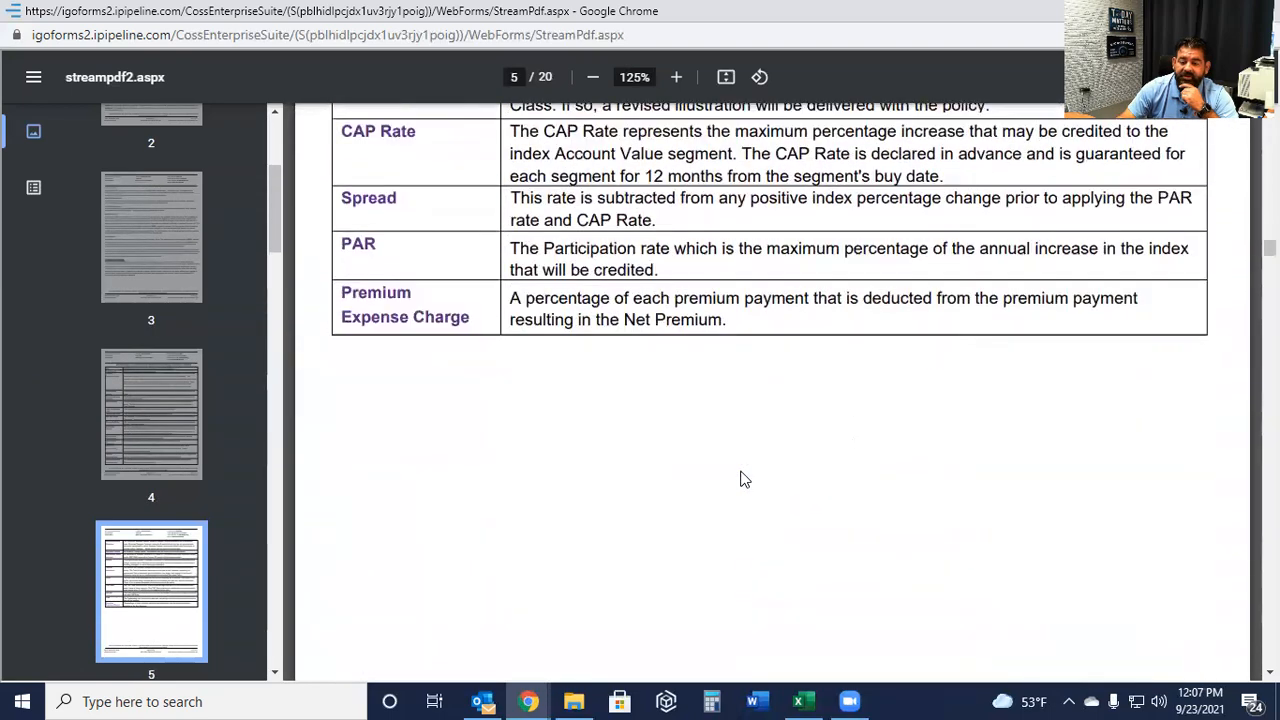
scroll(down, 3)
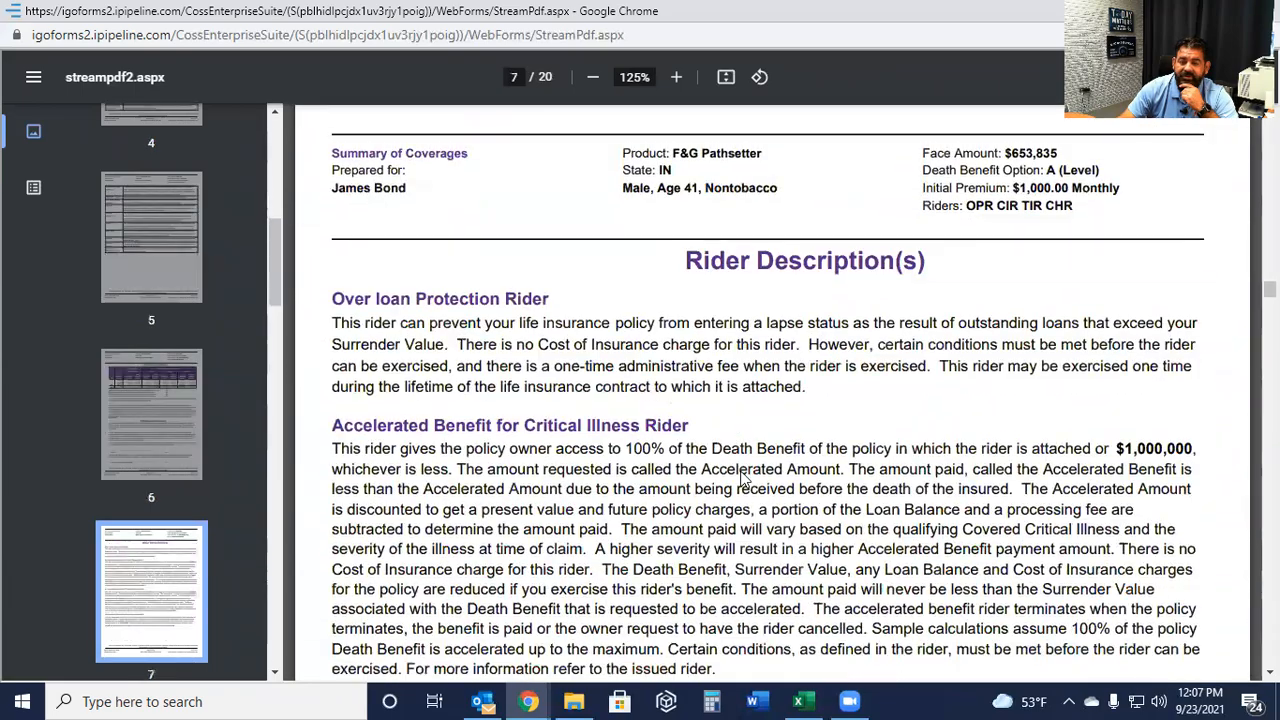
scroll(down, 3)
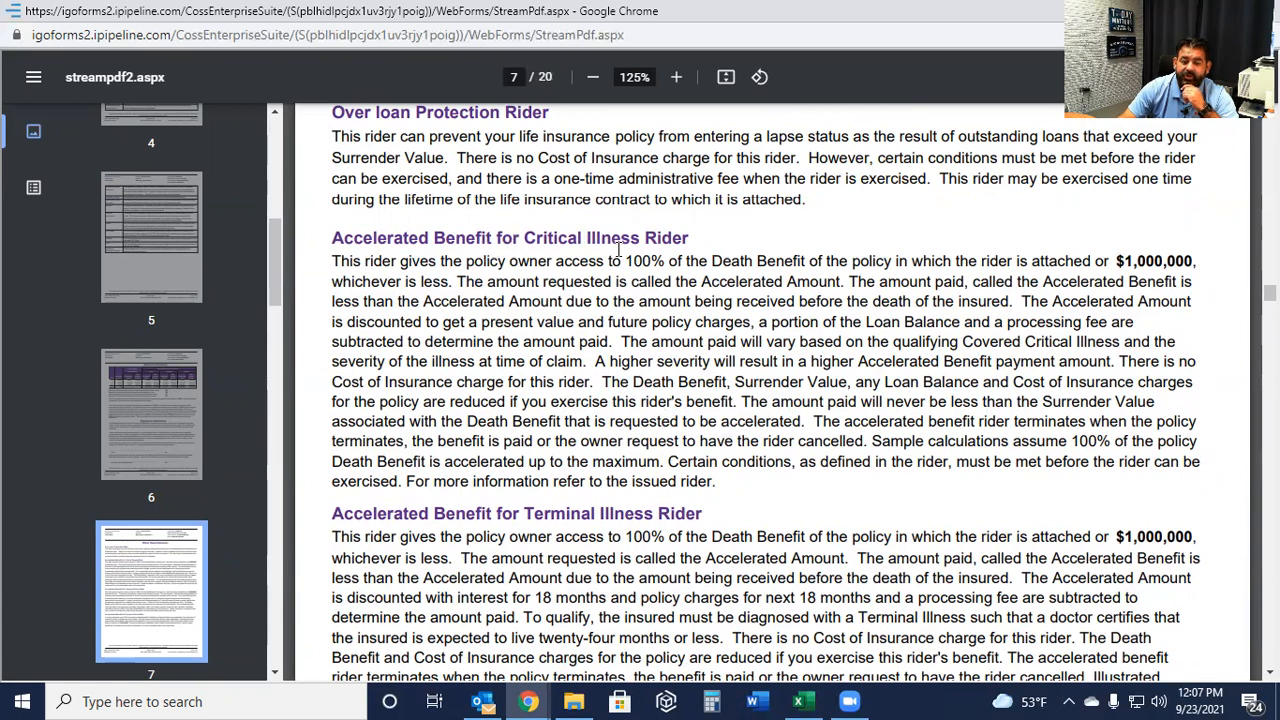
scroll(down, 3)
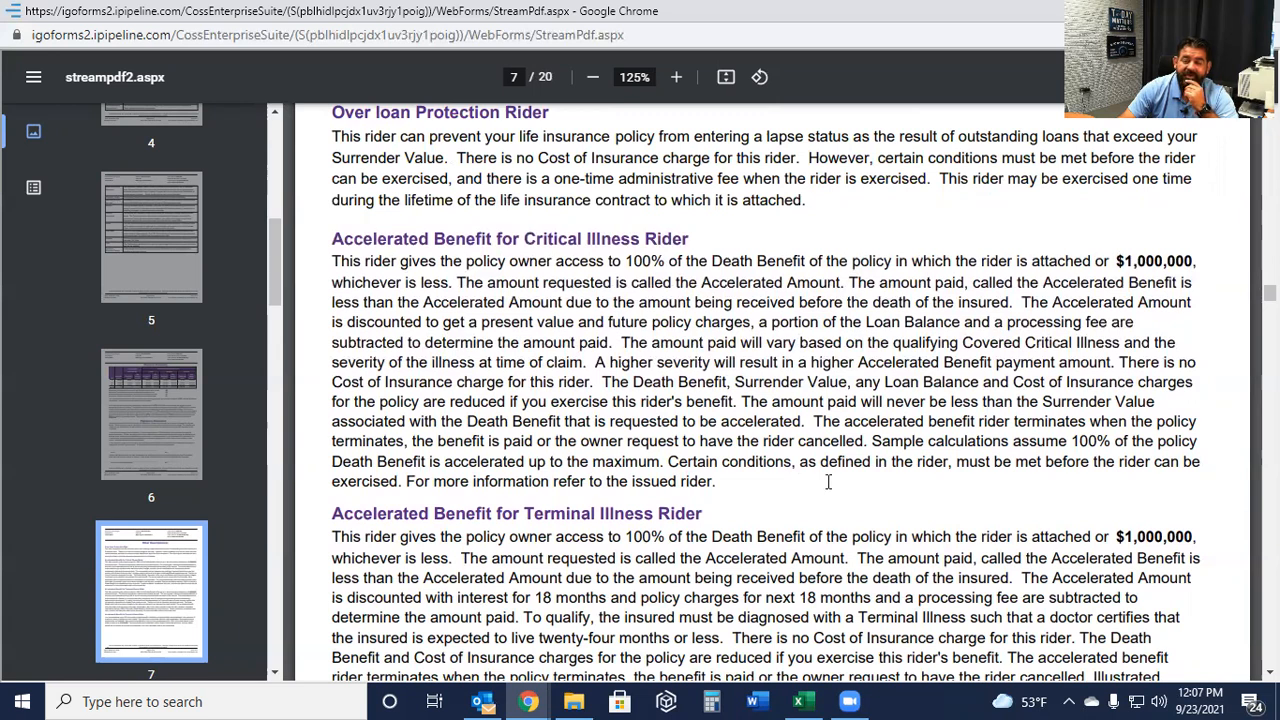
mouse_move(742, 478)
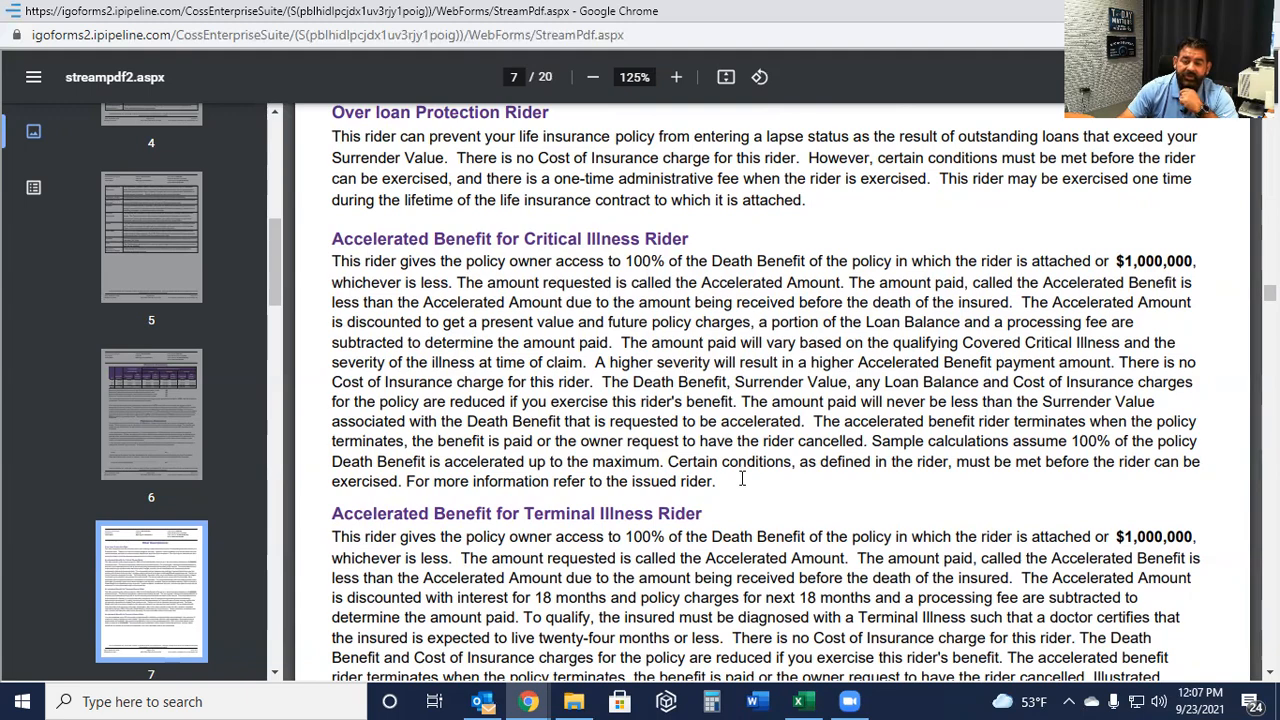
mouse_move(778, 339)
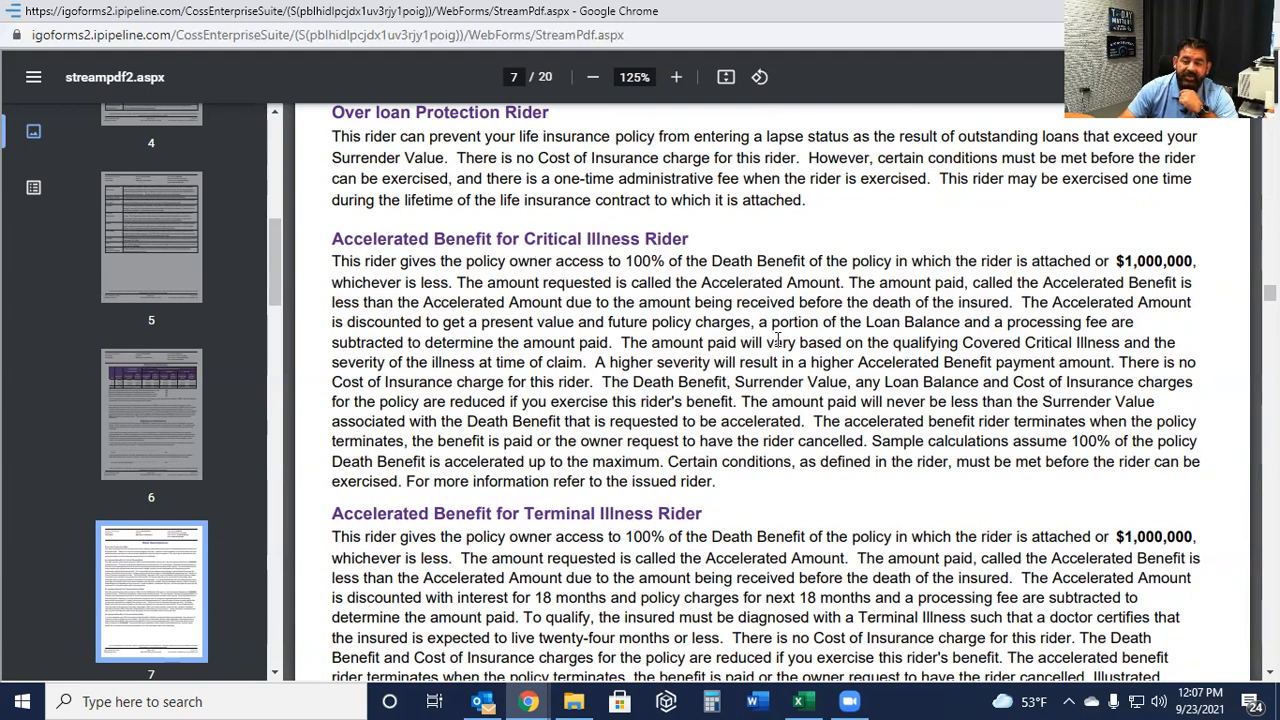
scroll(down, 3)
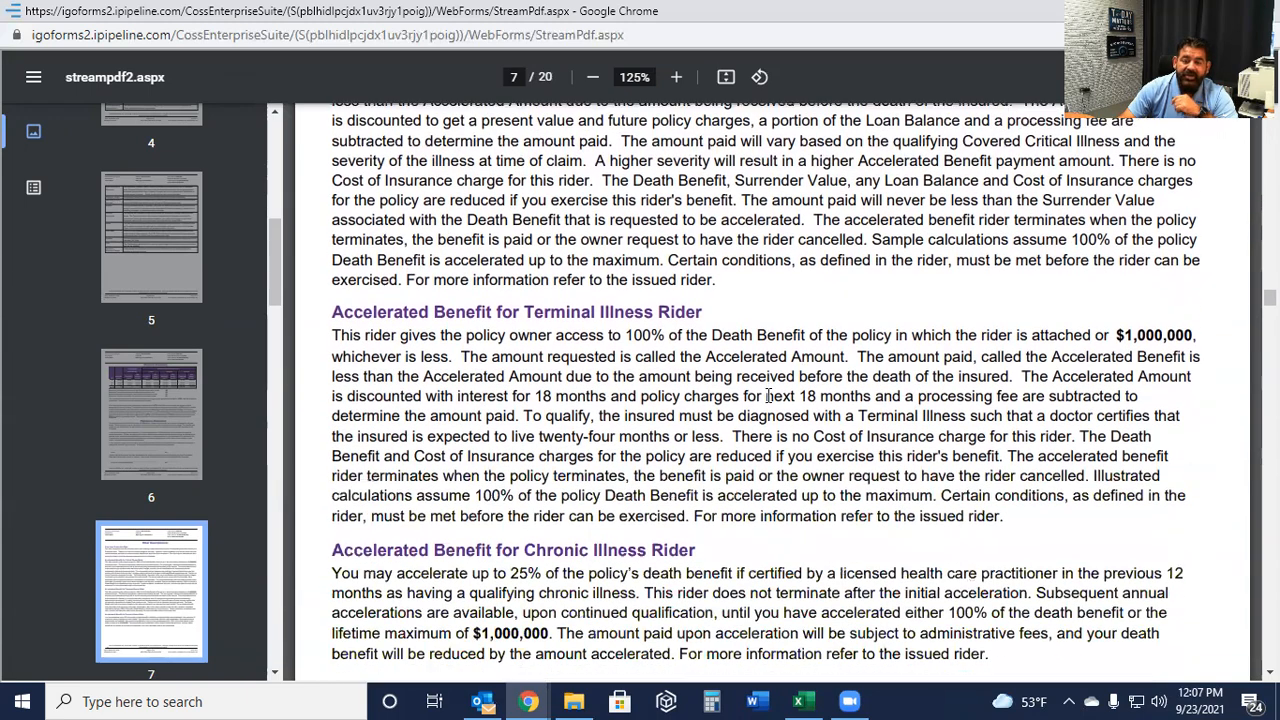
scroll(down, 3)
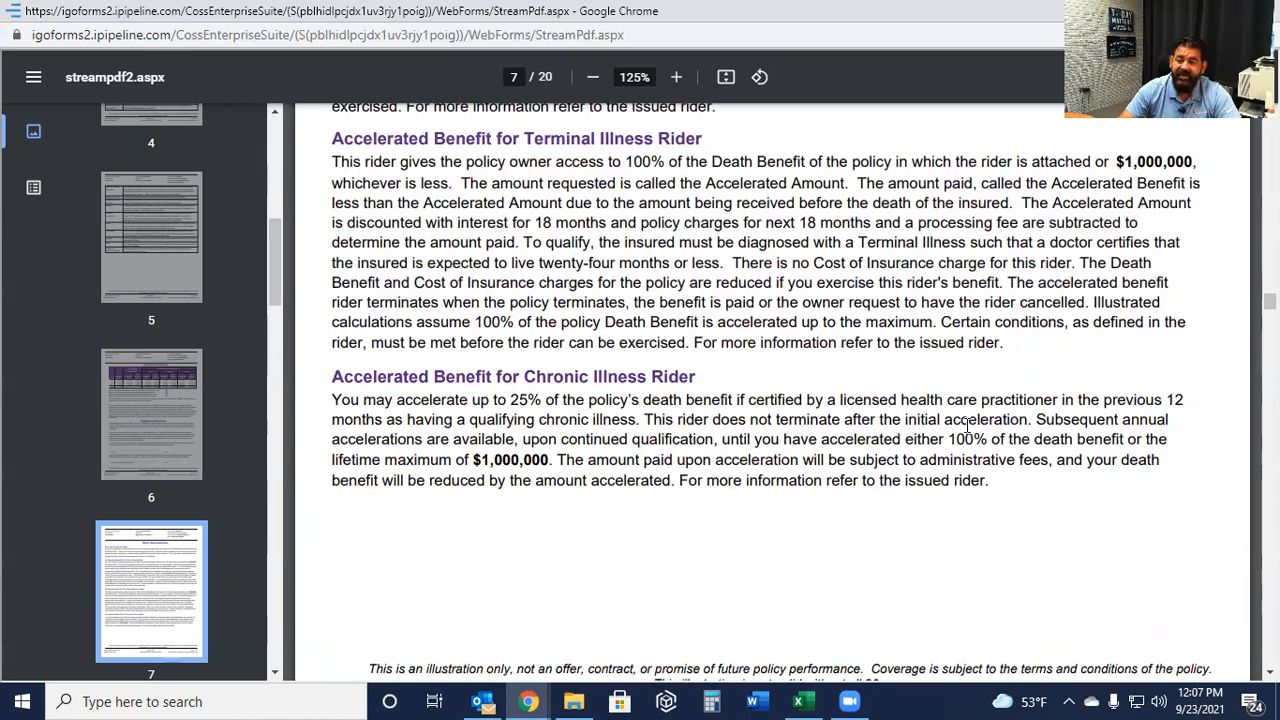
mouse_move(440, 385)
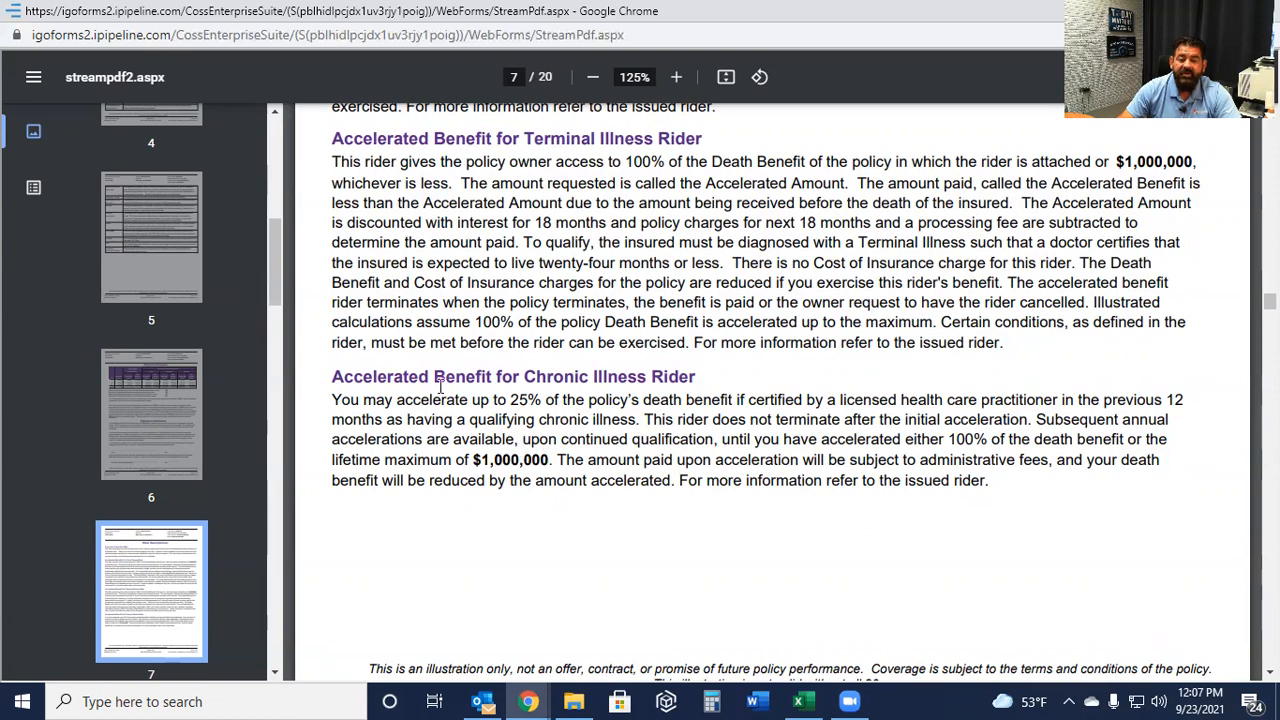
mouse_move(716, 489)
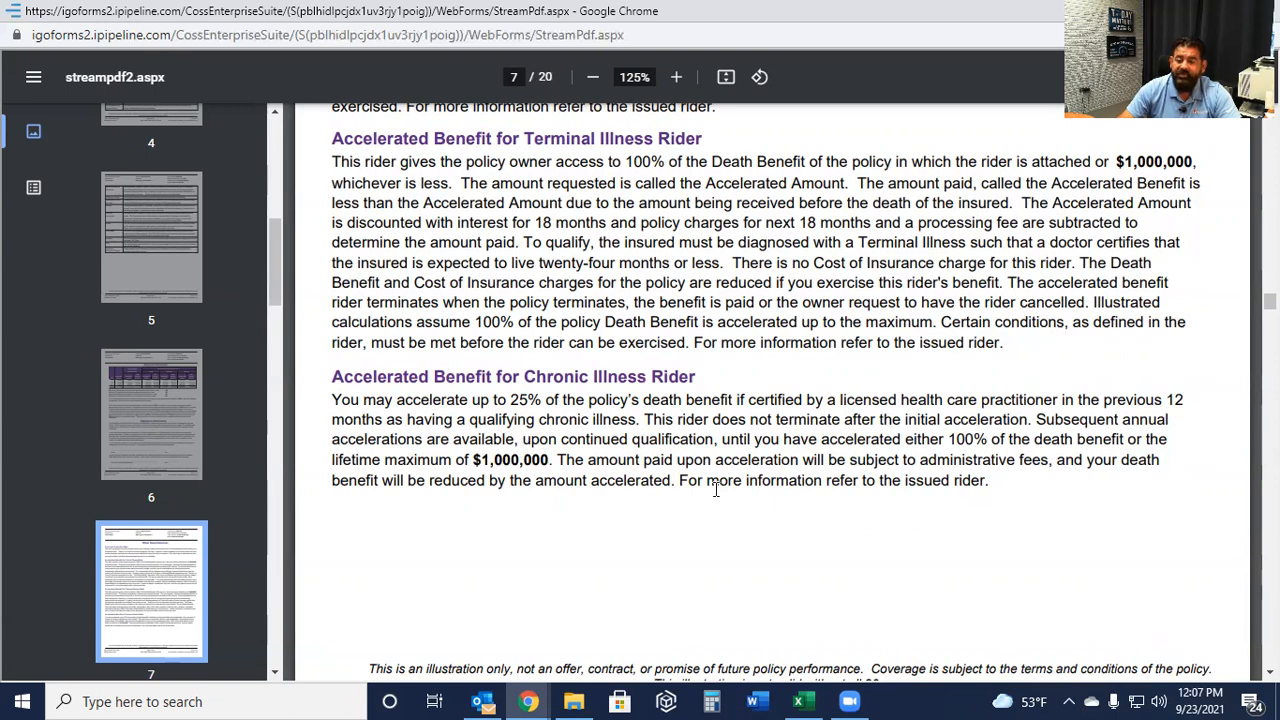
Scroll to page 8's Tabular Detail, showing yearly values from age 42 to about 65.
scroll(down, 3)
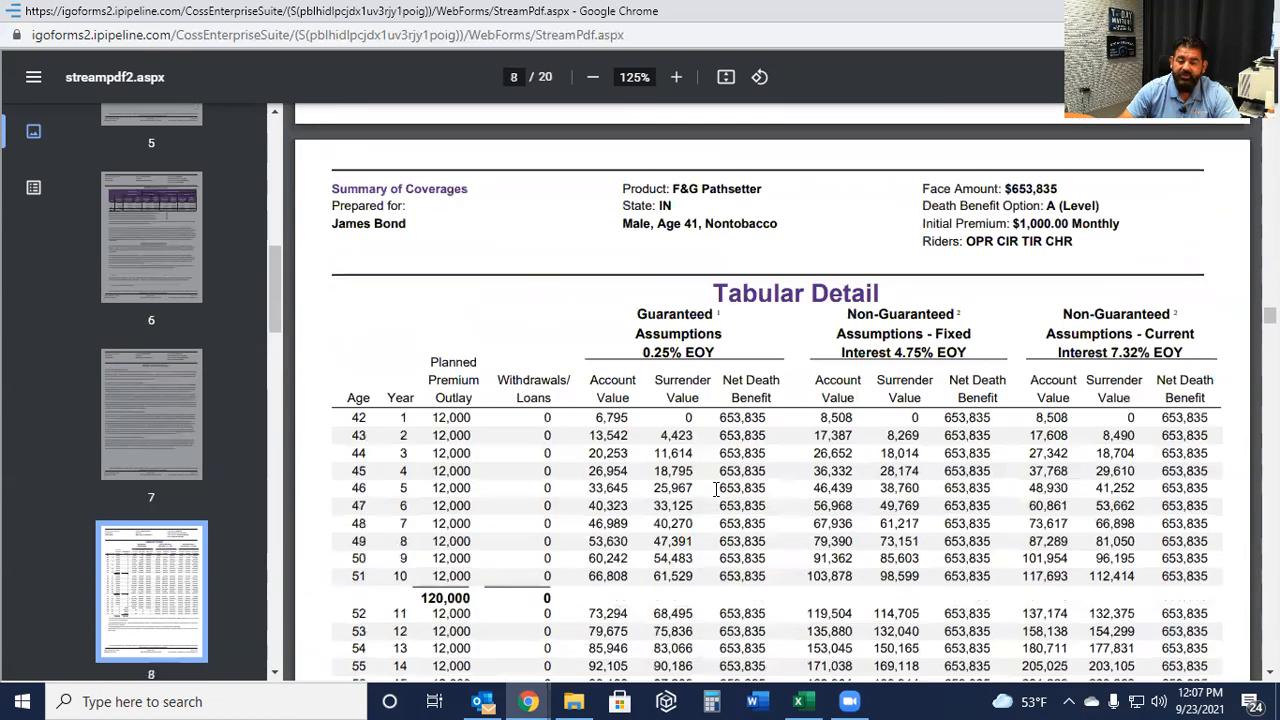
scroll(down, 3)
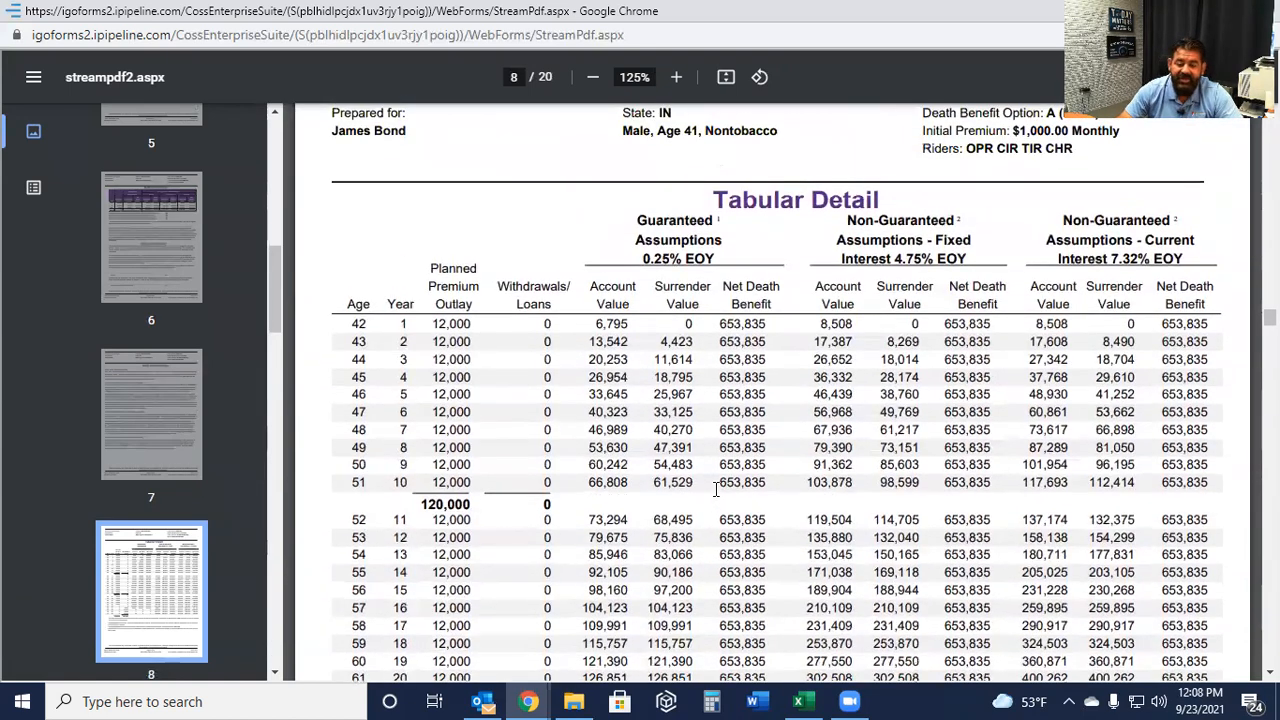
scroll(down, 3)
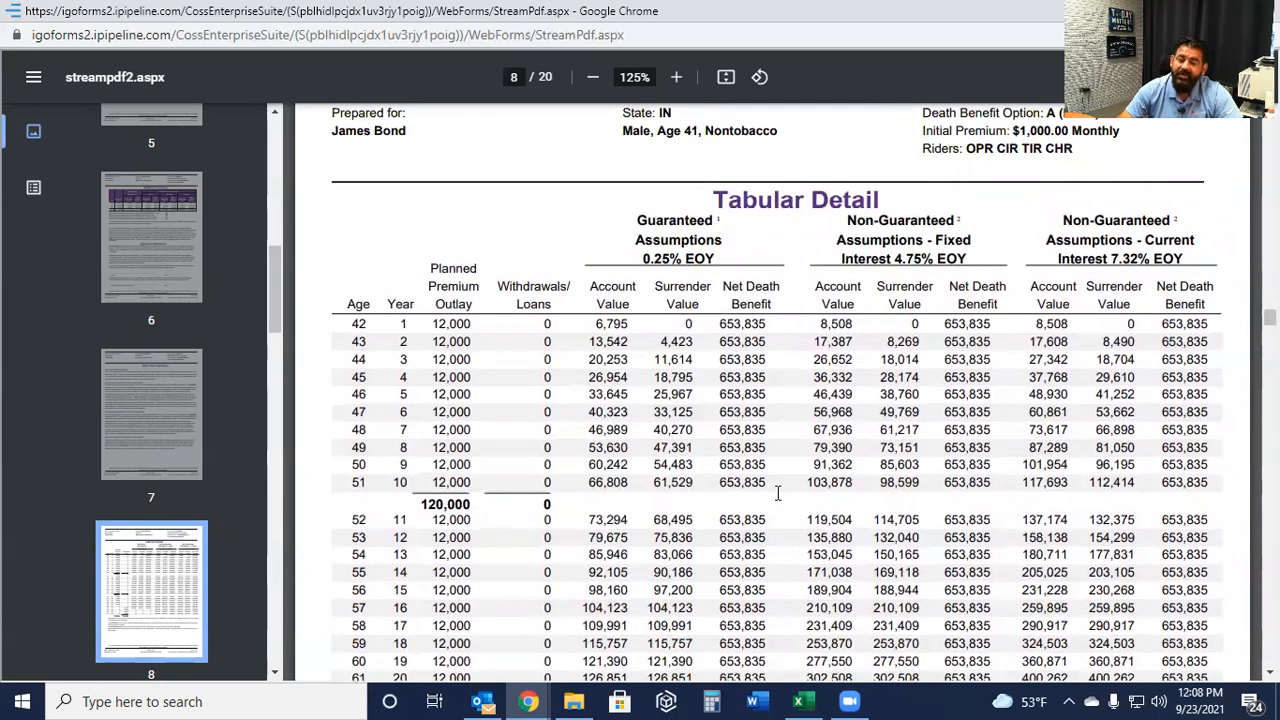
mouse_move(773, 485)
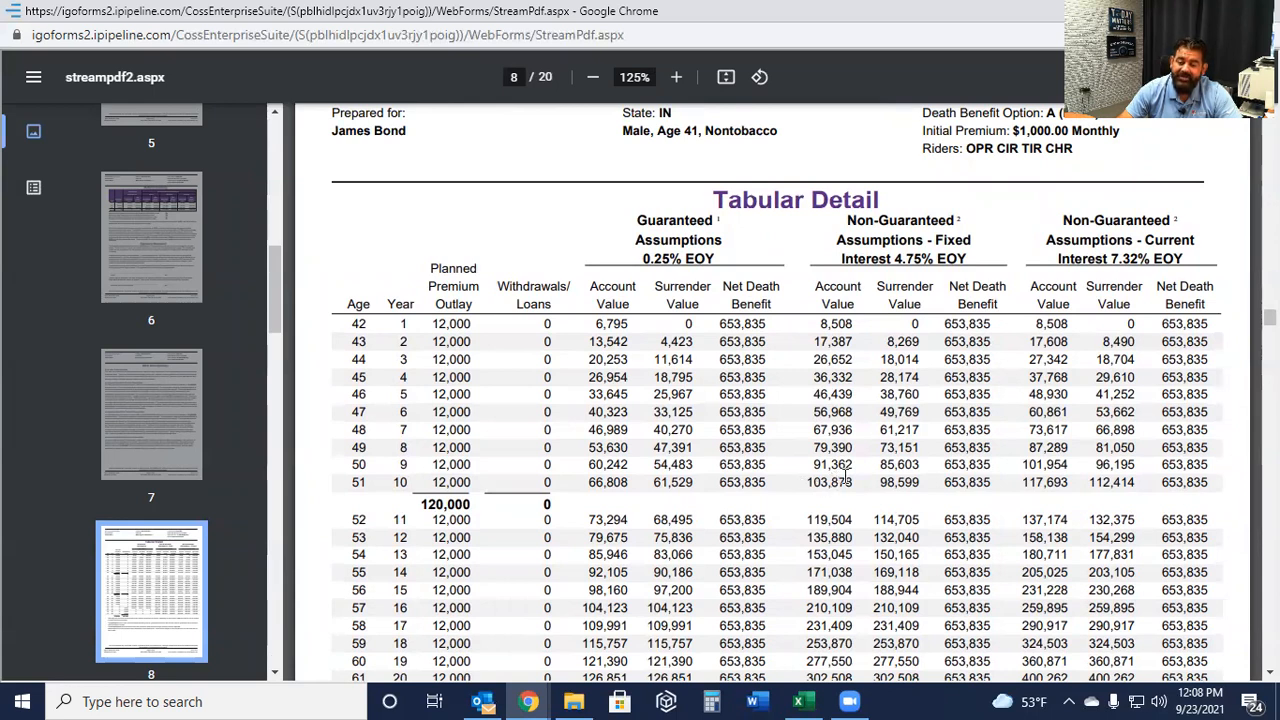
mouse_move(783, 338)
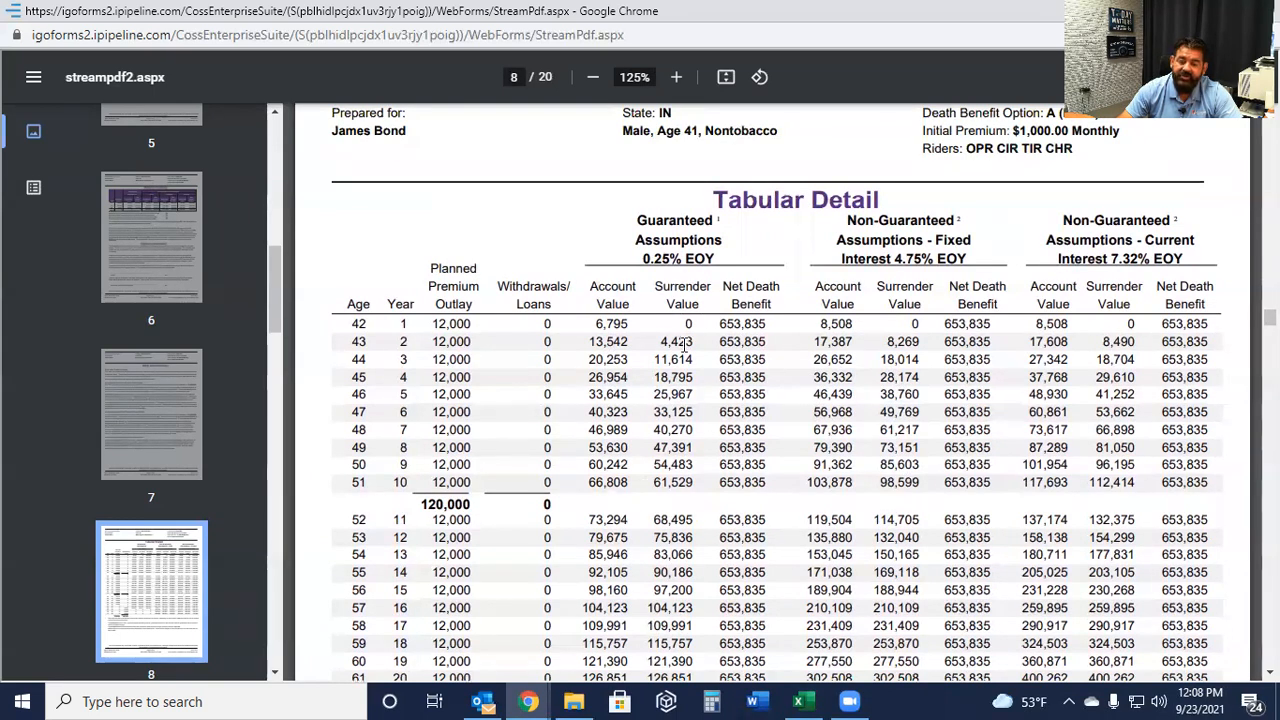
scroll(down, 3)
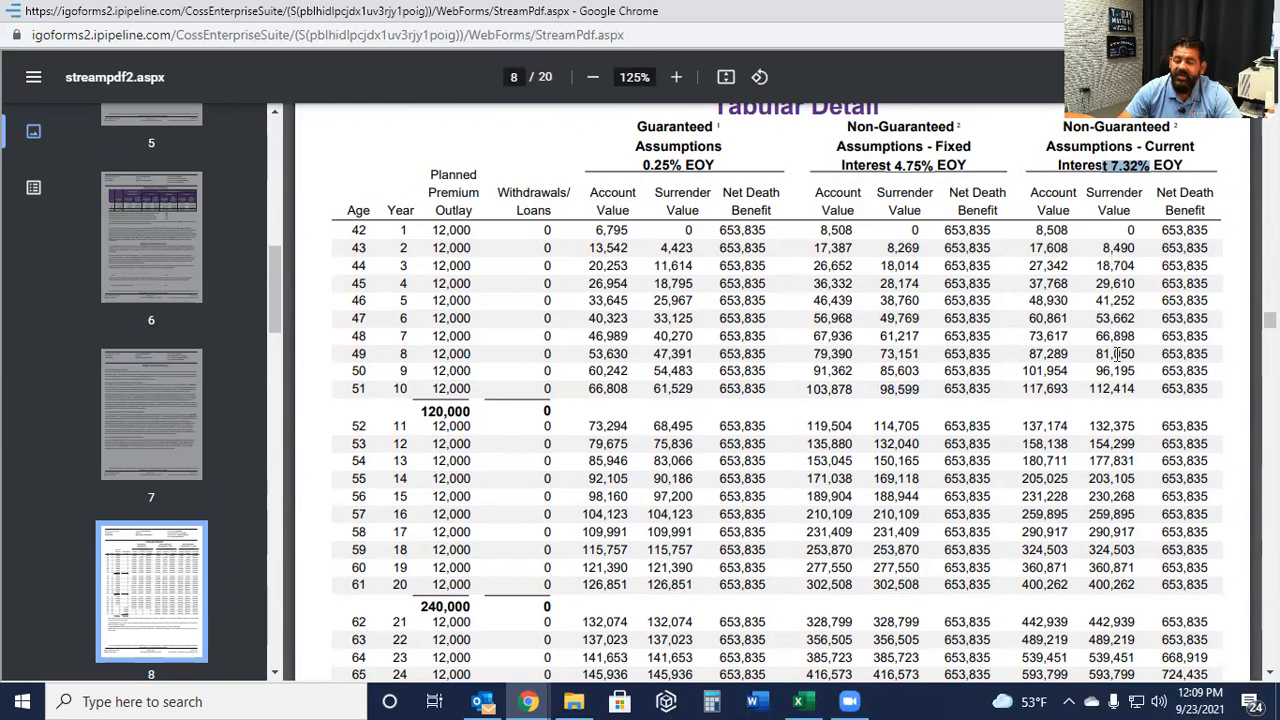
mouse_move(1091, 389)
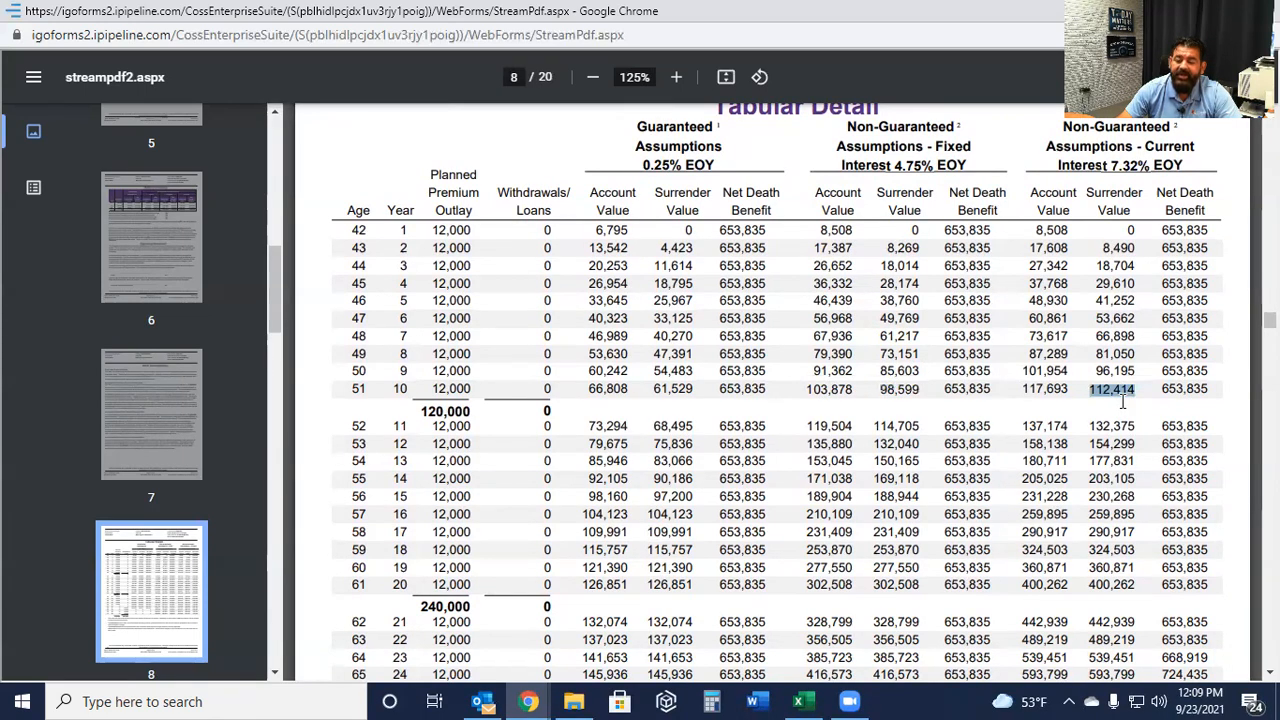
Scroll the table through age 71, showing totals of 300,000 premium and 291,232 loans.
scroll(down, 3)
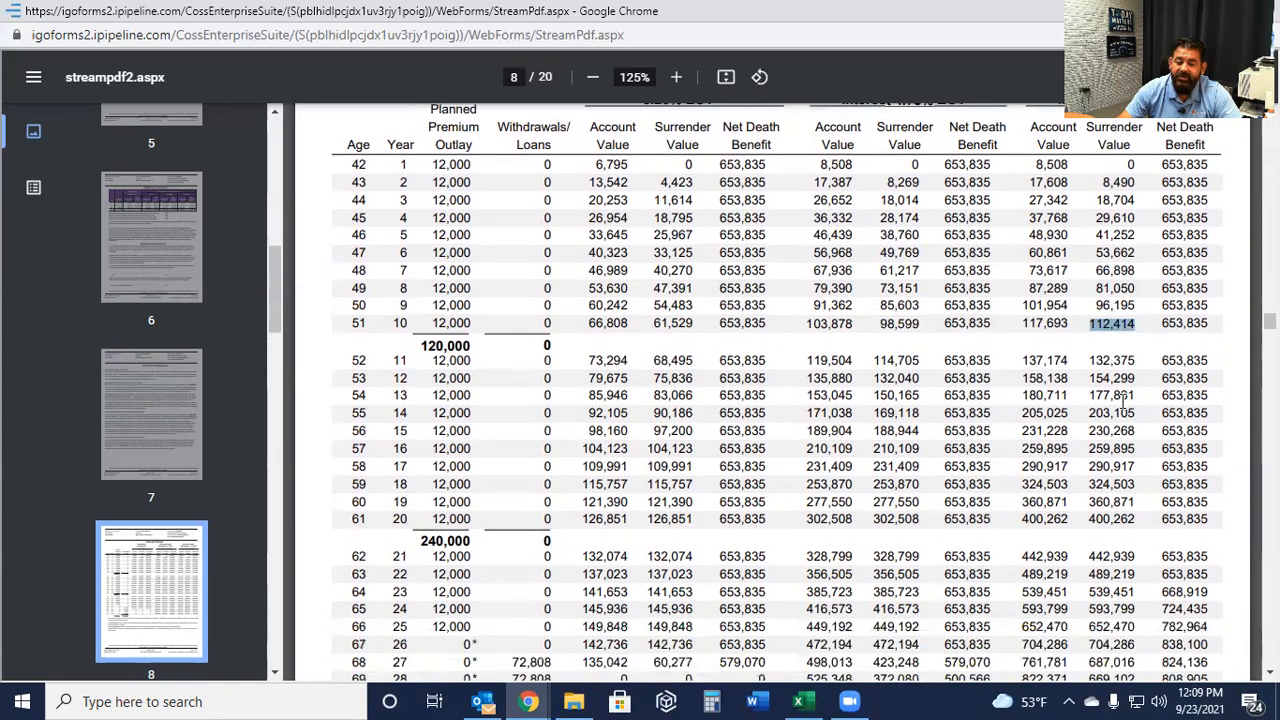
scroll(down, 3)
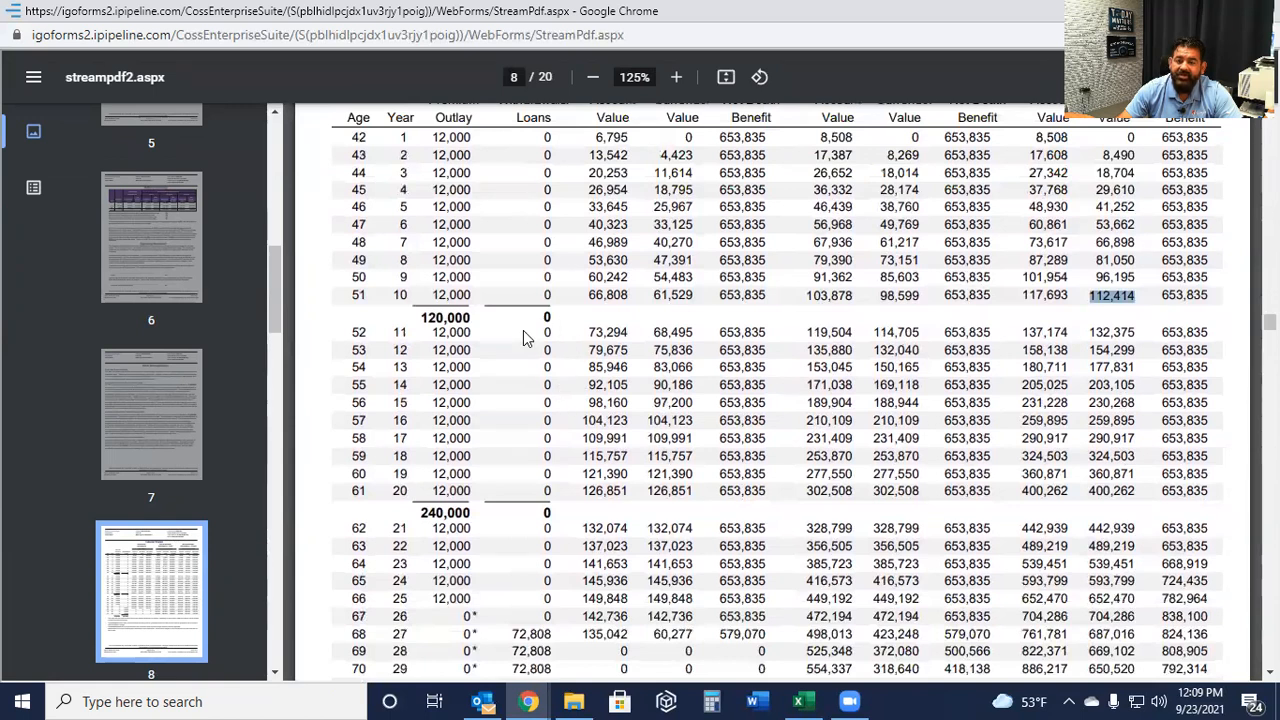
mouse_move(800, 390)
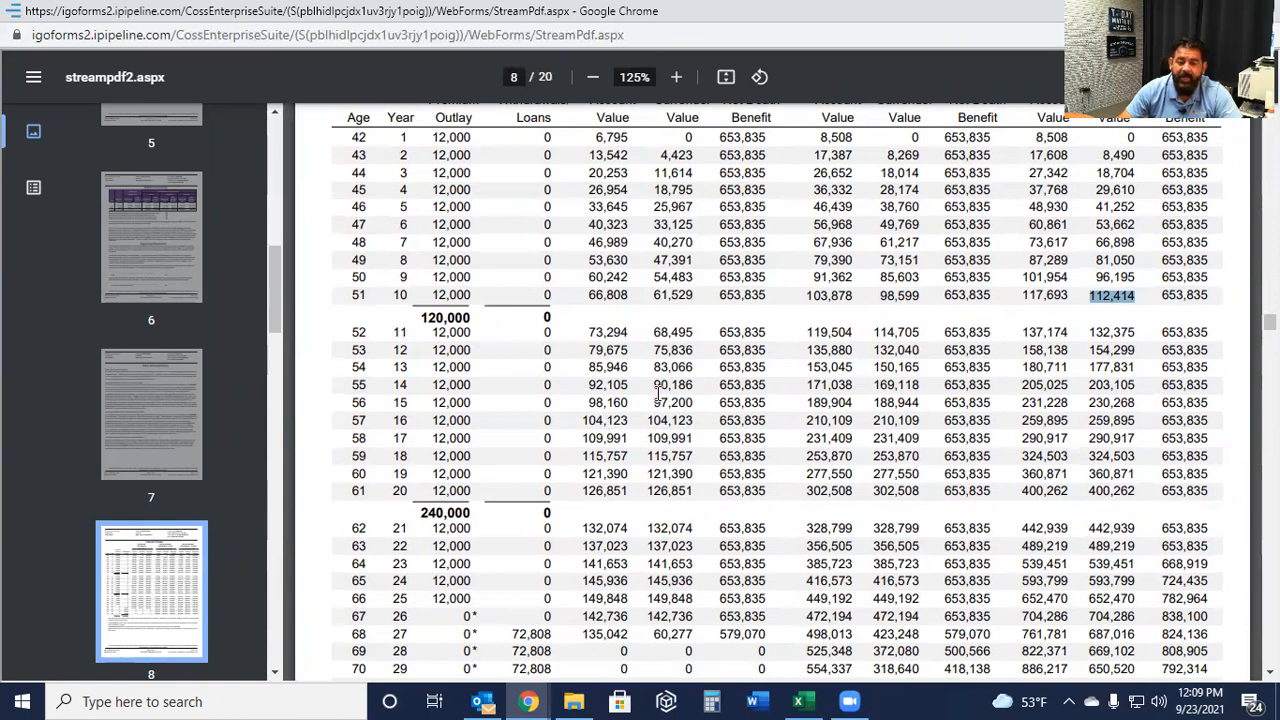
scroll(down, 3)
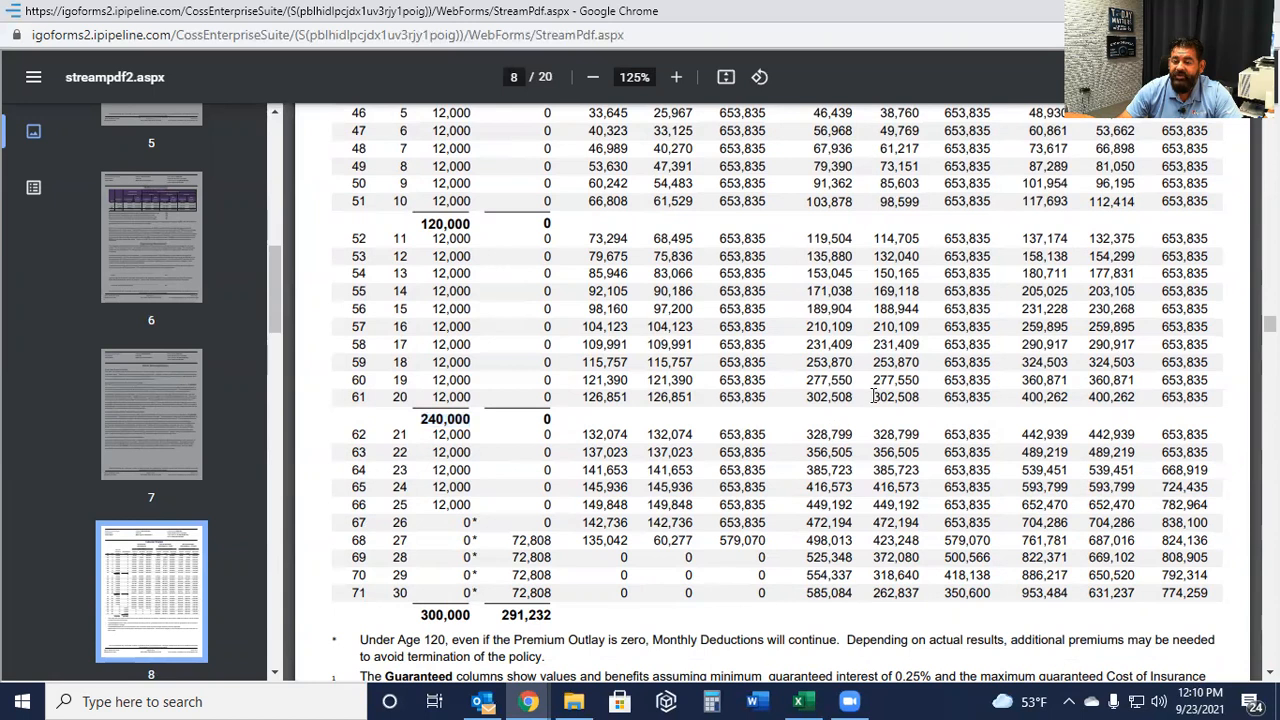
double_click(895, 397)
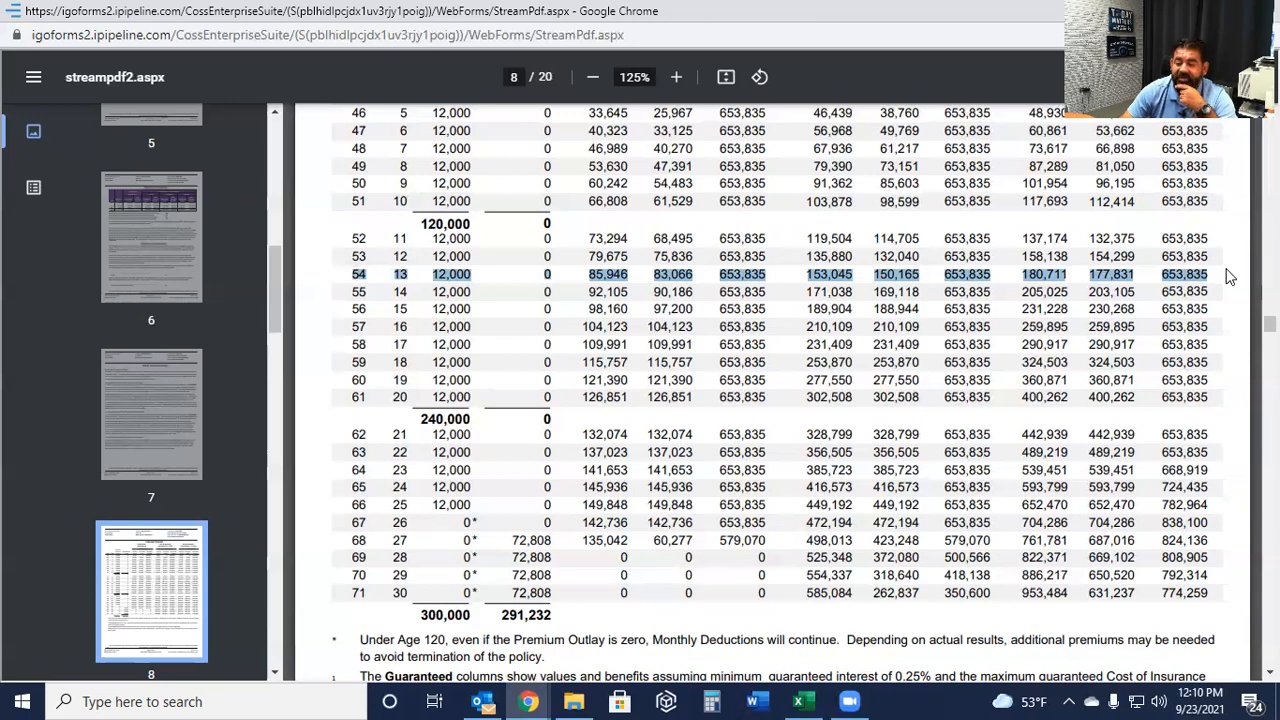
mouse_move(1228, 280)
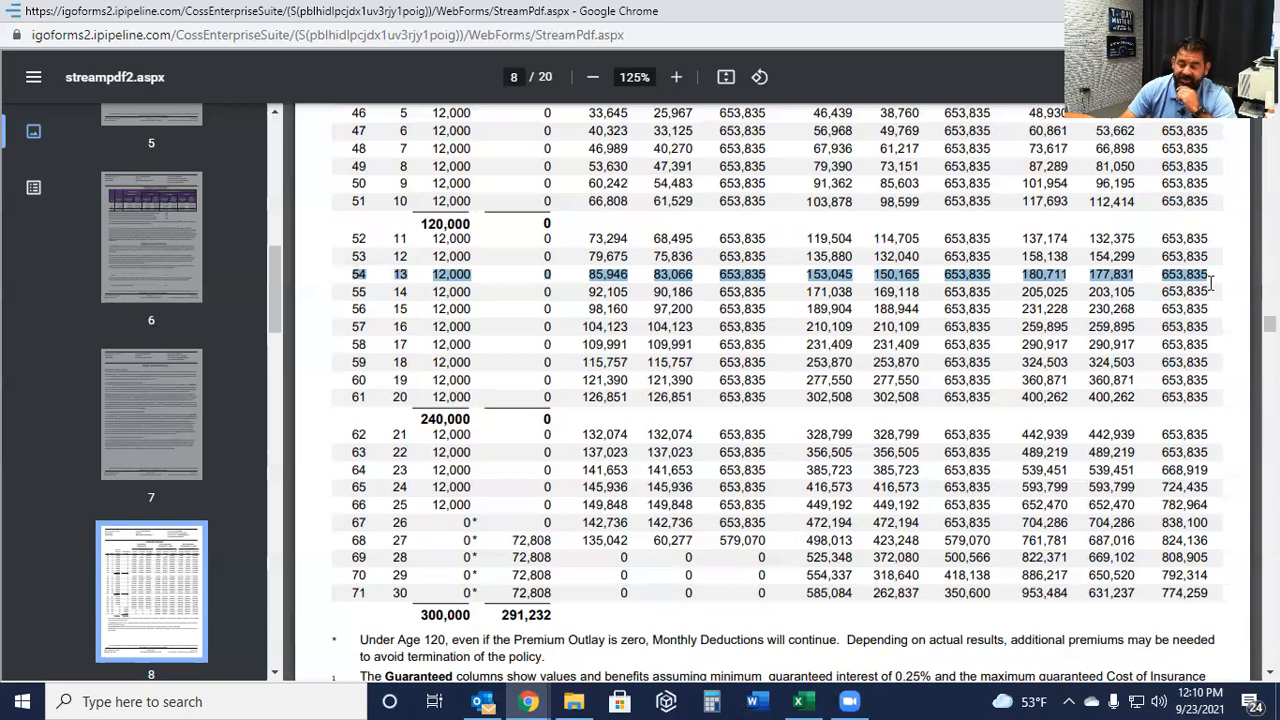
mouse_move(927, 290)
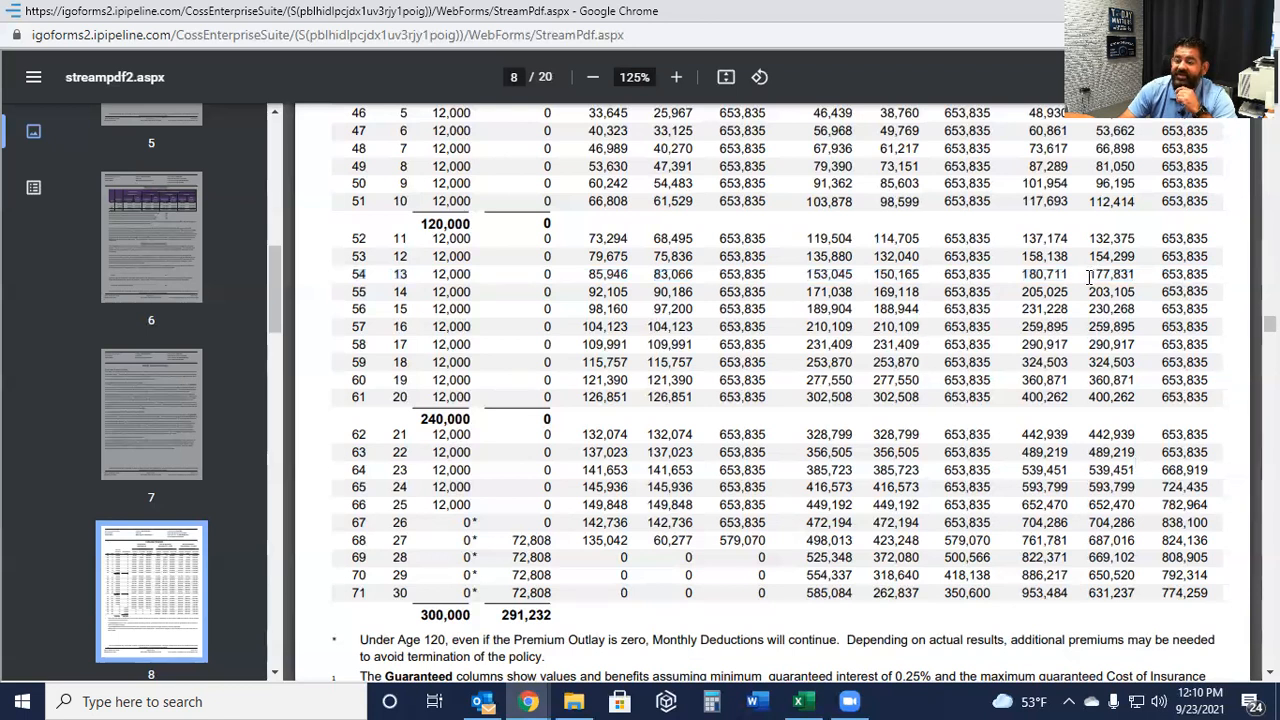
Highlight a table value and scroll to page 8's 0.25% guaranteed interest and loan footnotes.
double_click(1110, 273)
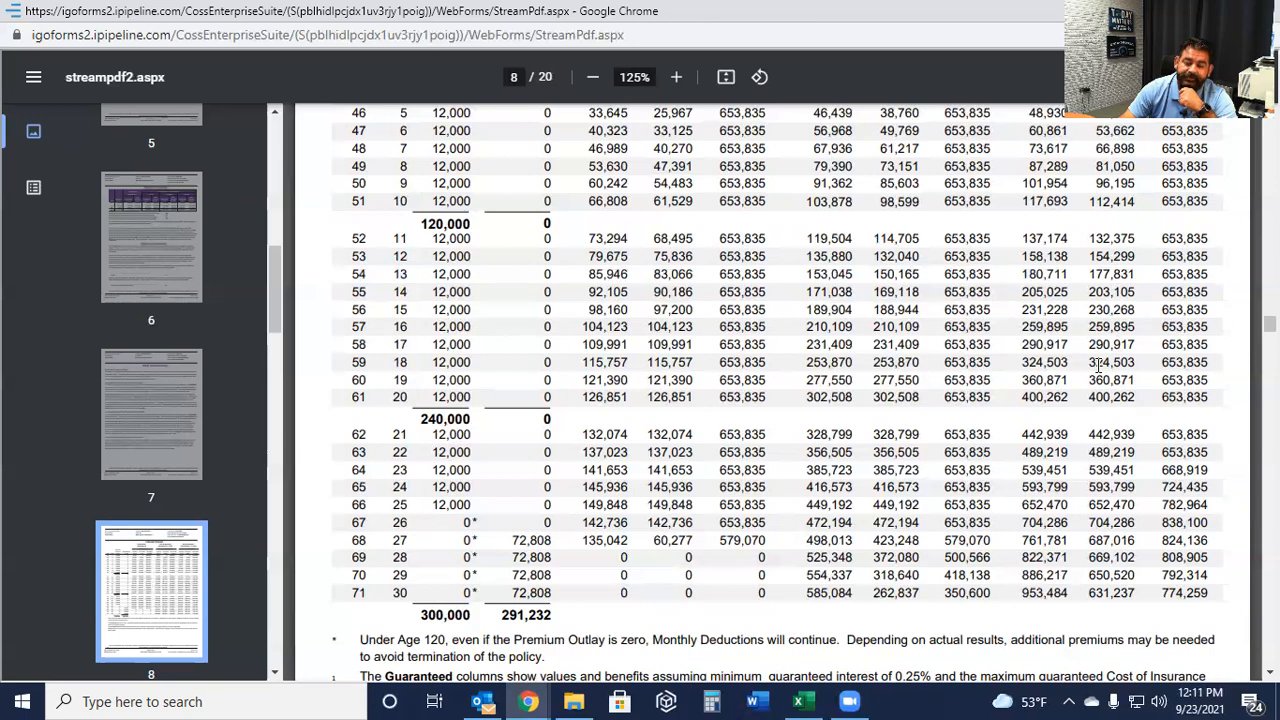
scroll(down, 3)
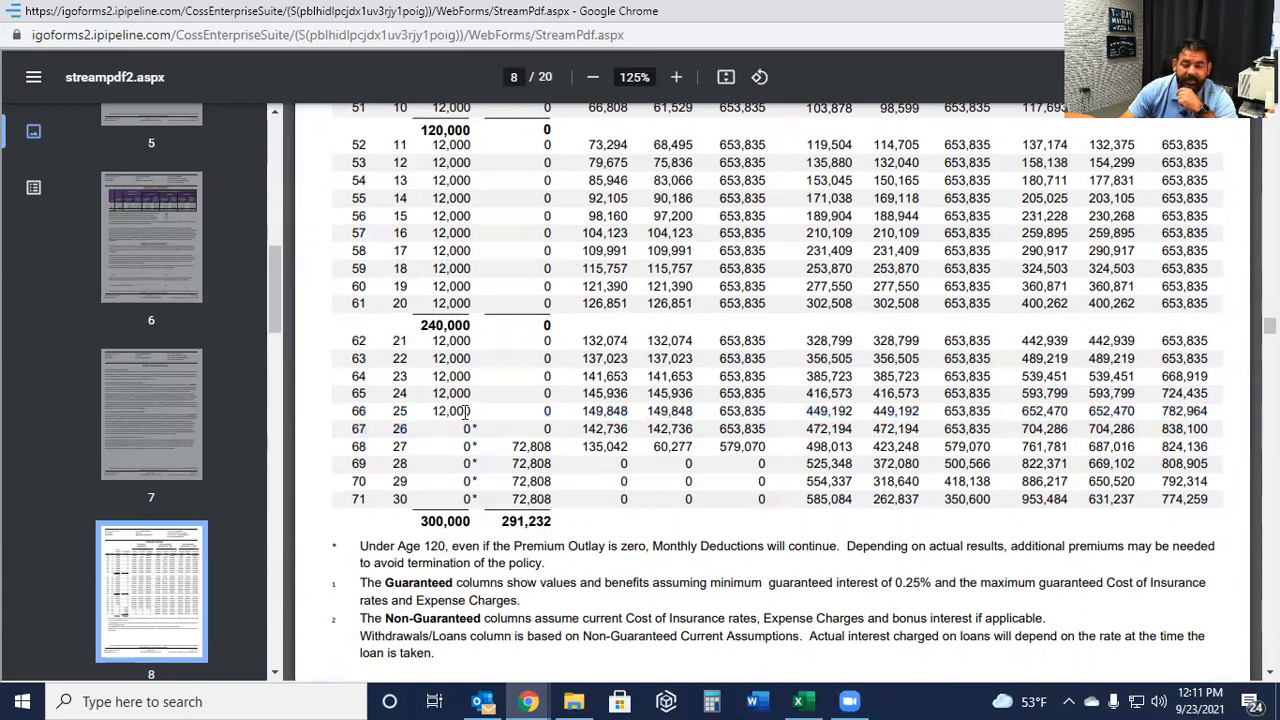
scroll(down, 3)
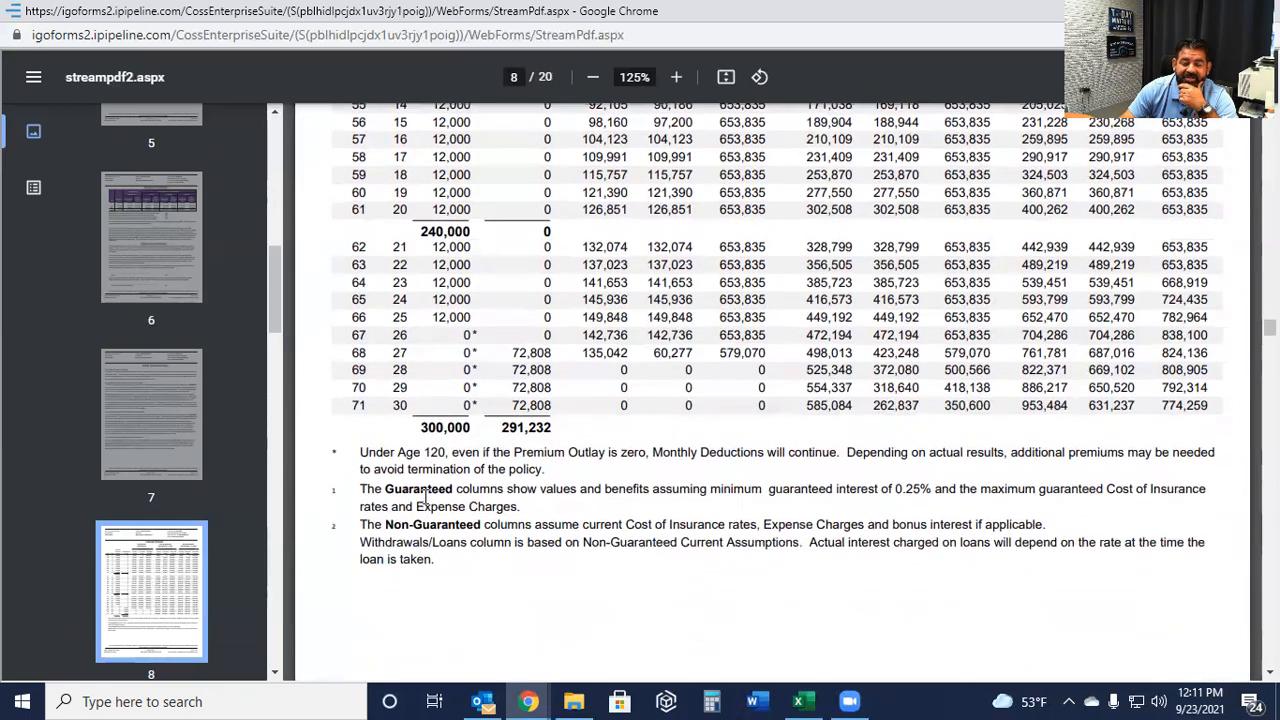
double_click(444, 427)
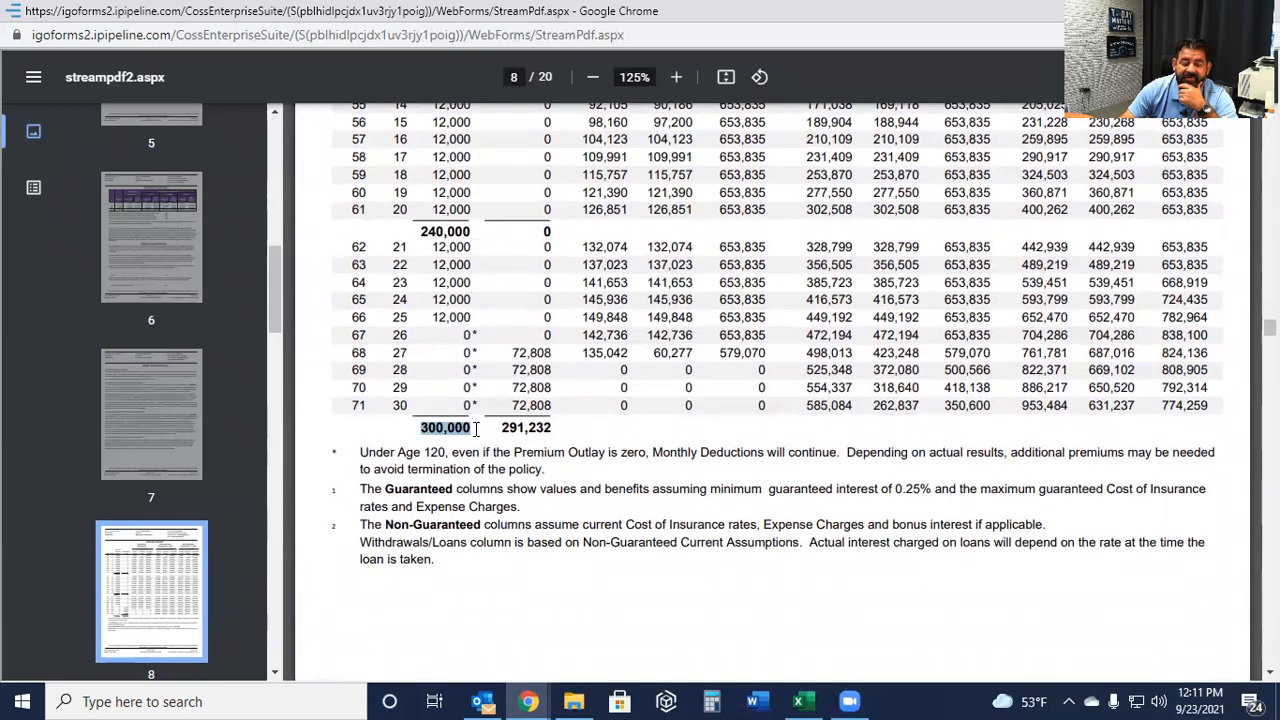
mouse_move(460, 449)
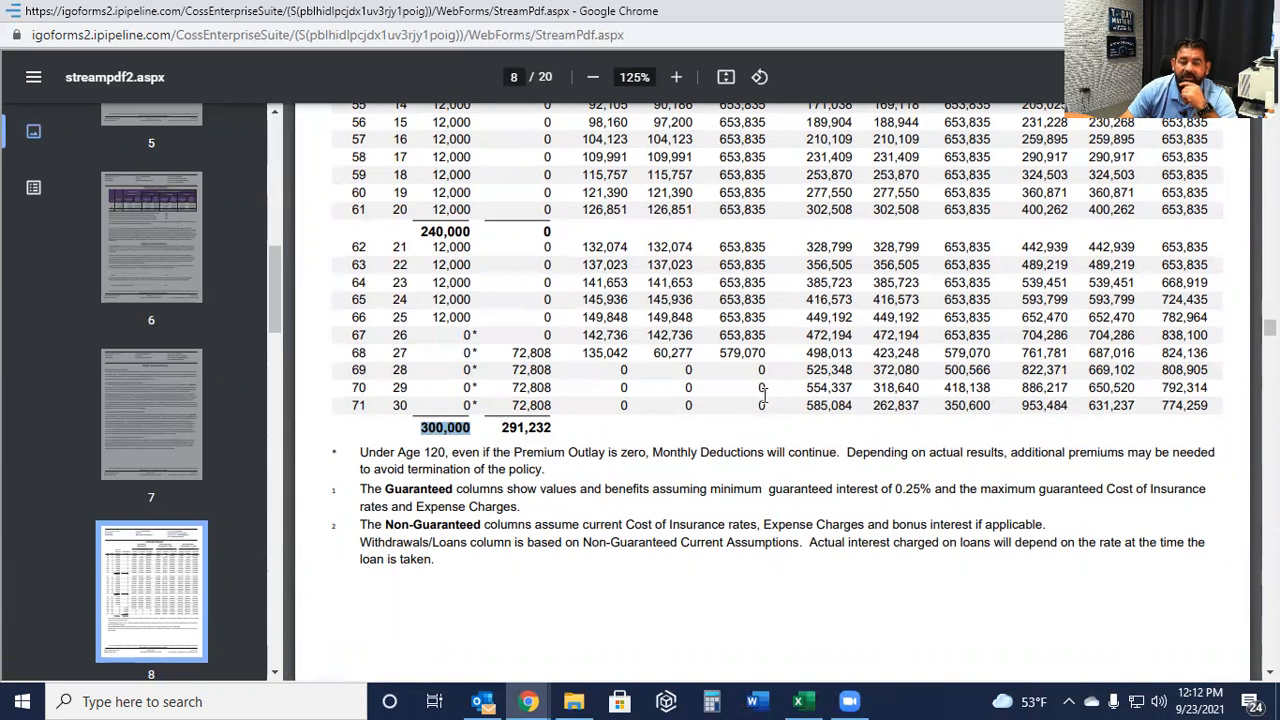
mouse_move(898, 332)
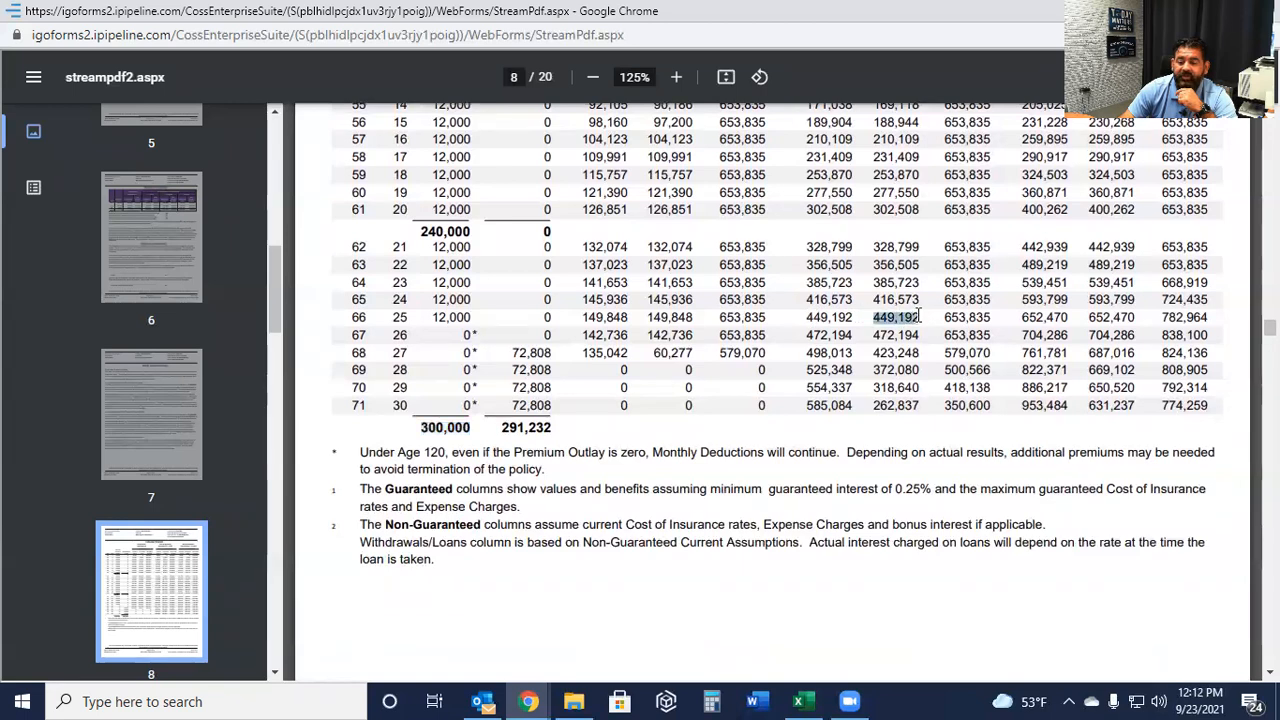
mouse_move(912, 358)
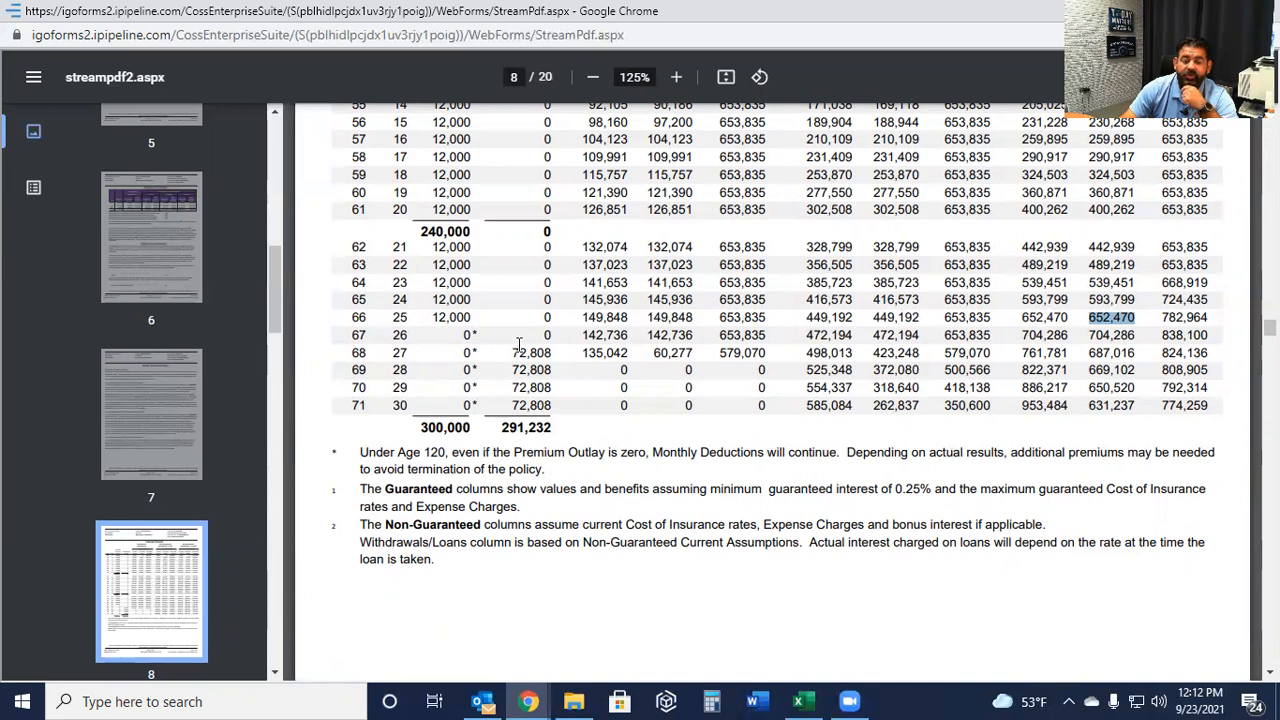
mouse_move(346, 350)
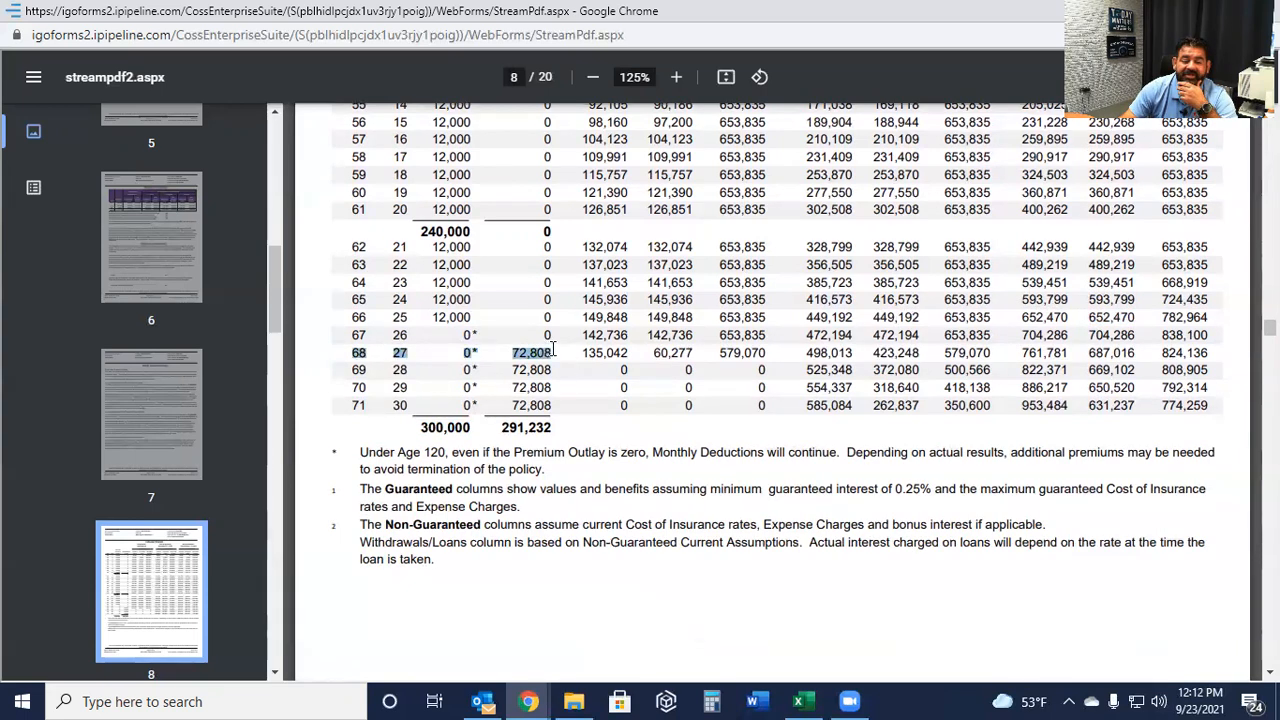
mouse_move(625, 398)
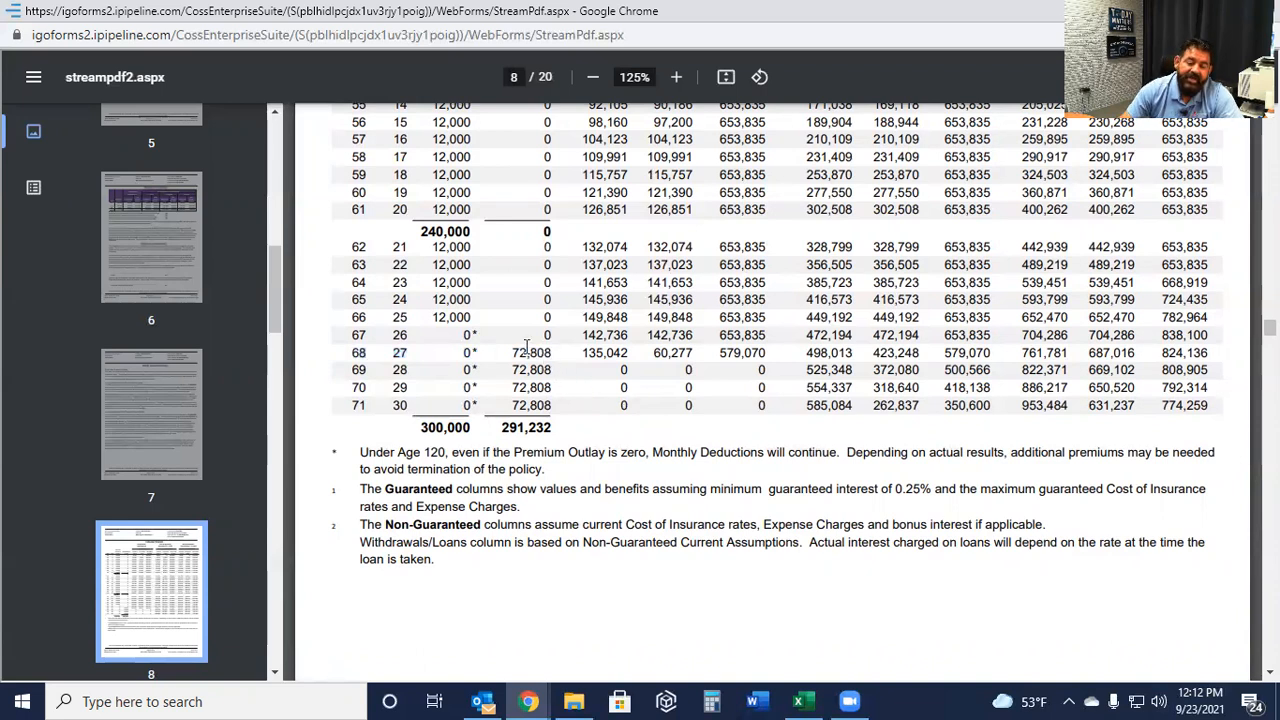
Highlight the 300,000 total premium and 72,808 age-71 withdrawal on page 8.
double_click(531, 352)
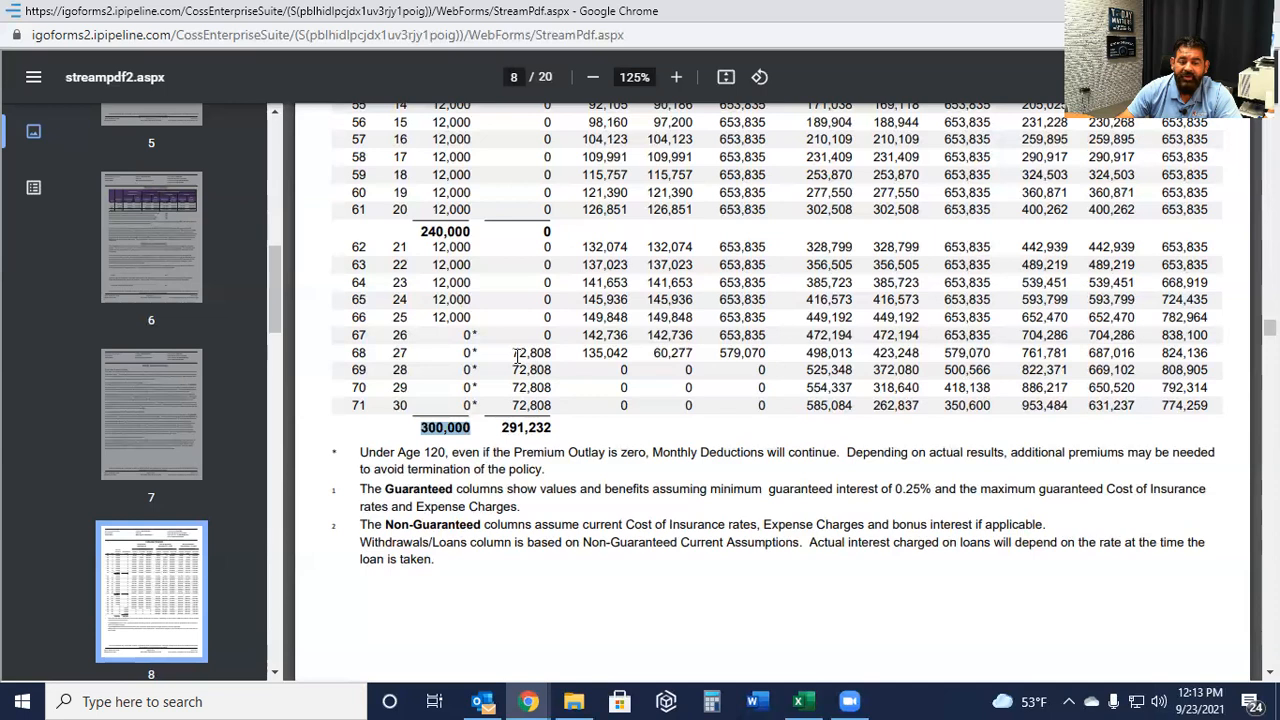
double_click(530, 352)
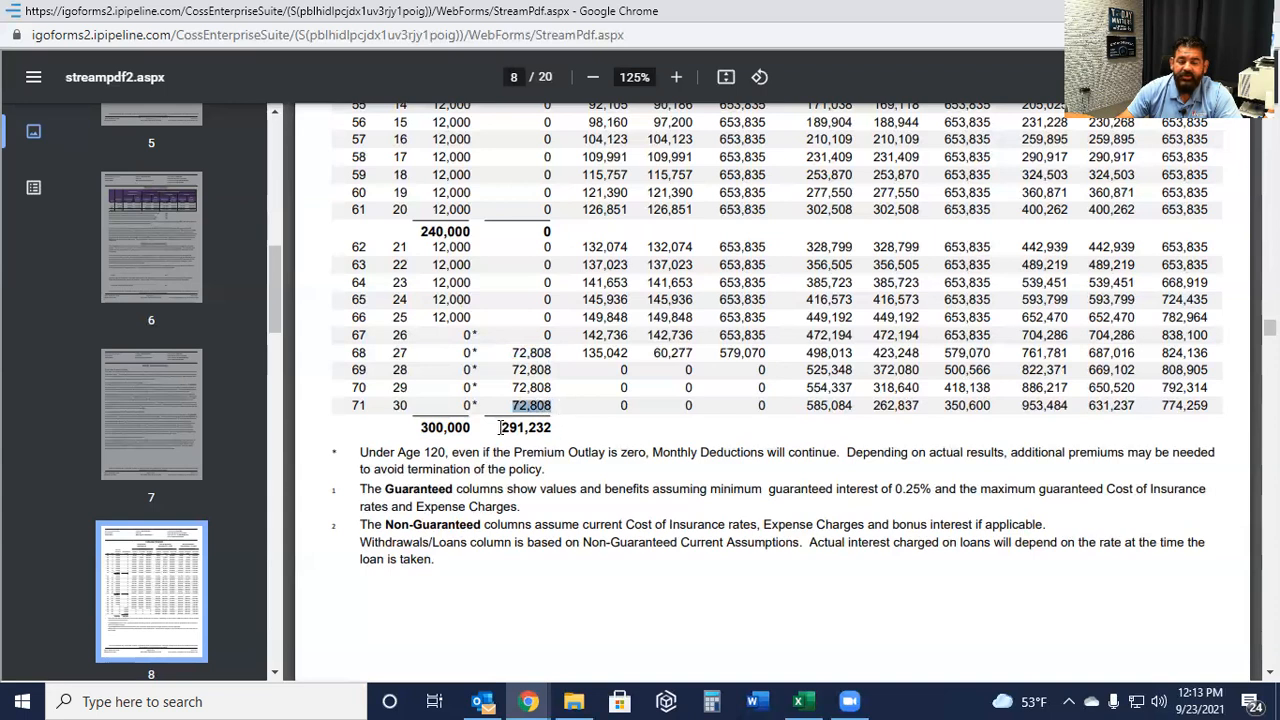
double_click(522, 427)
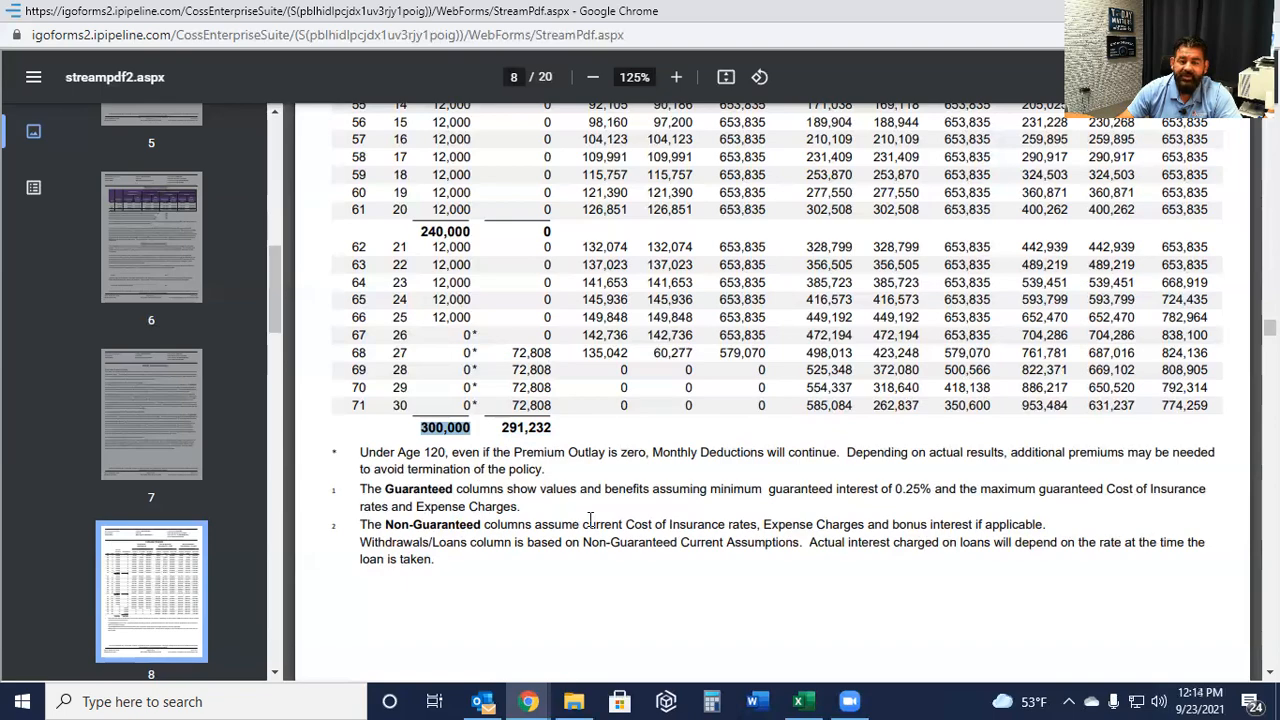
Scroll into page 9's Tabular Detail and highlight the 72,808 withdrawal at age 74.
scroll(down, 3)
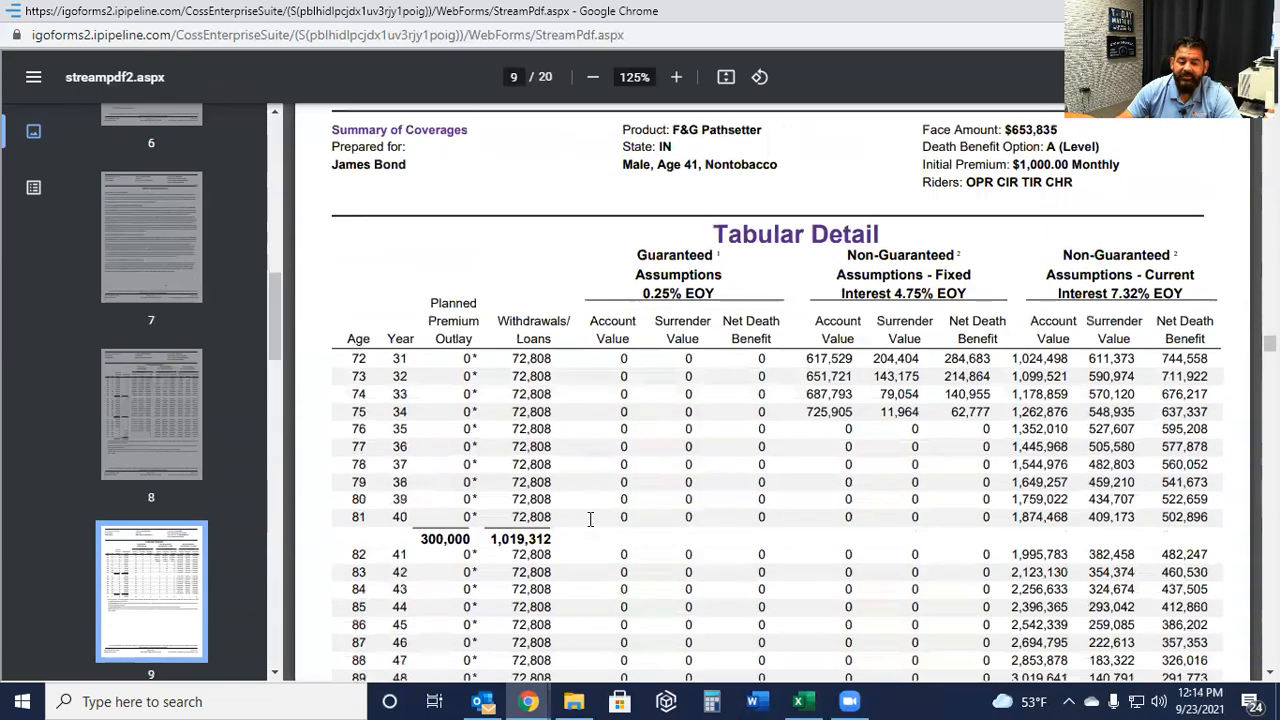
scroll(down, 3)
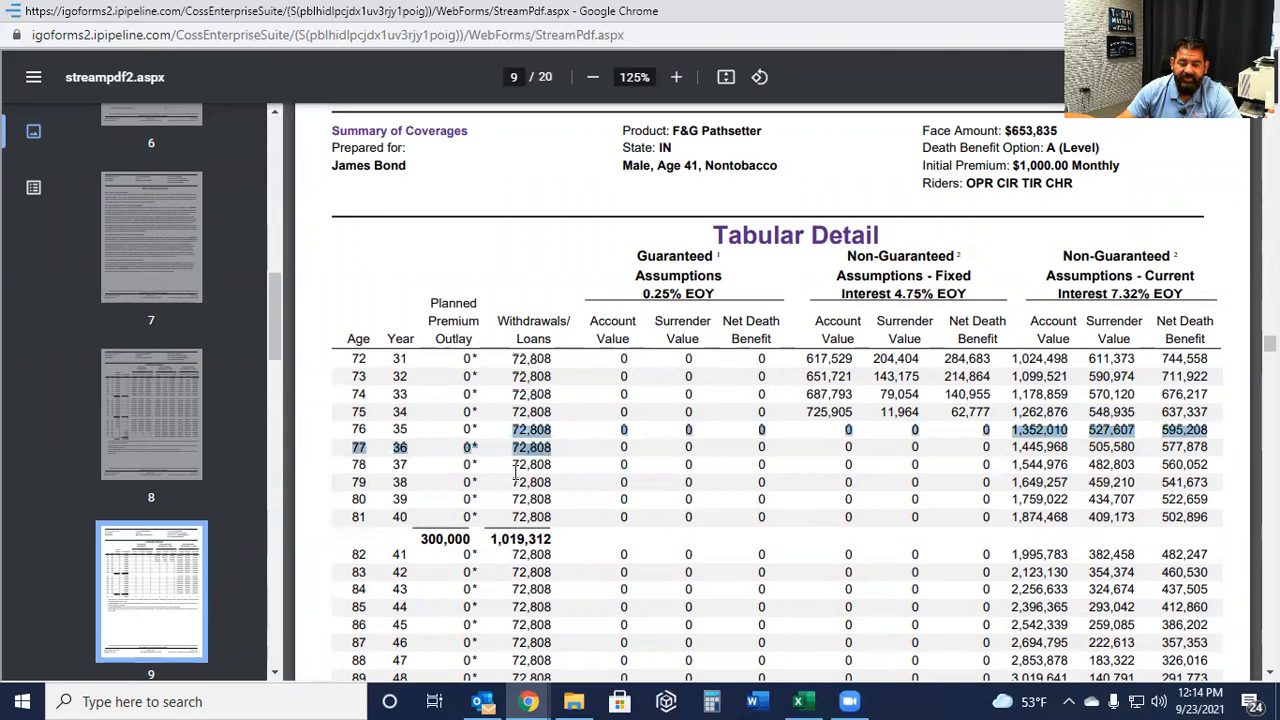
scroll(down, 3)
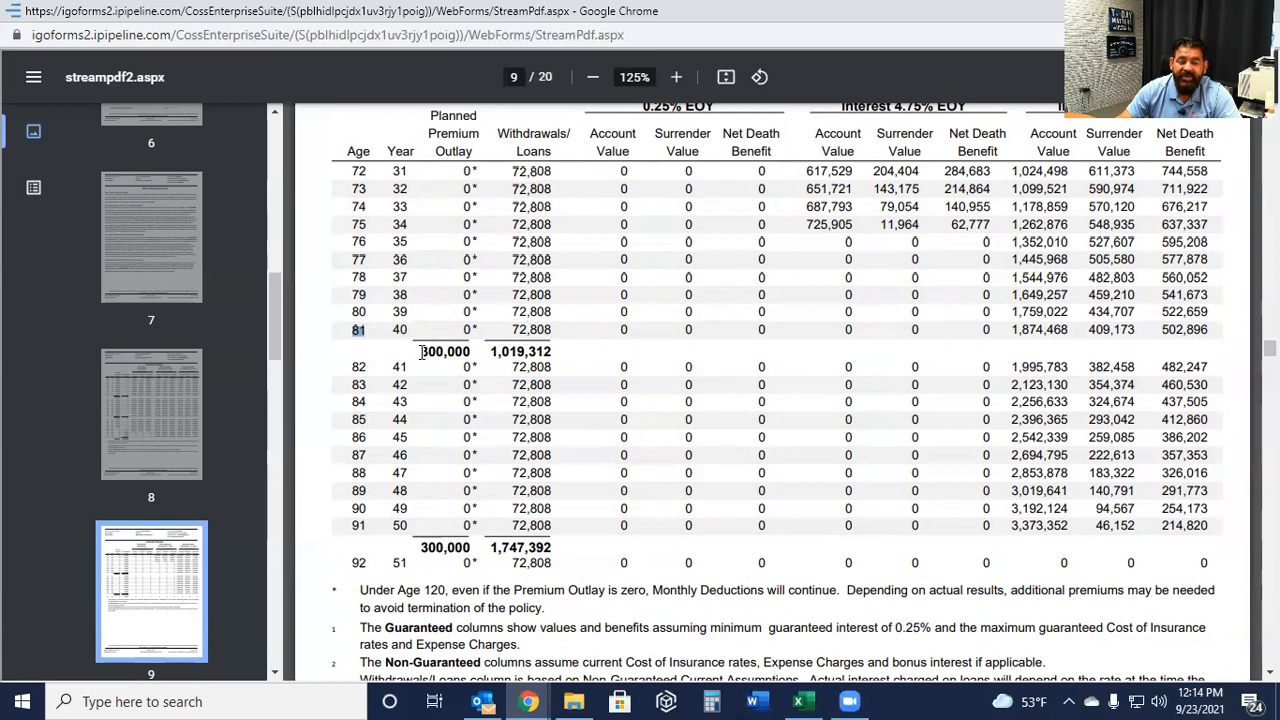
double_click(444, 351)
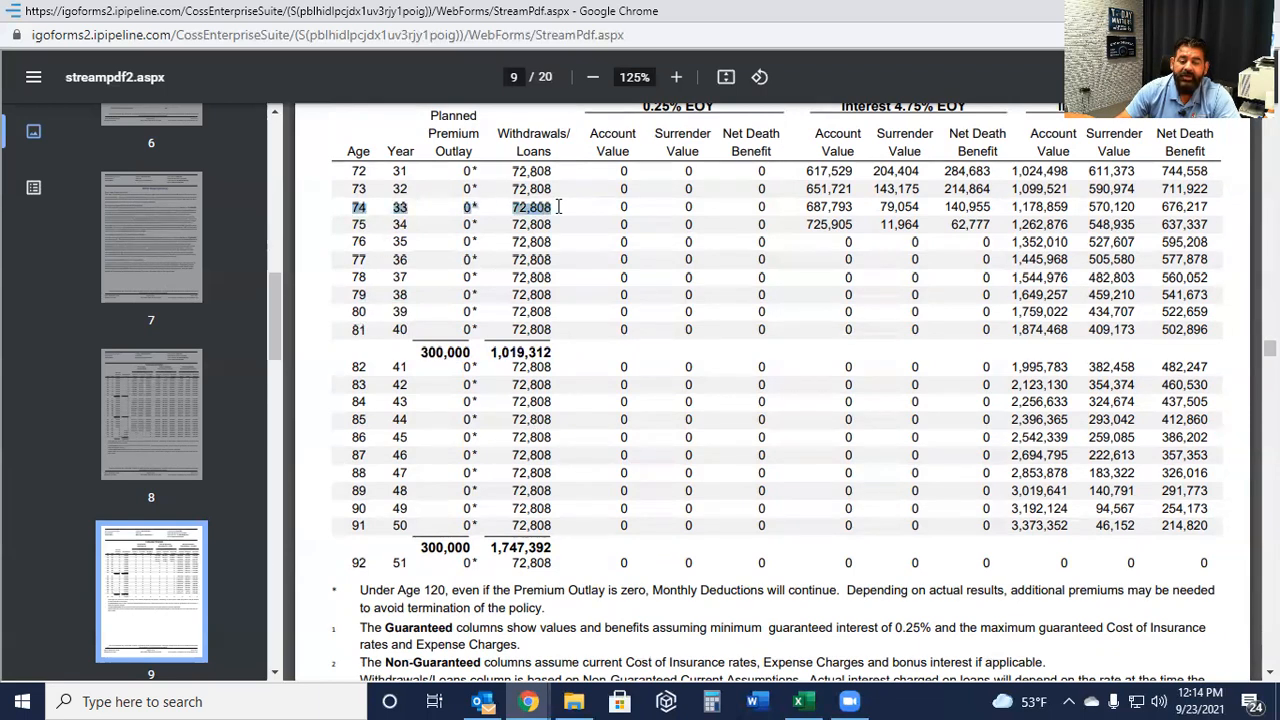
mouse_move(530, 170)
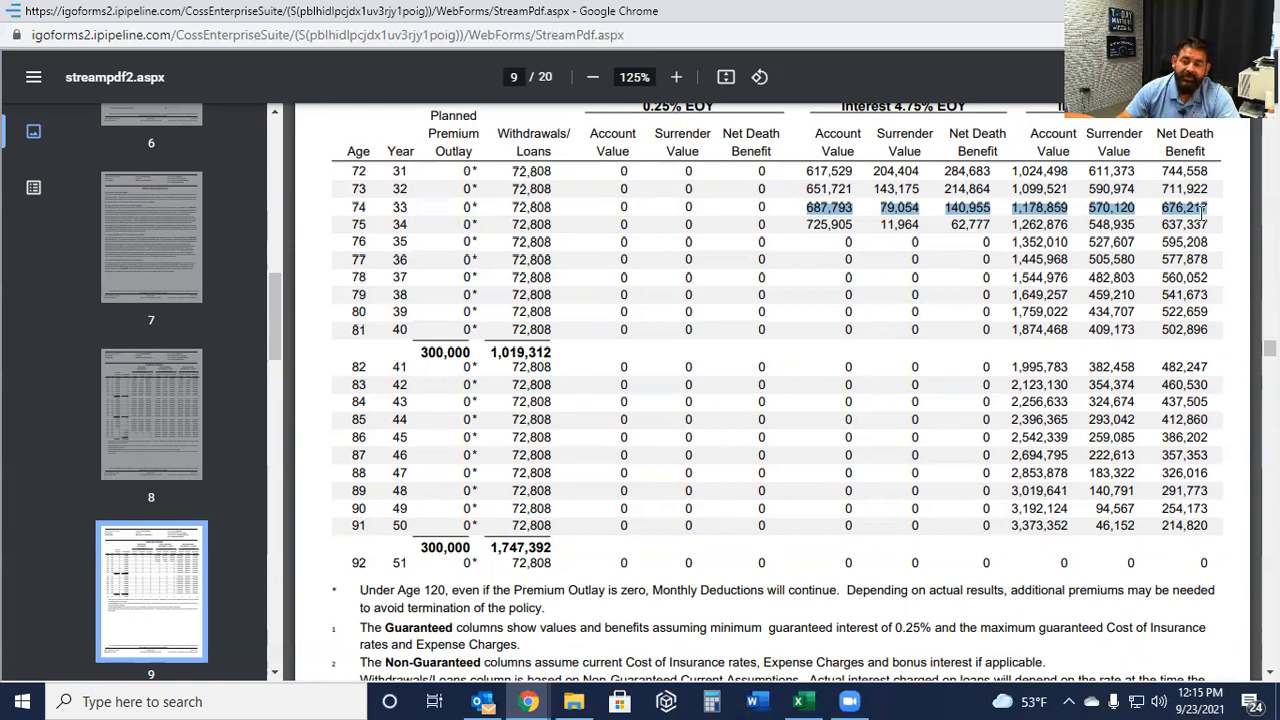
mouse_move(1190, 225)
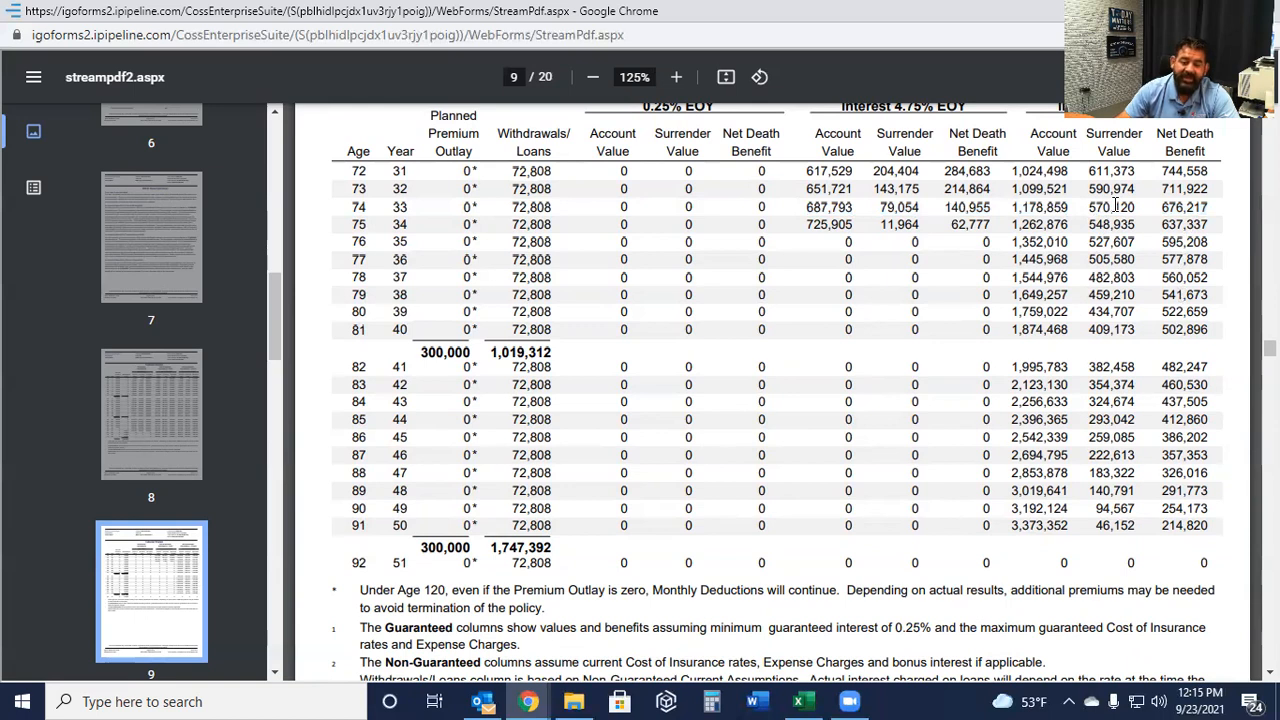
Scroll to page 9's footnotes, where age 92 shows all values at zero.
scroll(down, 3)
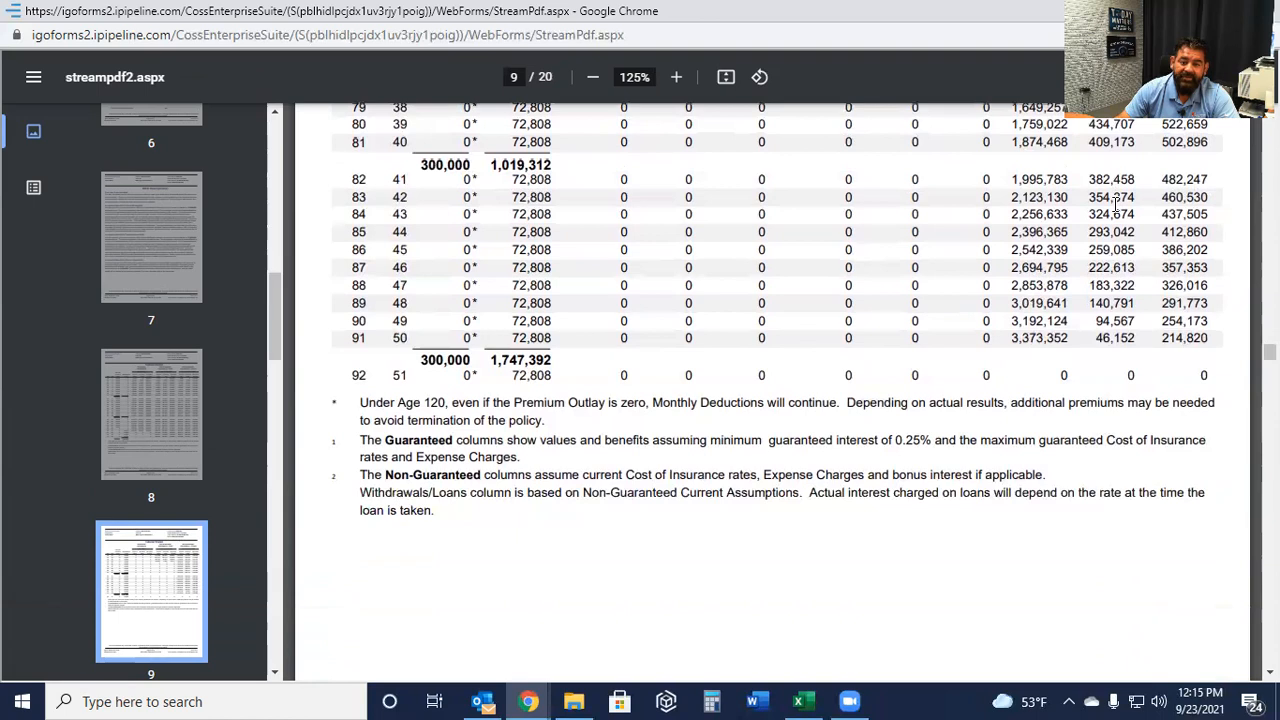
mouse_move(500, 318)
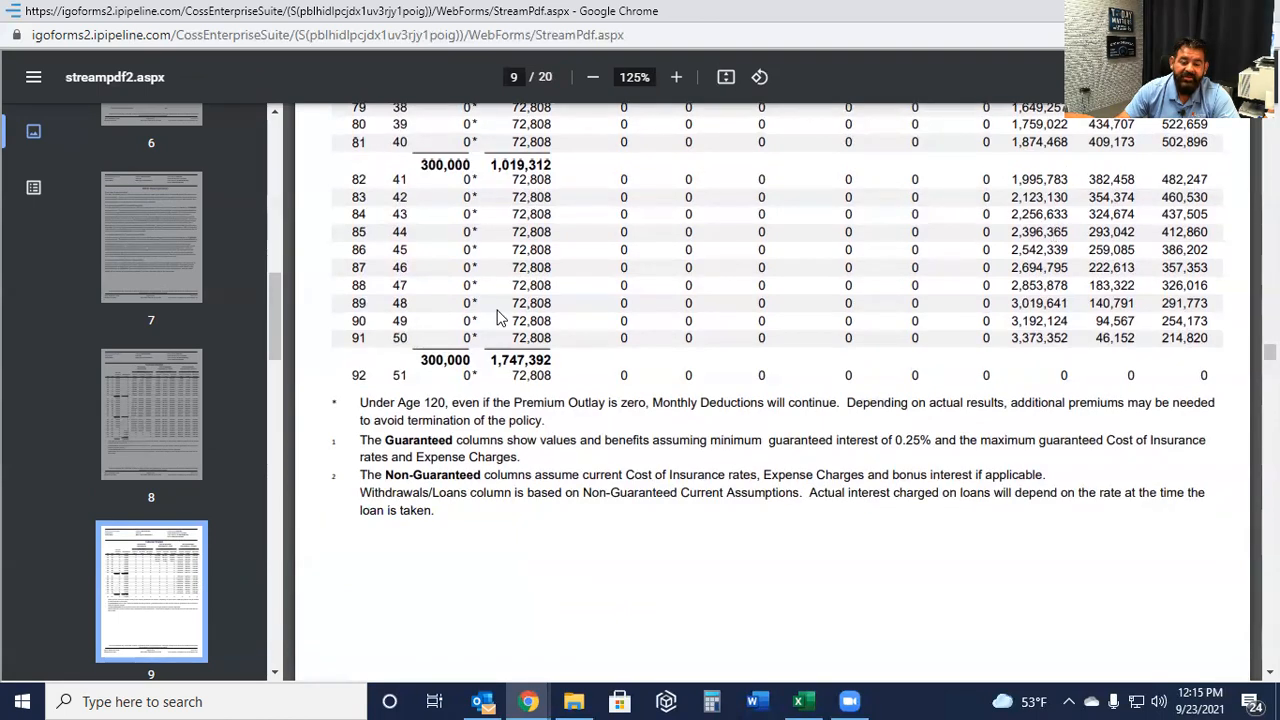
mouse_move(353, 343)
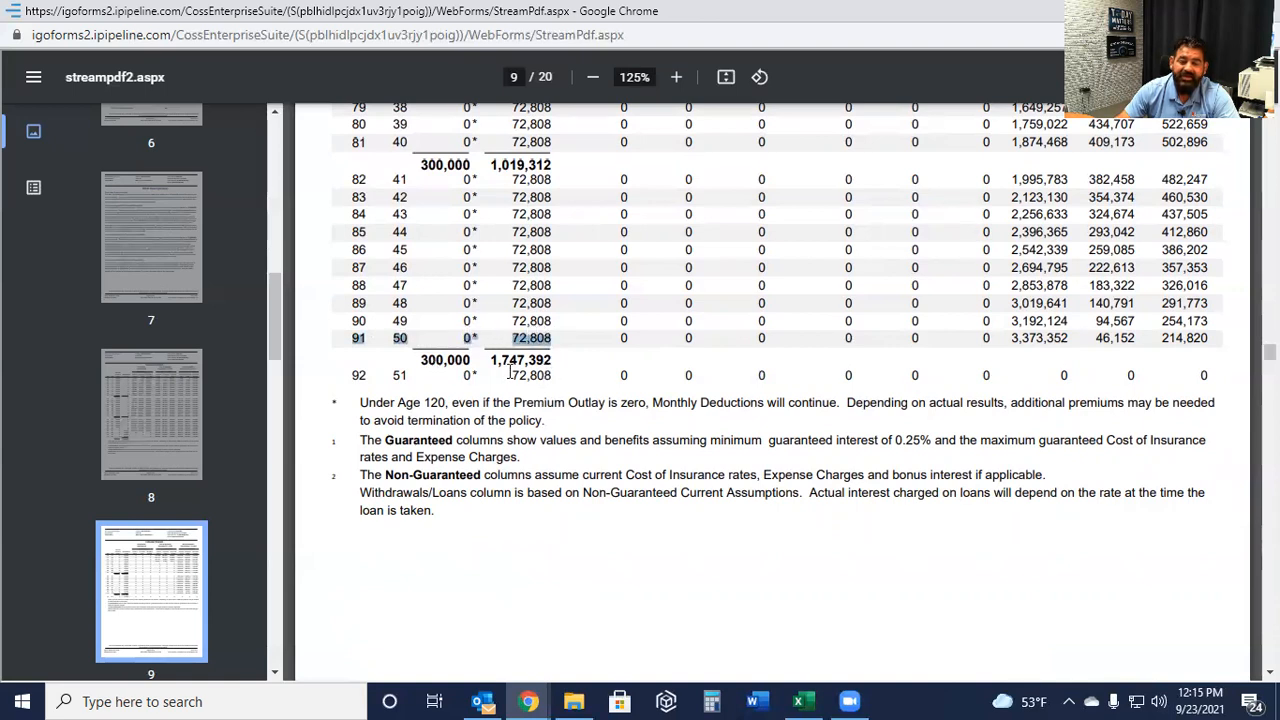
mouse_move(505, 365)
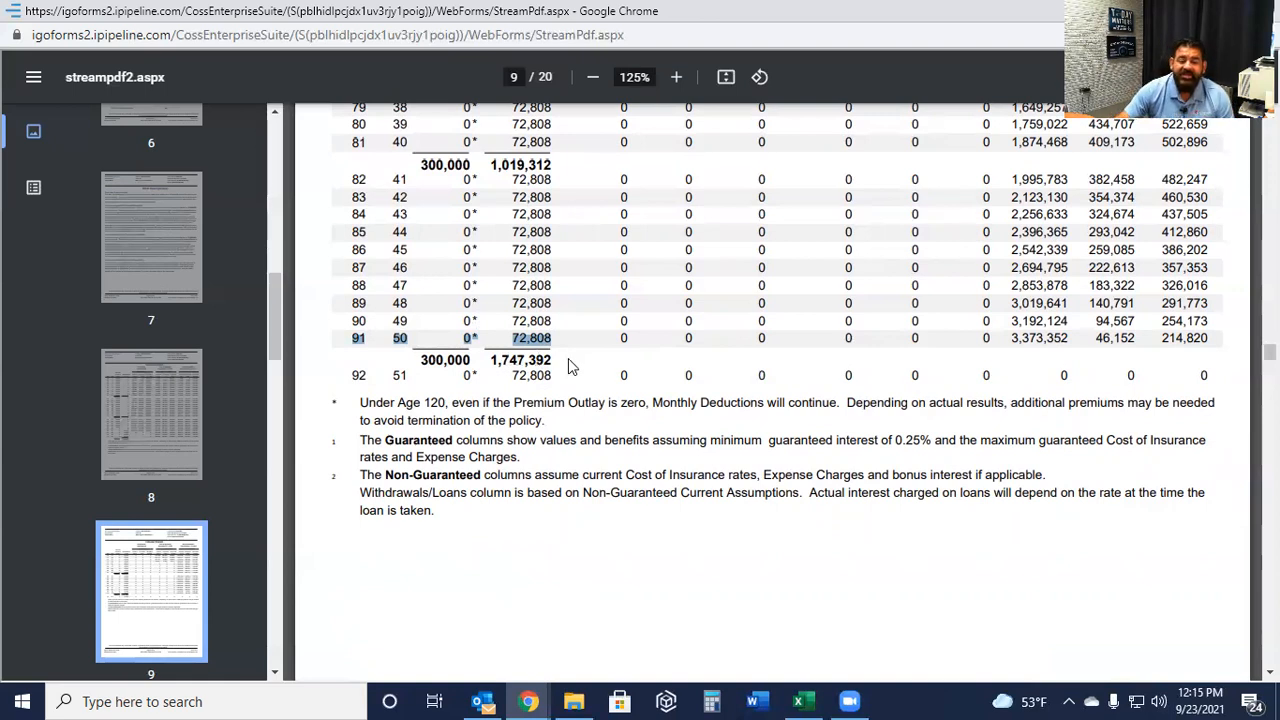
mouse_move(1152, 343)
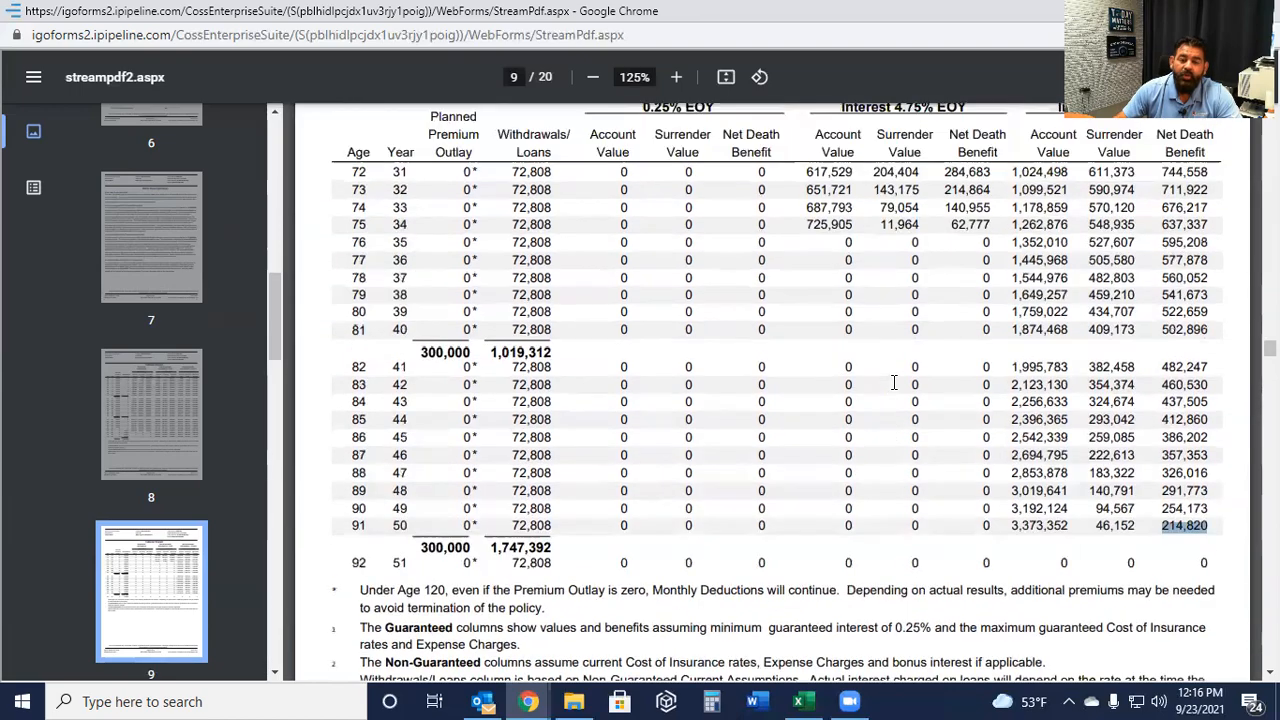
Jump from the age 91 row back to page 1's F&G Pathsetter cover via its thumbnail.
scroll(up, 3)
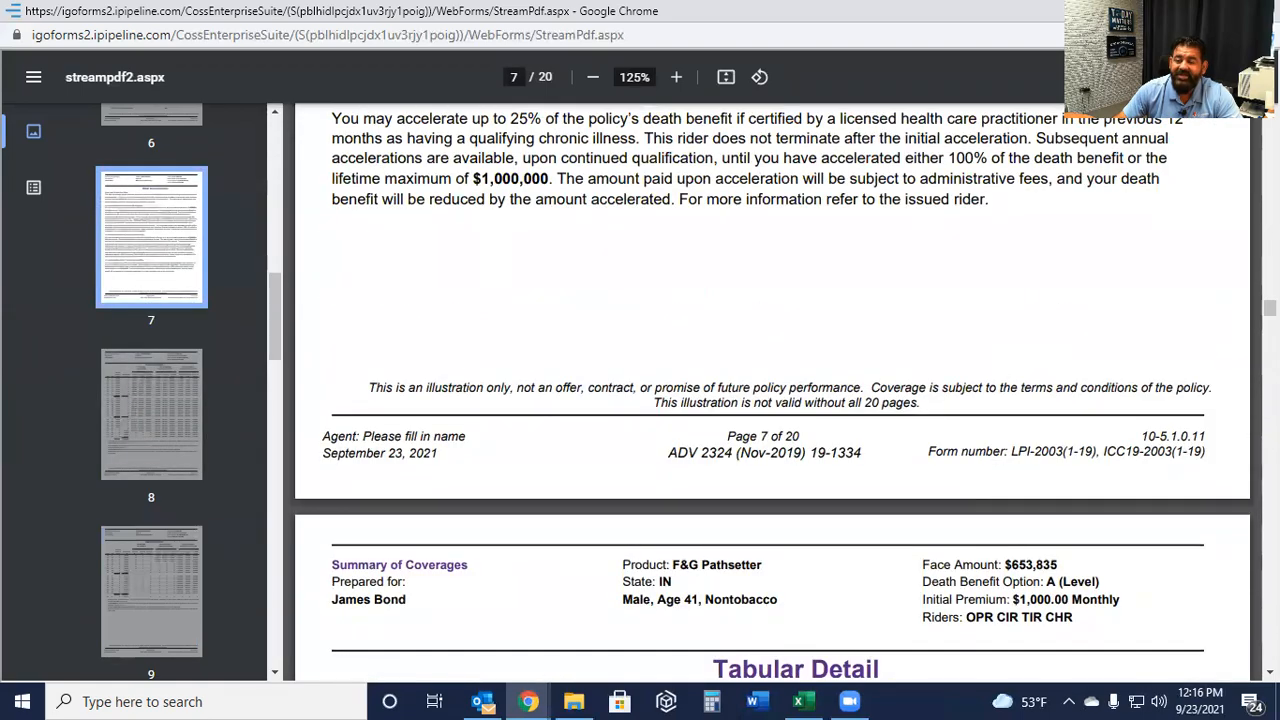
click(151, 190)
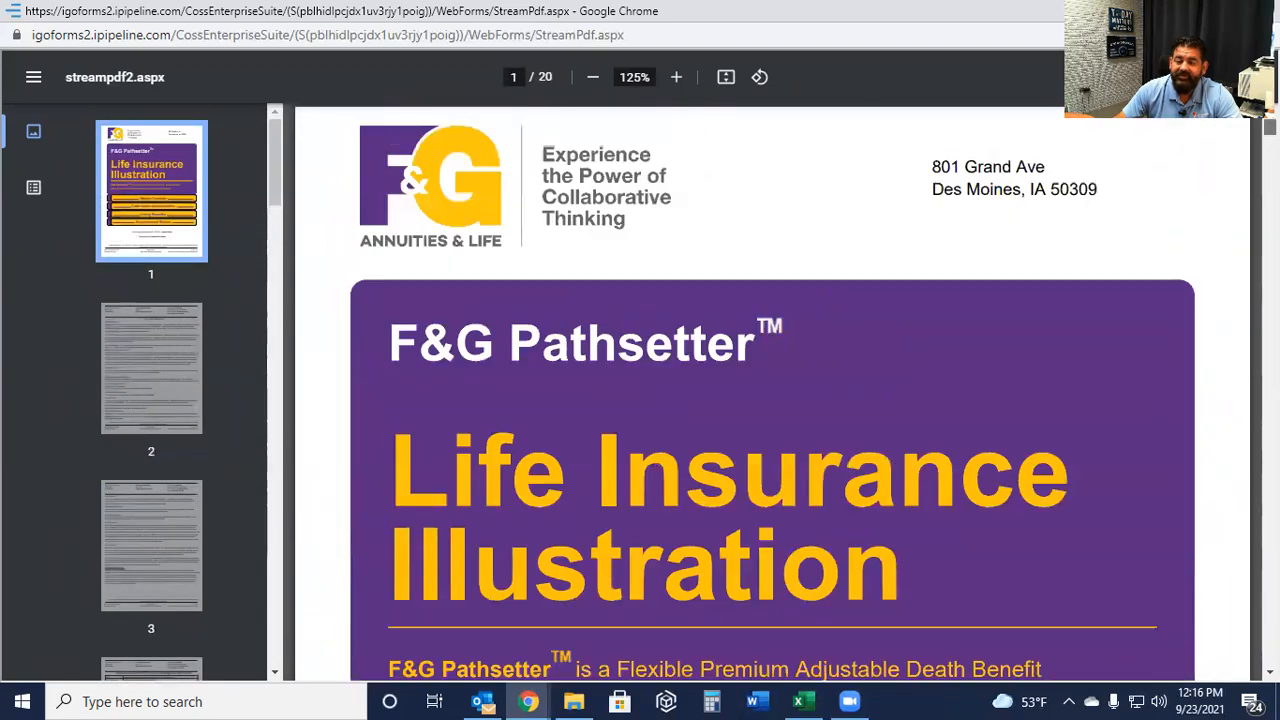
scroll(down, 3)
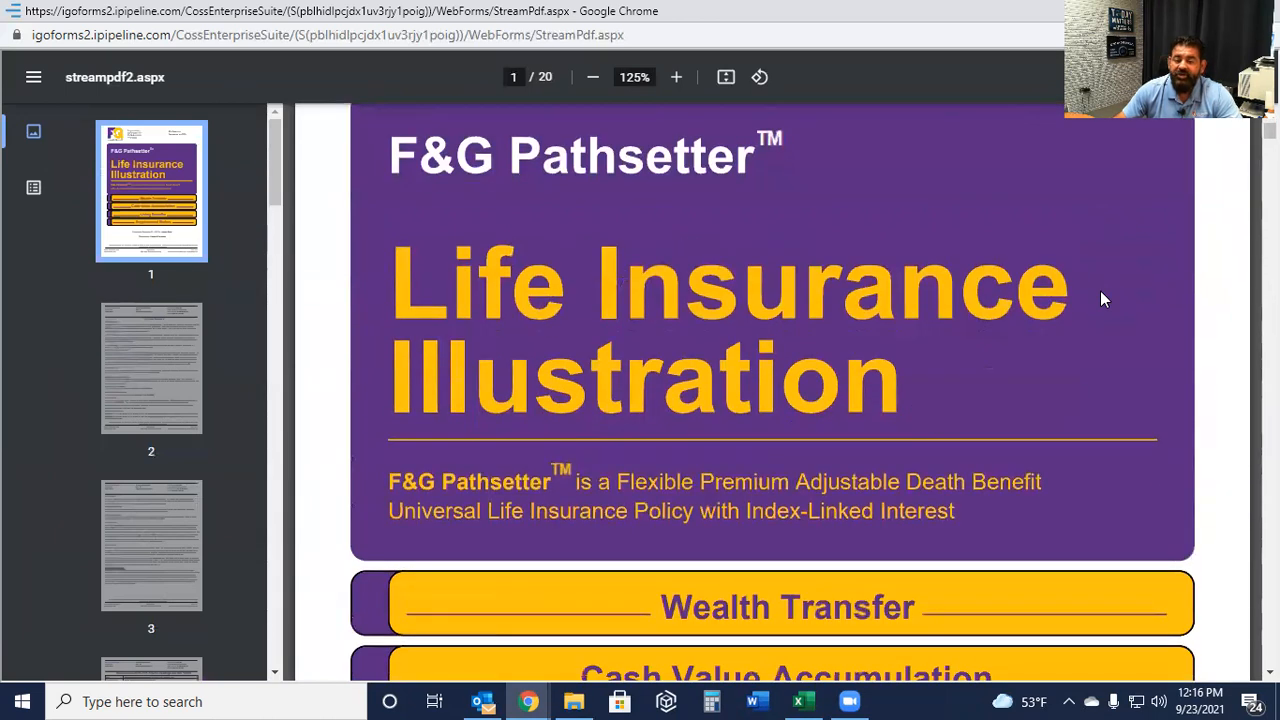